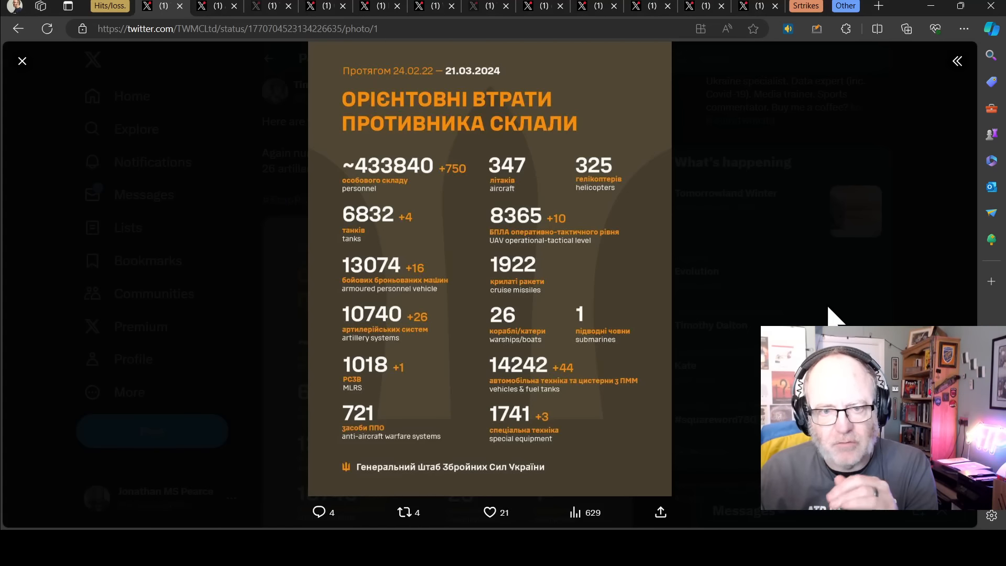
mouse_move(696, 279)
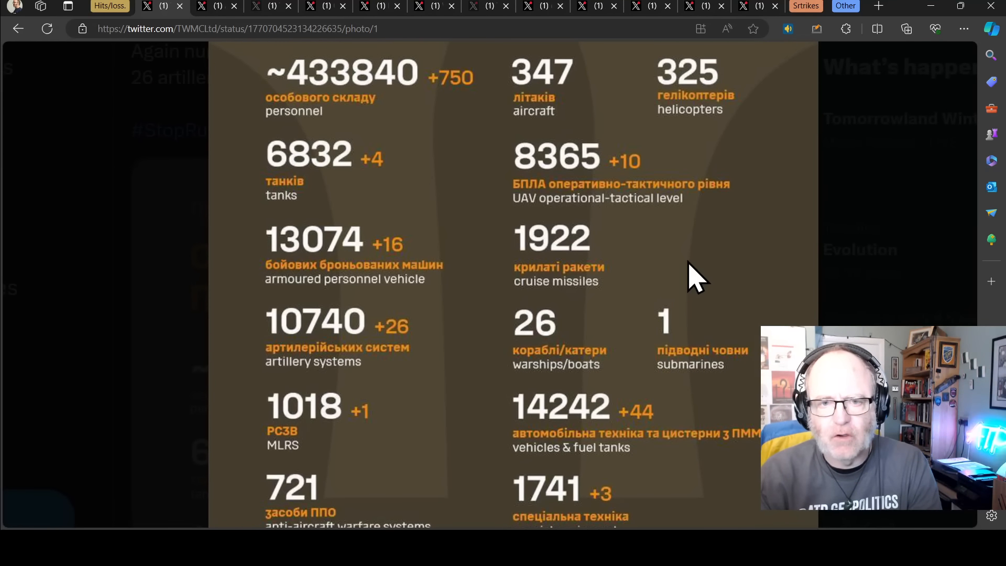
- Scroll through Andrew Perpetua's daily losses post and its 2024-03-20 equipment spreadsheet image
scroll("up", 3)
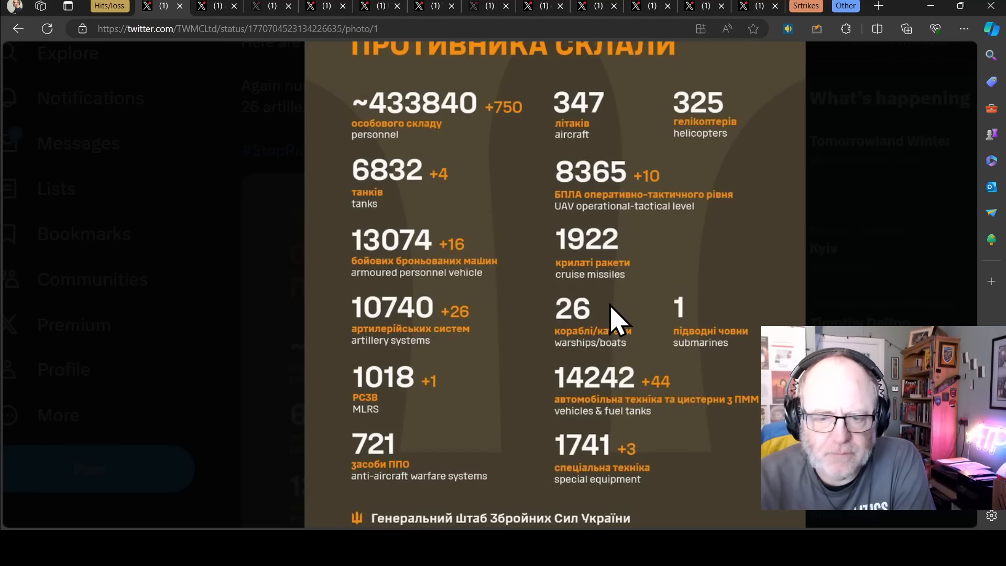
mouse_move(463, 314)
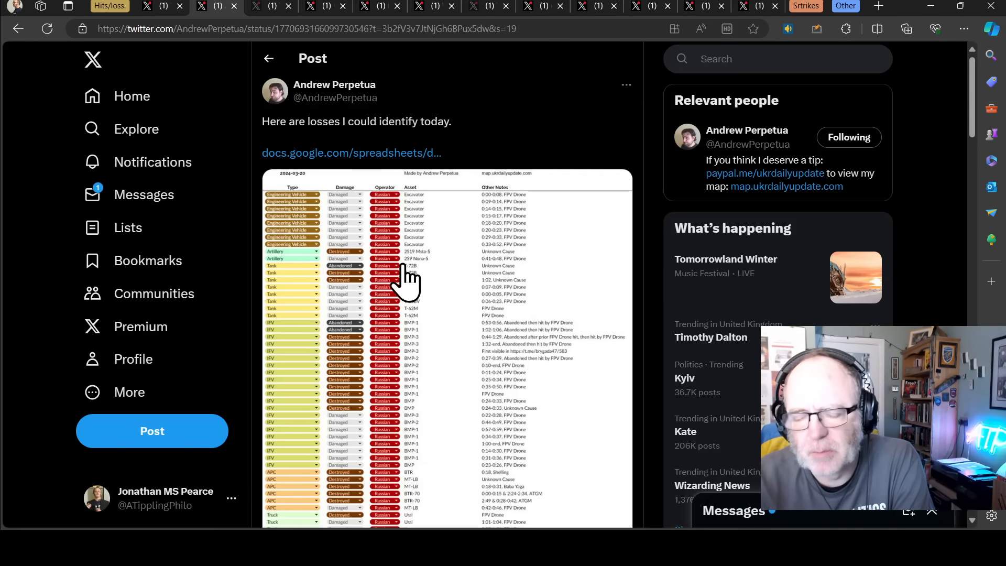
scroll("down", 3)
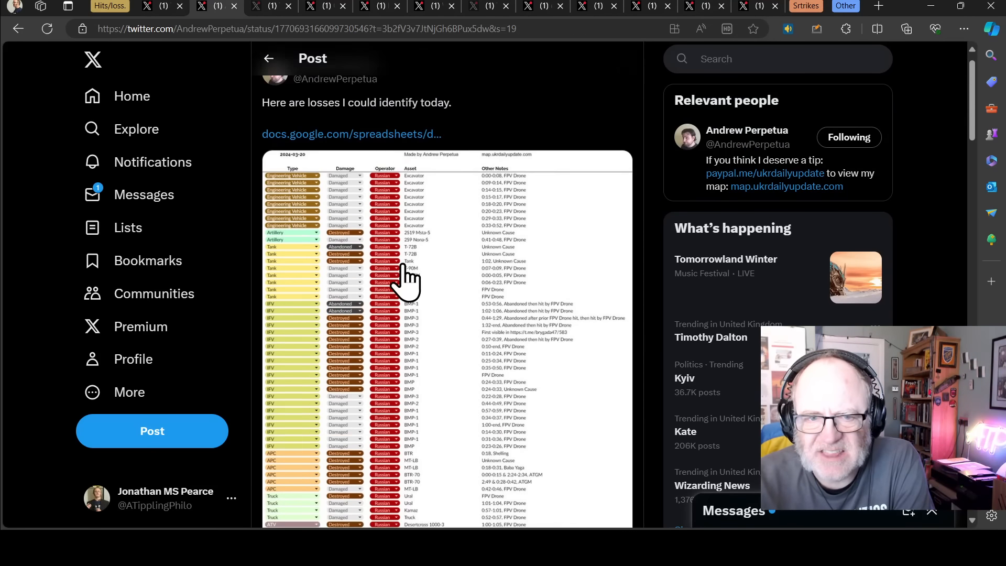
scroll("down", 3)
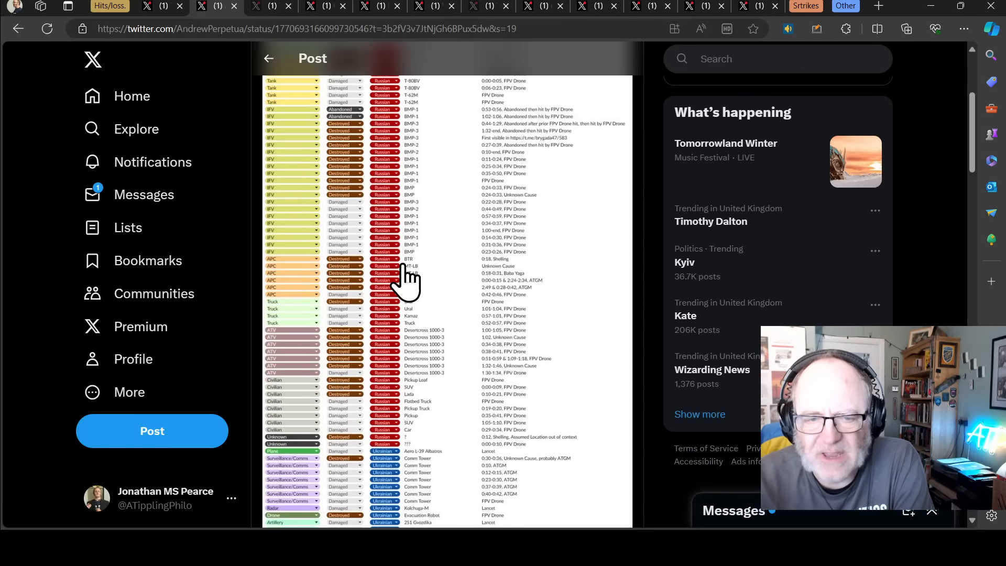
scroll("up", 3)
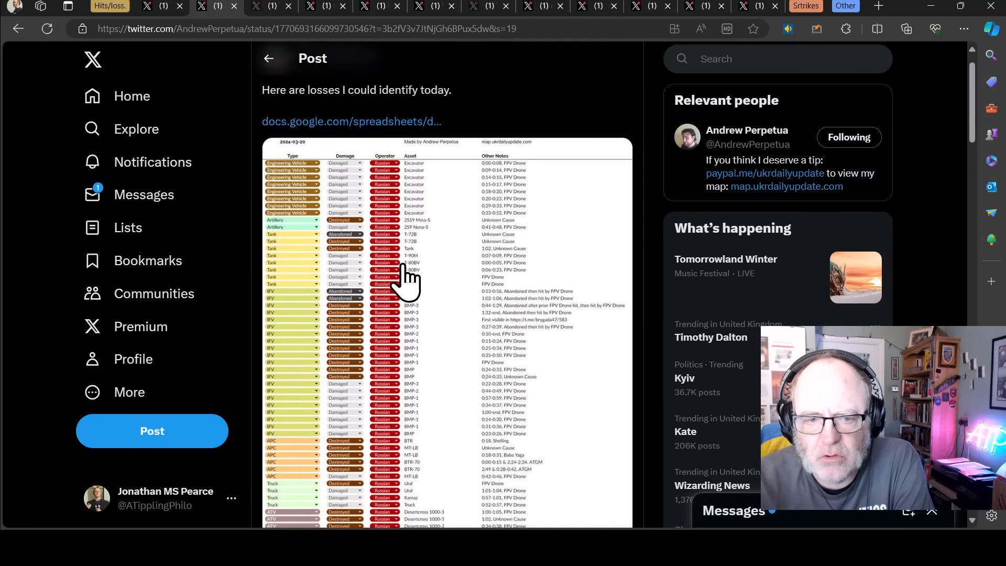
scroll("down", 3)
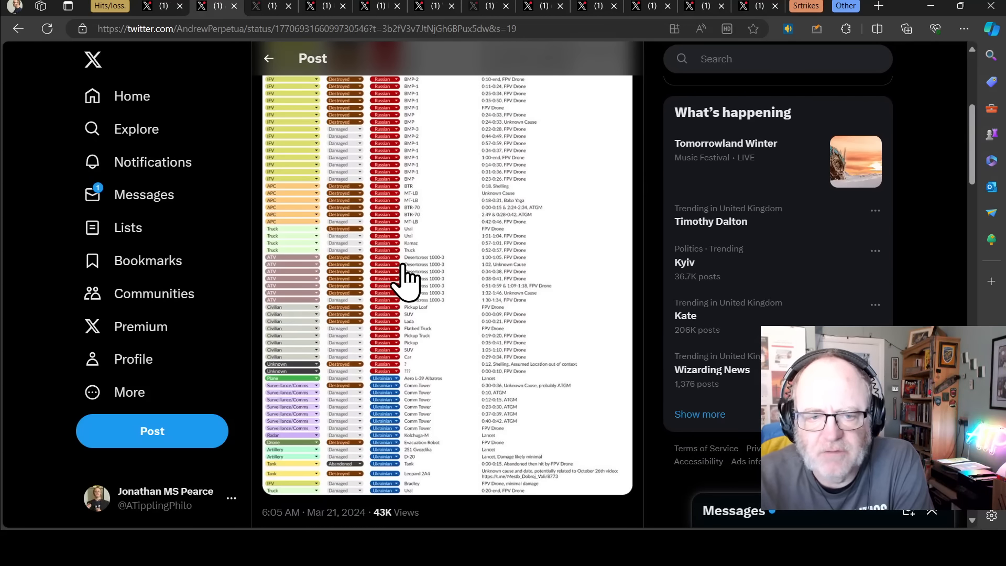
scroll("up", 3)
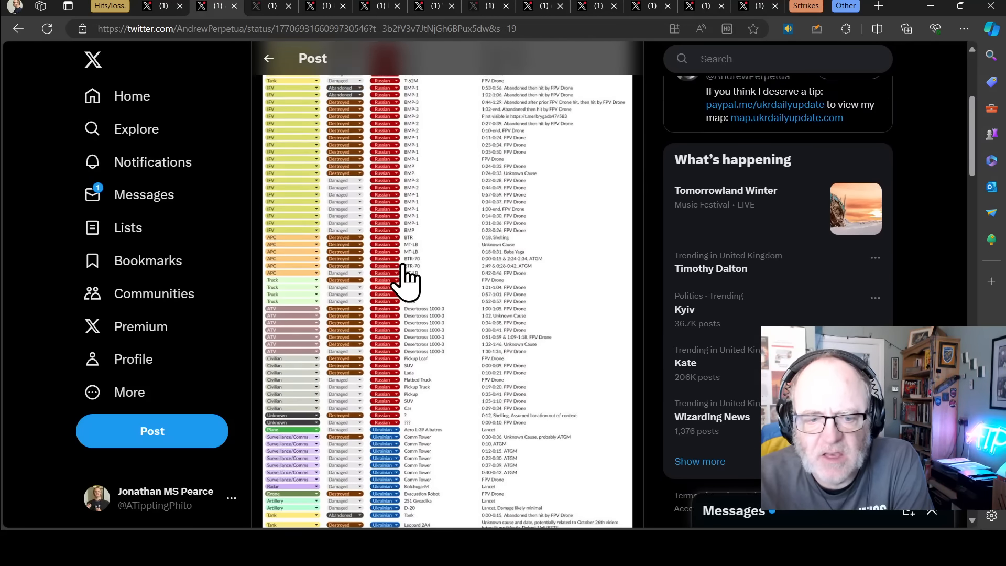
scroll("up", 3)
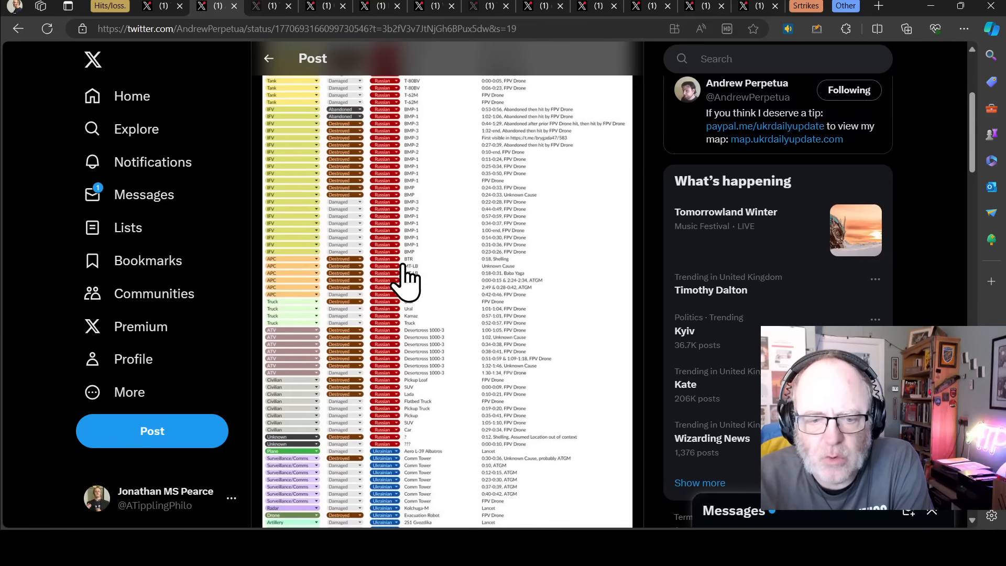
scroll("down", 3)
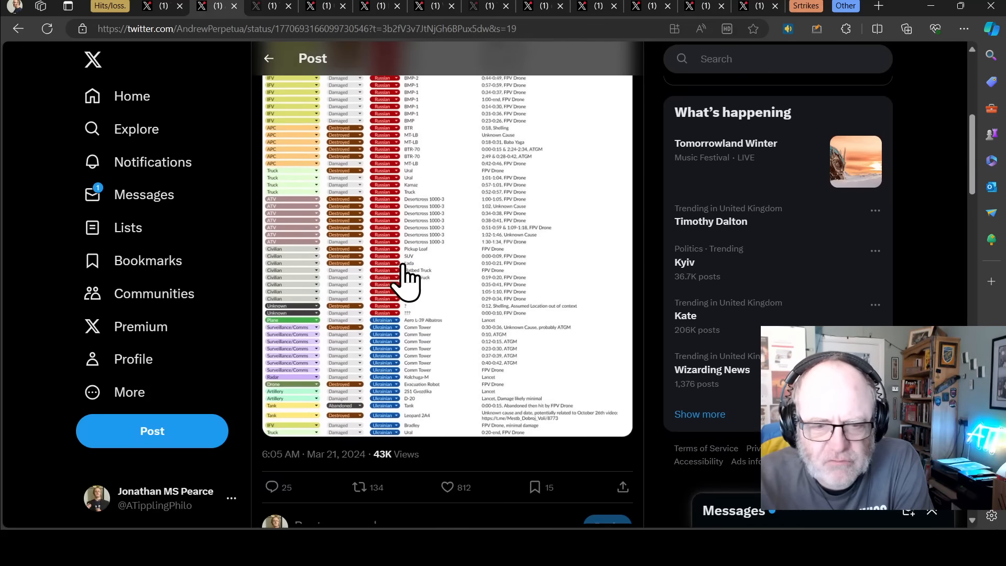
scroll("up", 3)
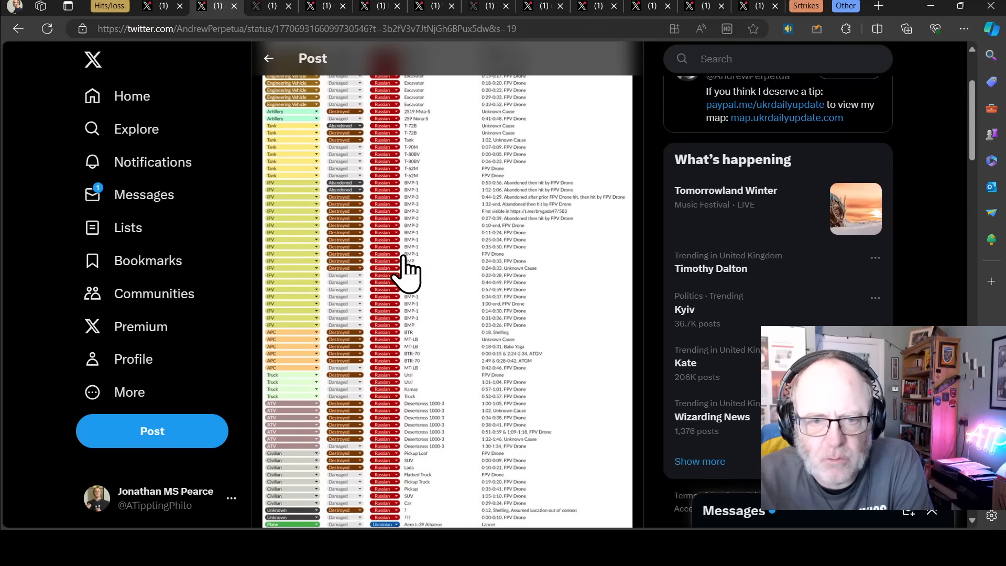
- View the spreadsheet image full-size and move to the Ukrainian rows: comm towers, Kolchuga-M radar, Leopard 2A4, Bradley
left_click(404, 257)
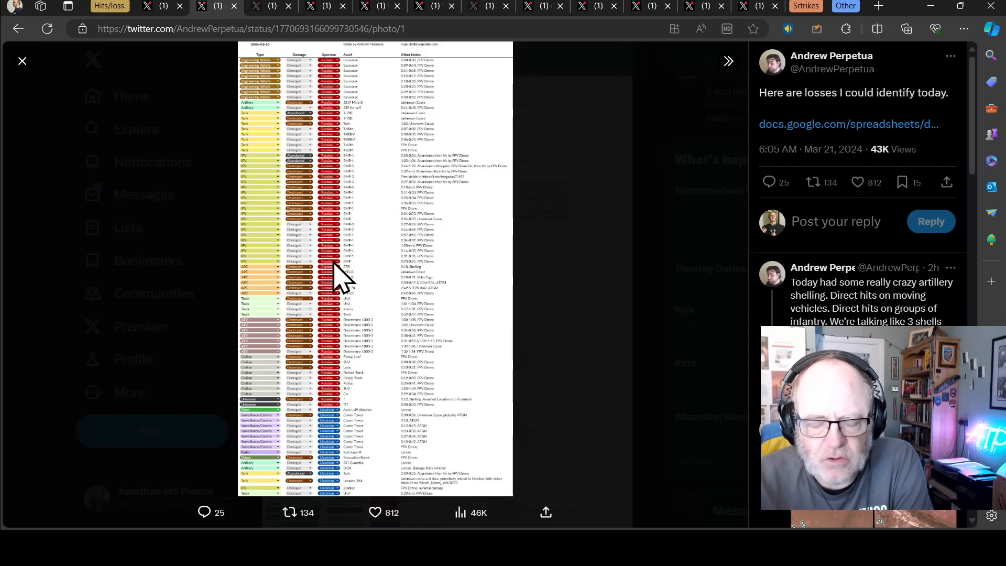
mouse_move(327, 398)
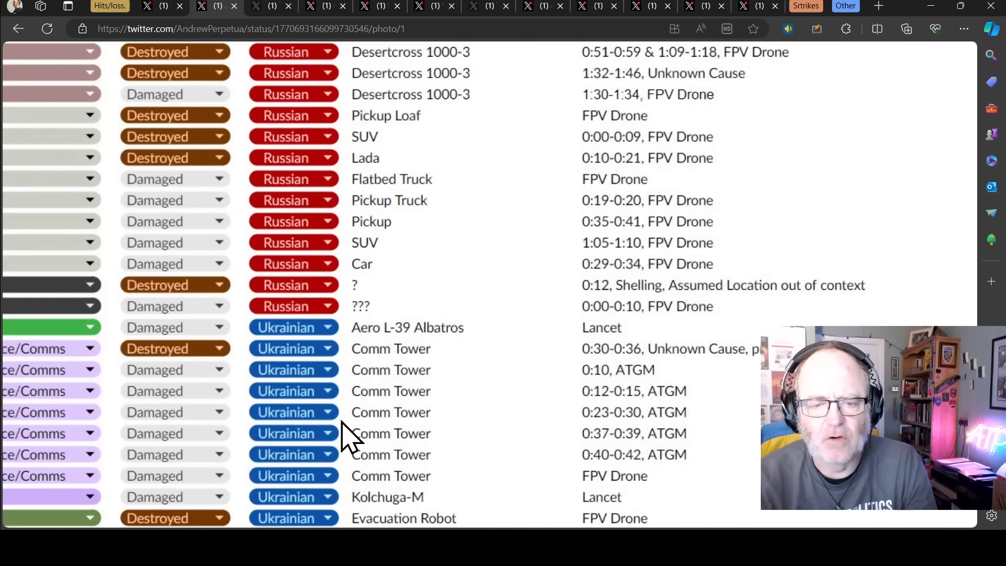
scroll("down", 3)
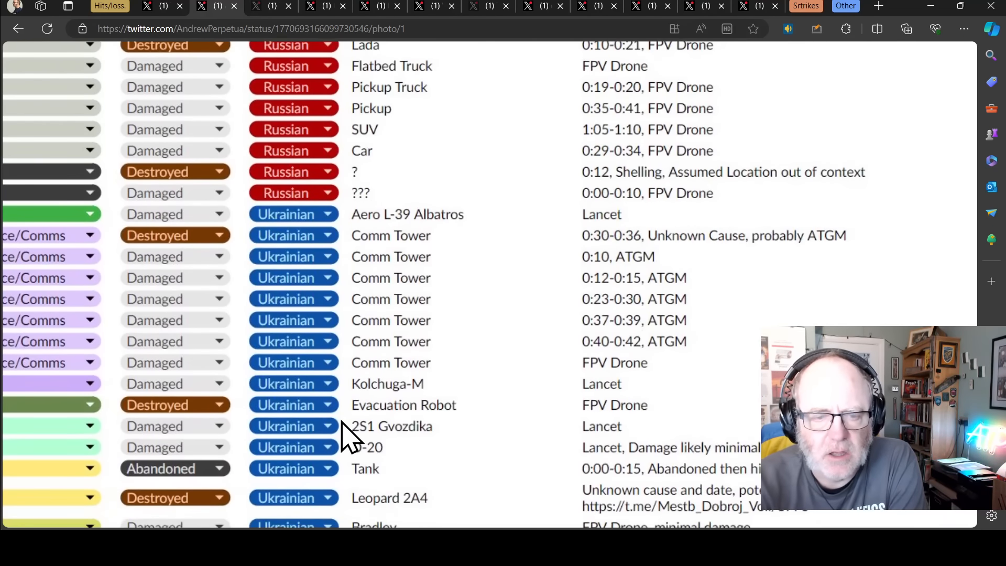
scroll("left", 3)
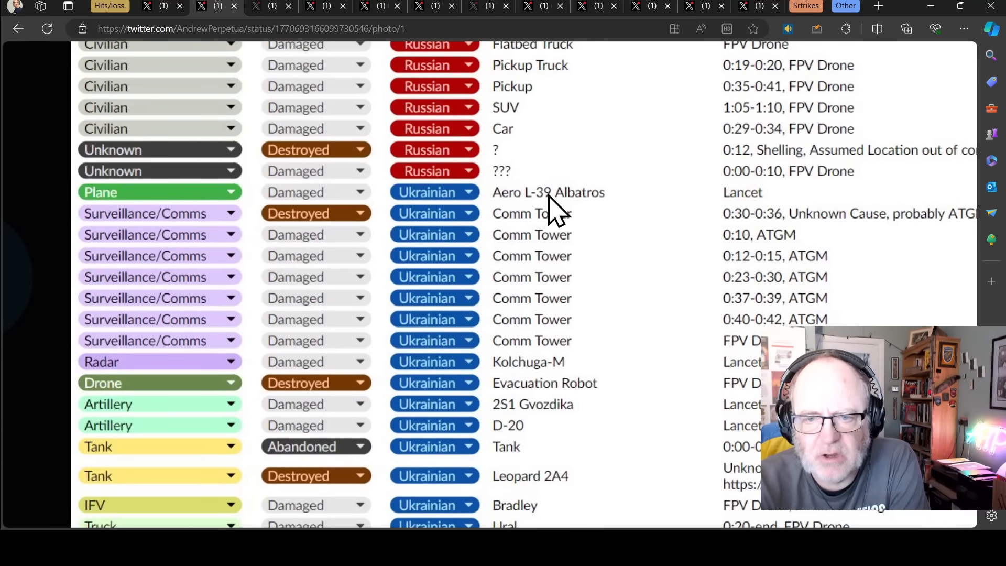
mouse_move(725, 224)
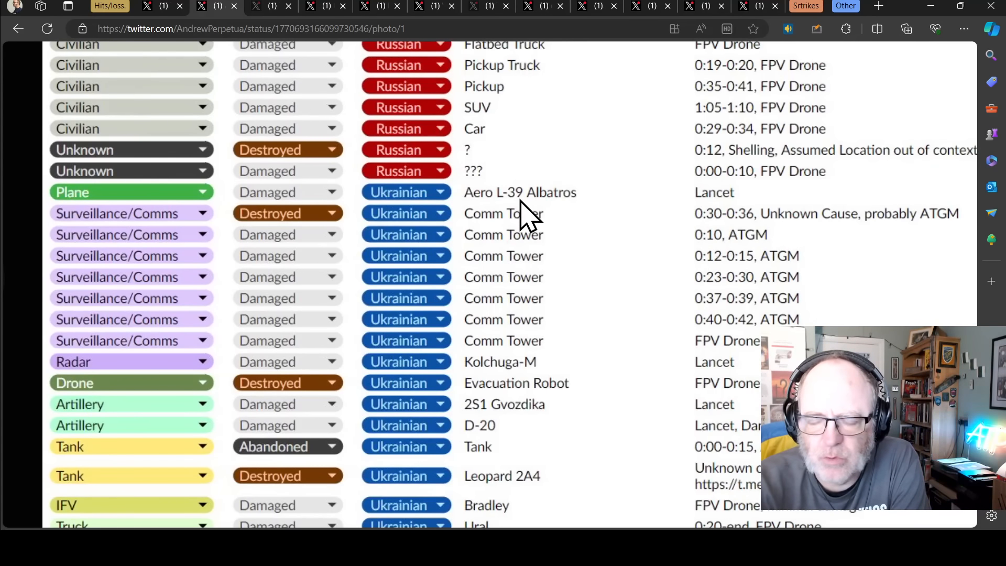
mouse_move(339, 281)
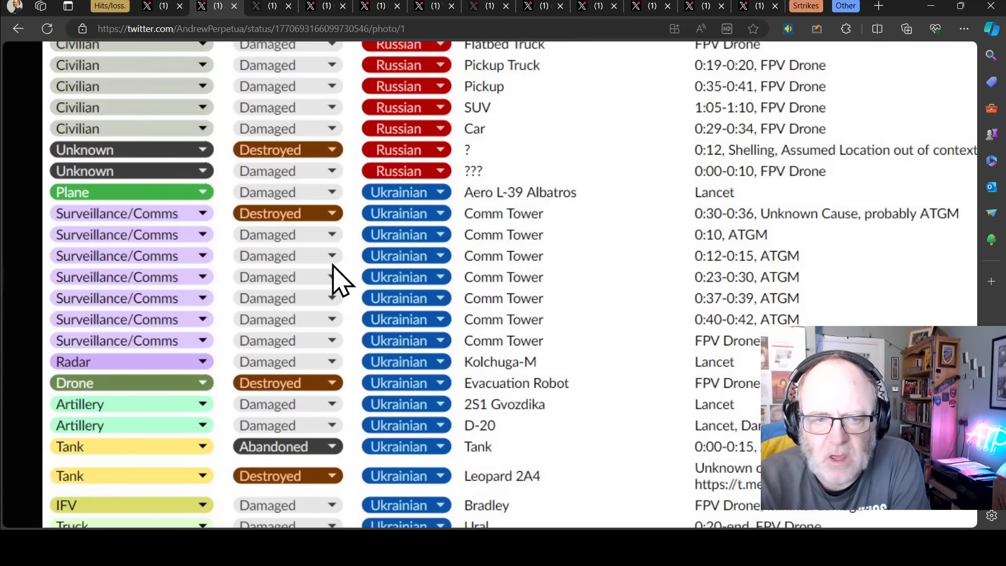
mouse_move(368, 245)
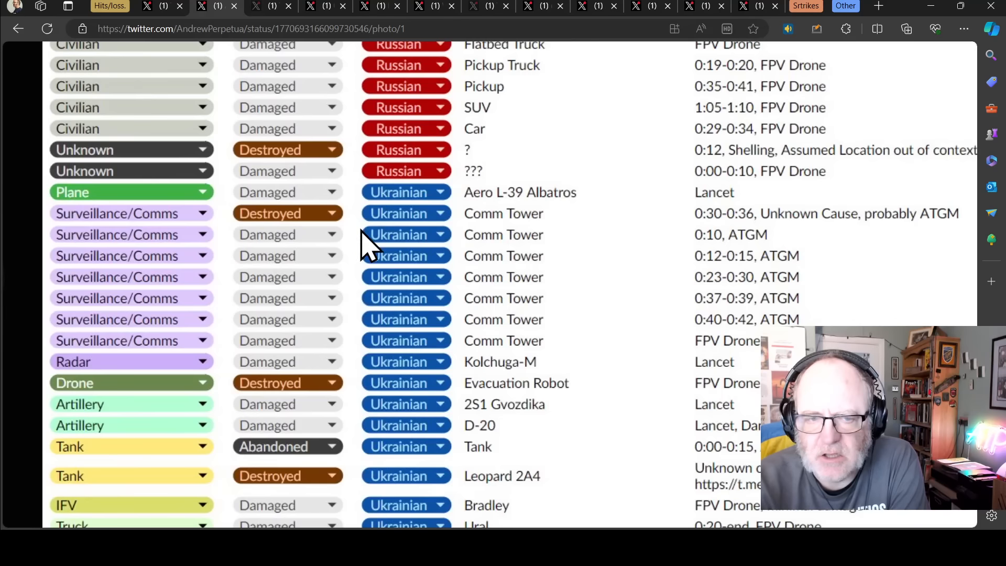
mouse_move(384, 257)
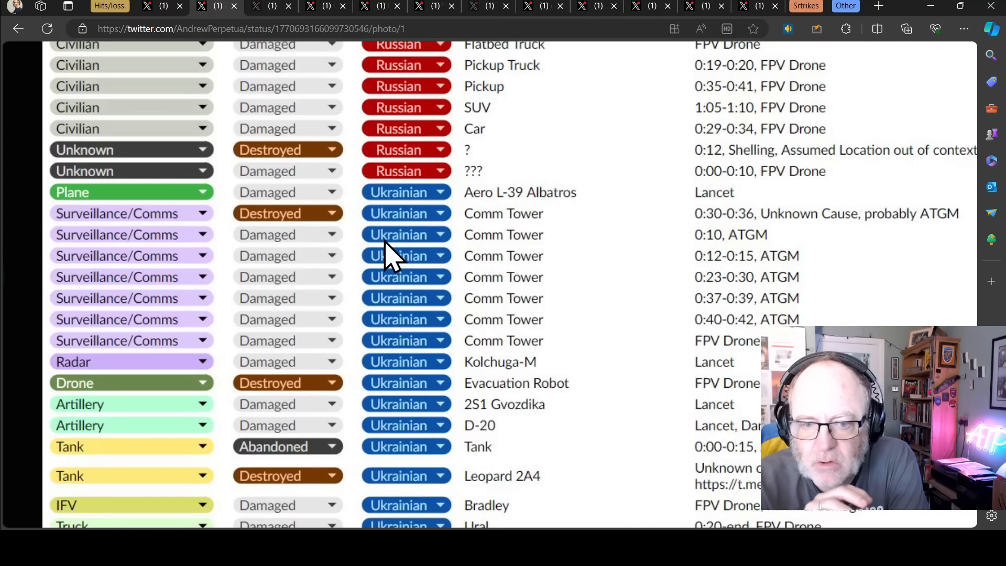
scroll("down", 3)
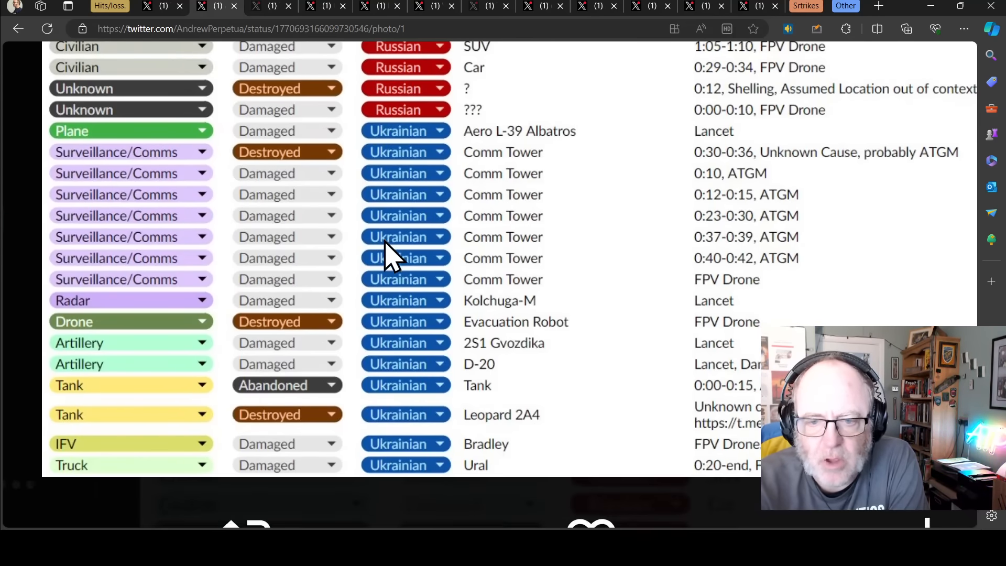
scroll("down", 3)
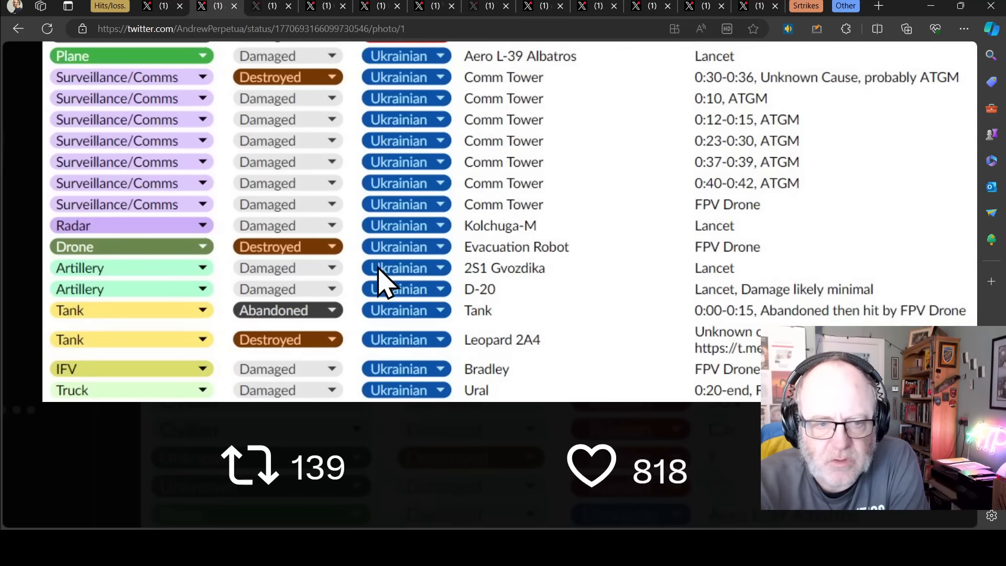
mouse_move(324, 293)
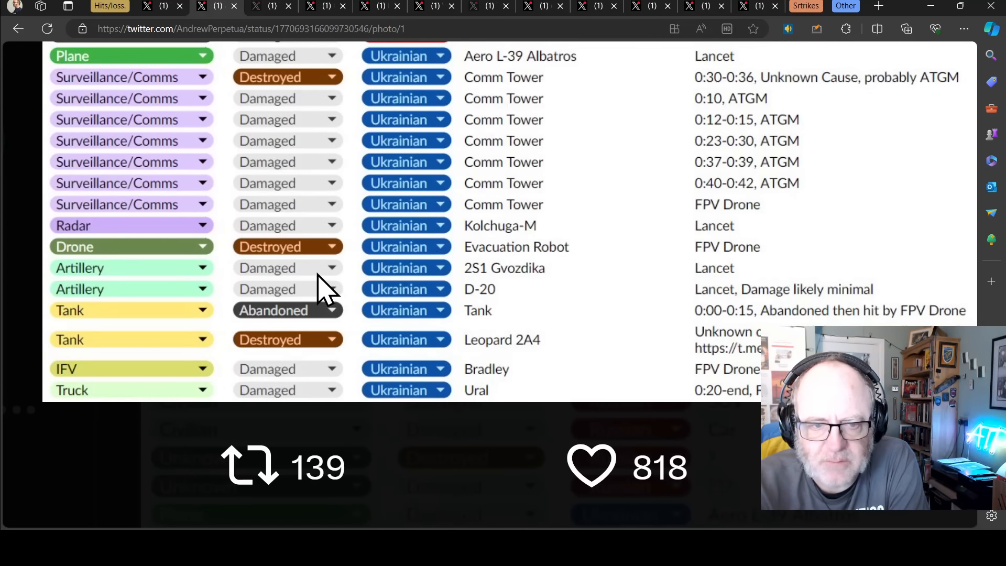
mouse_move(284, 318)
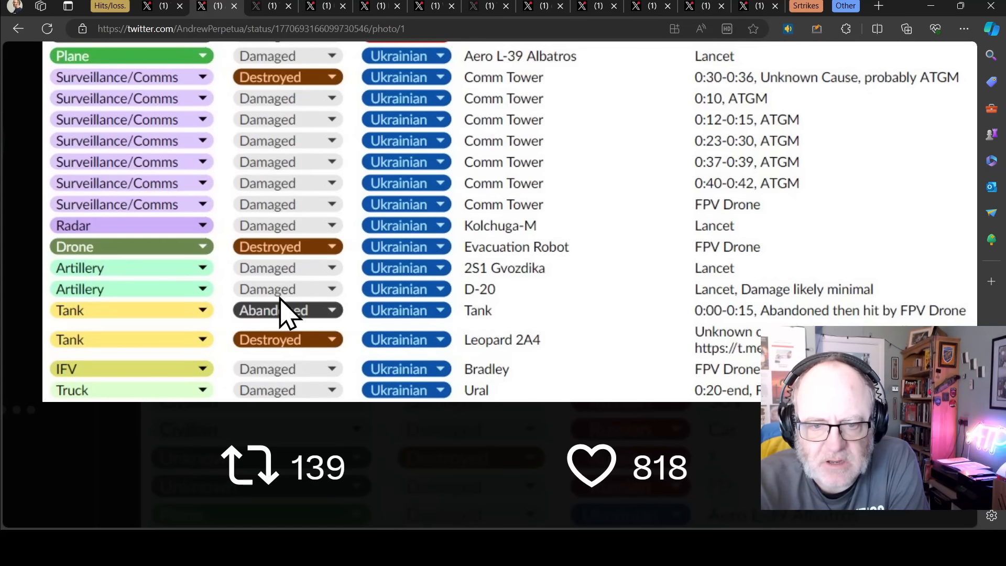
mouse_move(405, 344)
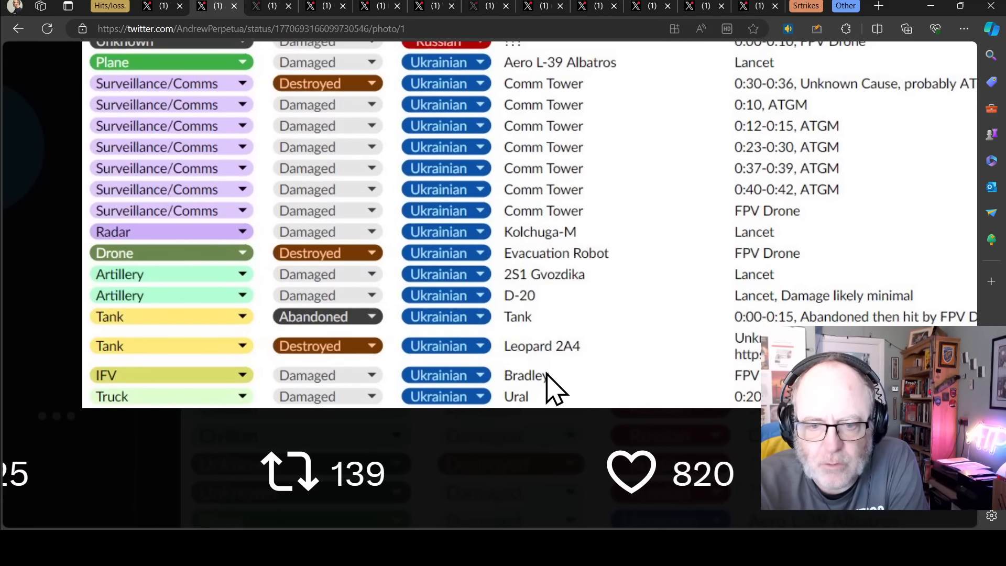
mouse_move(511, 321)
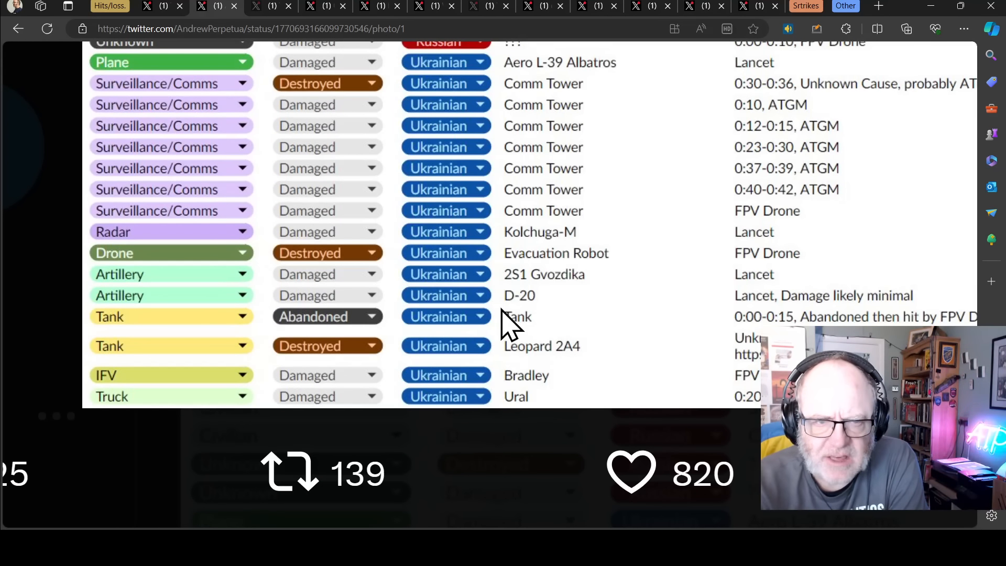
scroll("up", 3)
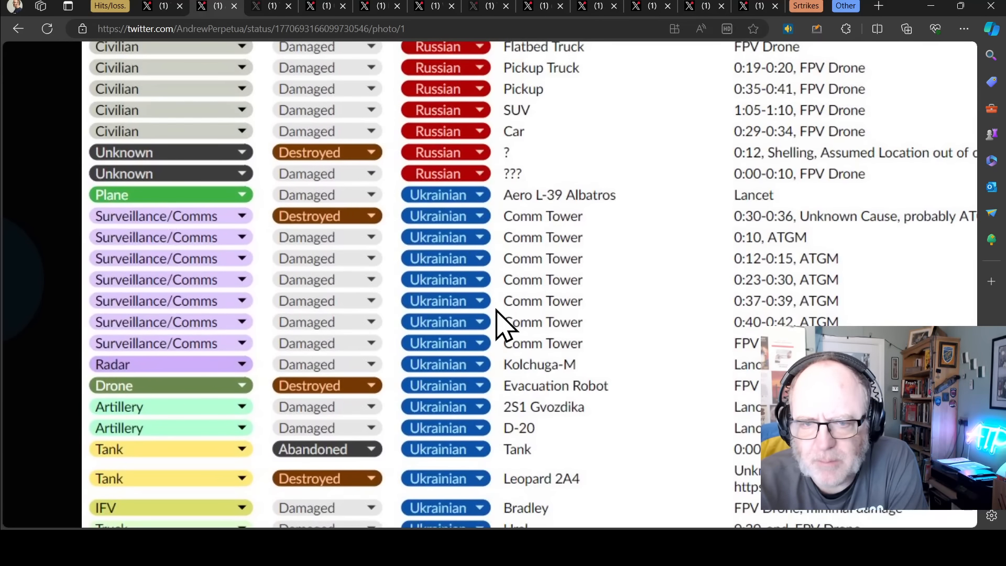
mouse_move(401, 290)
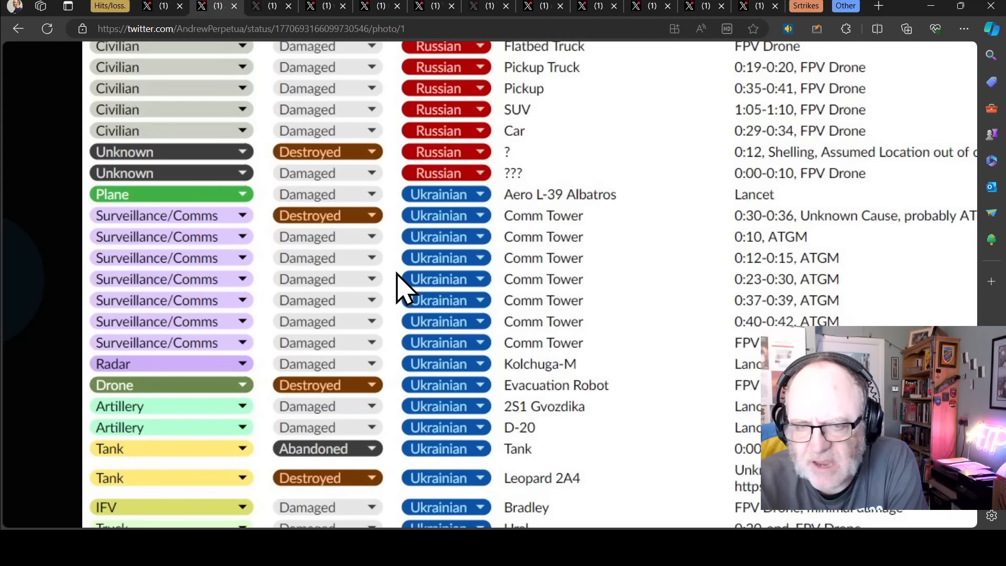
mouse_move(457, 291)
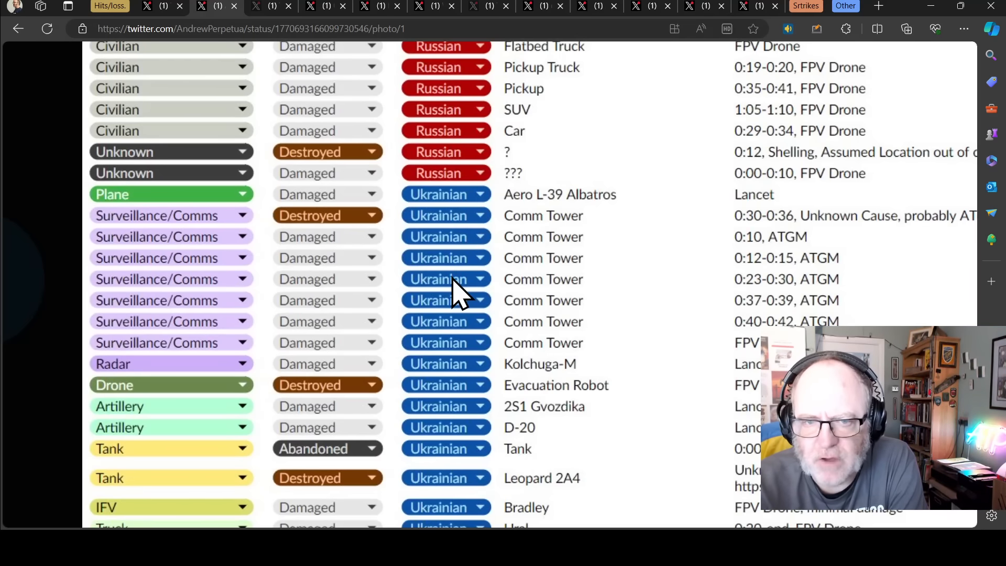
- Read the Russian rows from excavators through Msta-S/Nona-S artillery, T-72B/T-80BV/T-90M tanks, BMPs to the first APCs
scroll("up", 3)
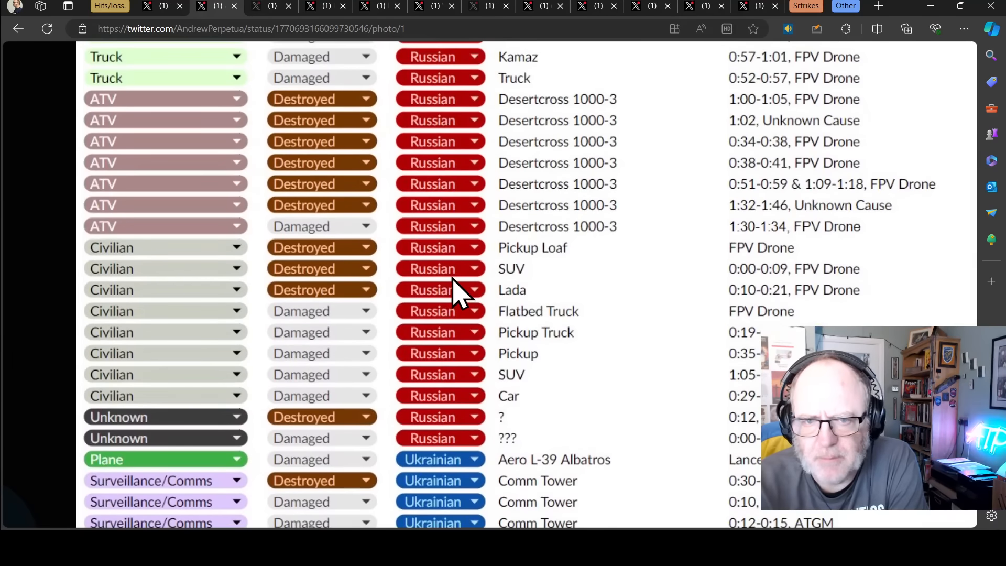
scroll("up", 3)
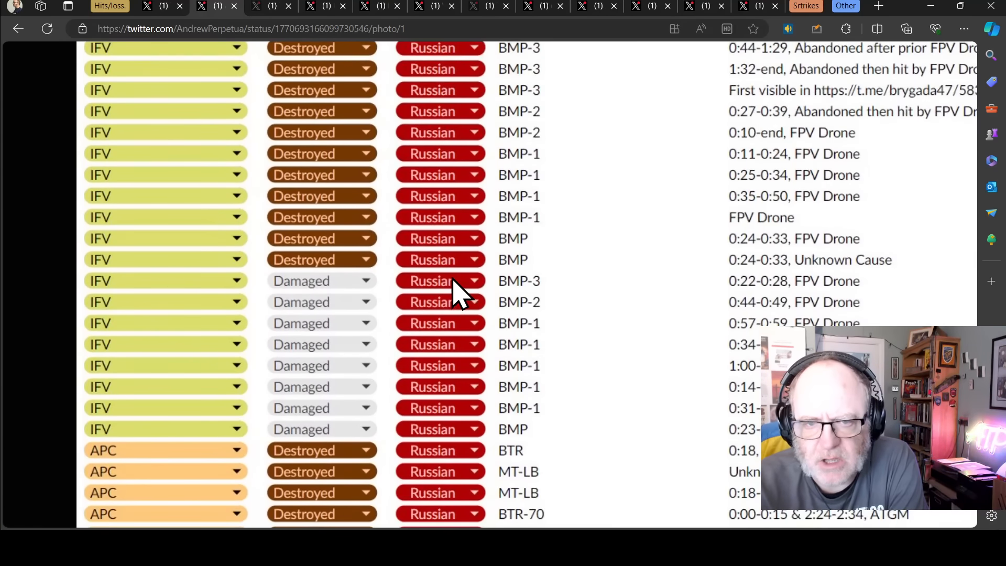
scroll("up", 3)
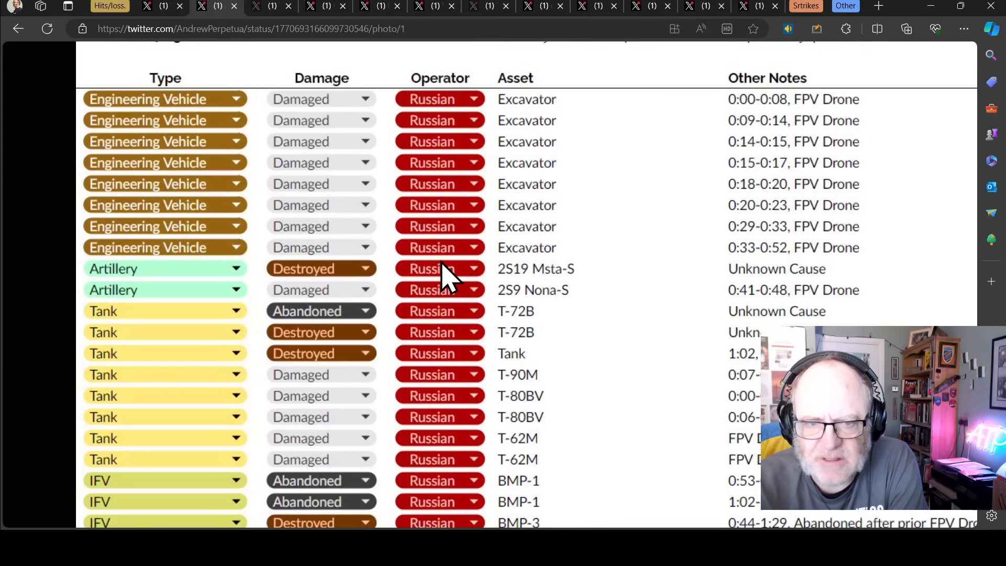
mouse_move(475, 251)
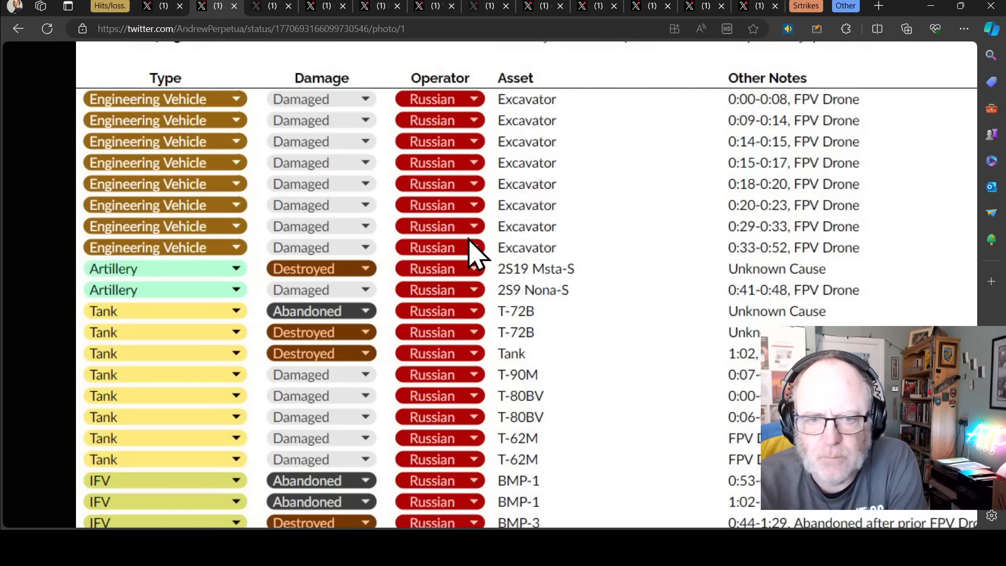
scroll("up", 3)
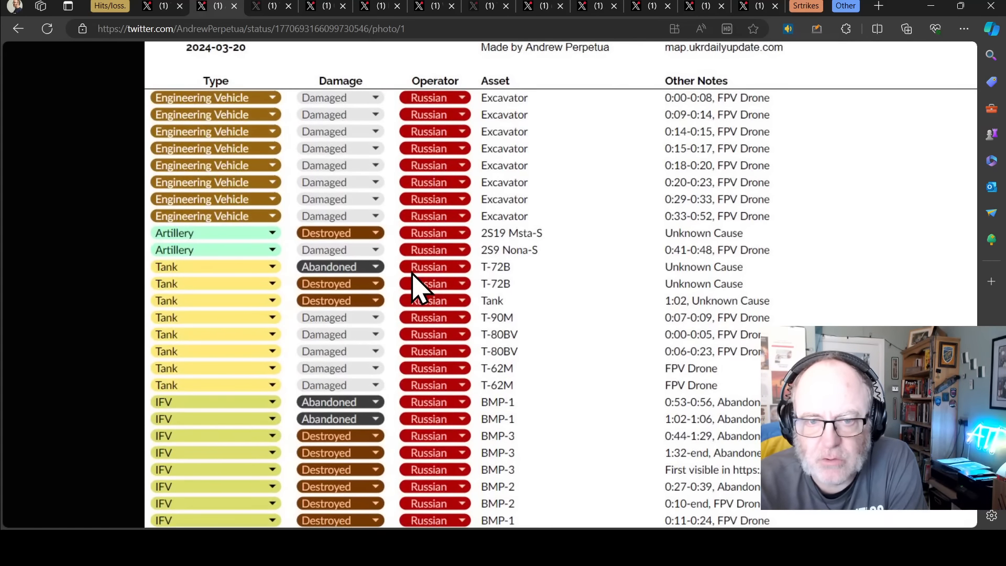
mouse_move(677, 54)
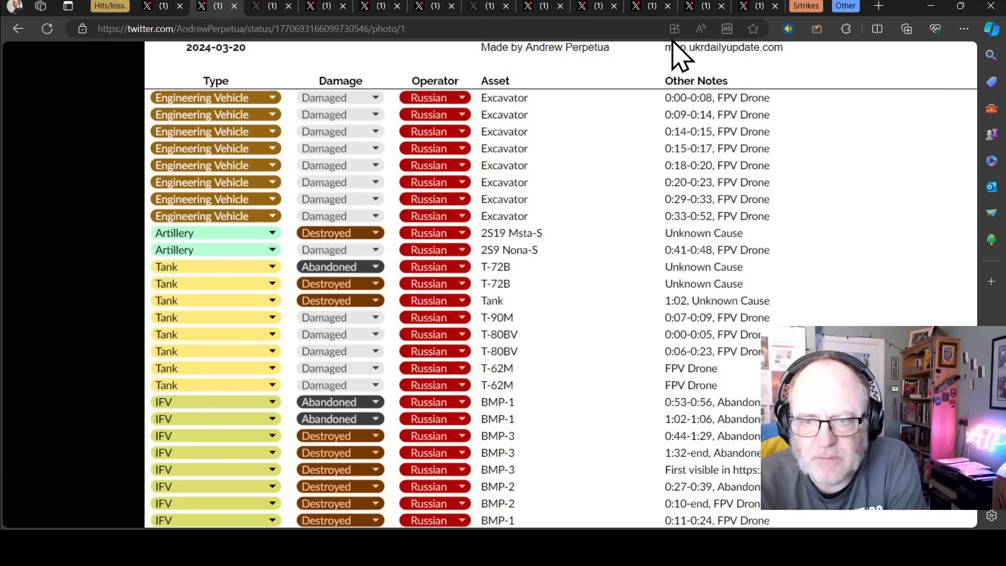
mouse_move(622, 124)
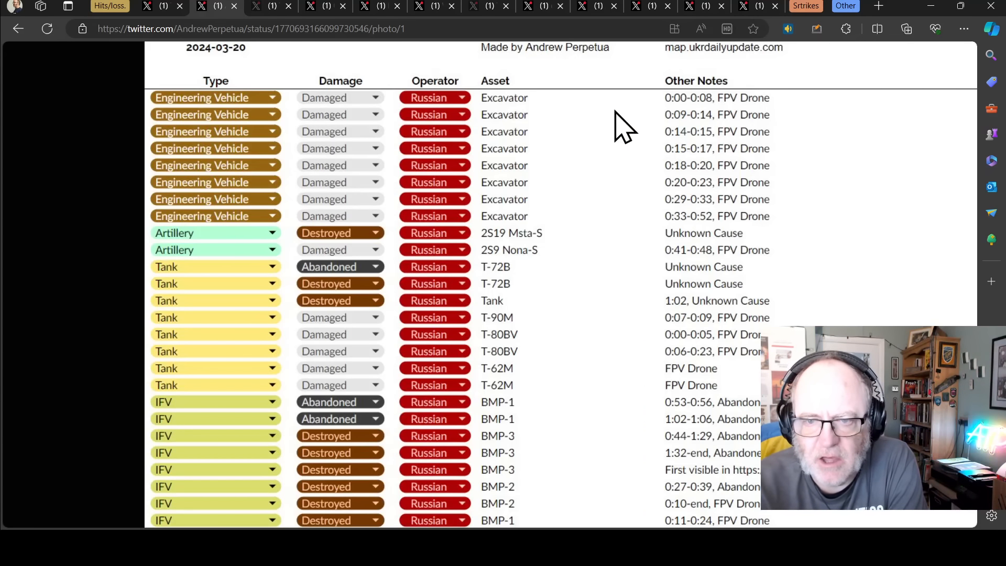
mouse_move(423, 203)
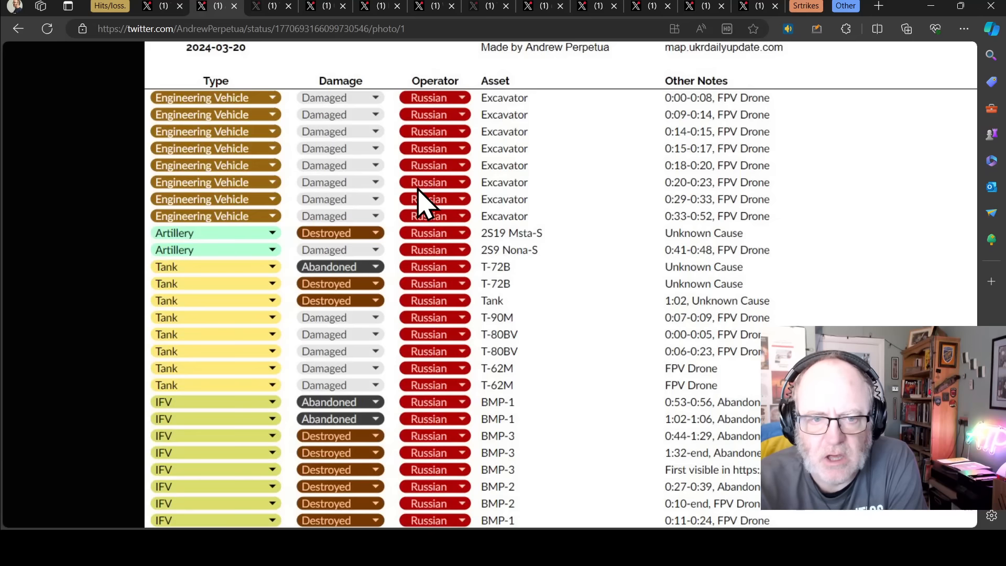
mouse_move(378, 183)
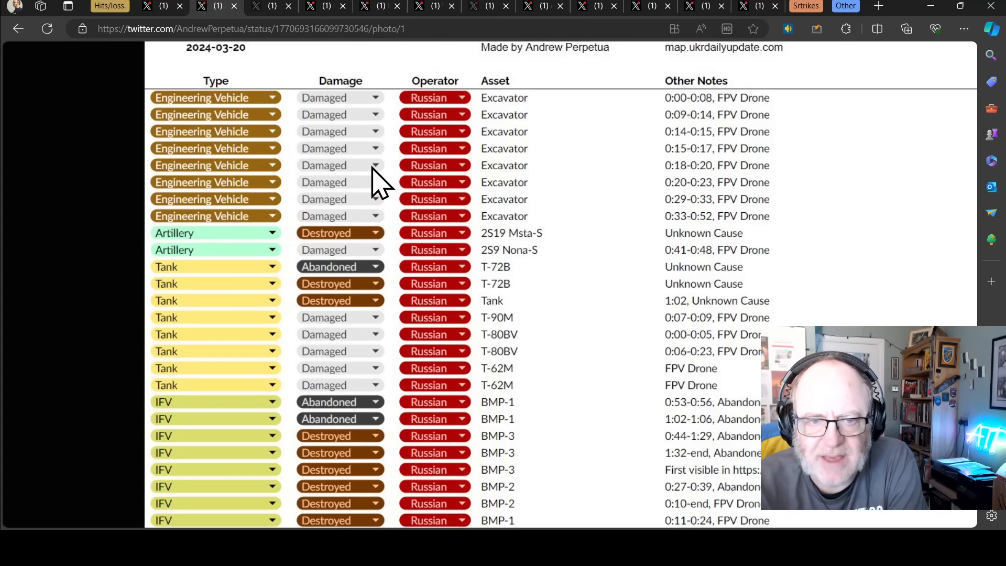
scroll("down", 3)
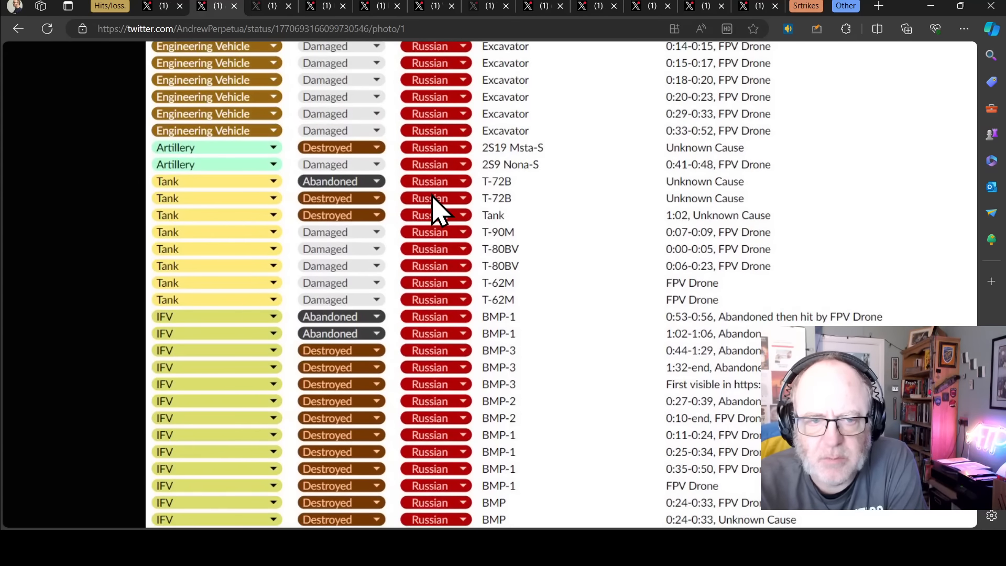
mouse_move(272, 187)
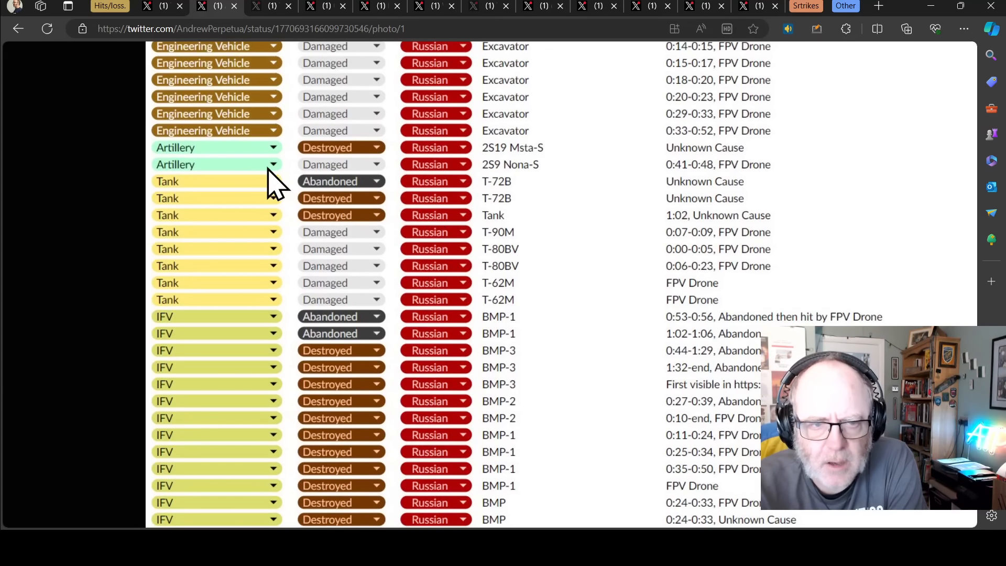
mouse_move(530, 141)
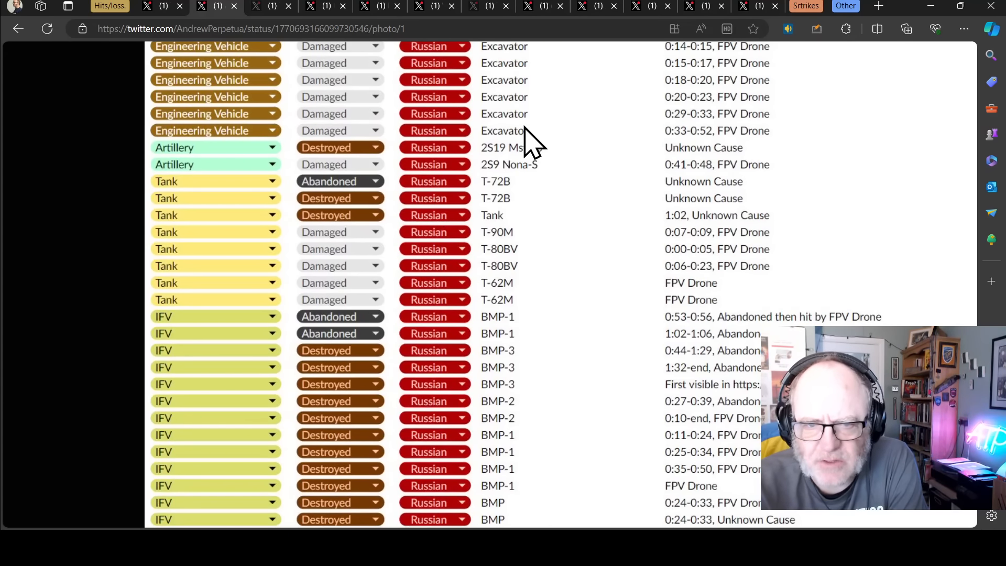
mouse_move(548, 176)
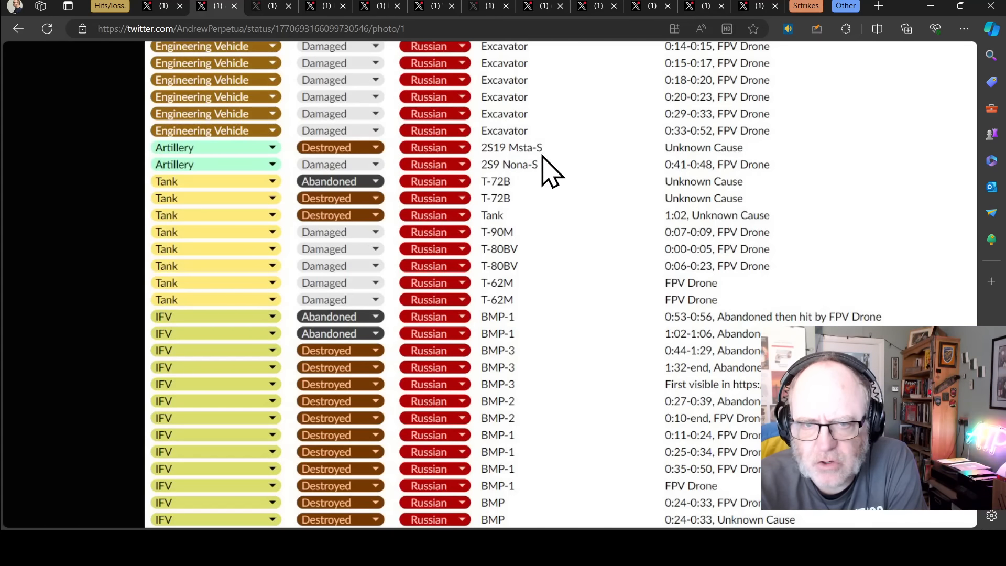
mouse_move(568, 190)
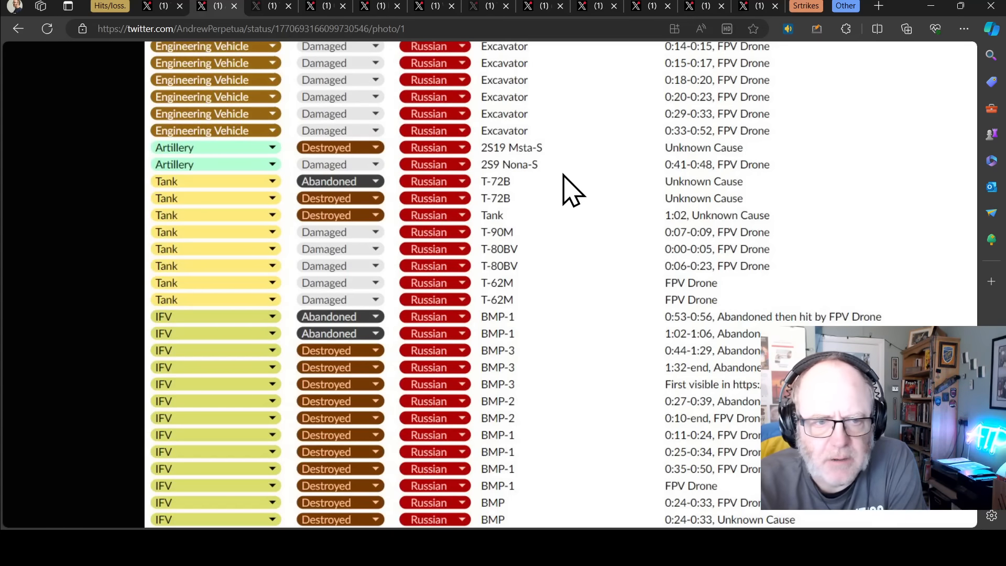
scroll("down", 3)
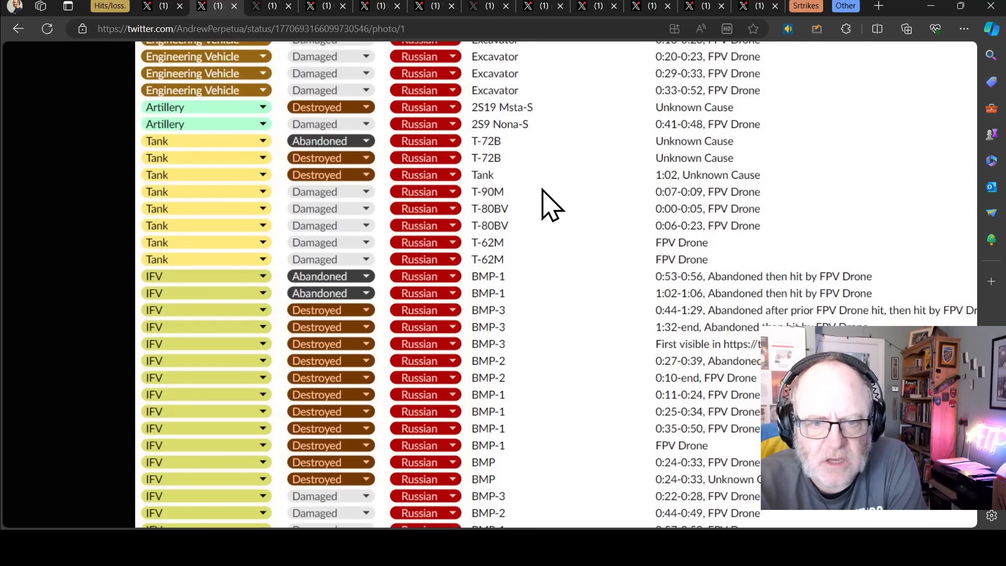
mouse_move(523, 196)
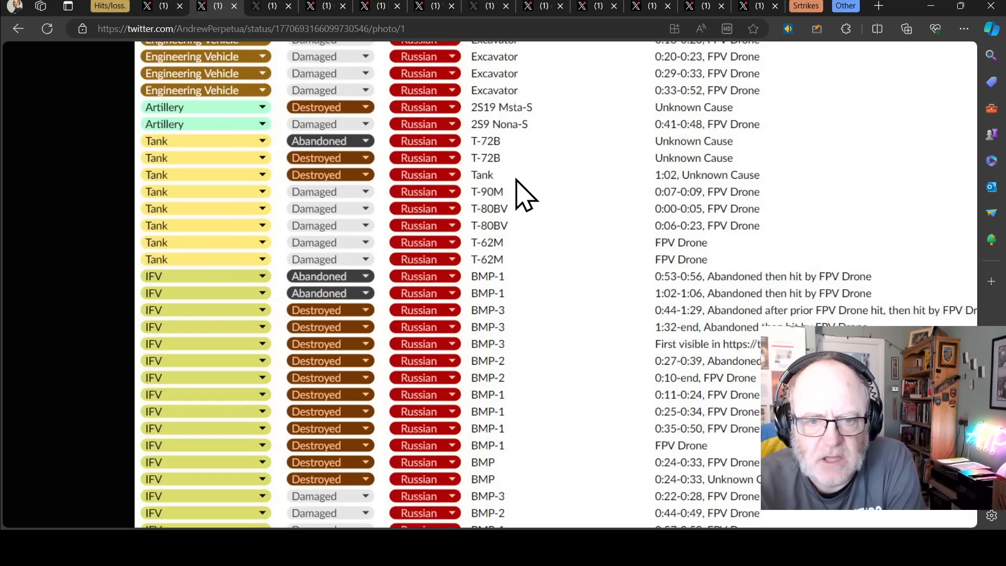
mouse_move(513, 266)
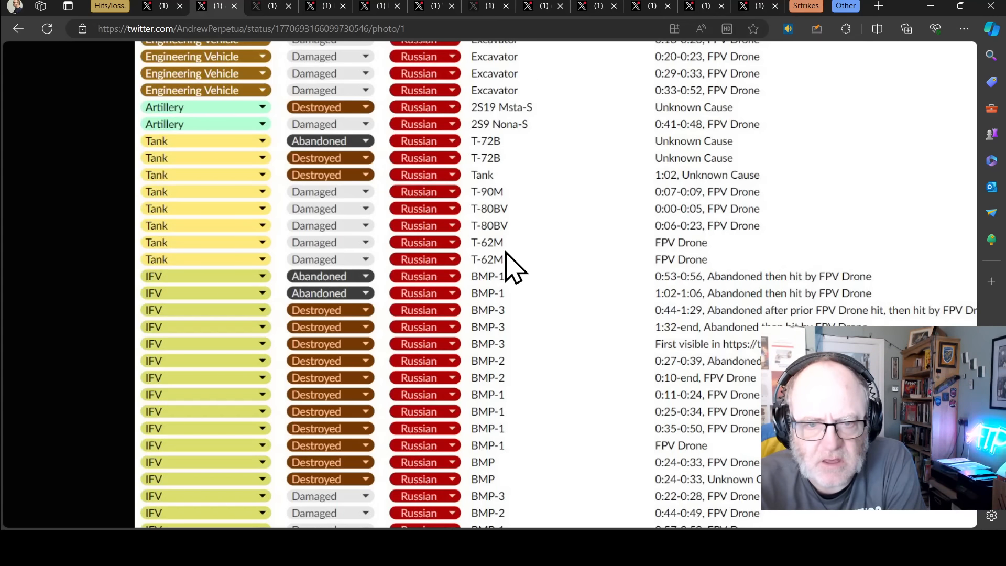
scroll("down", 3)
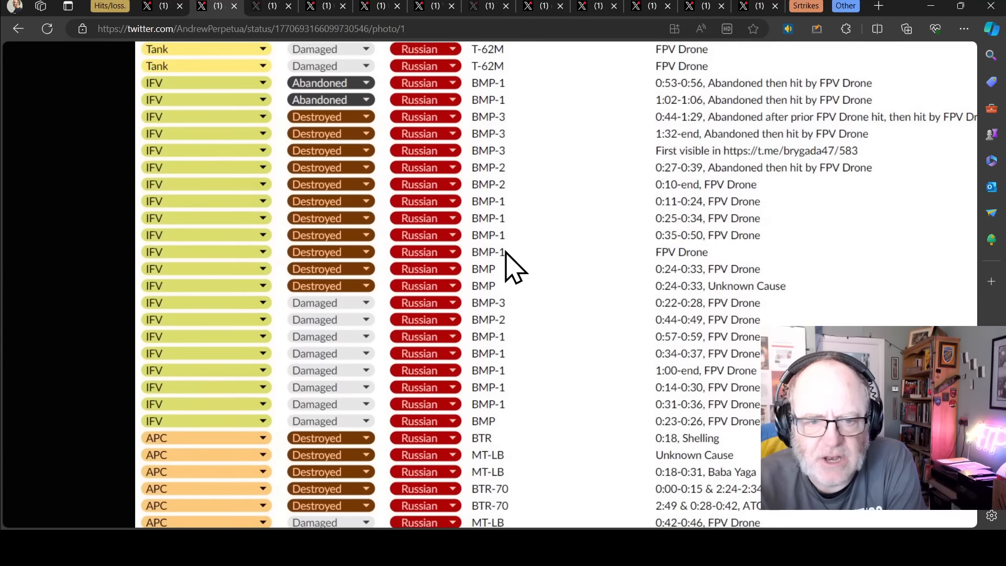
mouse_move(532, 257)
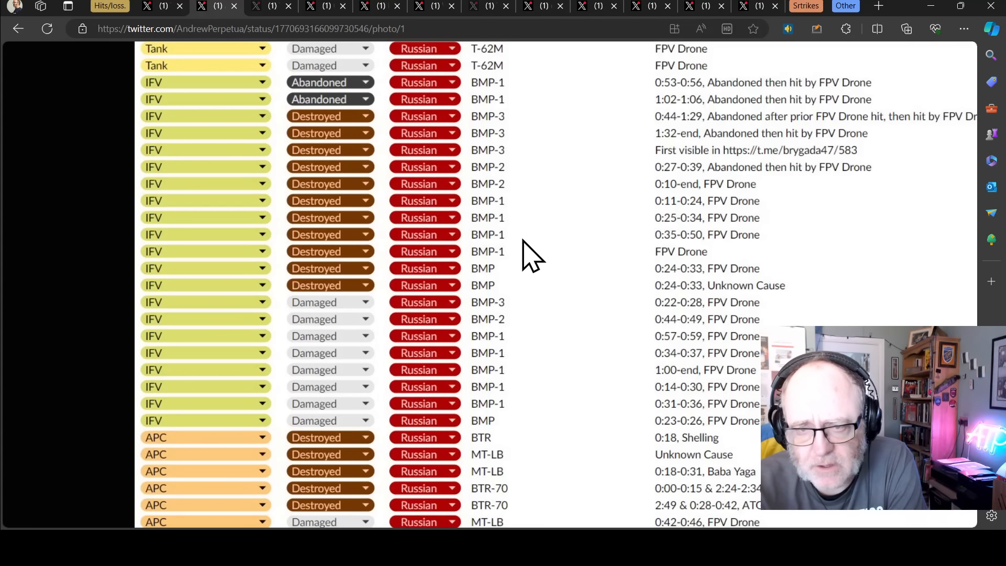
mouse_move(604, 275)
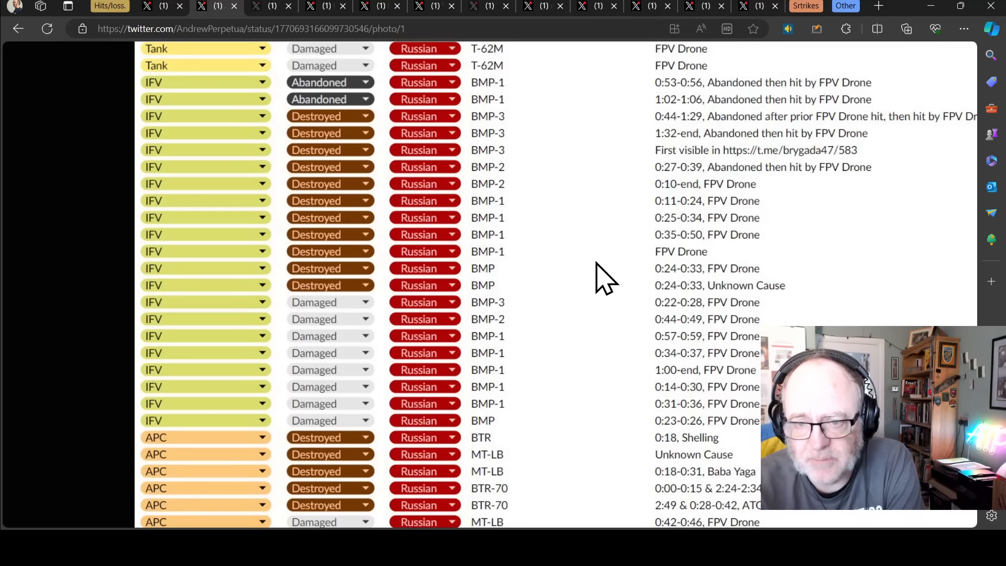
mouse_move(491, 402)
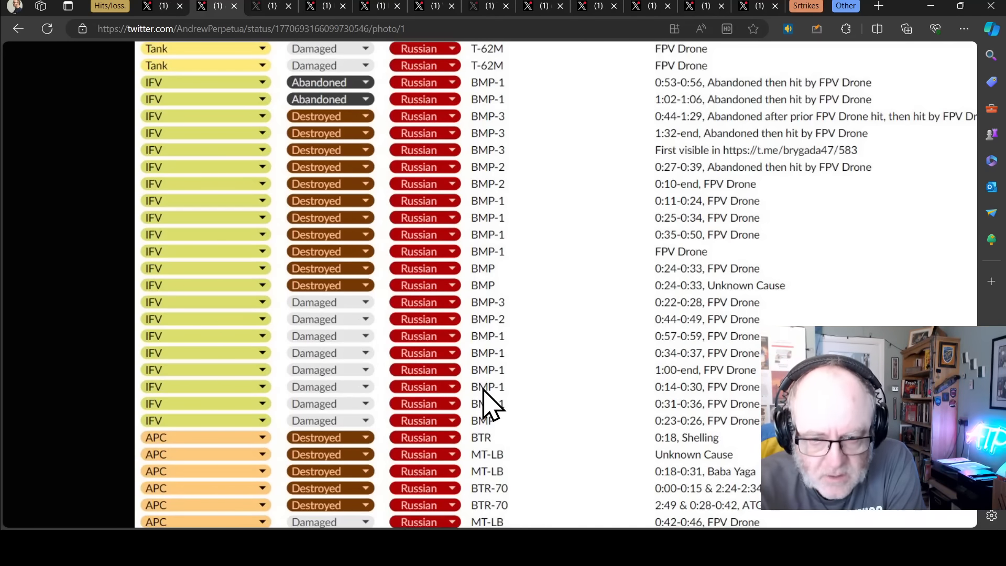
mouse_move(661, 296)
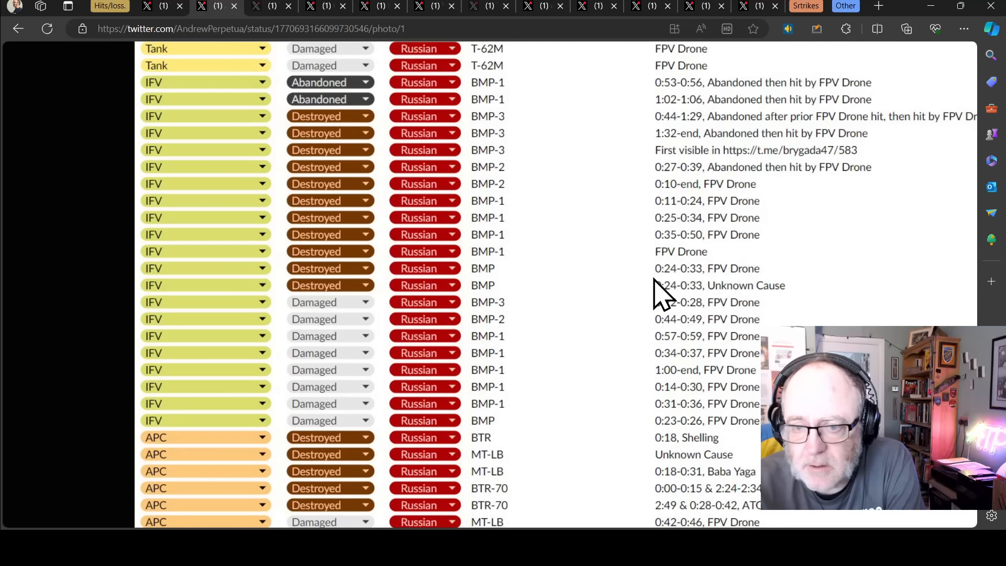
mouse_move(658, 250)
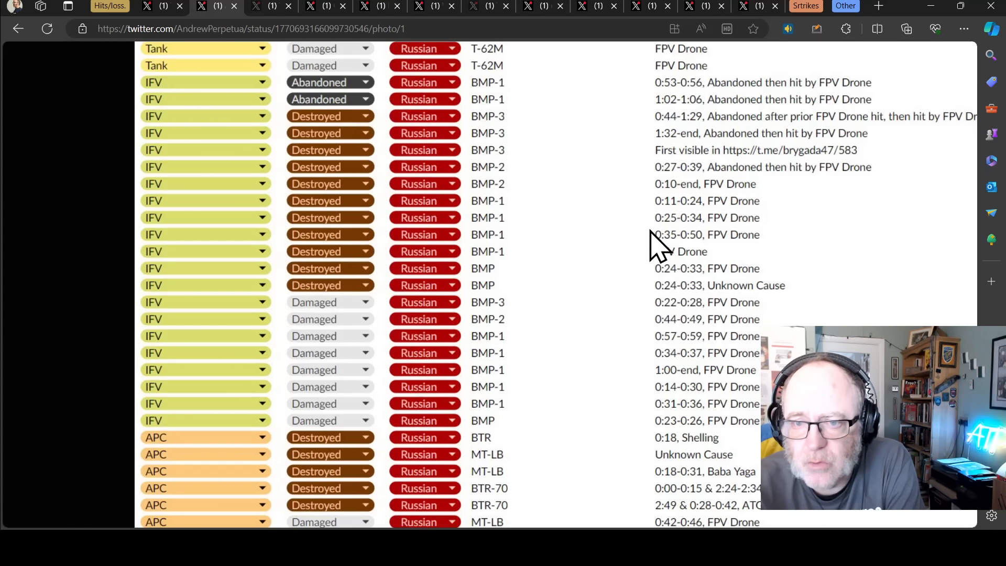
mouse_move(418, 176)
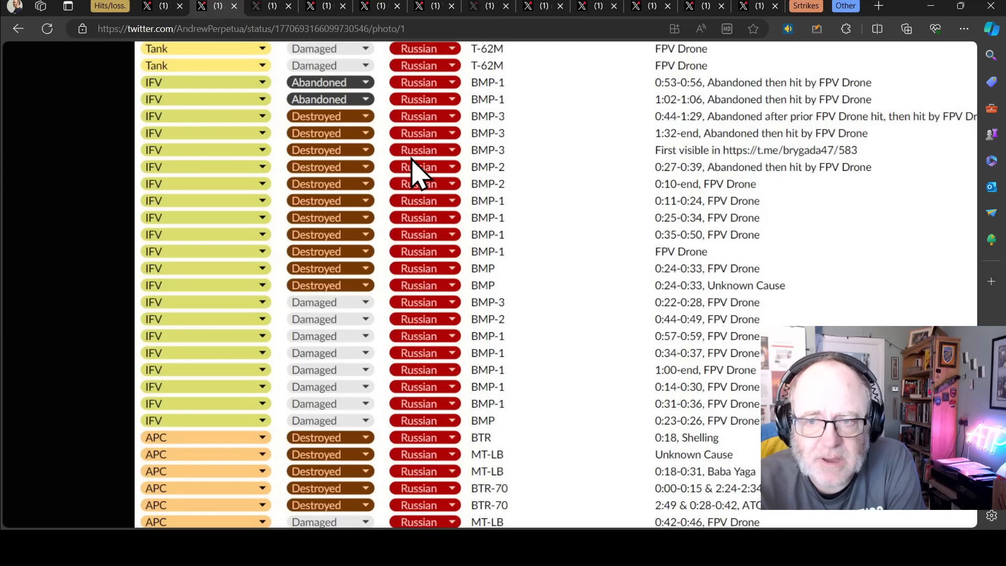
mouse_move(424, 344)
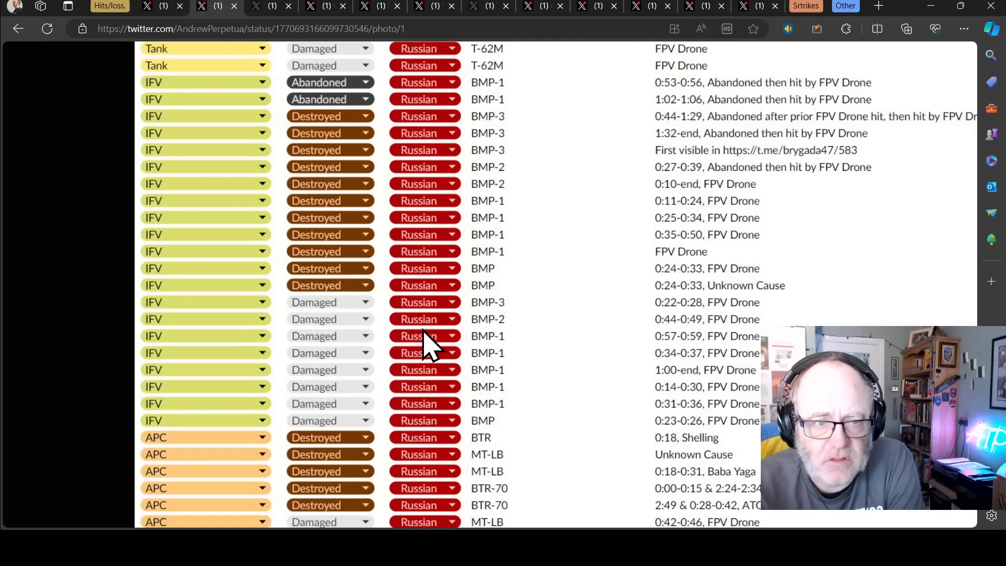
mouse_move(339, 370)
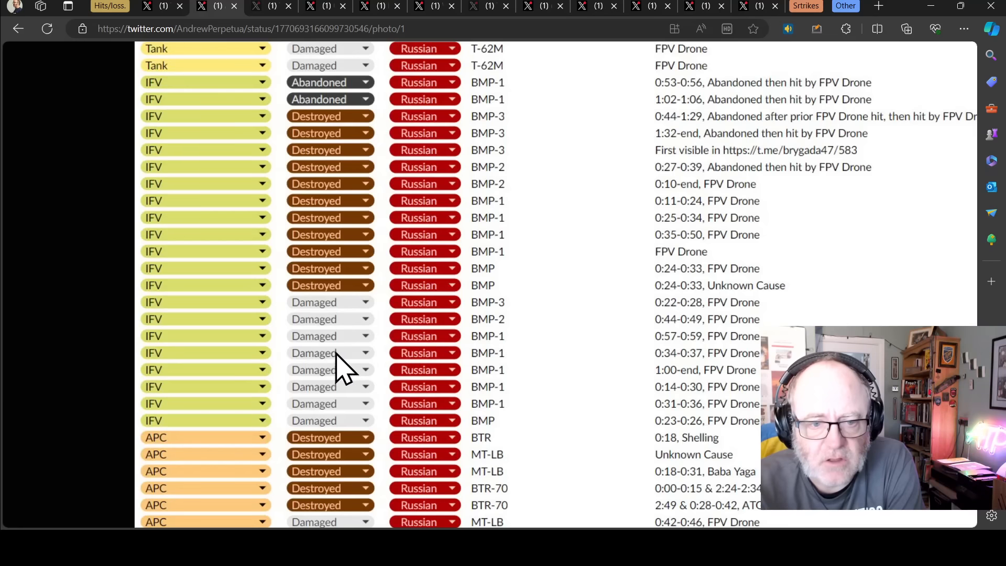
mouse_move(367, 385)
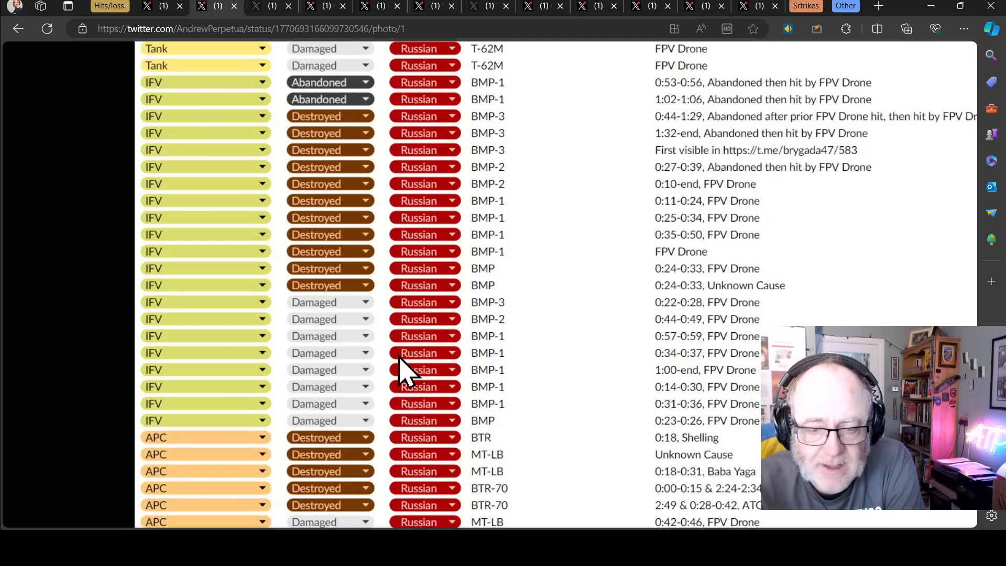
- Move down to the Ural and Kamaz trucks, Desertcross ATVs and civilian pickups, SUVs and cars
scroll("down", 3)
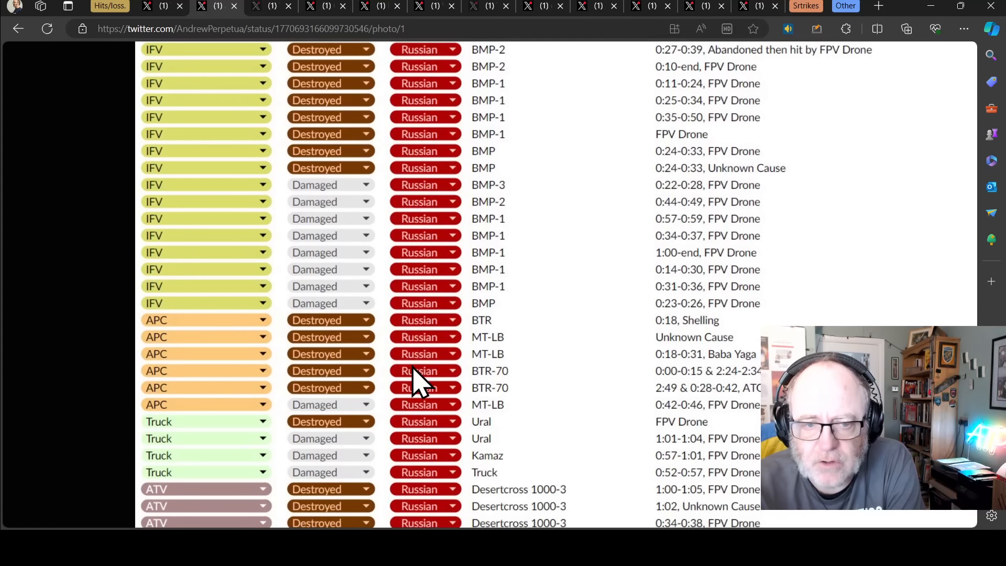
scroll("down", 3)
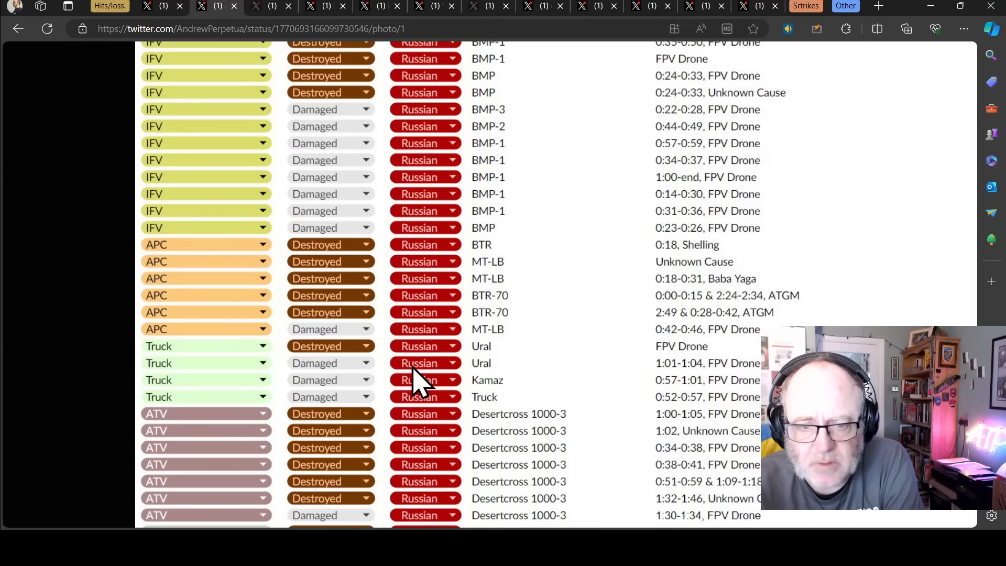
scroll("down", 3)
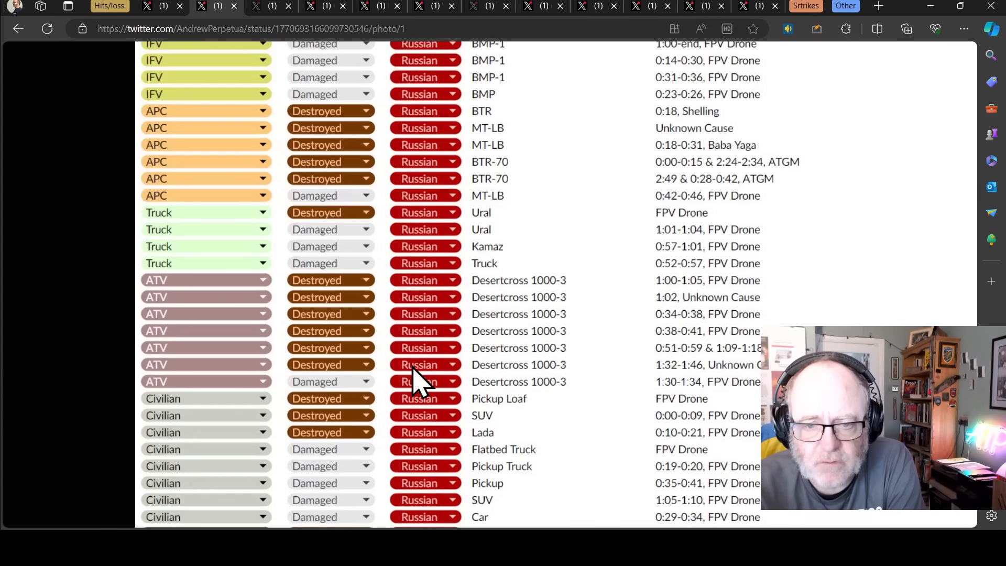
mouse_move(299, 327)
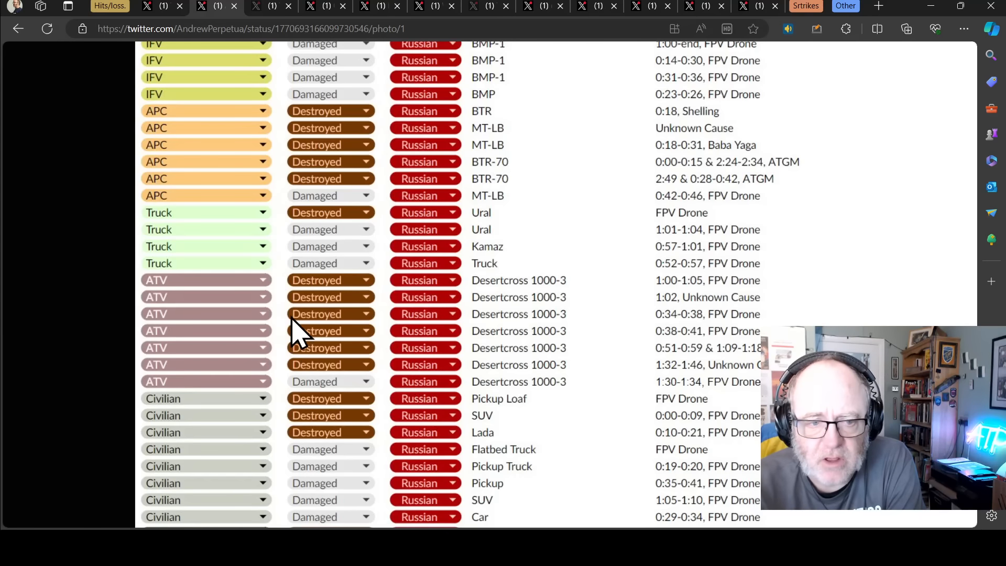
mouse_move(333, 282)
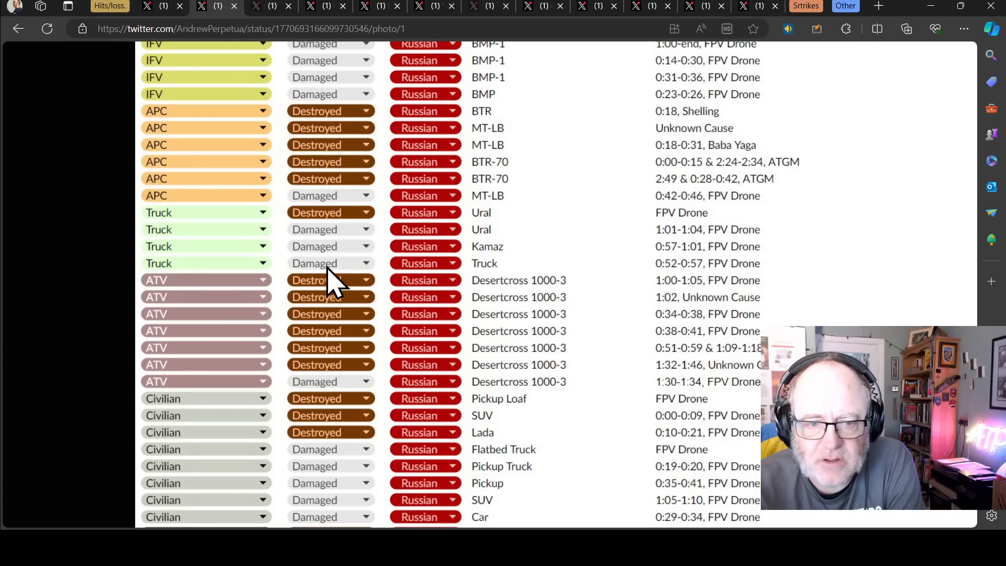
mouse_move(350, 369)
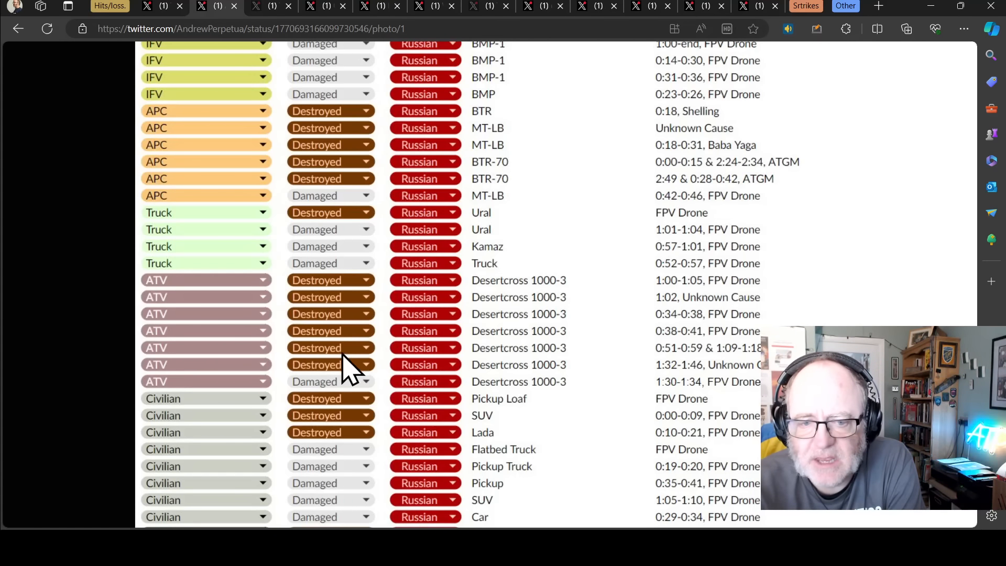
mouse_move(514, 347)
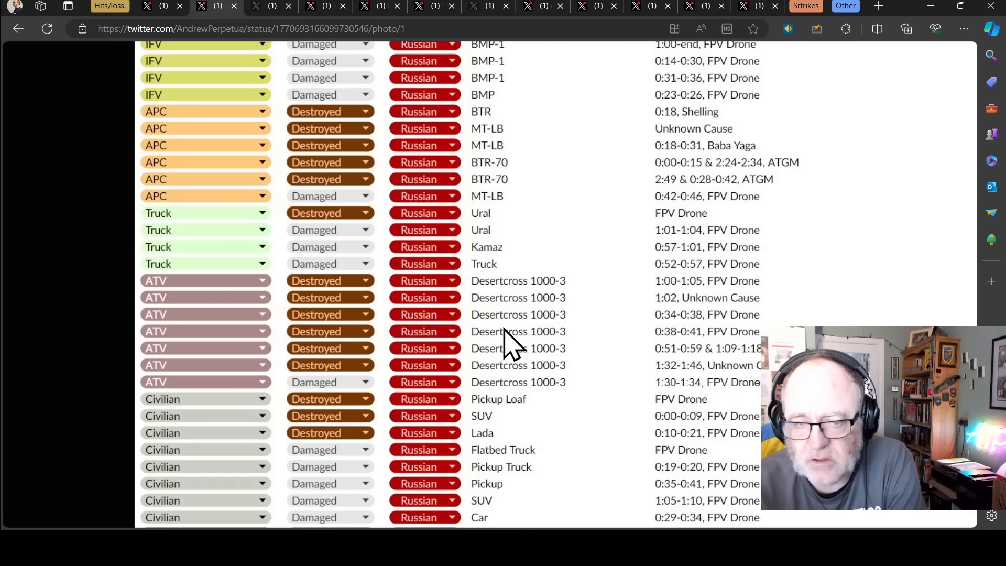
- Scroll up and down around the last Russian entries of the losses table
scroll("down", 3)
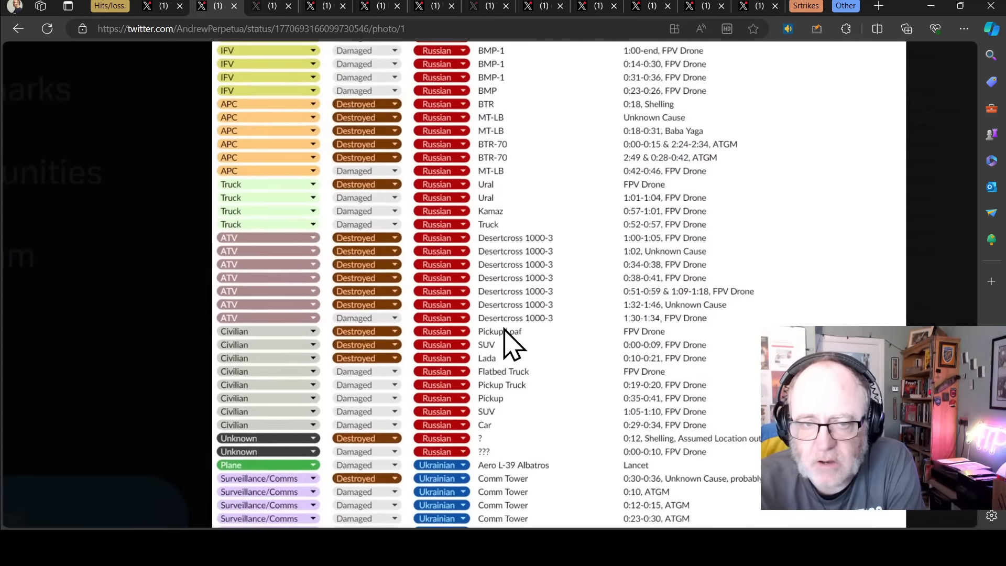
scroll("up", 3)
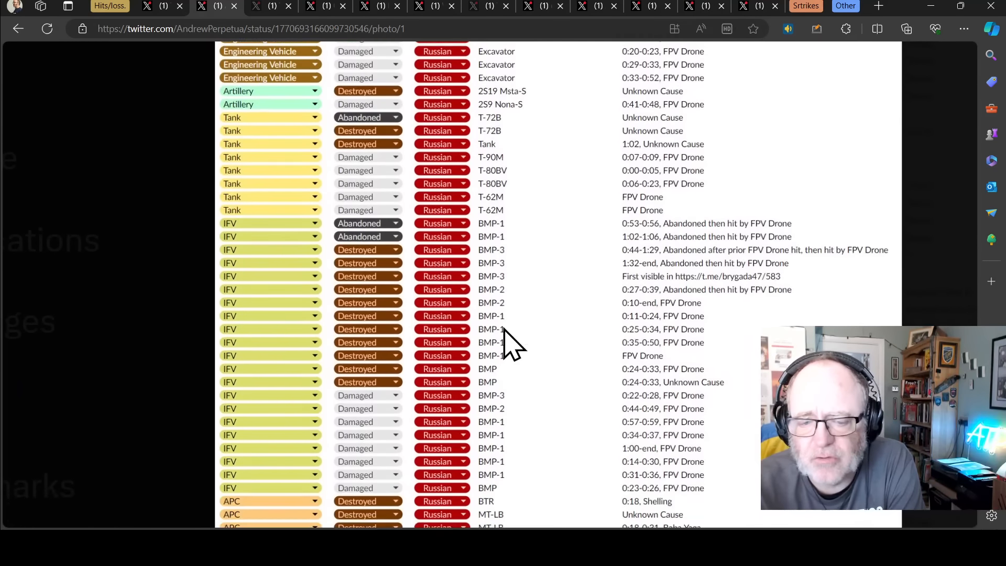
scroll("down", 3)
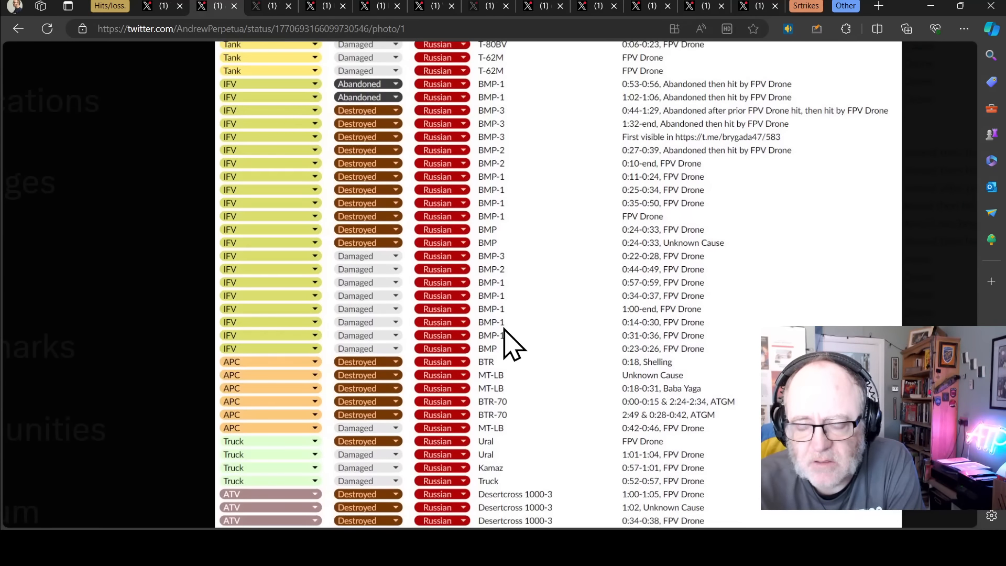
scroll("down", 3)
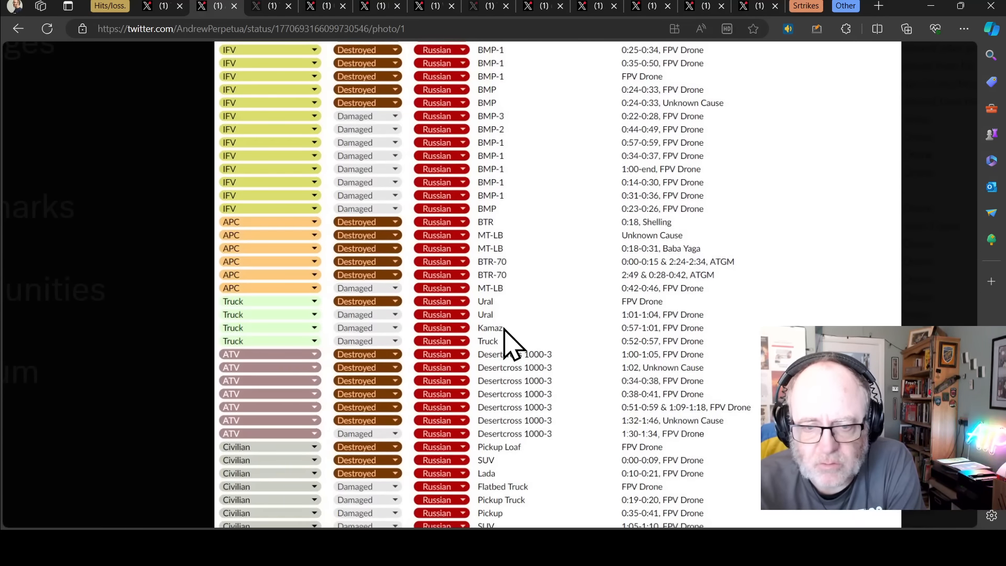
scroll("down", 3)
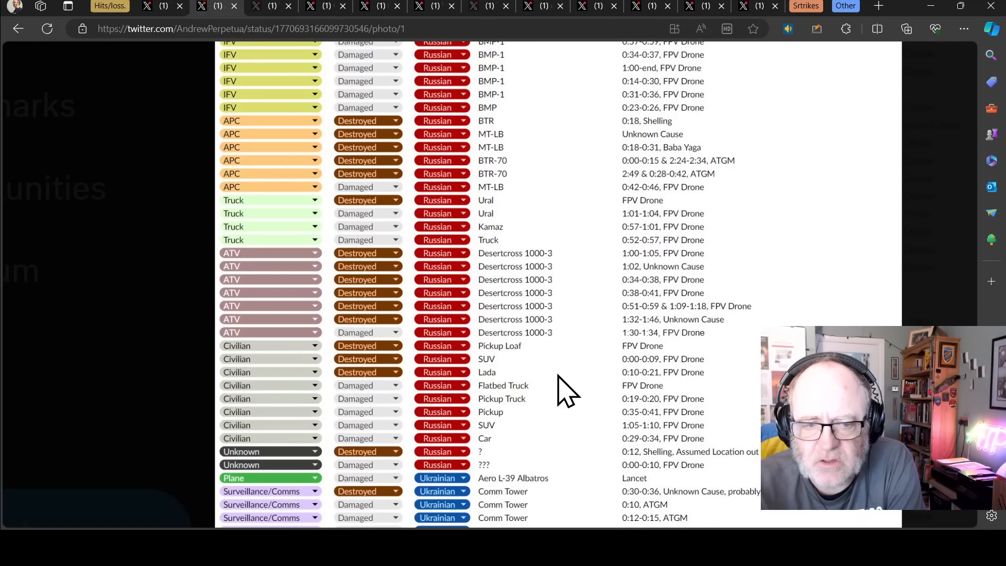
mouse_move(529, 279)
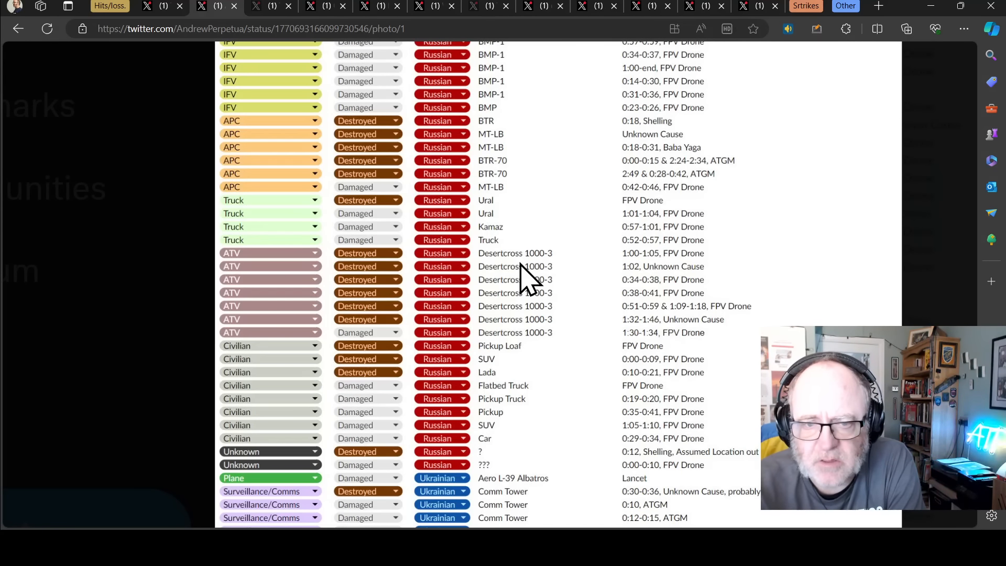
scroll("up", 3)
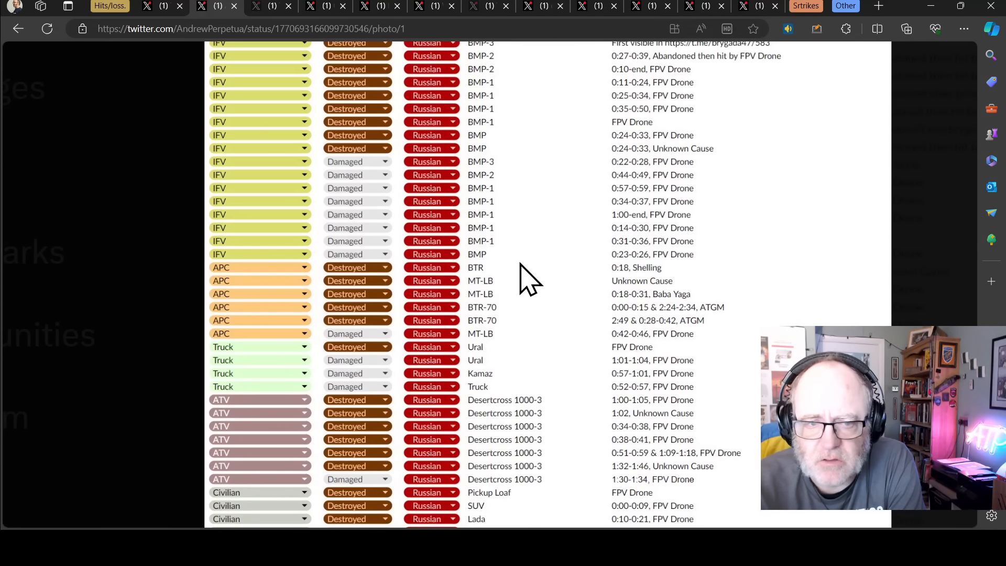
scroll("up", 3)
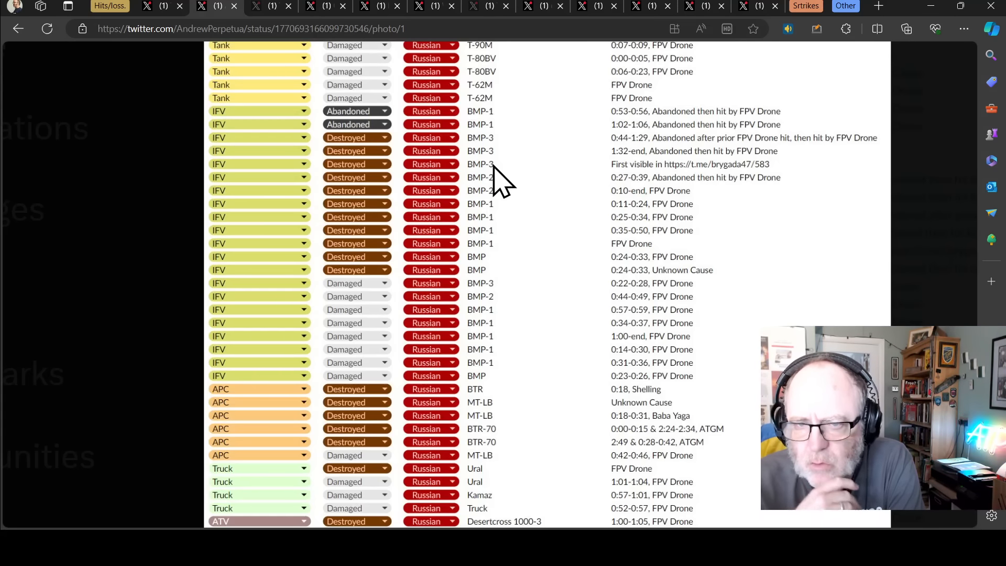
- Reach the Ukrainian rows from the Aero L-39 Albatros through comm towers to a Ural truck
scroll("up", 3)
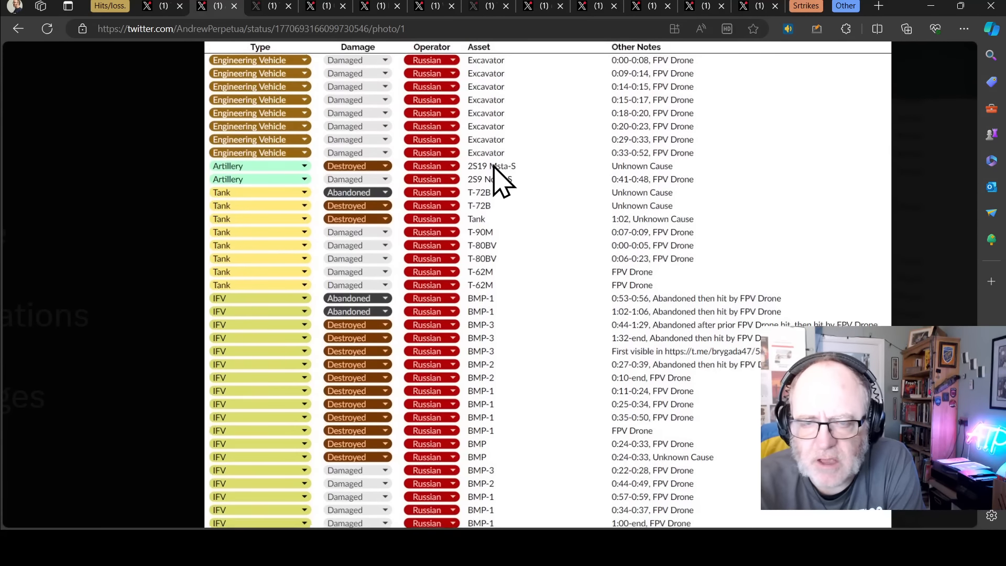
scroll("down", 3)
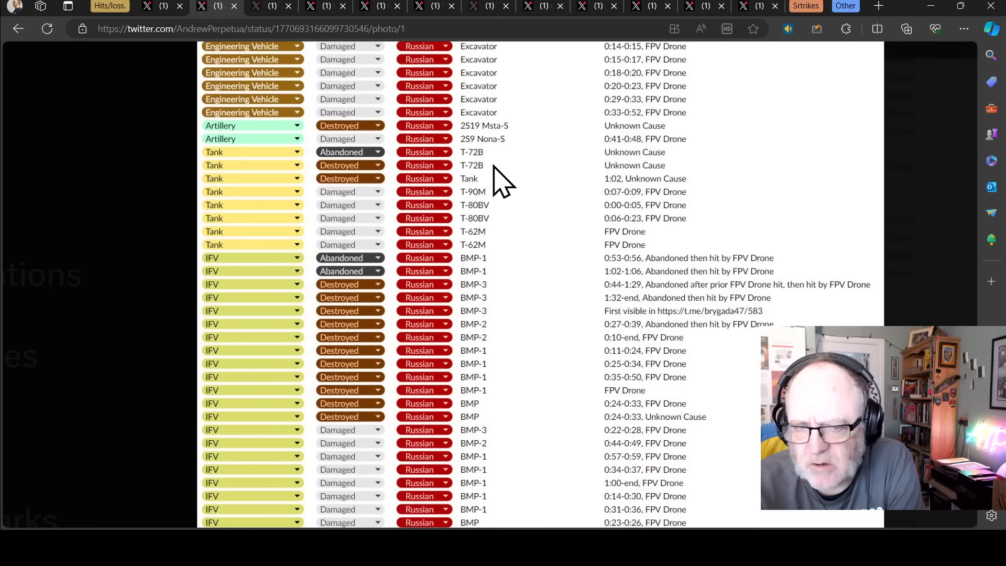
scroll("down", 3)
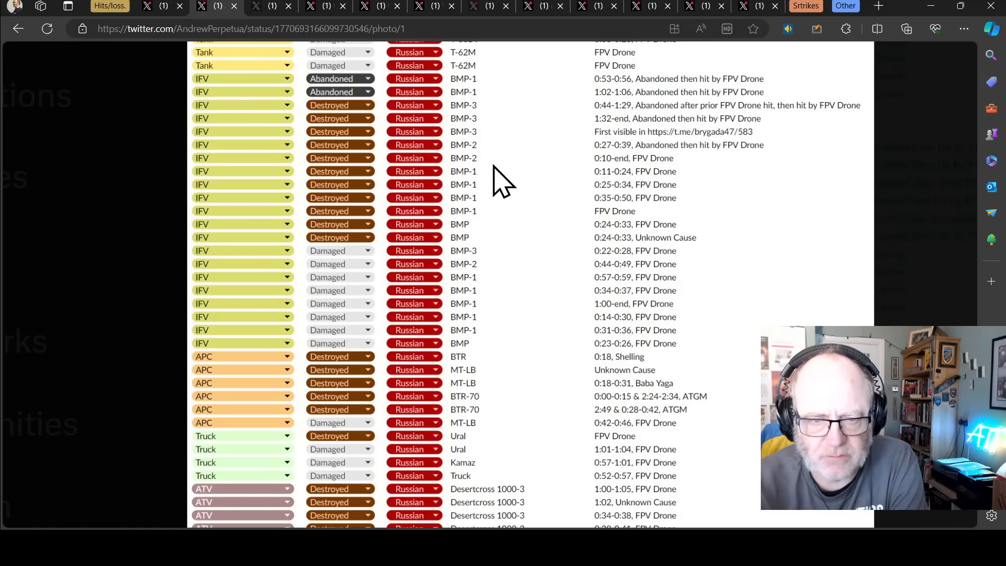
mouse_move(344, 276)
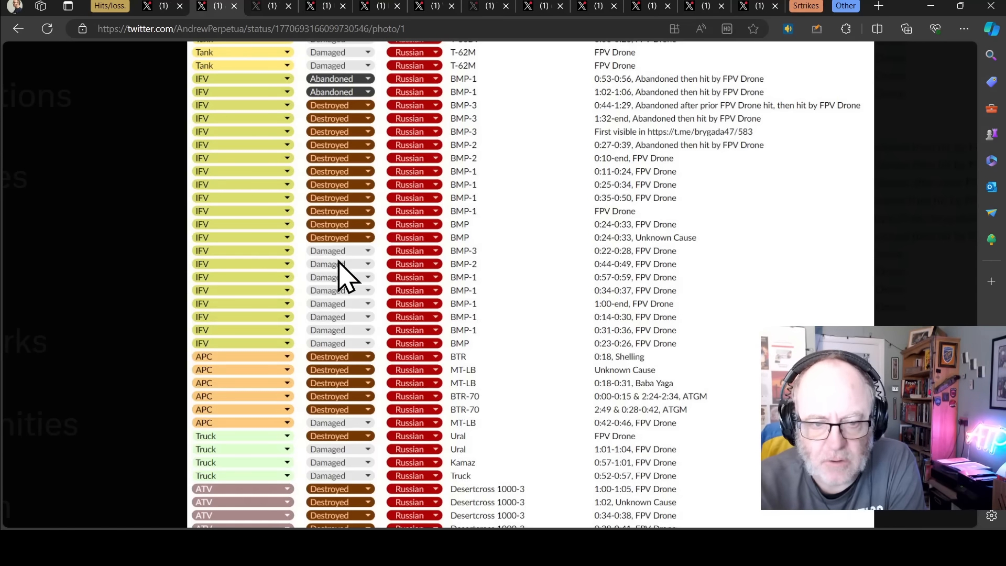
scroll("down", 3)
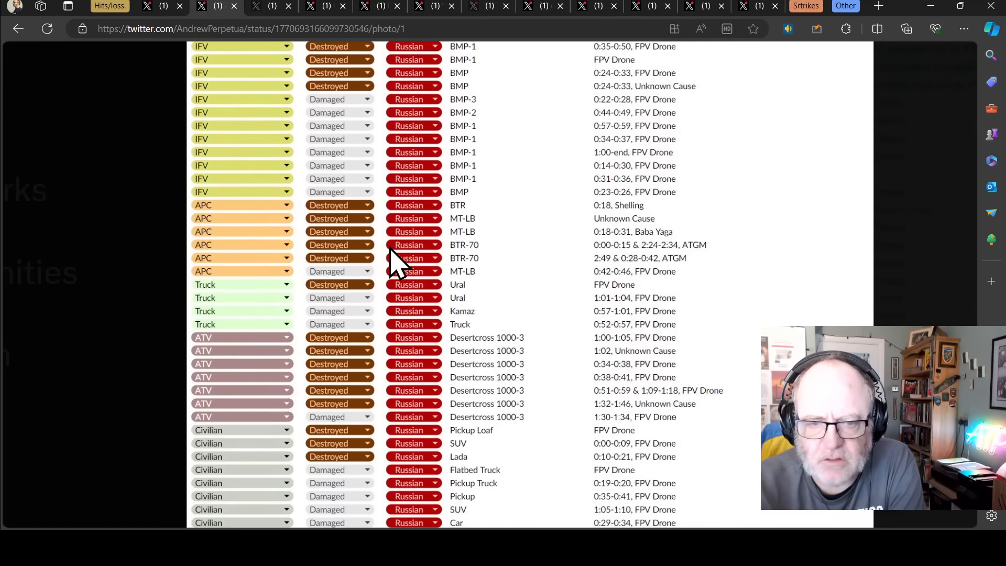
scroll("down", 3)
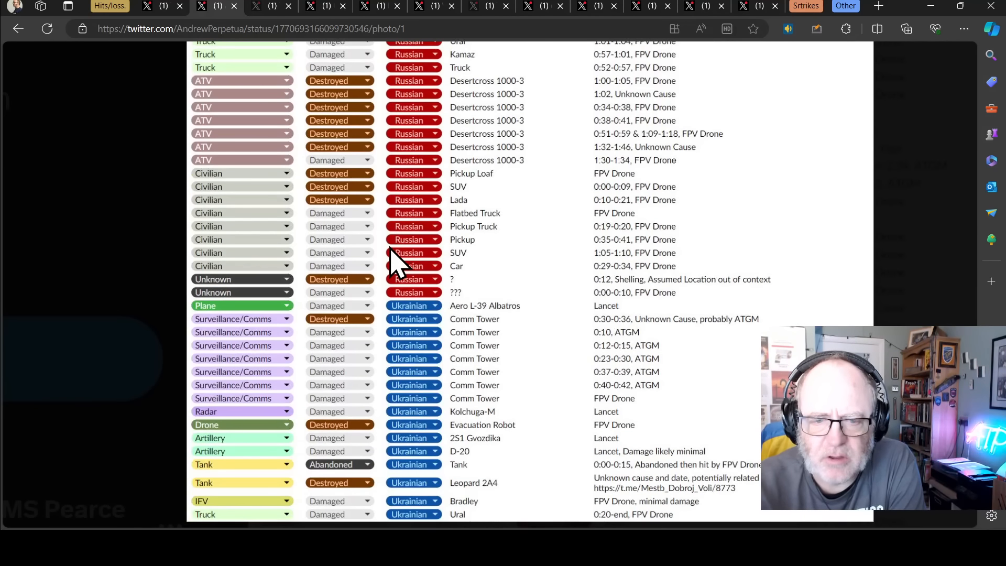
mouse_move(273, 29)
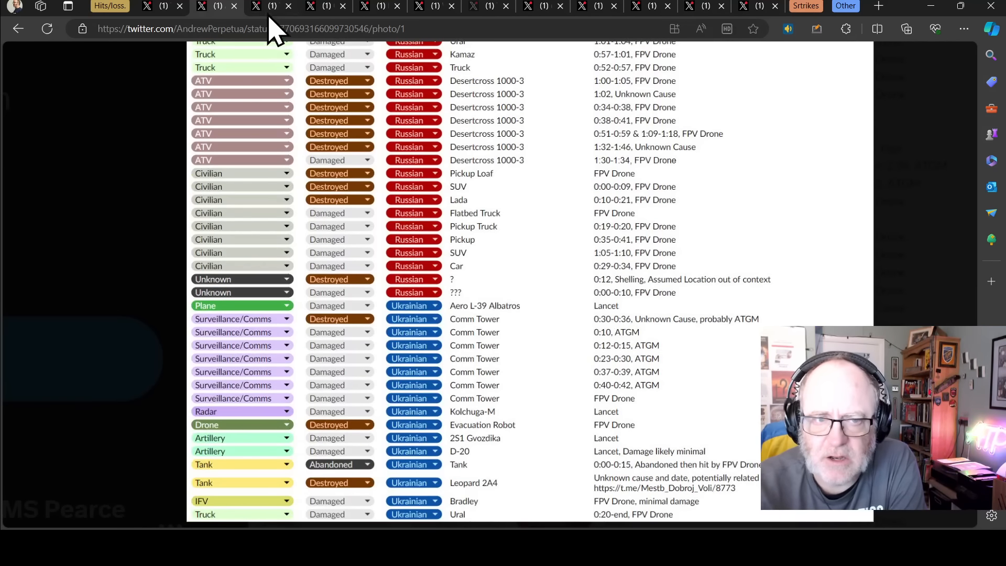
- View the post about Lancets hitting Ukrainian patrol boats near Odessa and scroll its replies
left_click(269, 6)
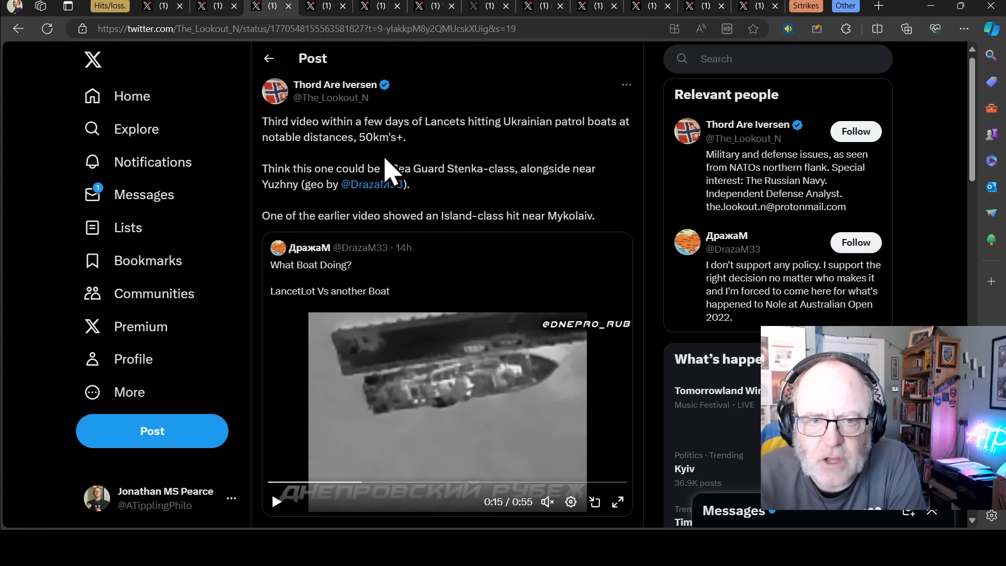
mouse_move(526, 221)
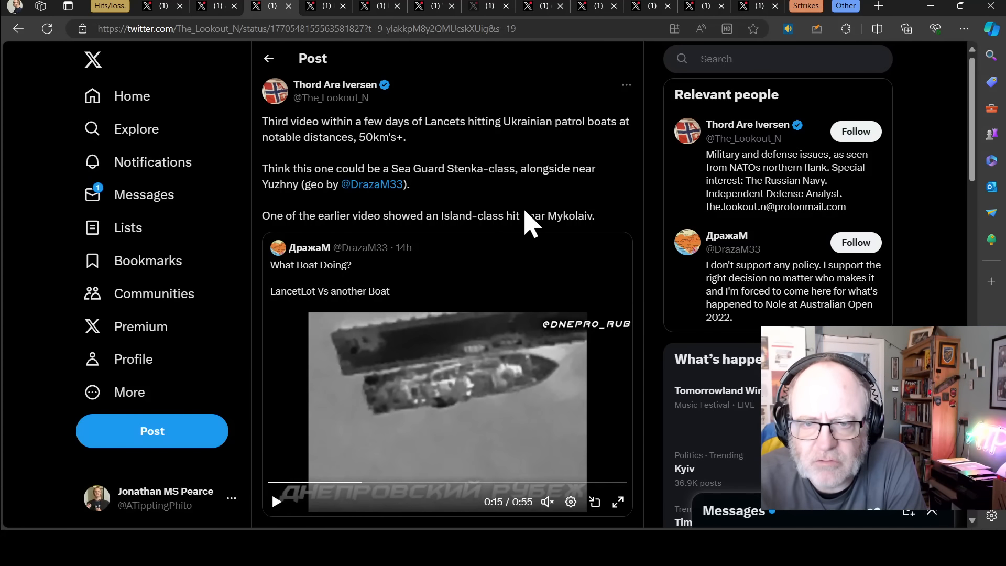
mouse_move(509, 246)
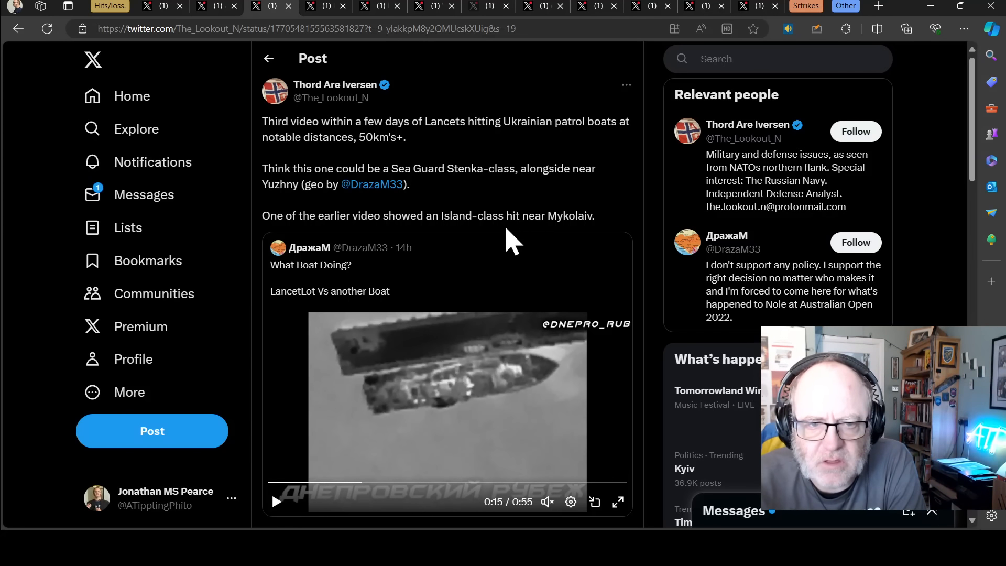
mouse_move(459, 227)
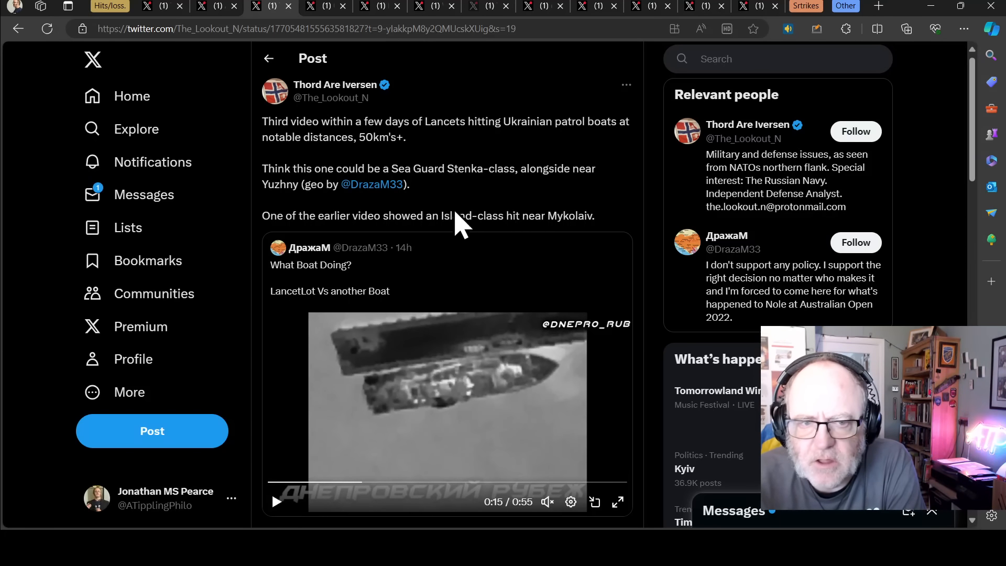
scroll("down", 3)
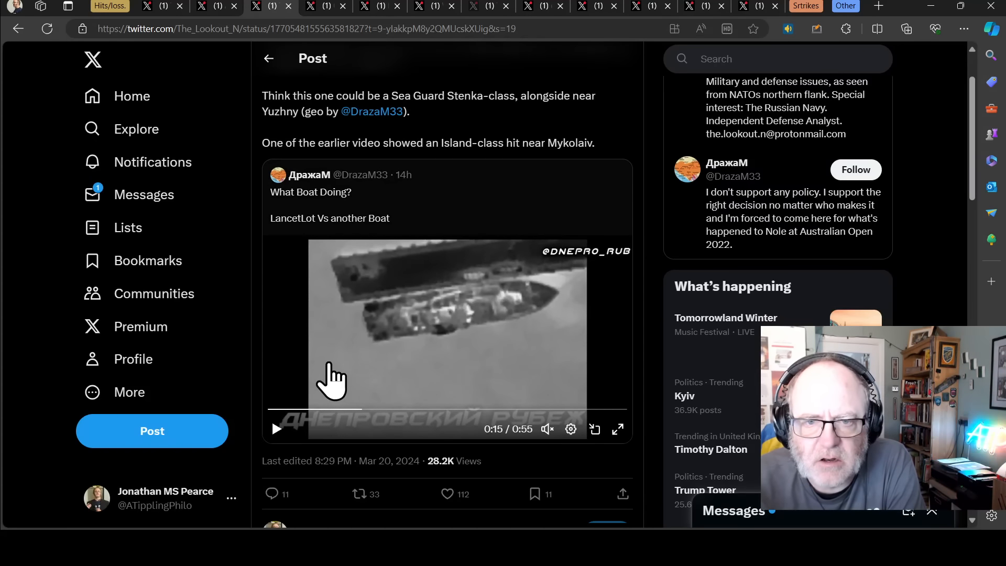
mouse_move(296, 436)
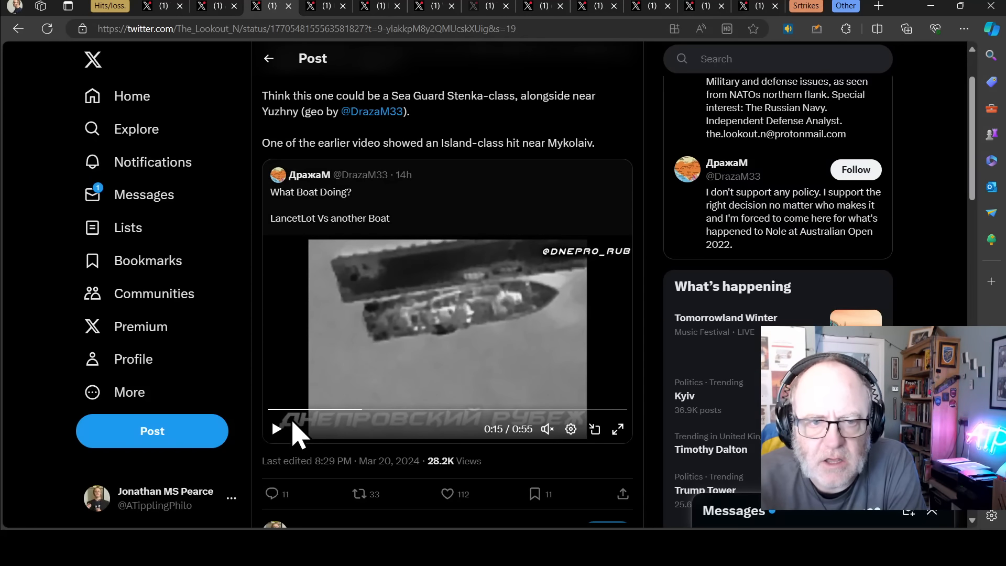
mouse_move(311, 439)
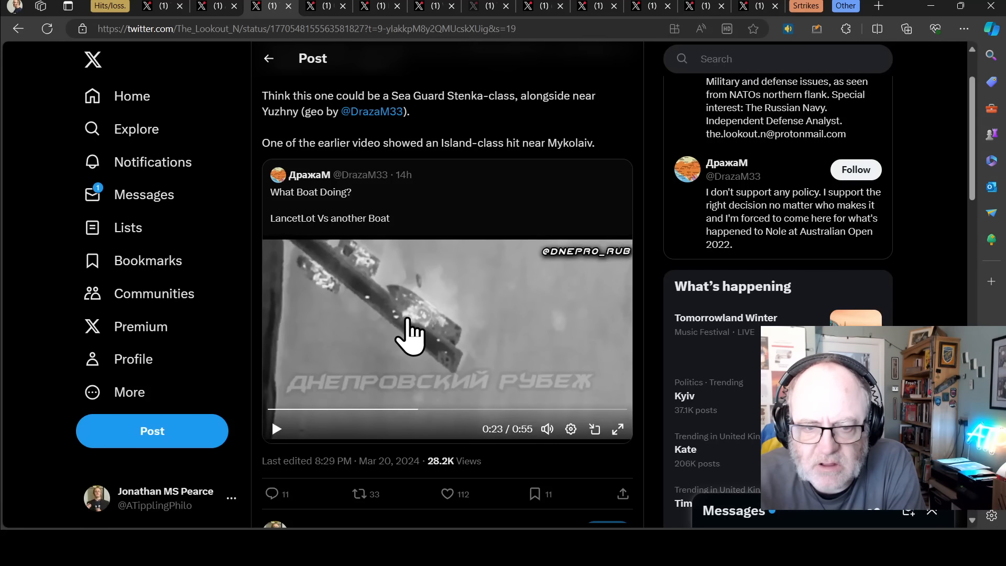
mouse_move(388, 337)
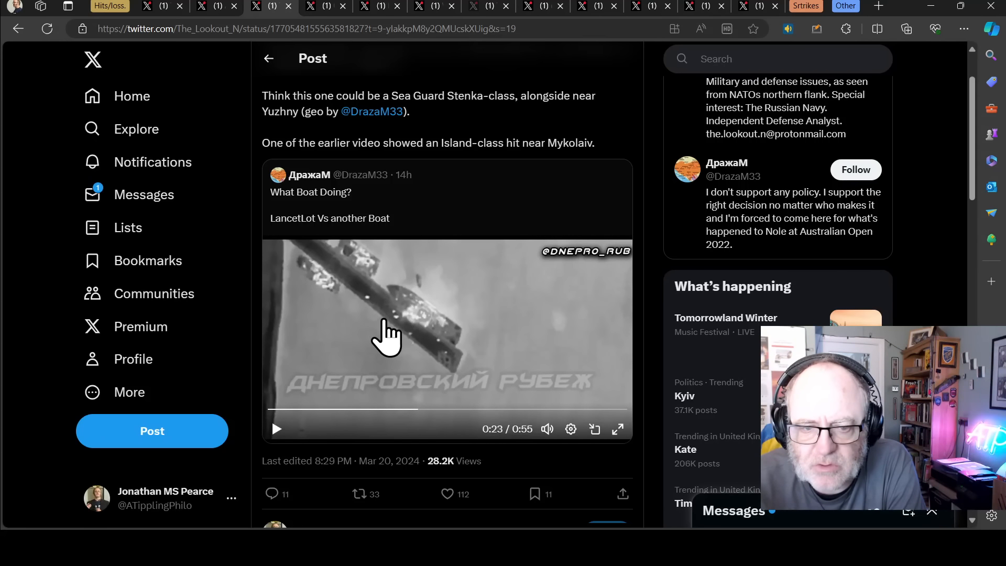
mouse_move(381, 321)
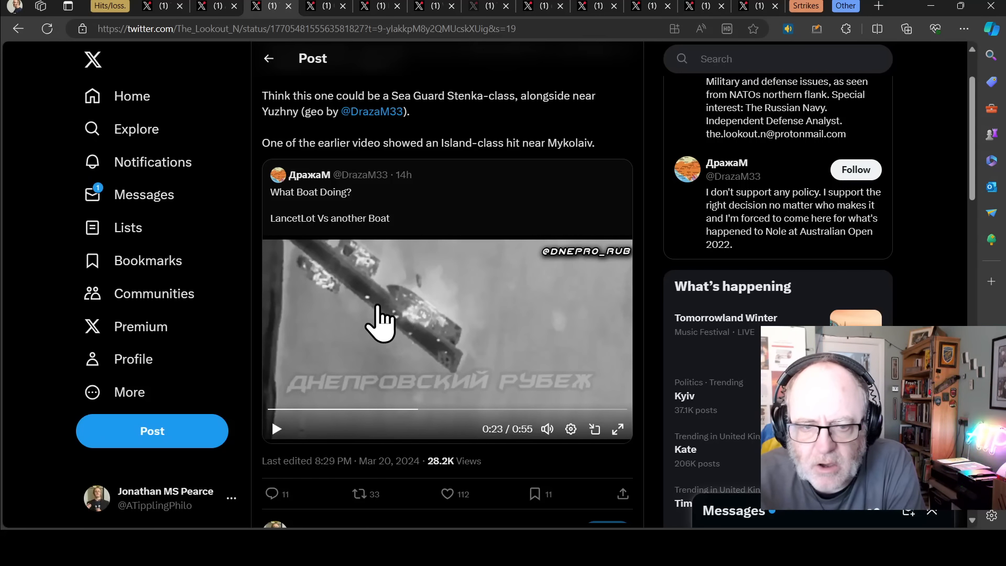
scroll("down", 3)
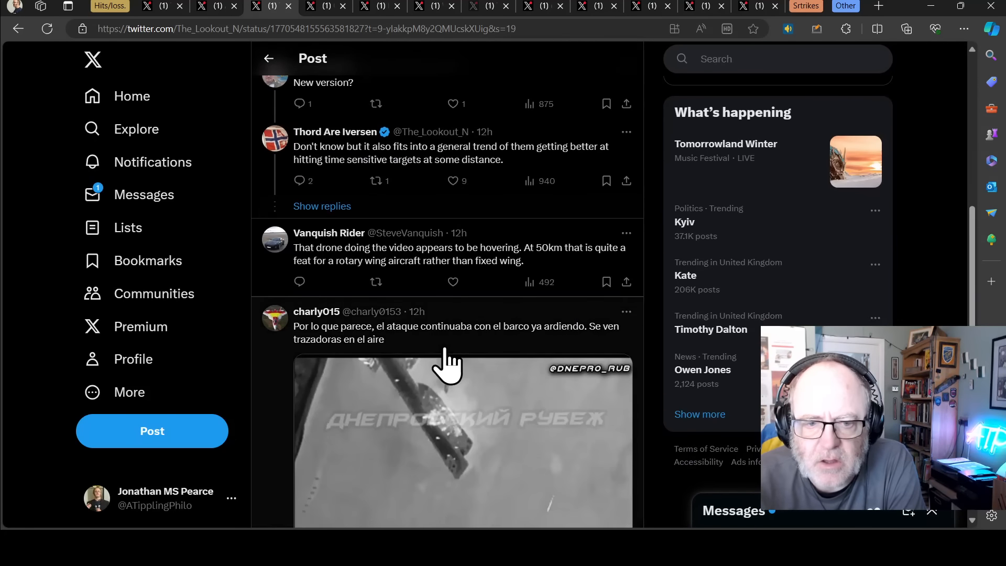
scroll("down", 3)
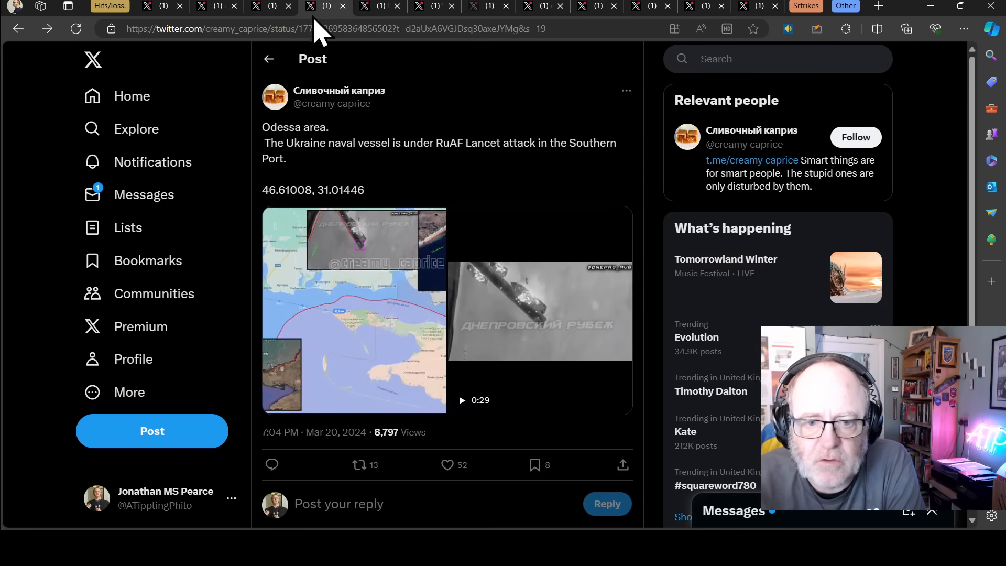
left_click(354, 311)
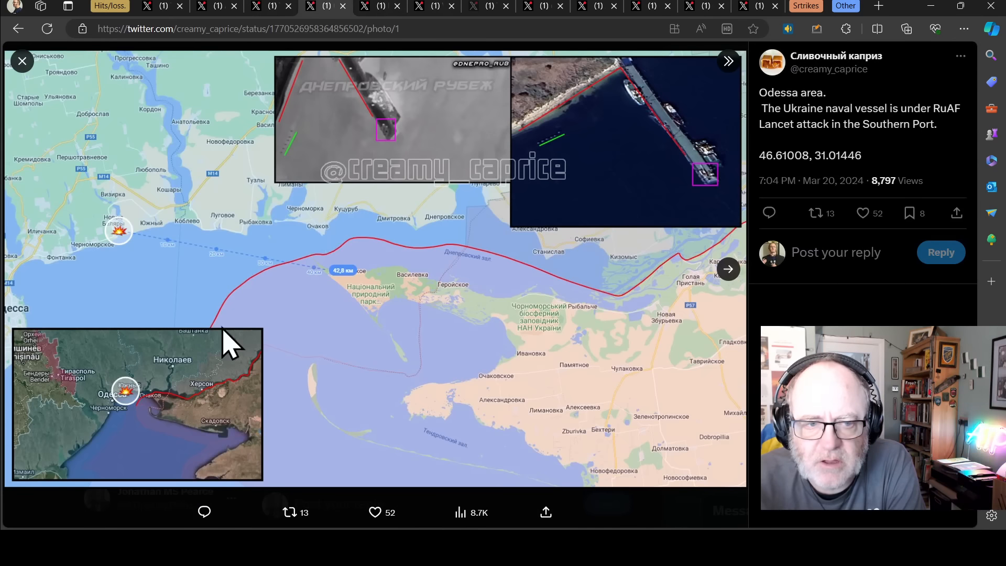
mouse_move(125, 211)
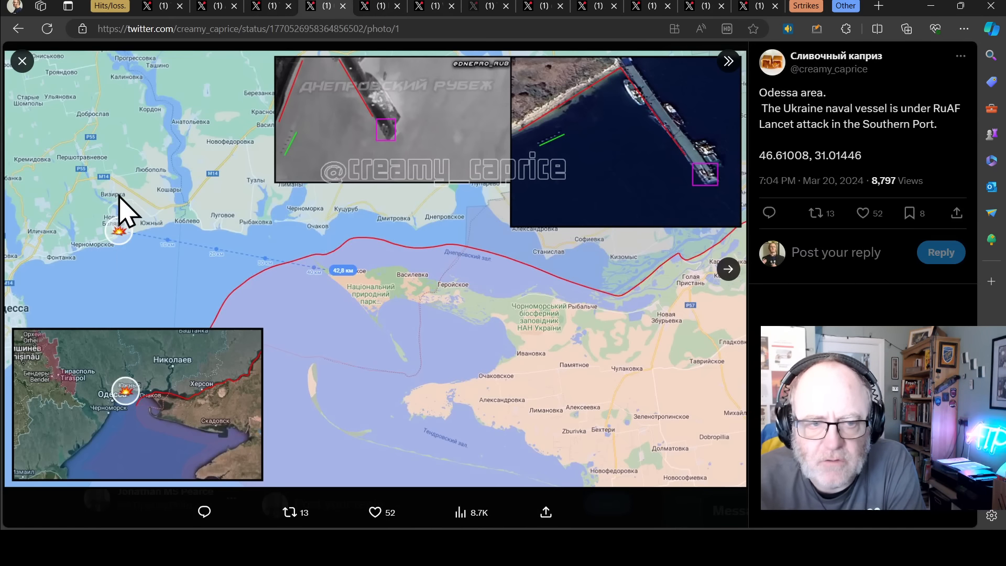
mouse_move(514, 247)
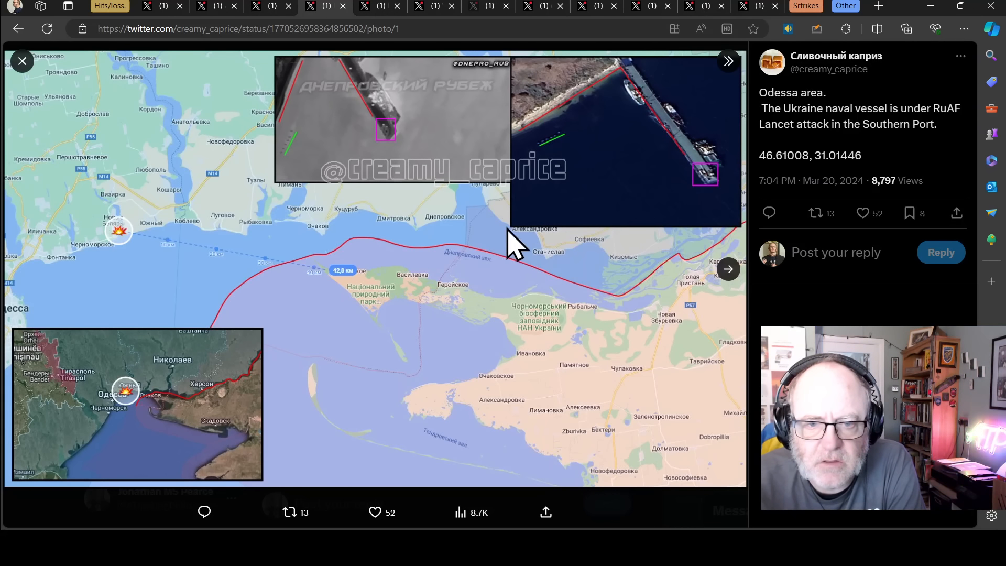
mouse_move(132, 241)
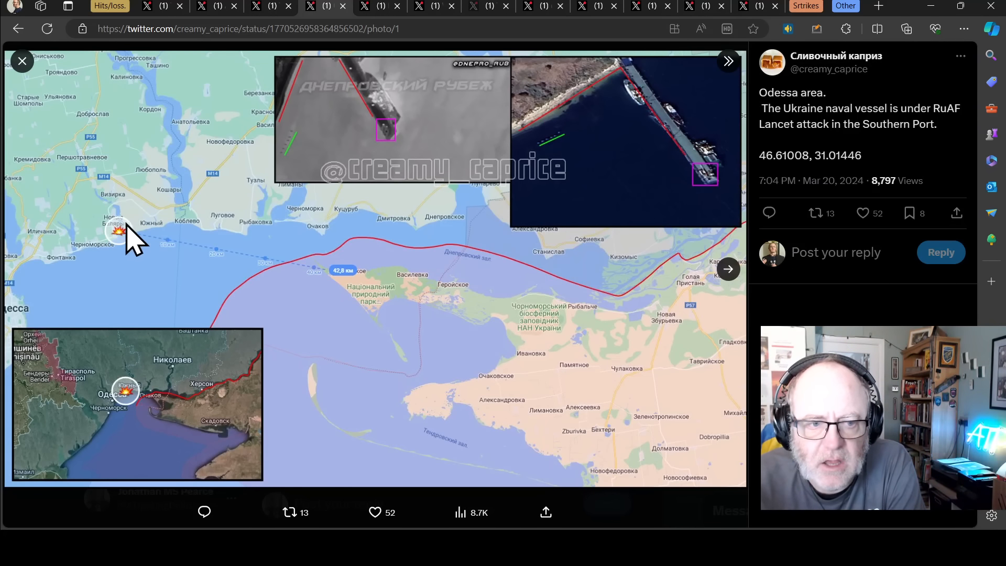
mouse_move(87, 247)
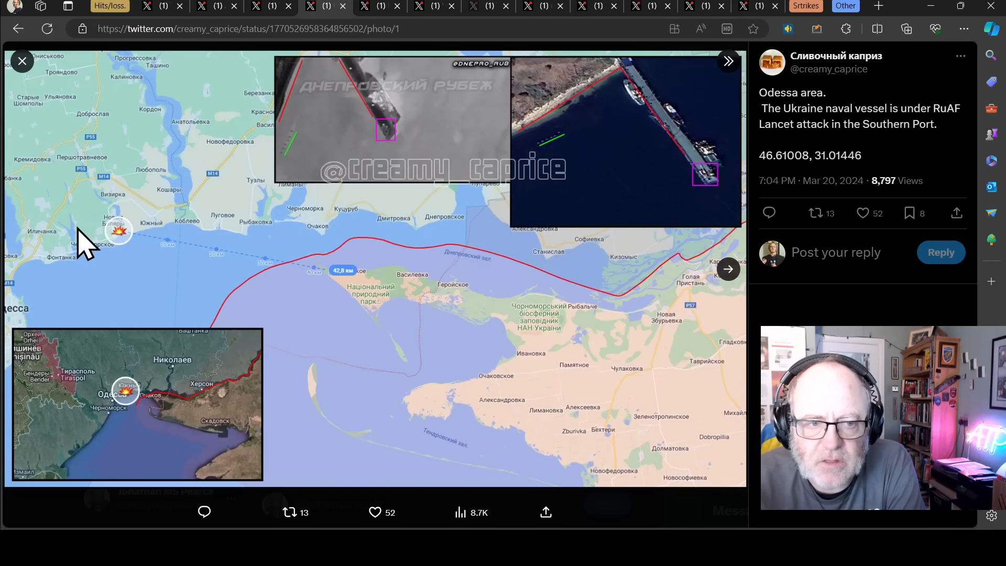
mouse_move(115, 264)
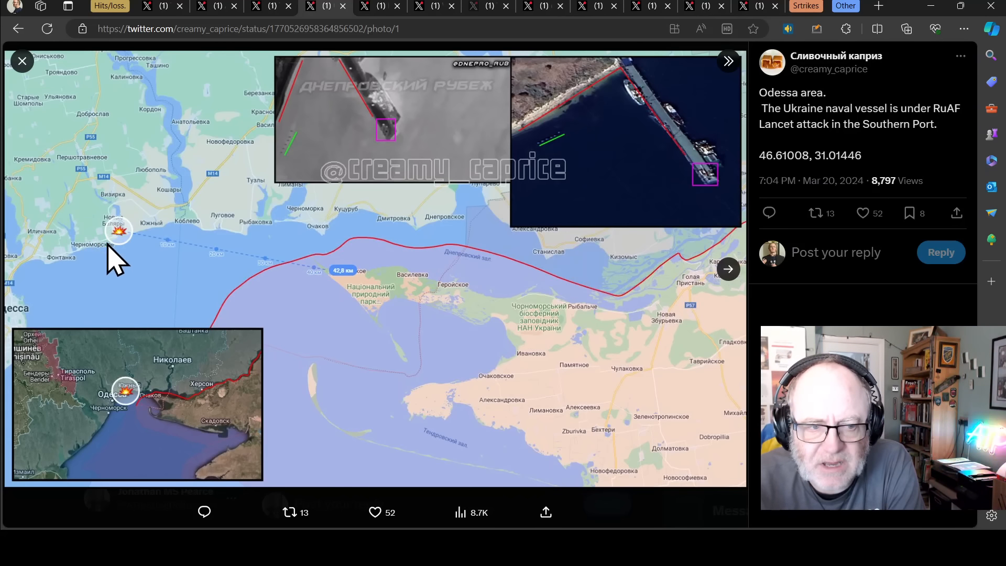
mouse_move(106, 263)
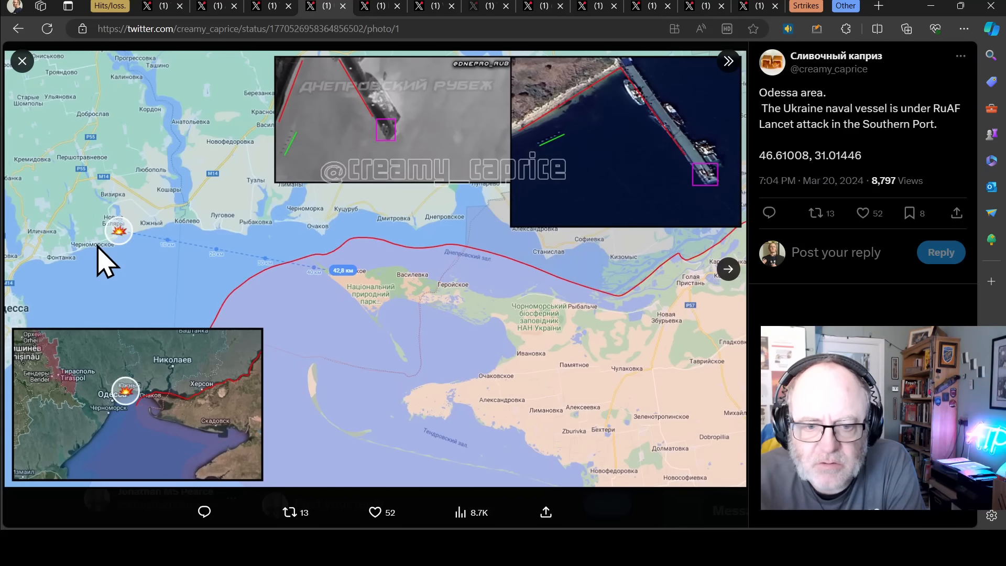
mouse_move(133, 319)
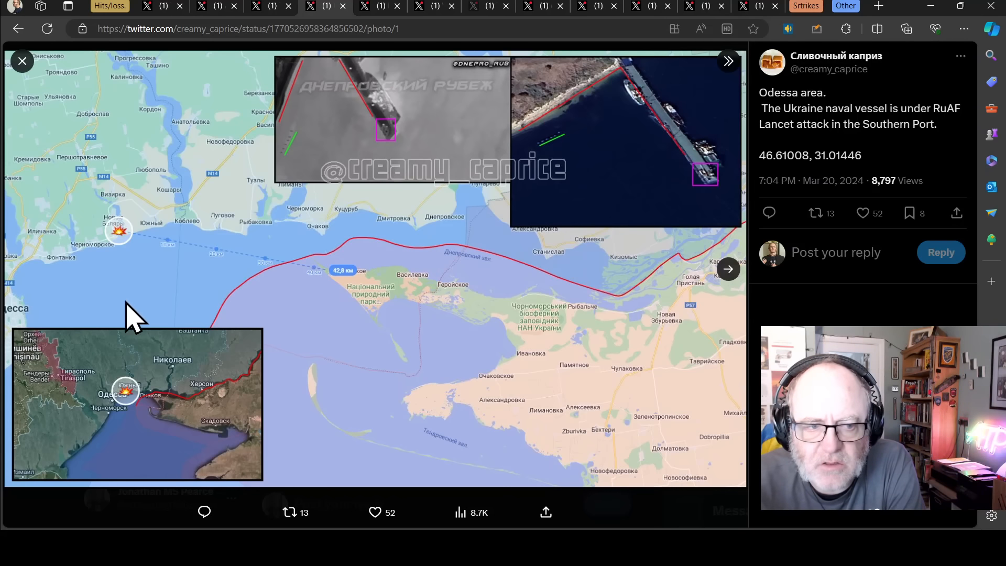
mouse_move(147, 399)
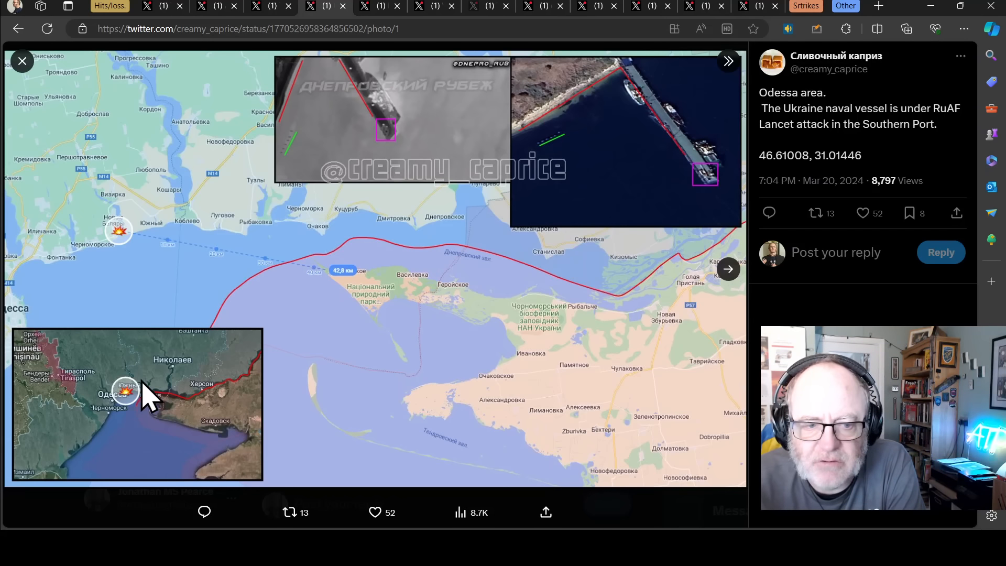
mouse_move(9, 282)
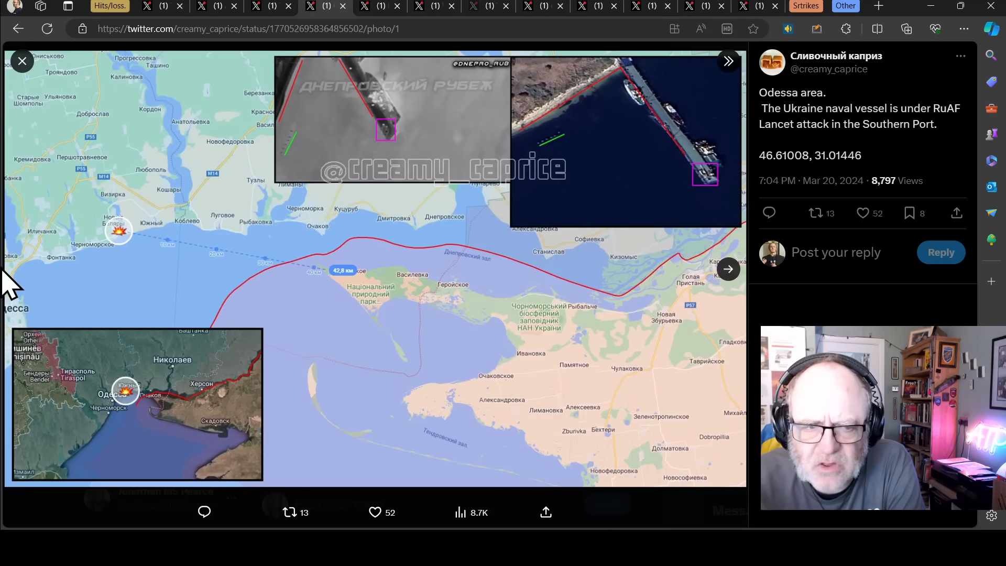
mouse_move(36, 286)
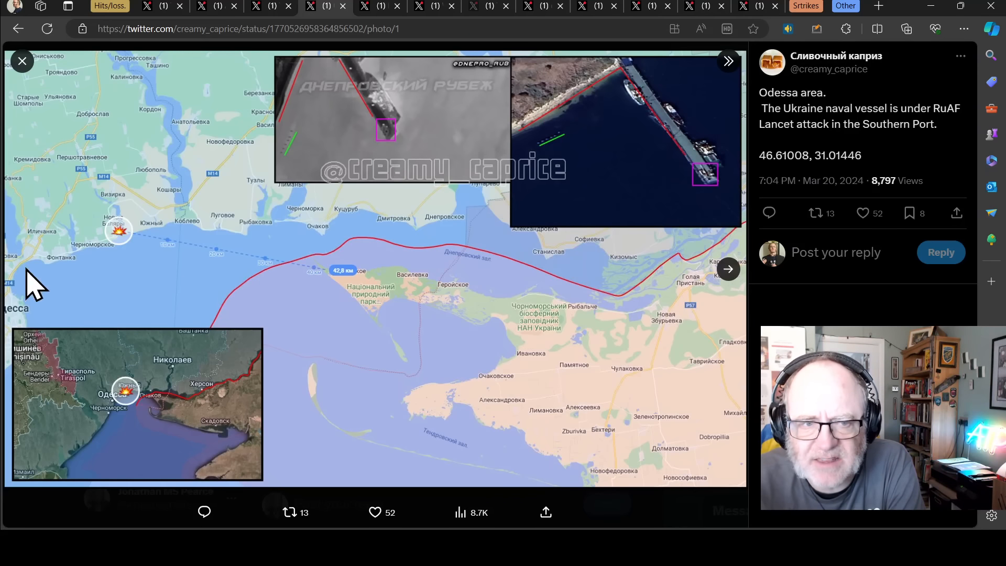
mouse_move(83, 276)
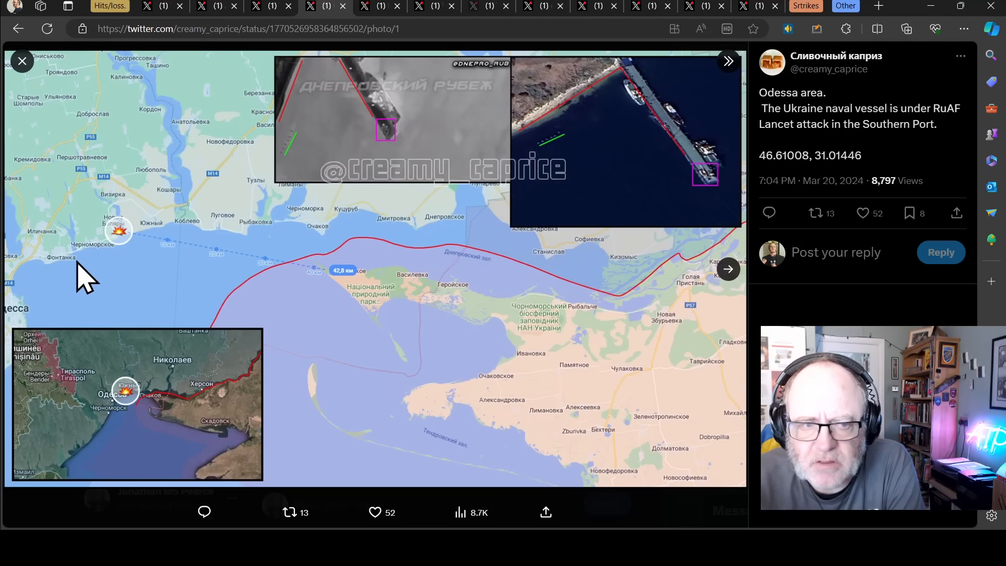
mouse_move(25, 269)
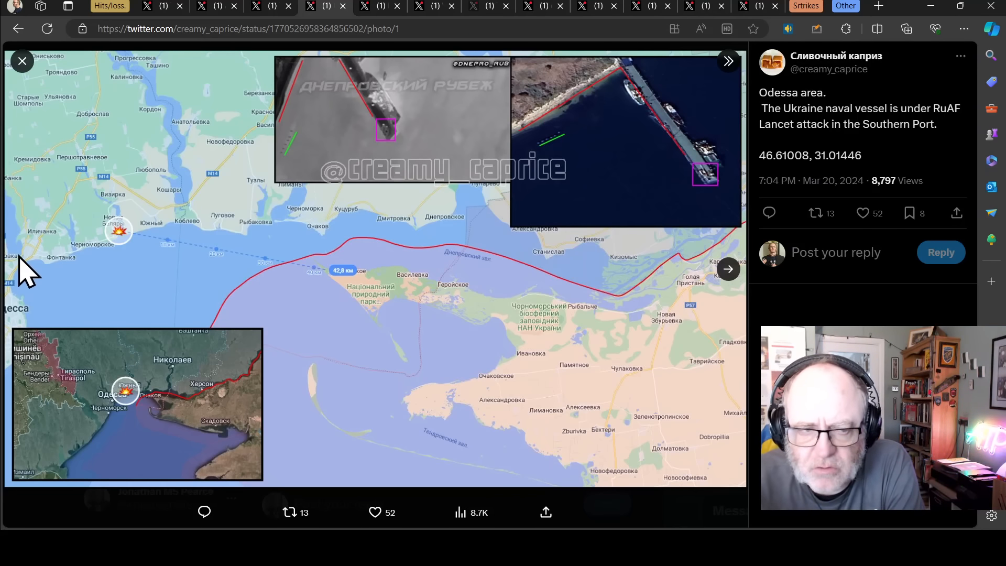
mouse_move(54, 276)
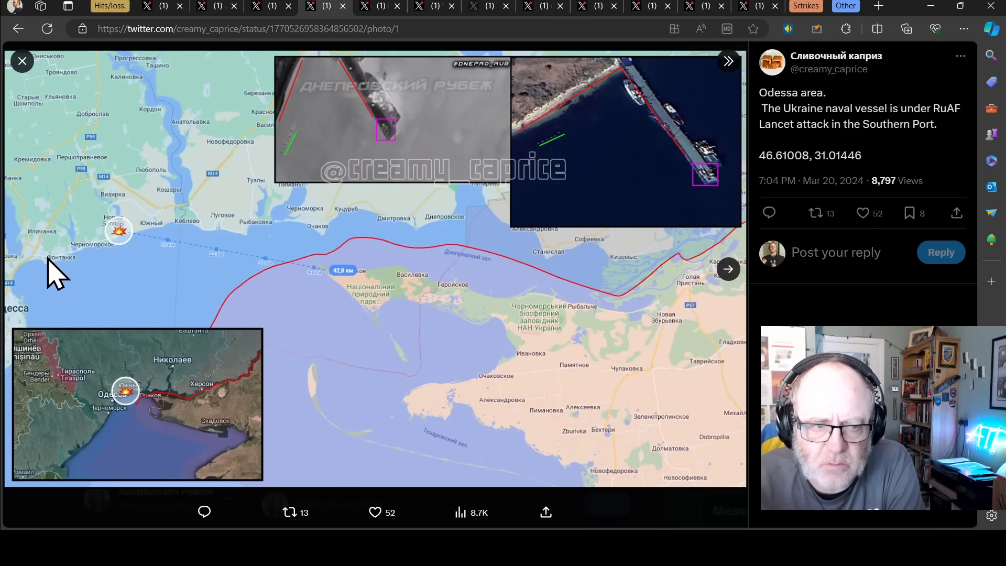
mouse_move(99, 436)
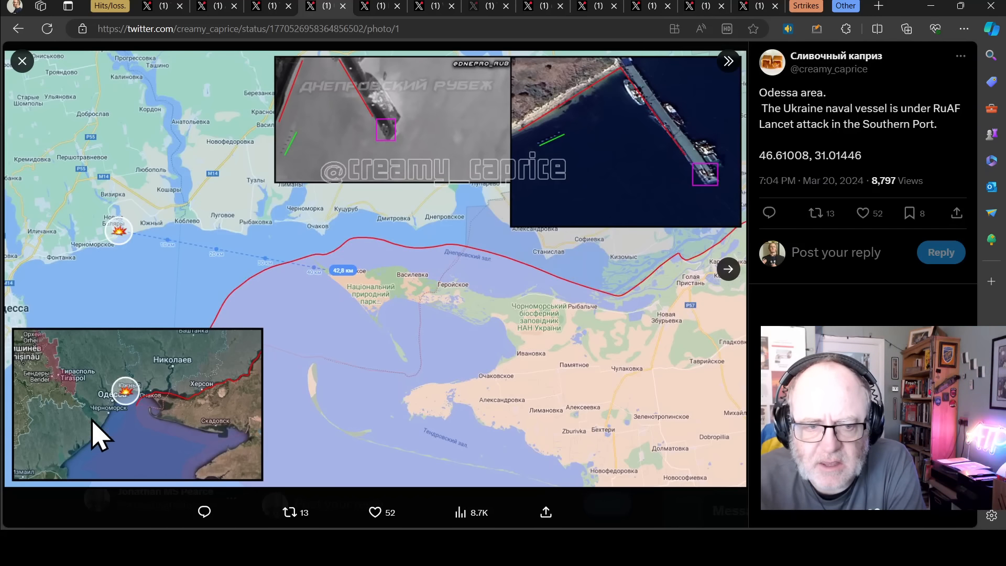
mouse_move(124, 395)
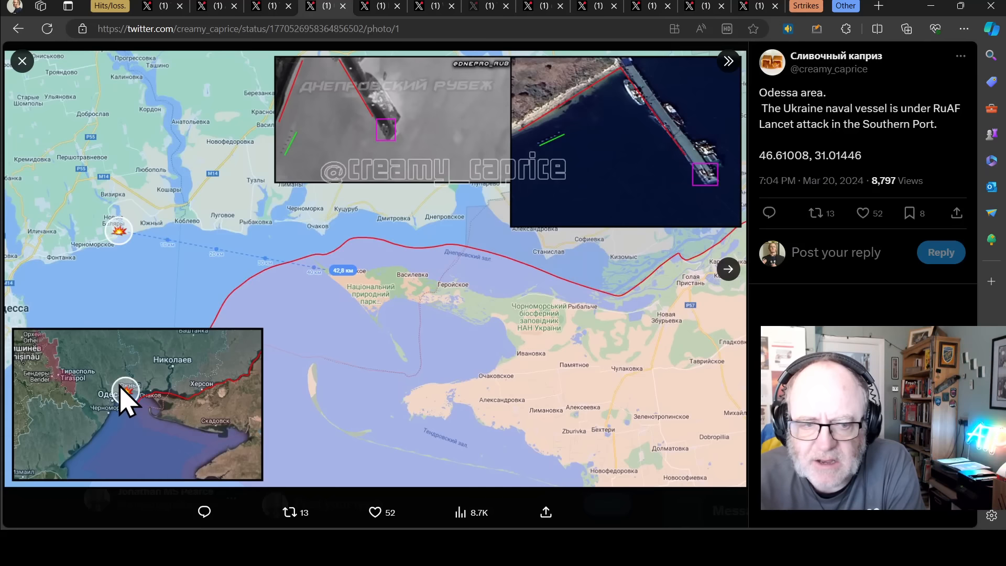
mouse_move(73, 405)
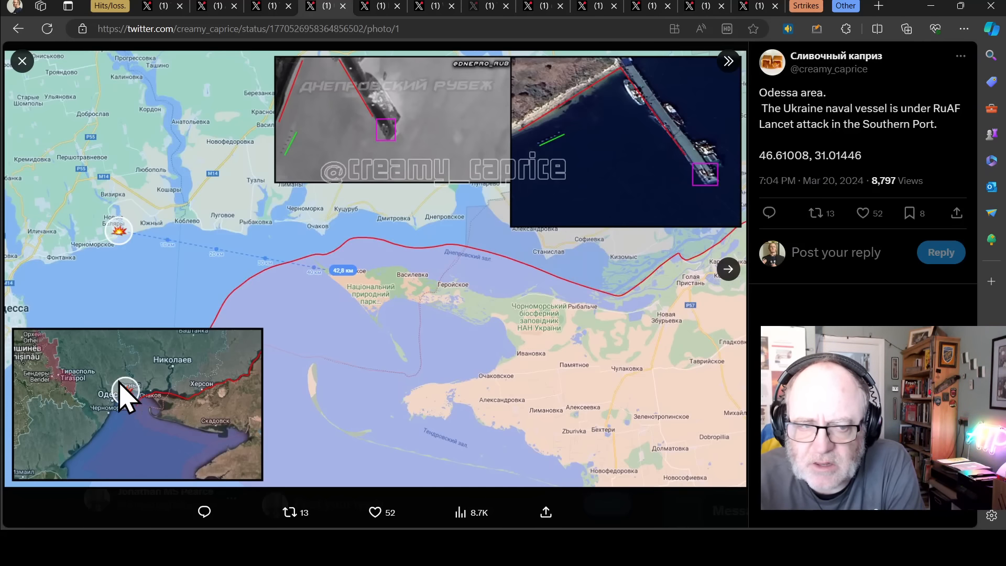
mouse_move(60, 408)
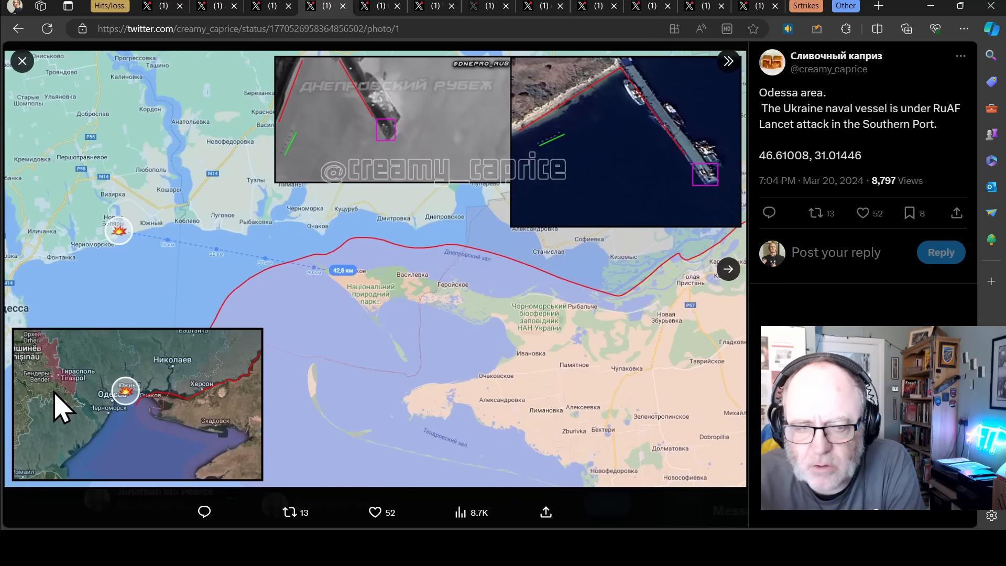
mouse_move(91, 360)
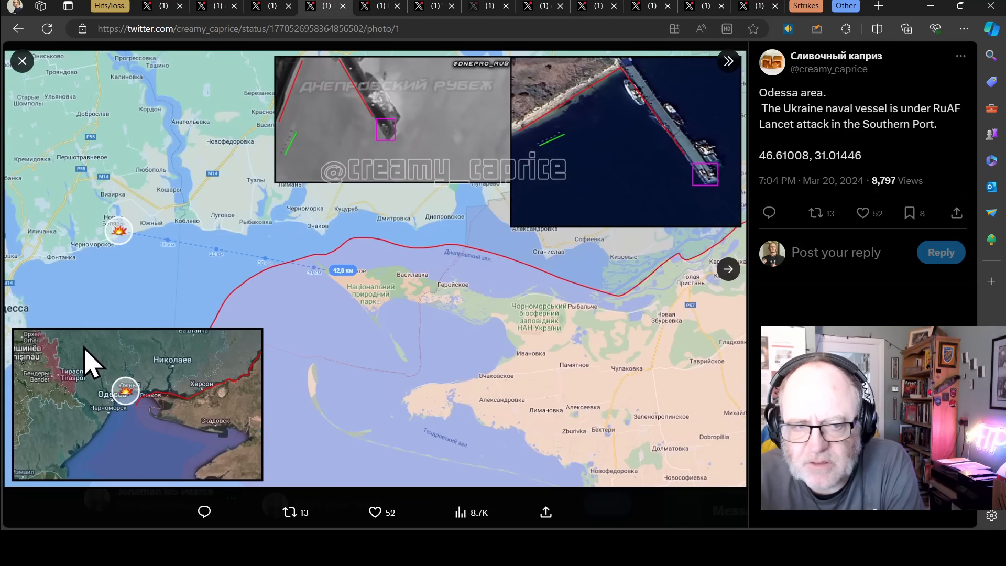
mouse_move(93, 231)
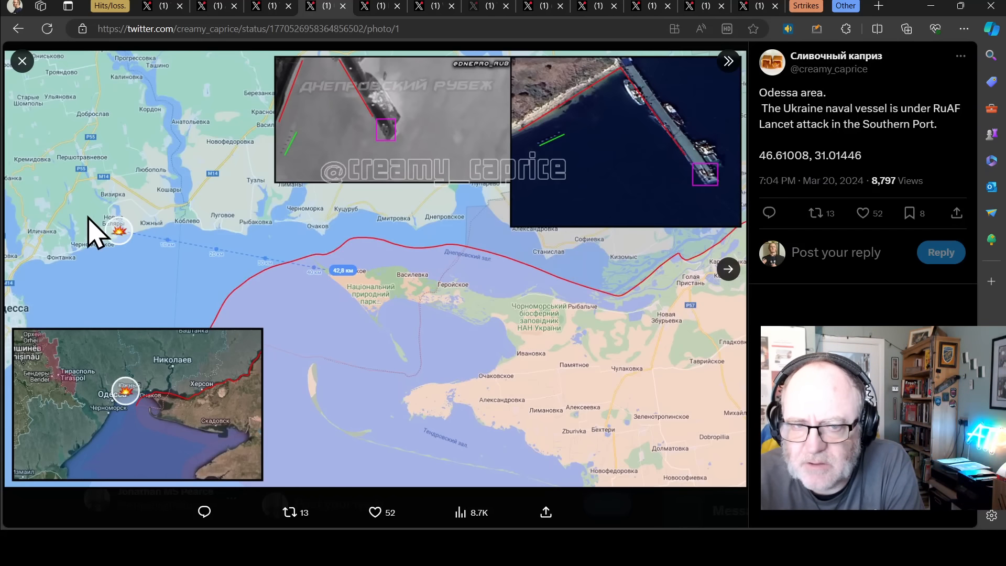
mouse_move(10, 161)
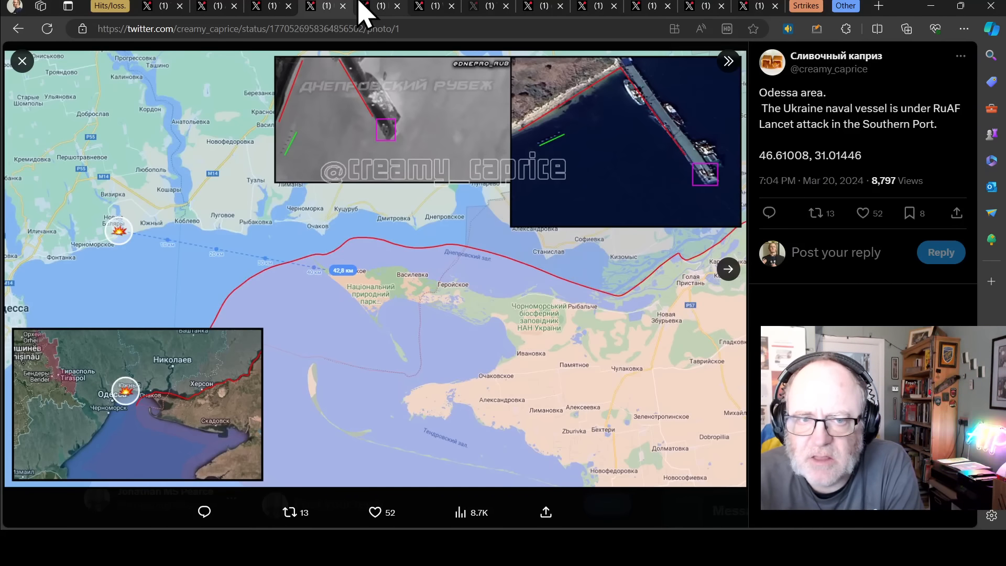
mouse_move(398, 32)
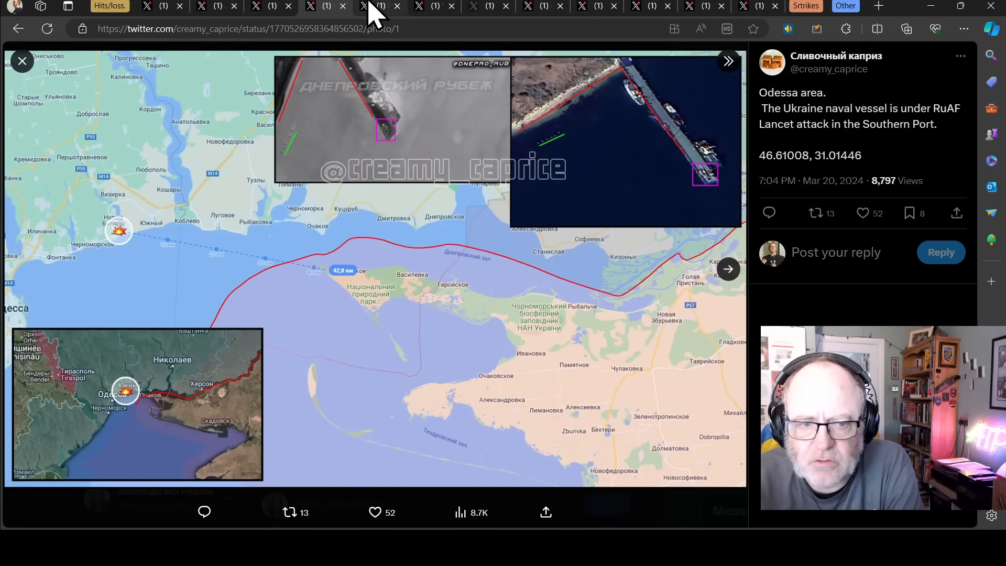
mouse_move(372, 13)
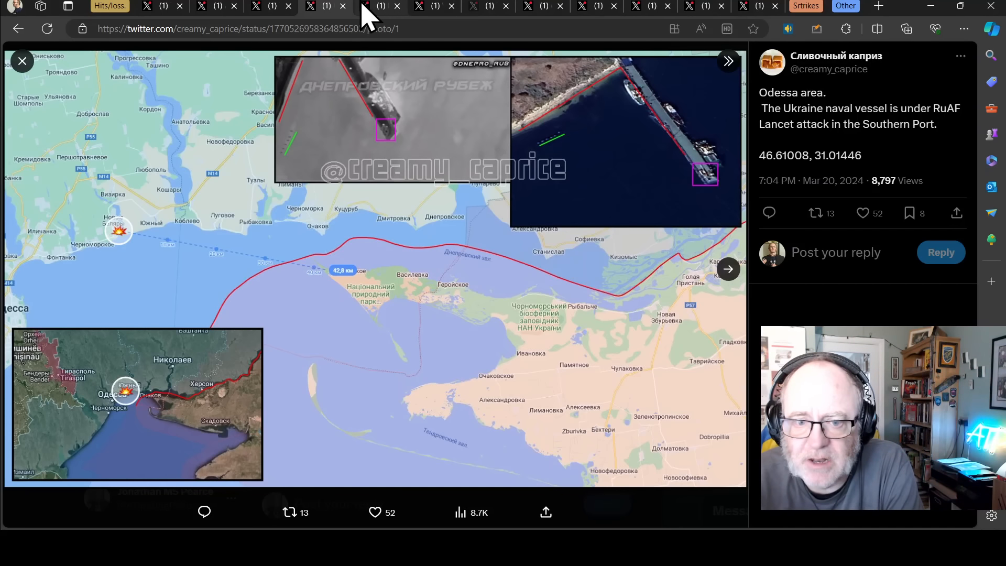
- Enlarge the satellite map in the Yuzhne ST-68U radar strike post, checking the losses table tab in between
left_click(379, 7)
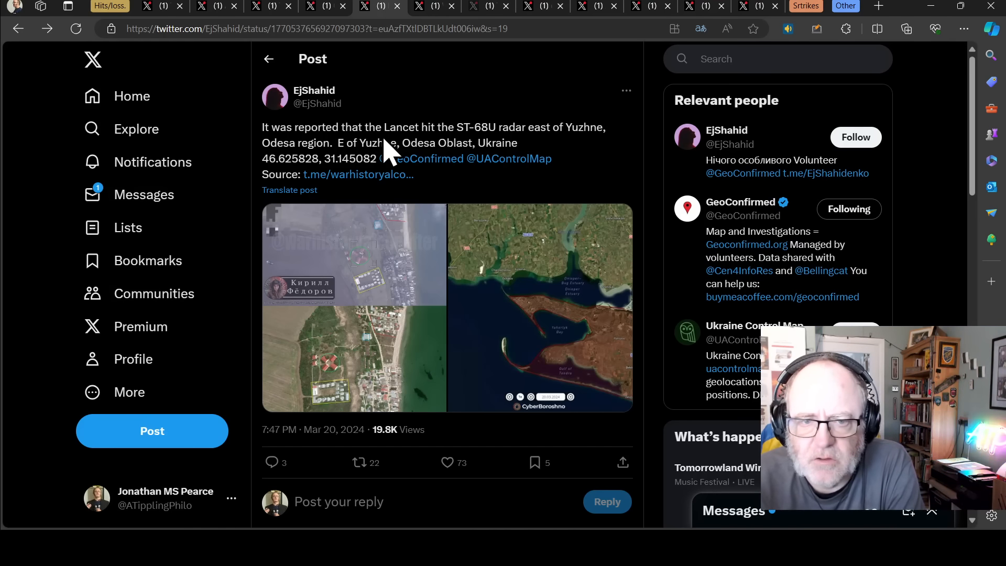
mouse_move(441, 173)
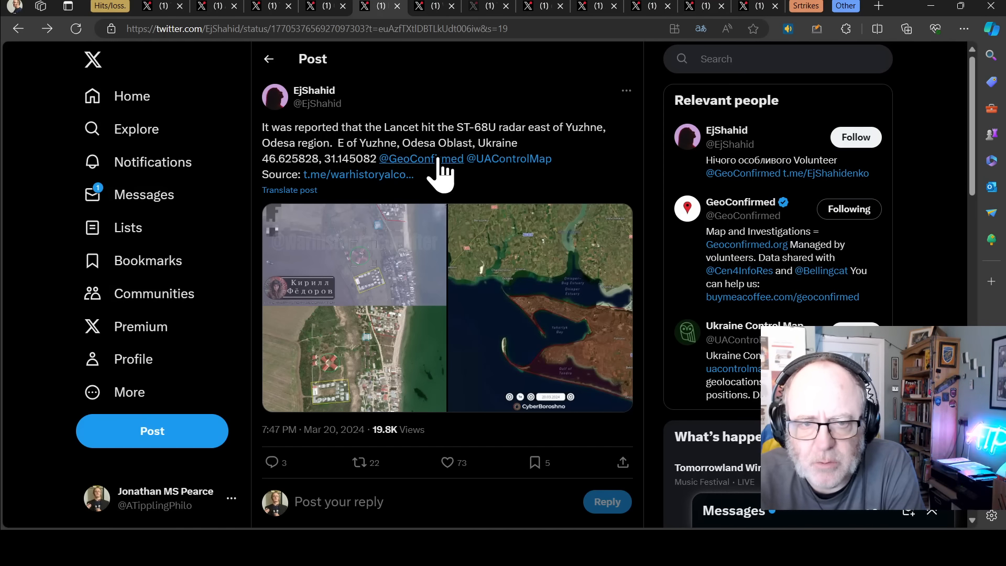
mouse_move(574, 160)
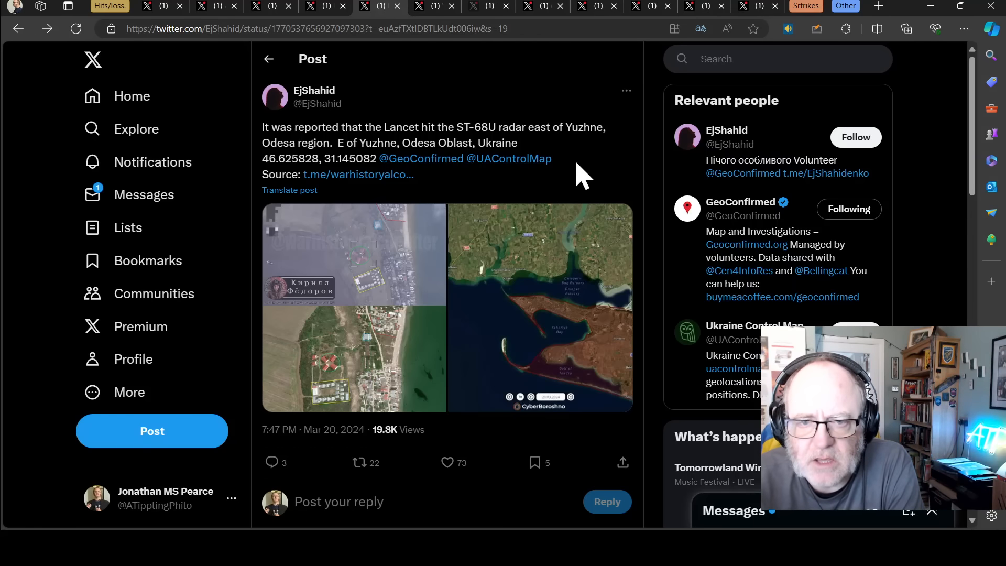
mouse_move(231, 115)
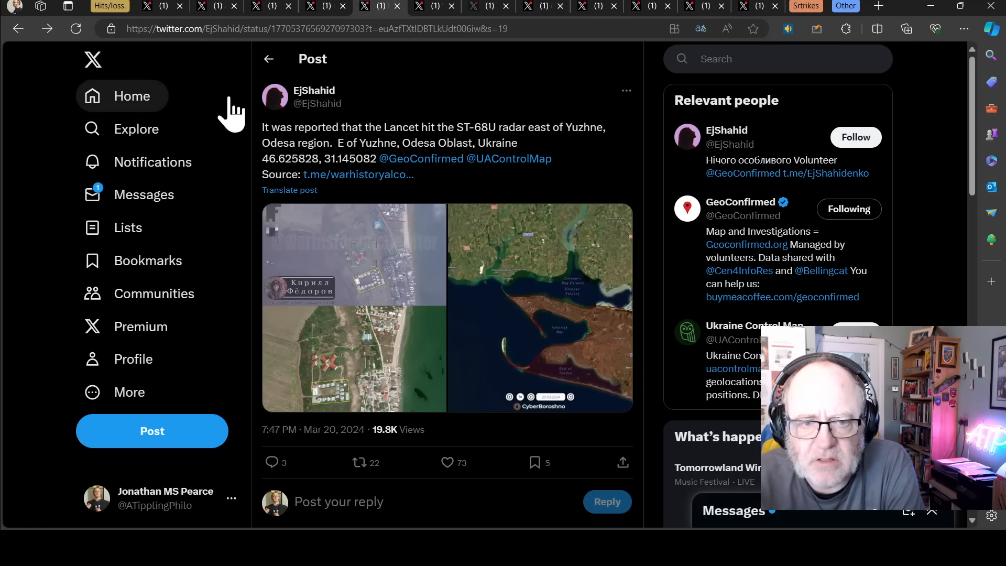
mouse_move(474, 266)
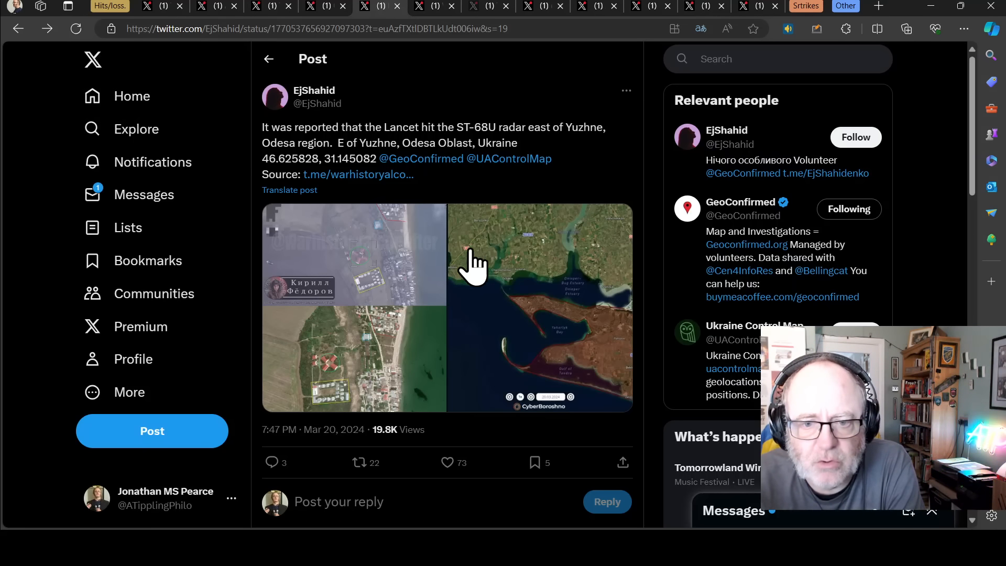
left_click(539, 308)
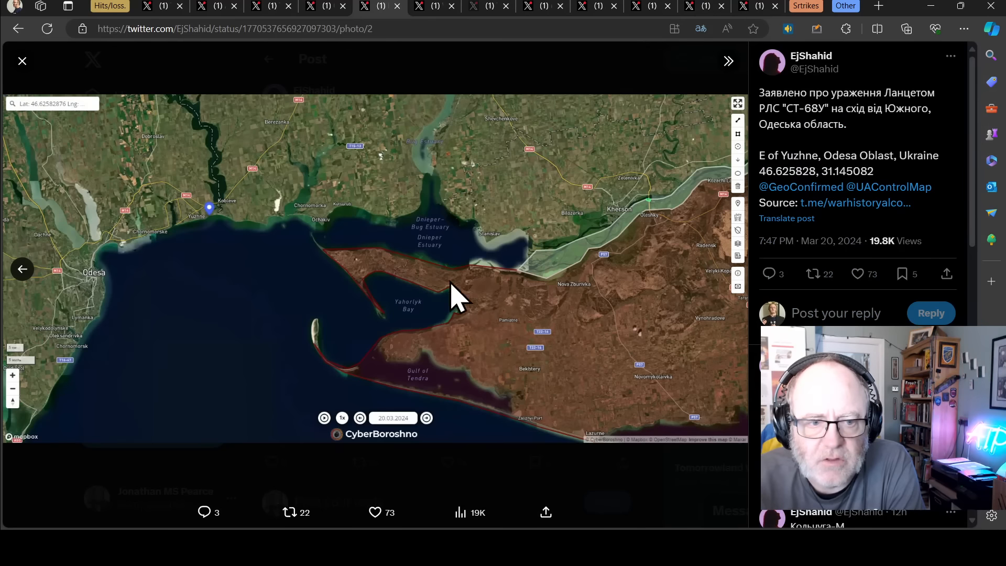
mouse_move(218, 218)
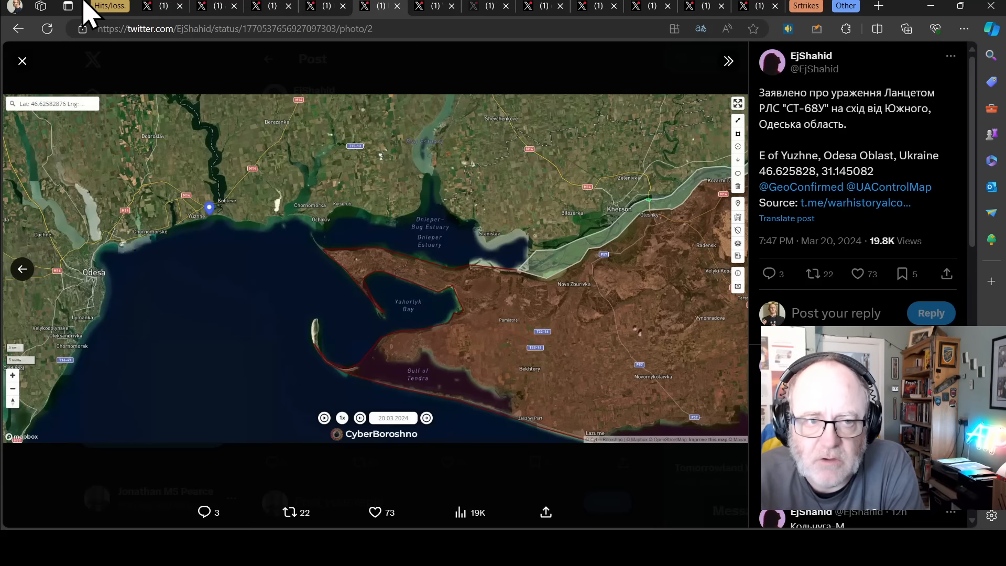
left_click(218, 7)
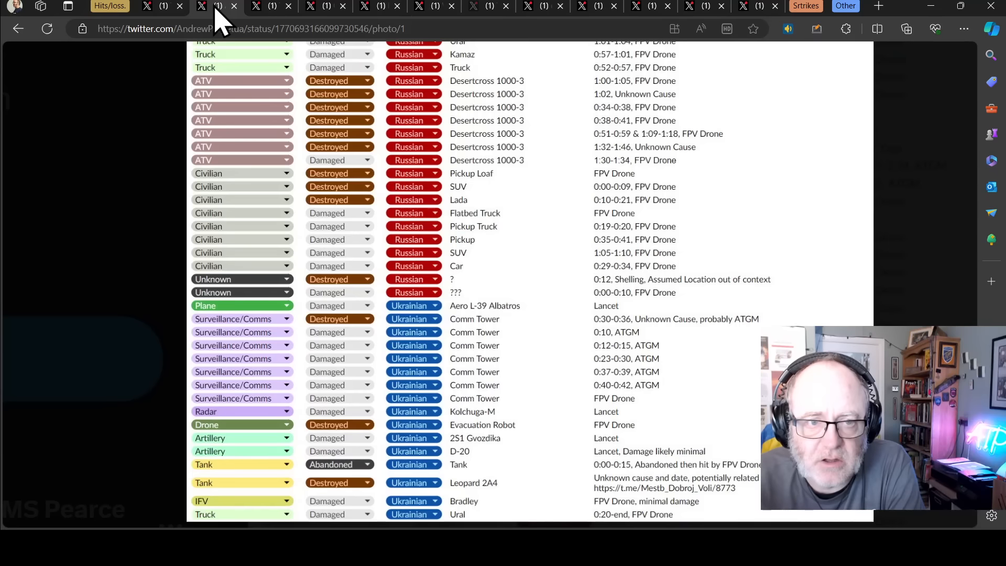
scroll("up", 3)
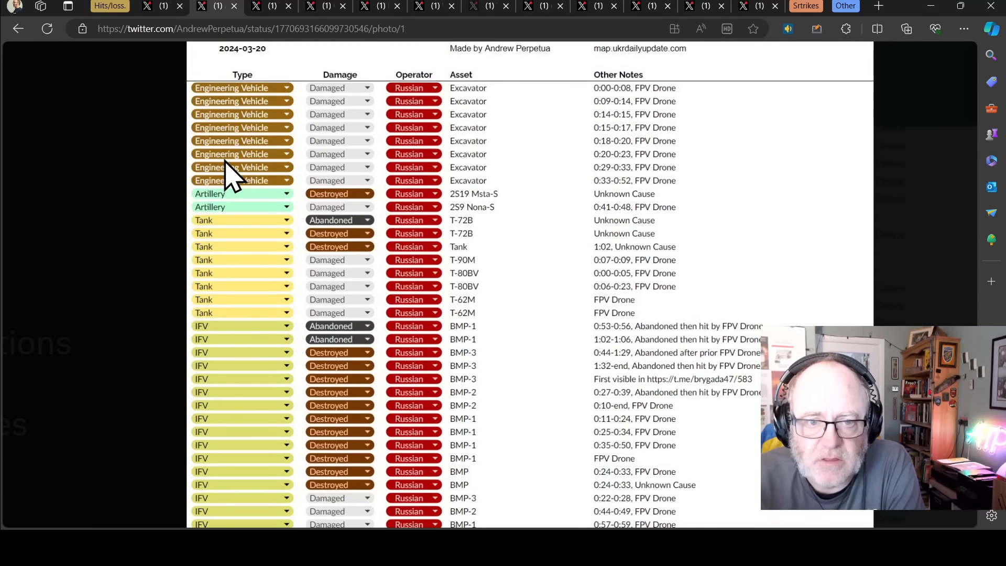
mouse_move(439, 292)
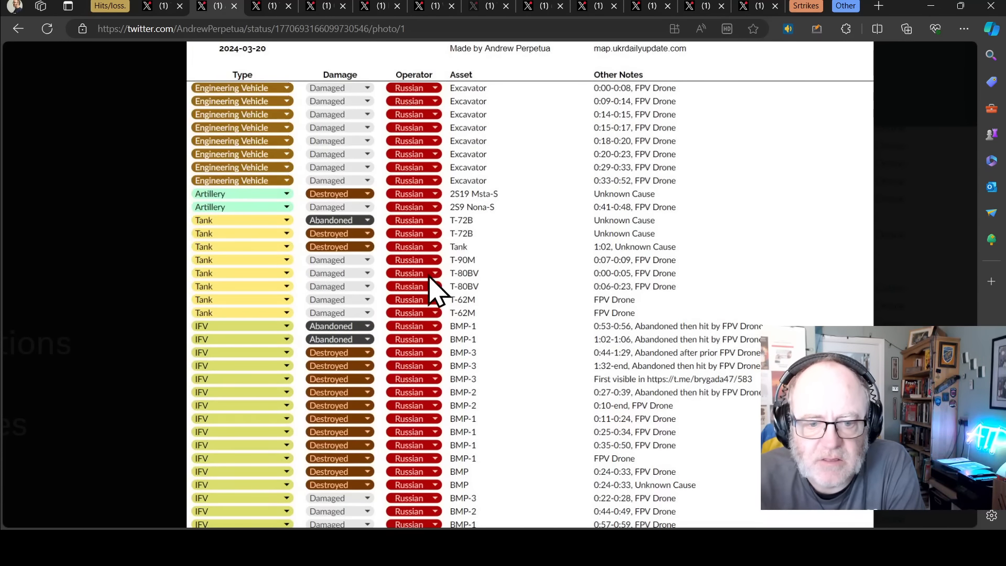
scroll("down", 3)
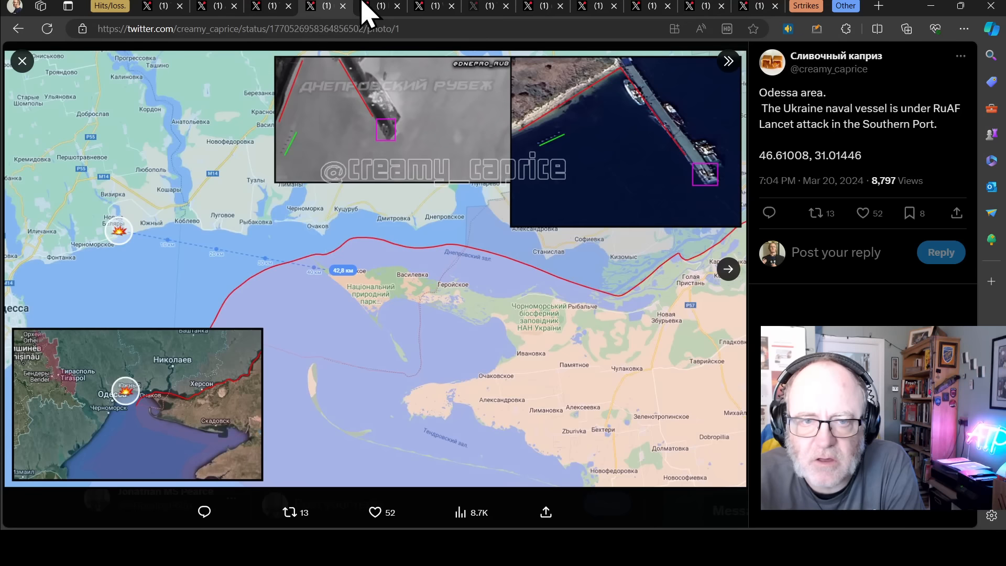
left_click(379, 7)
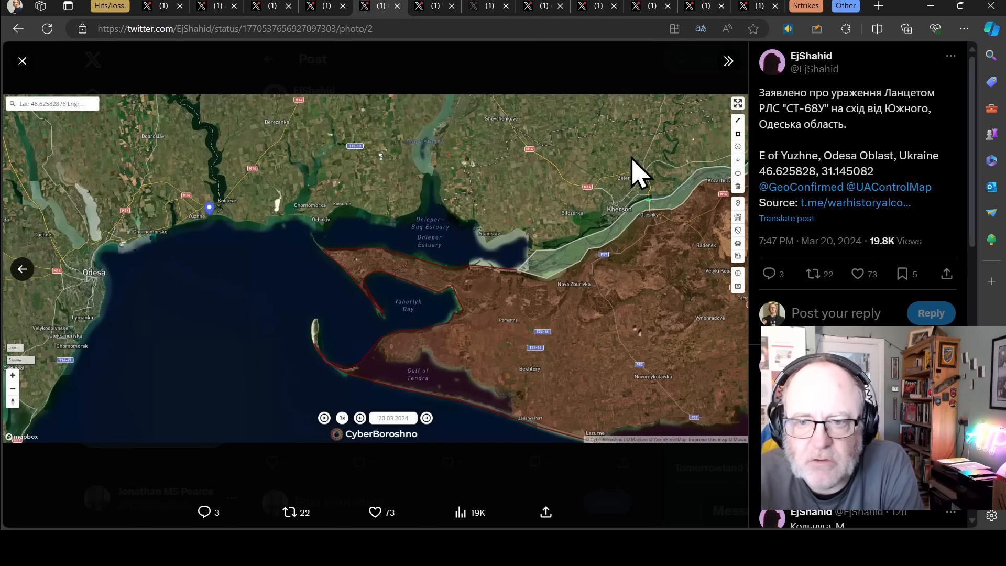
left_click(22, 61)
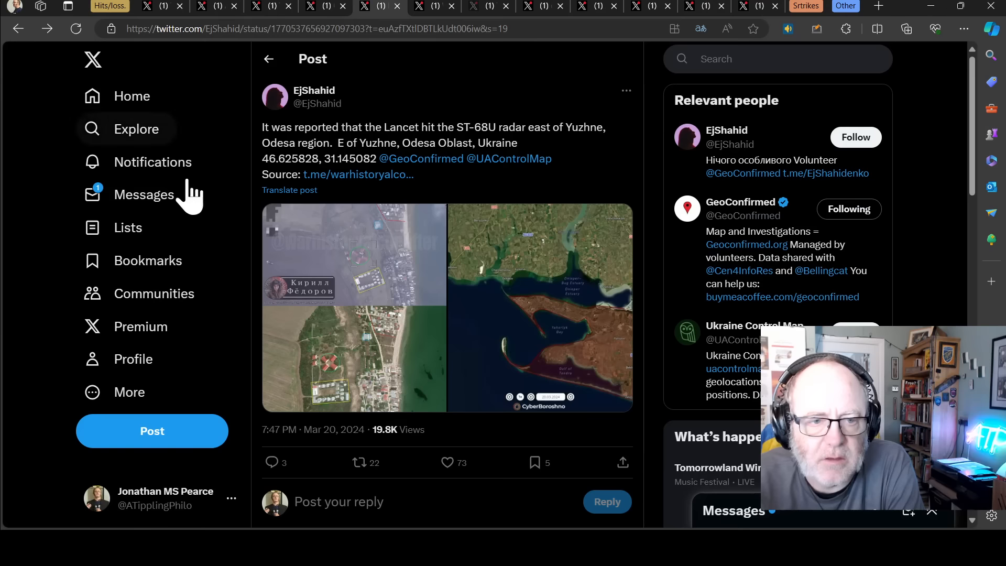
- Scroll the radar post's replies down to the Kolchuga-M passive sensor Wikipedia link card
scroll("down", 3)
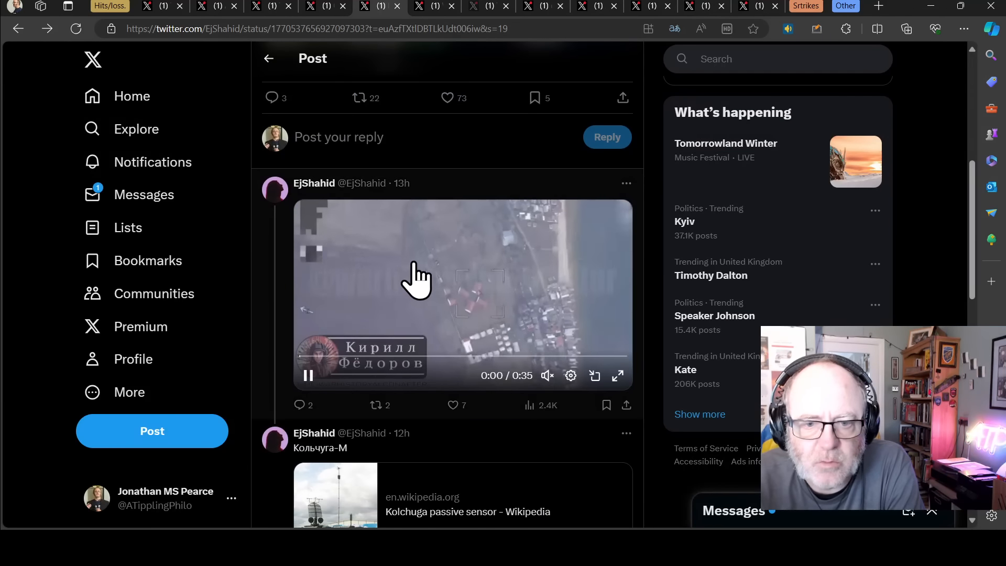
scroll("down", 3)
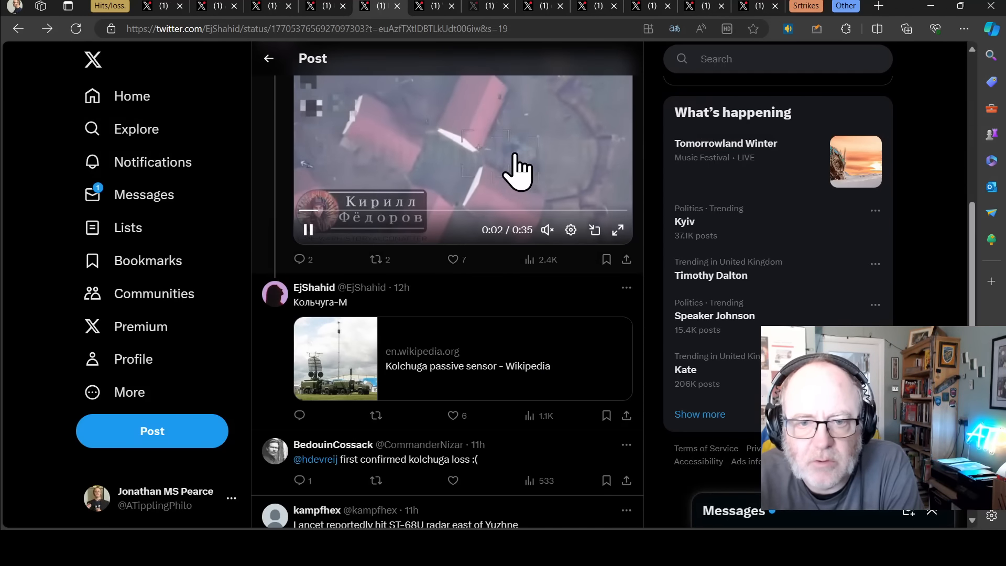
mouse_move(462, 289)
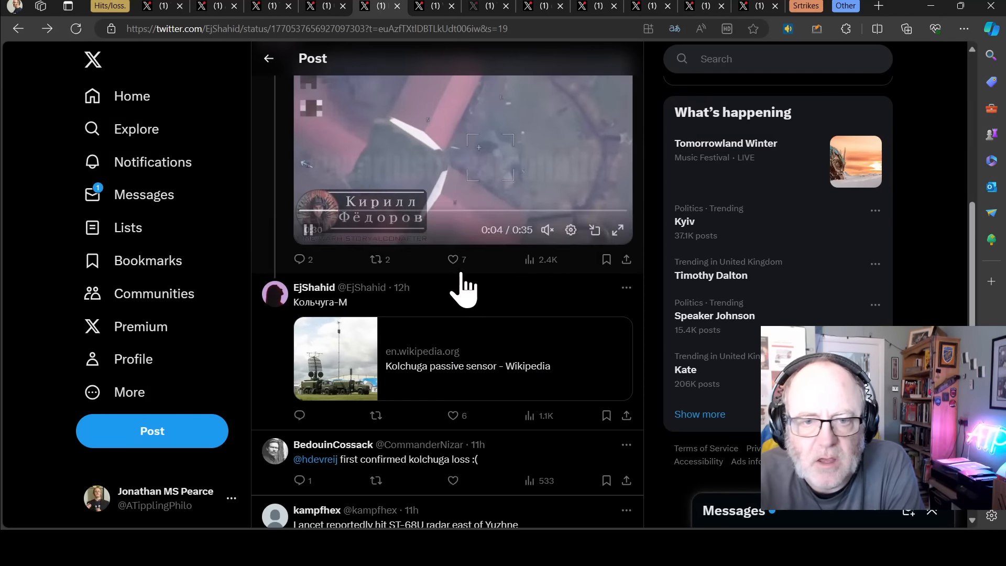
scroll("down", 3)
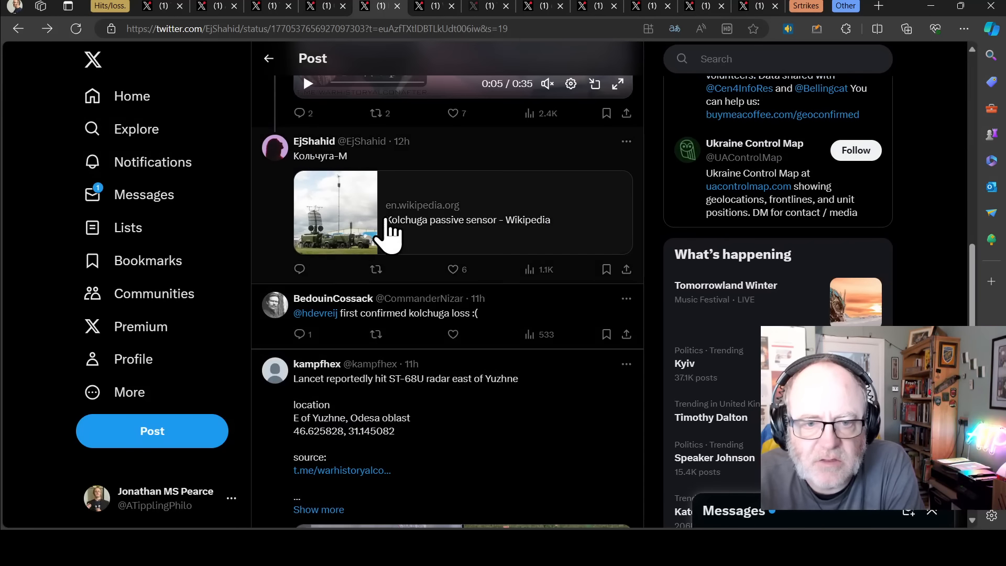
- Read the Wikipedia Kolchuga passive sensor article, viewing its truck-mounted system photo full-size and closing it
left_click(467, 219)
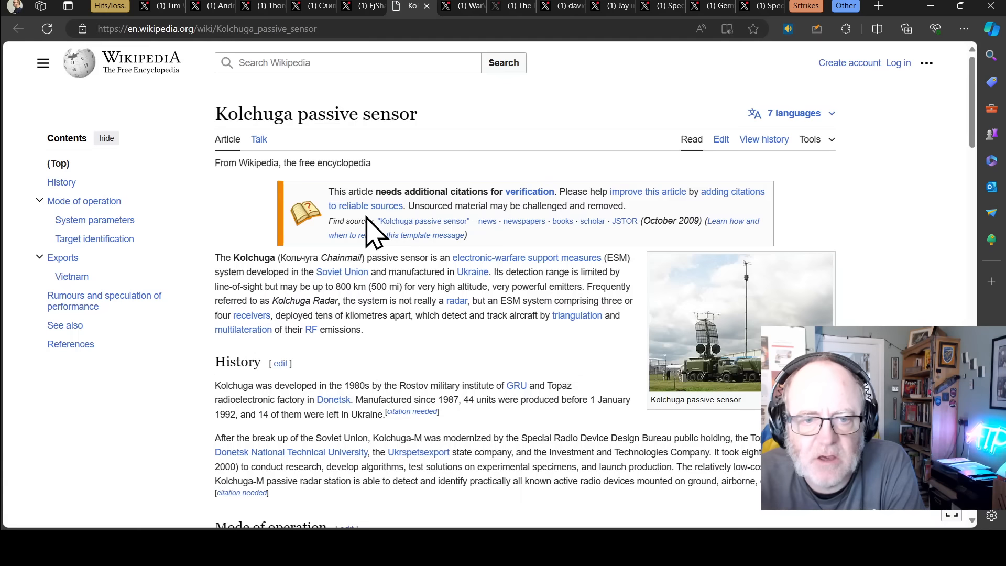
mouse_move(370, 337)
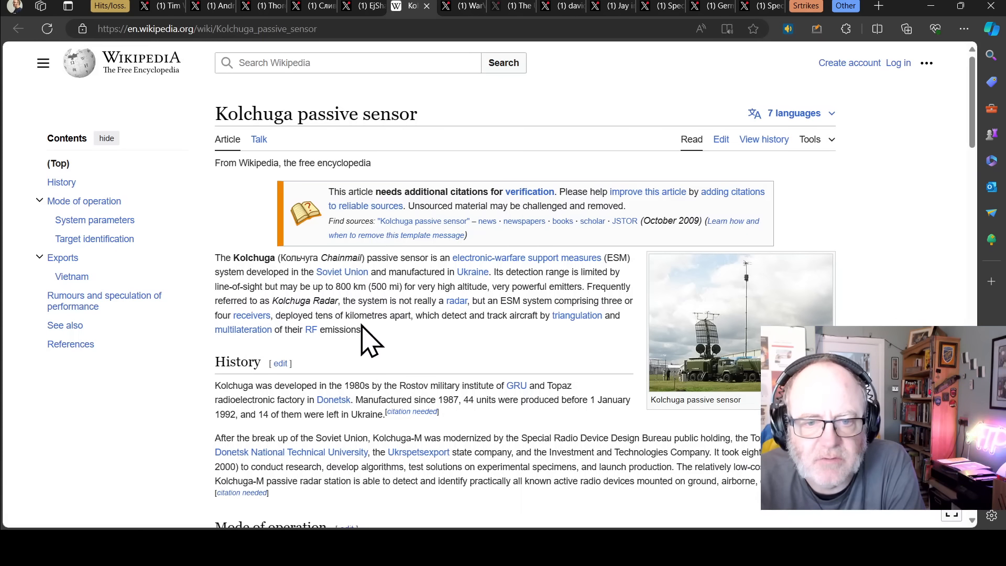
mouse_move(402, 375)
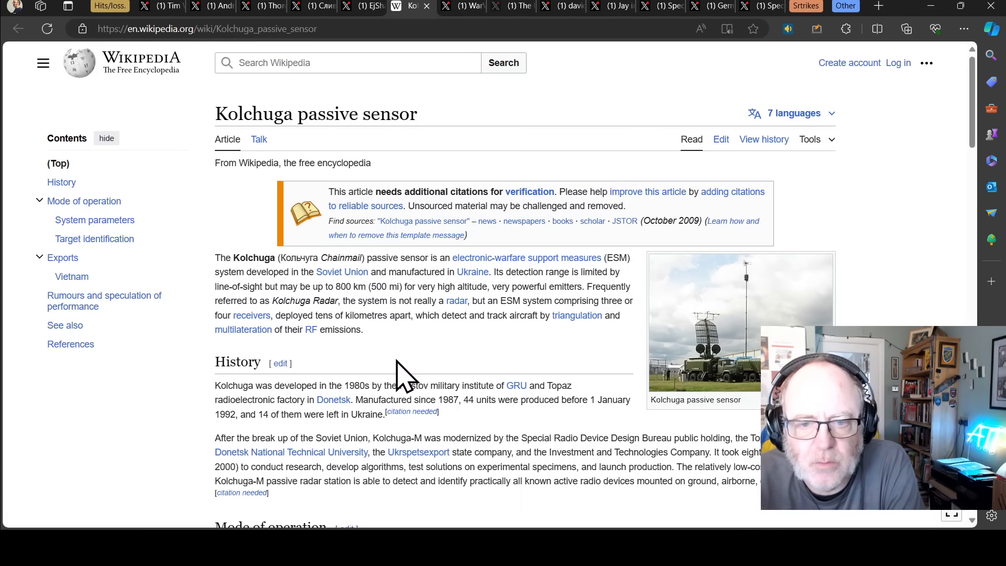
mouse_move(320, 335)
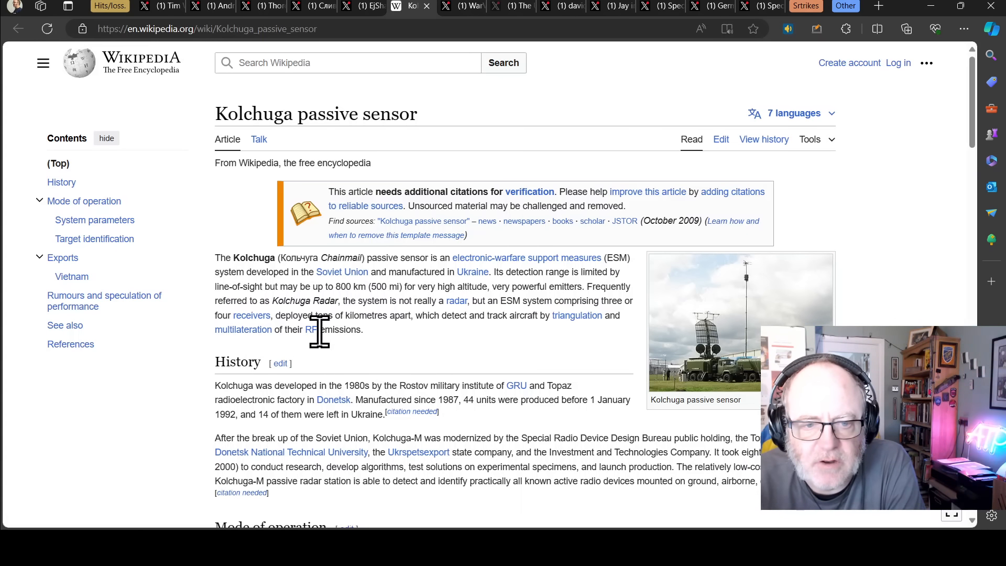
mouse_move(507, 354)
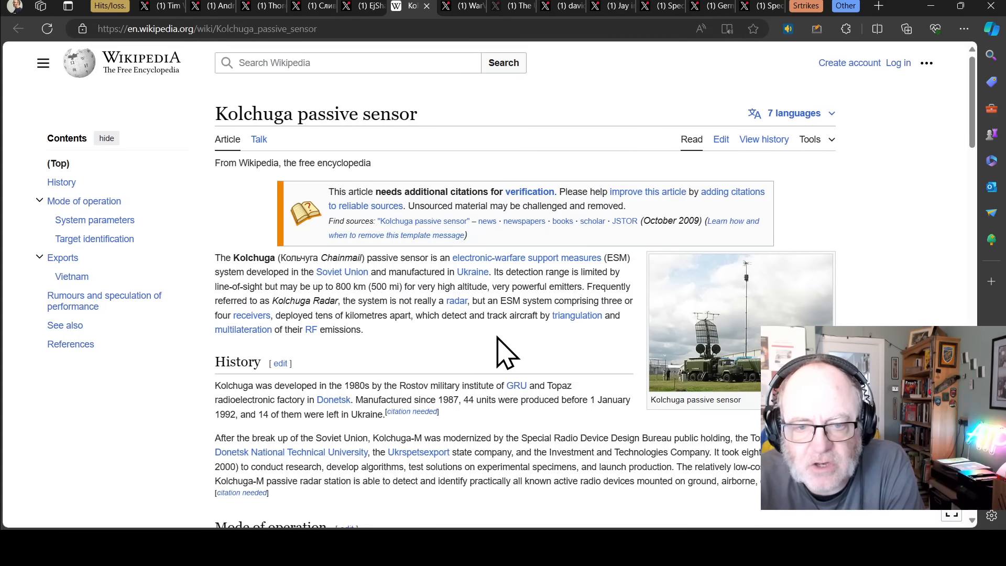
mouse_move(365, 357)
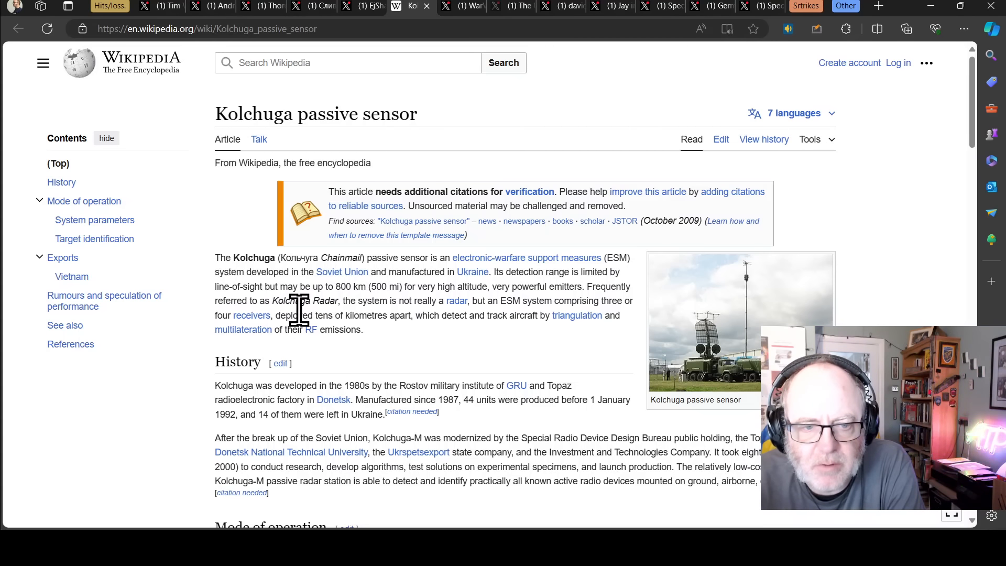
mouse_move(504, 358)
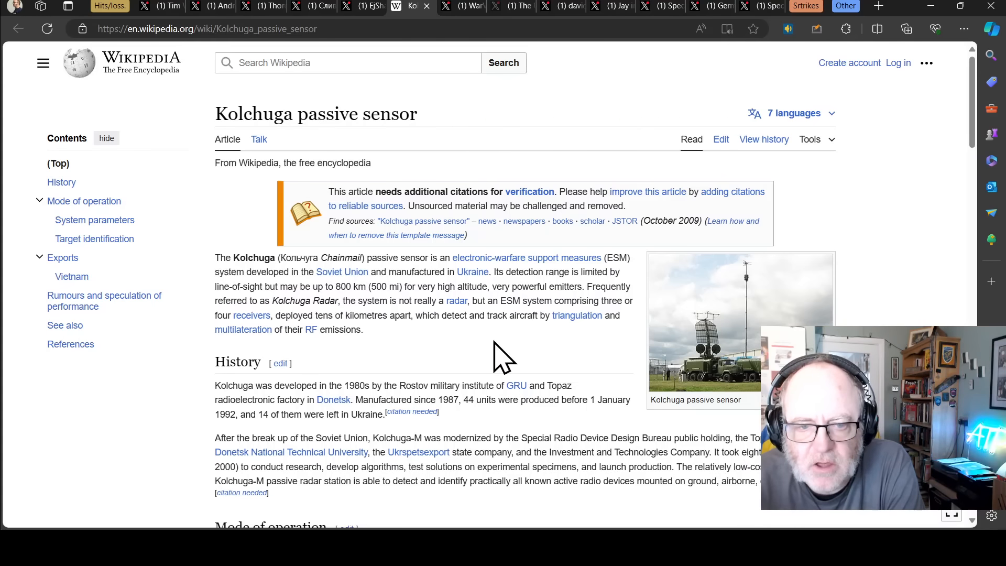
mouse_move(463, 337)
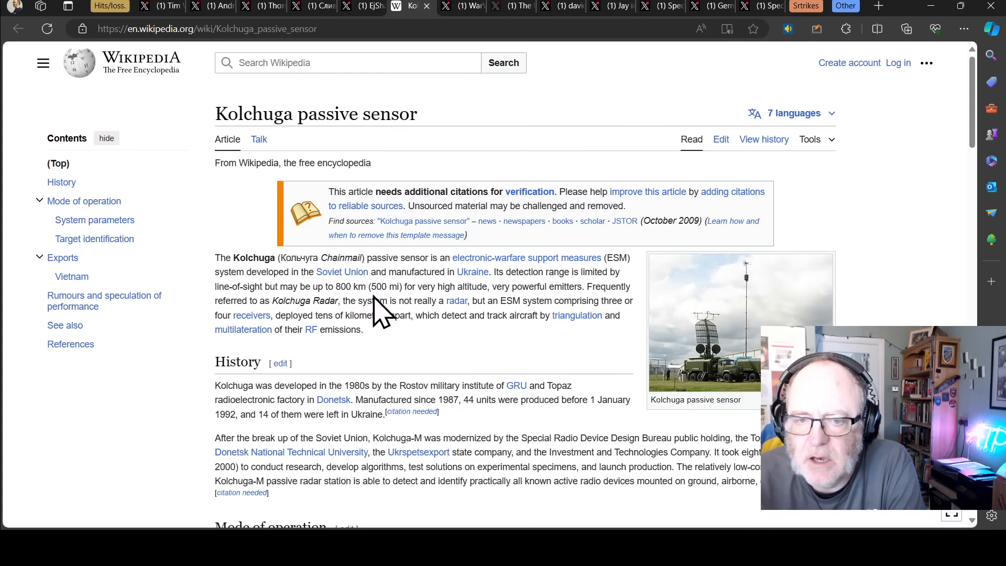
mouse_move(266, 327)
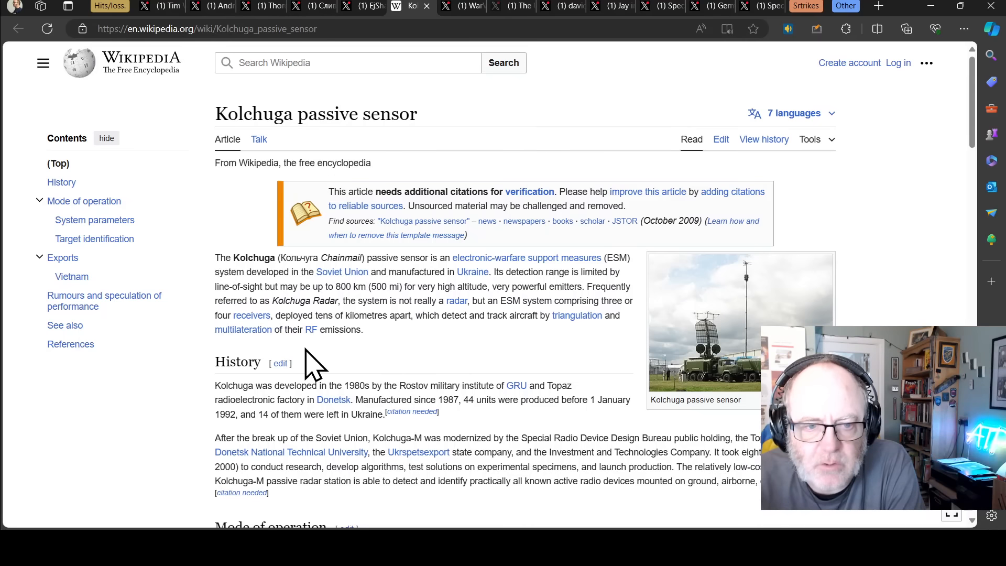
mouse_move(418, 384)
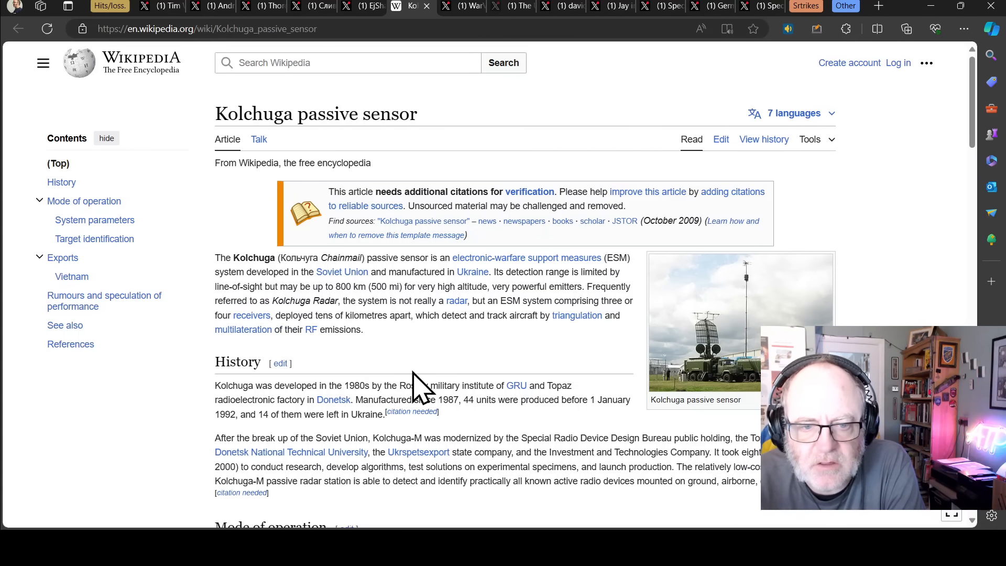
mouse_move(459, 350)
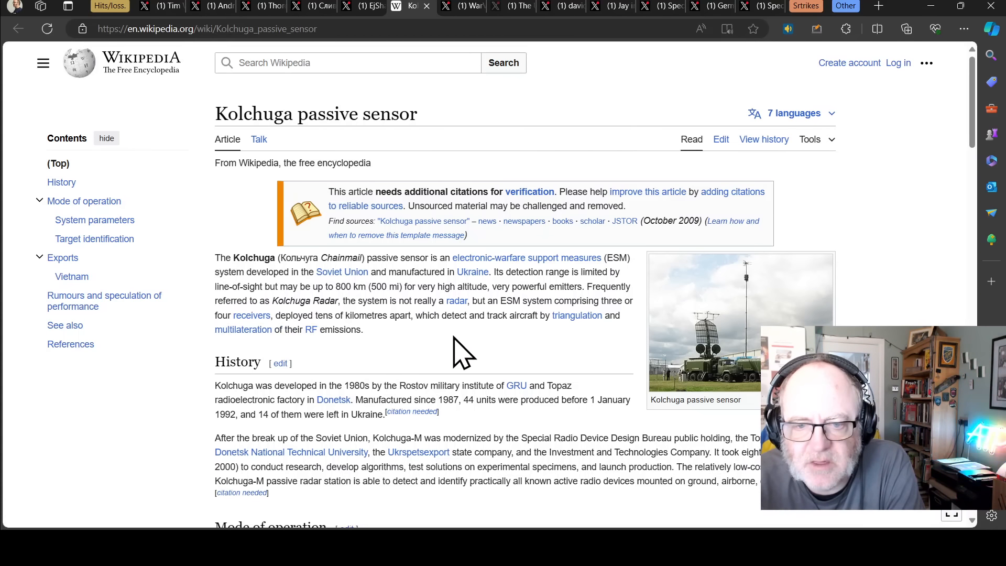
mouse_move(324, 376)
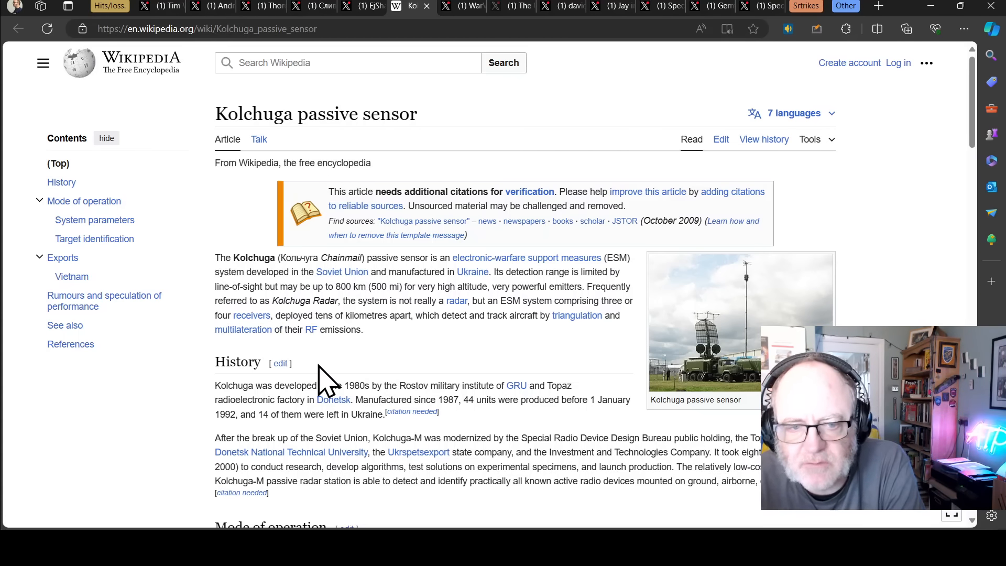
mouse_move(456, 369)
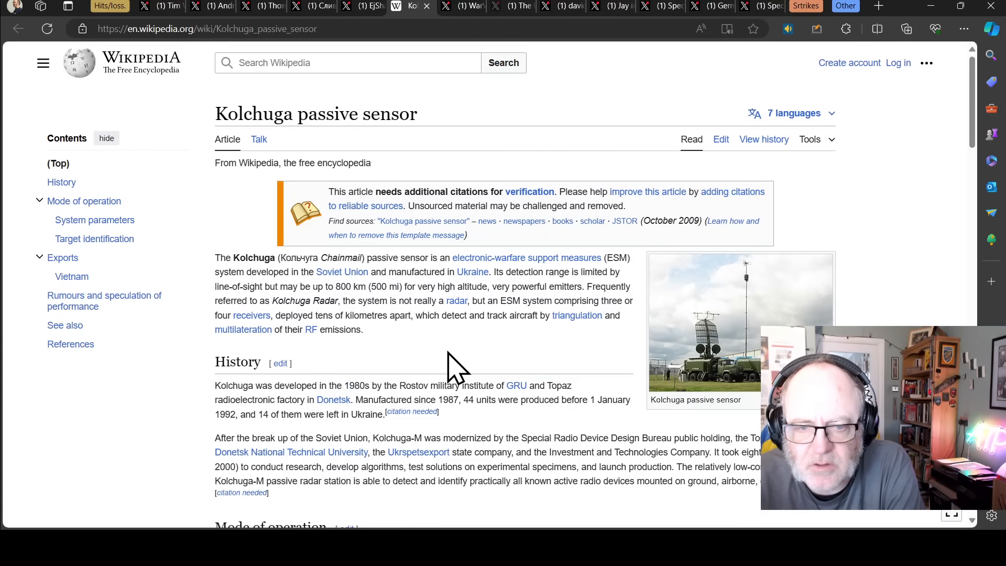
mouse_move(507, 357)
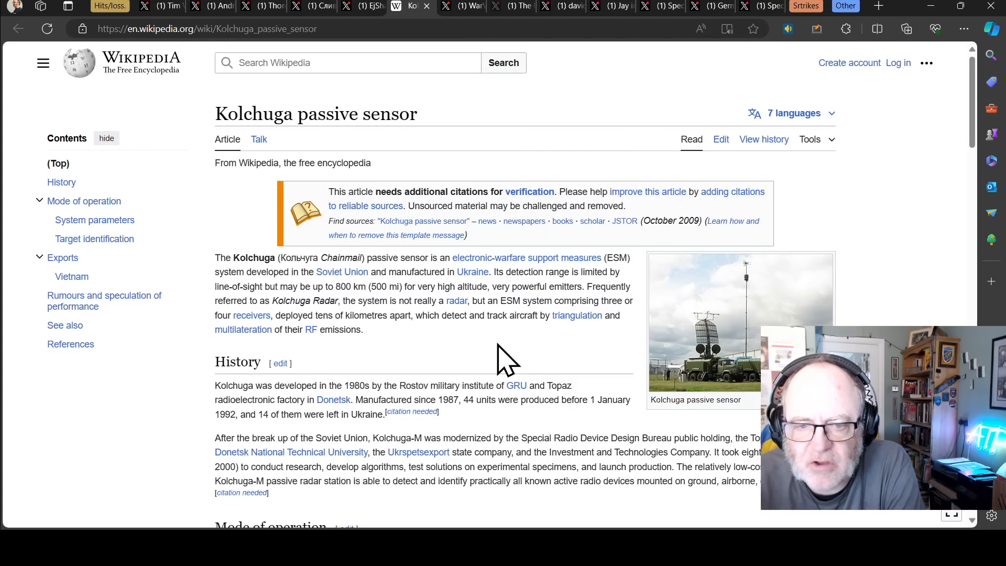
mouse_move(552, 350)
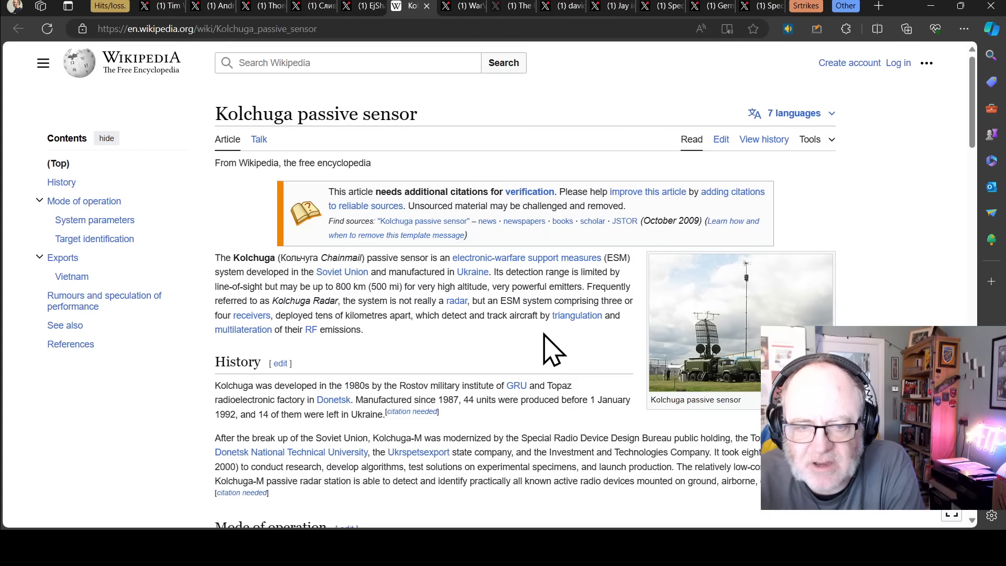
mouse_move(356, 372)
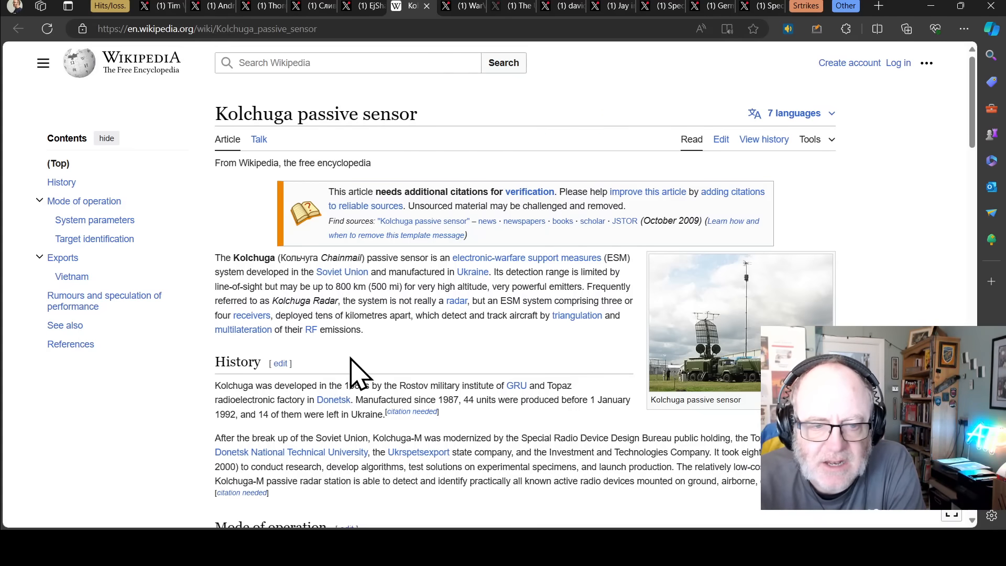
mouse_move(326, 371)
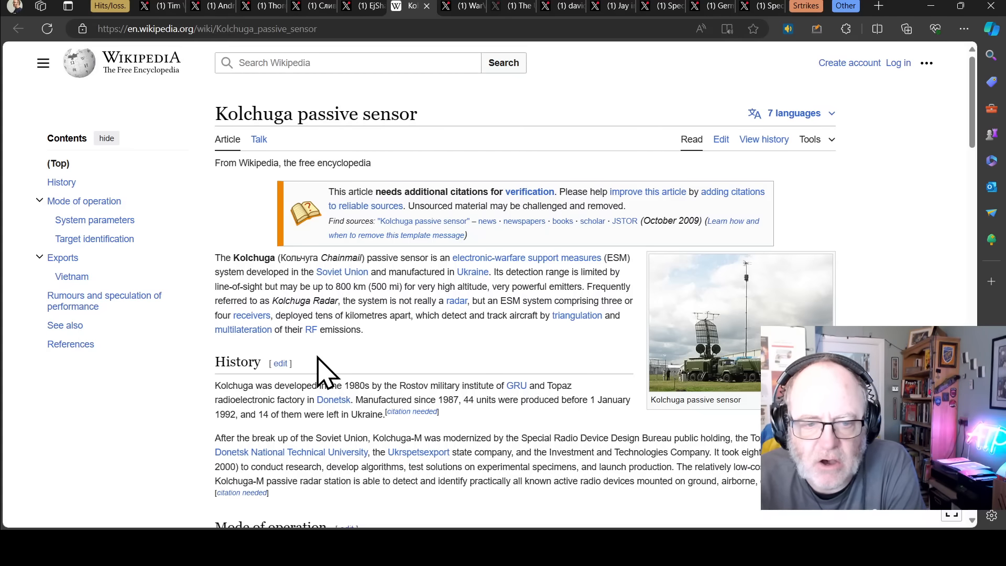
scroll("down", 3)
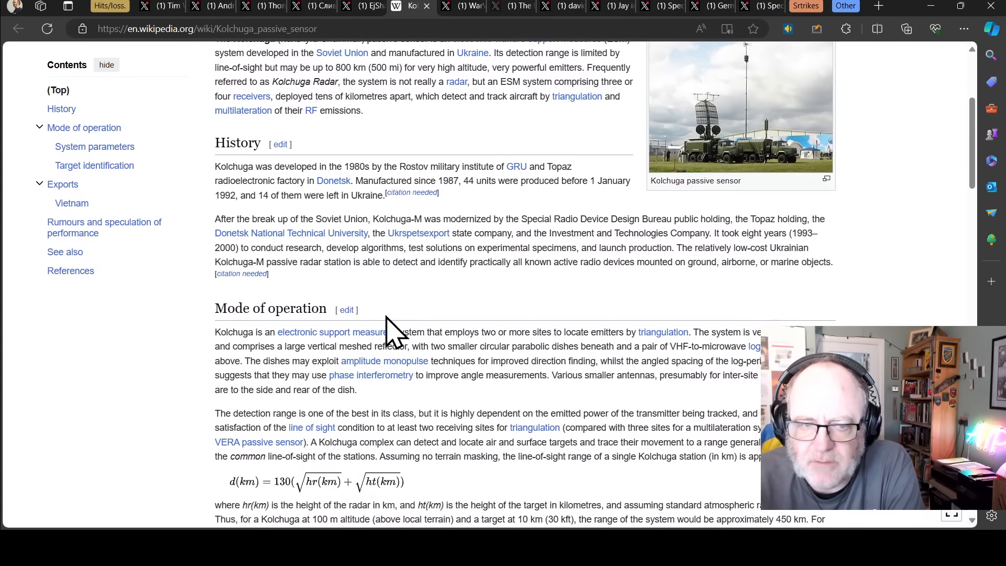
scroll("down", 3)
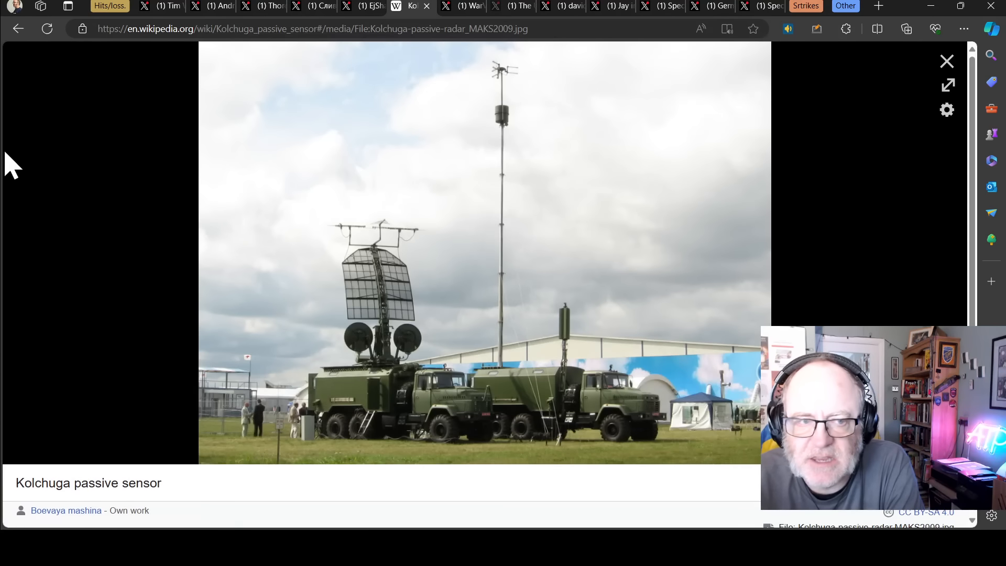
mouse_move(948, 61)
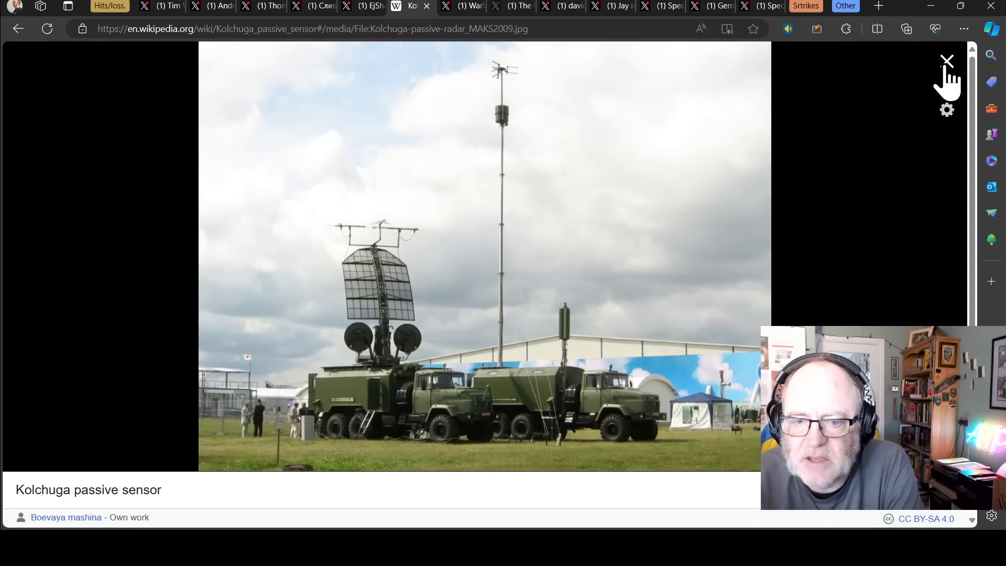
left_click(948, 61)
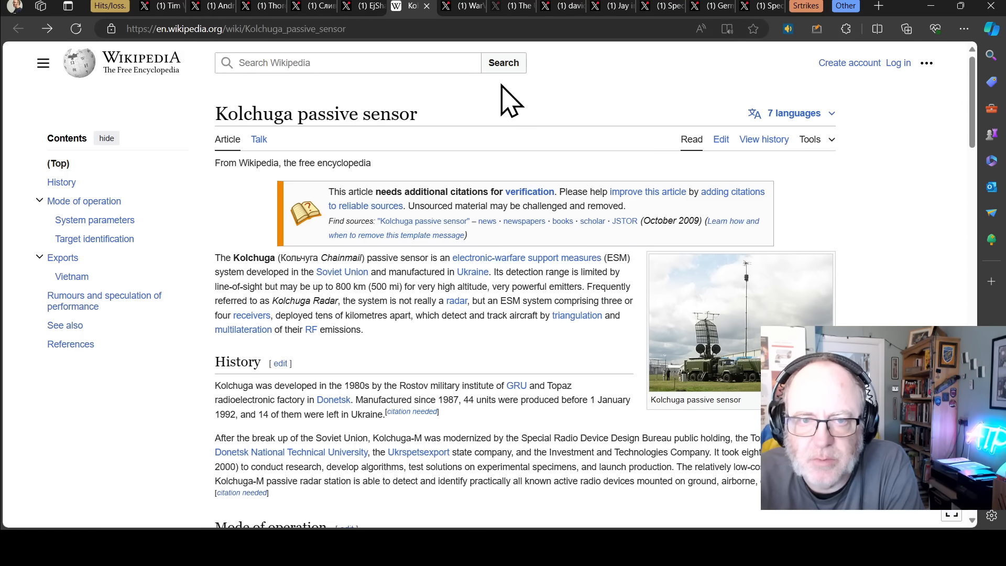
mouse_move(452, 13)
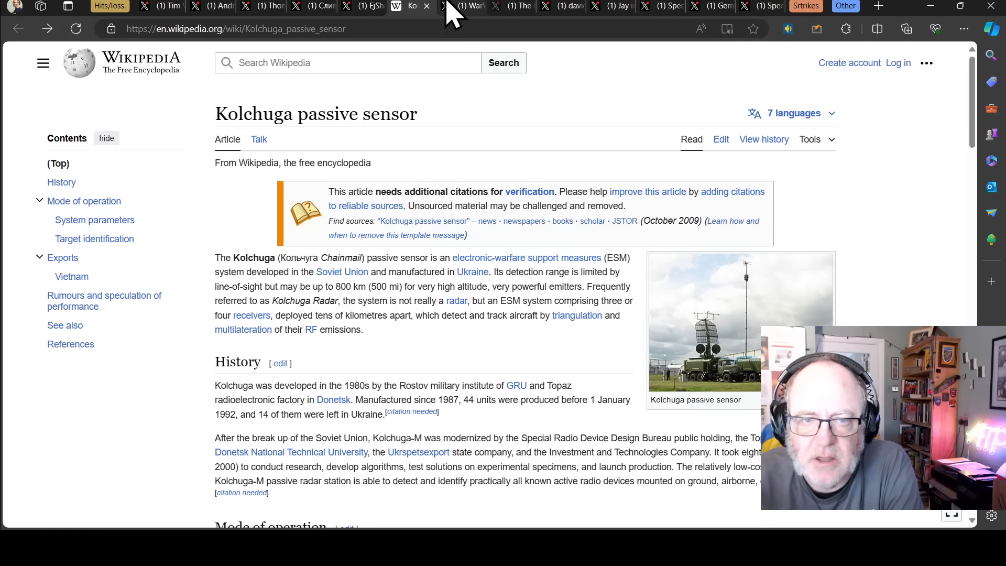
left_click(459, 6)
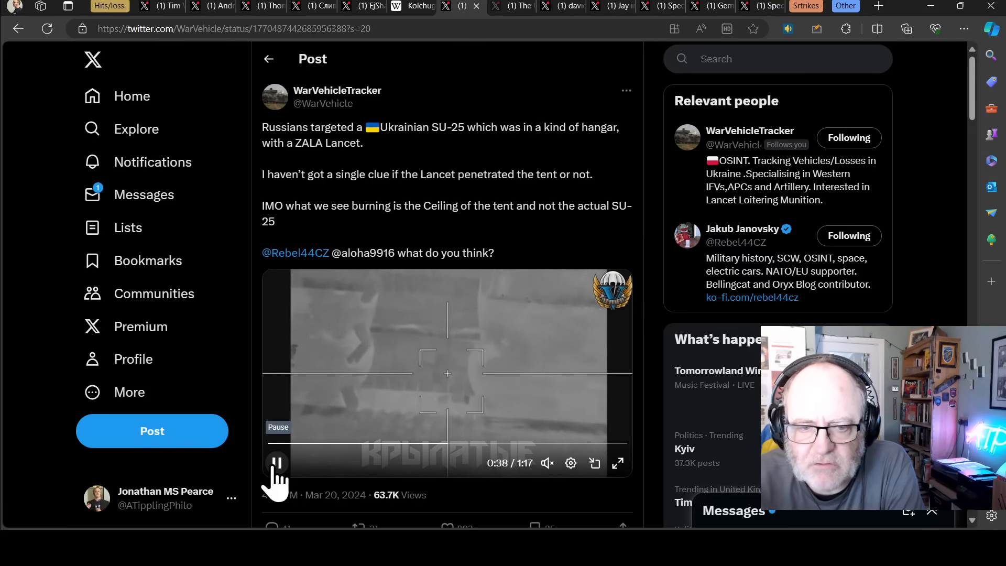
left_click(276, 463)
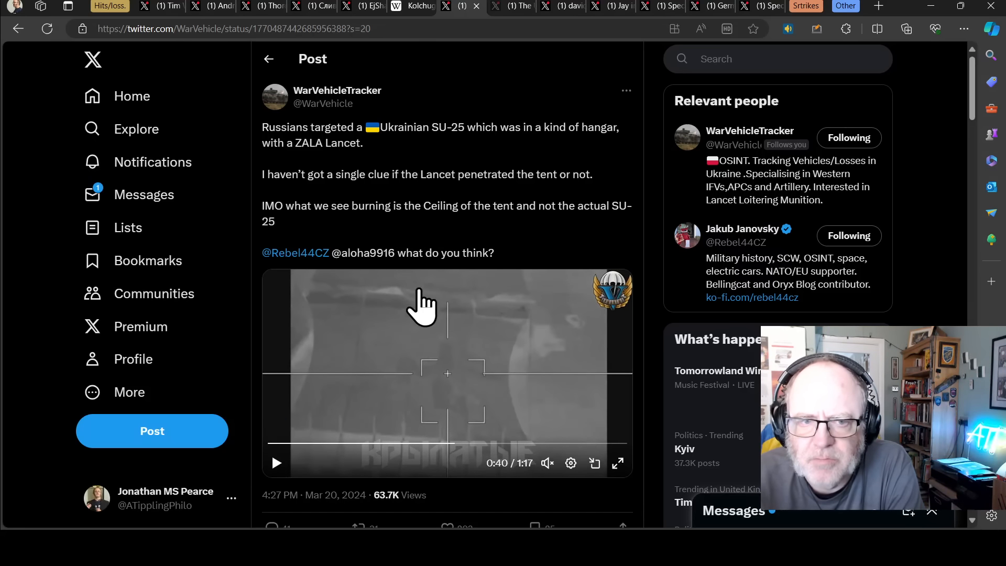
mouse_move(318, 187)
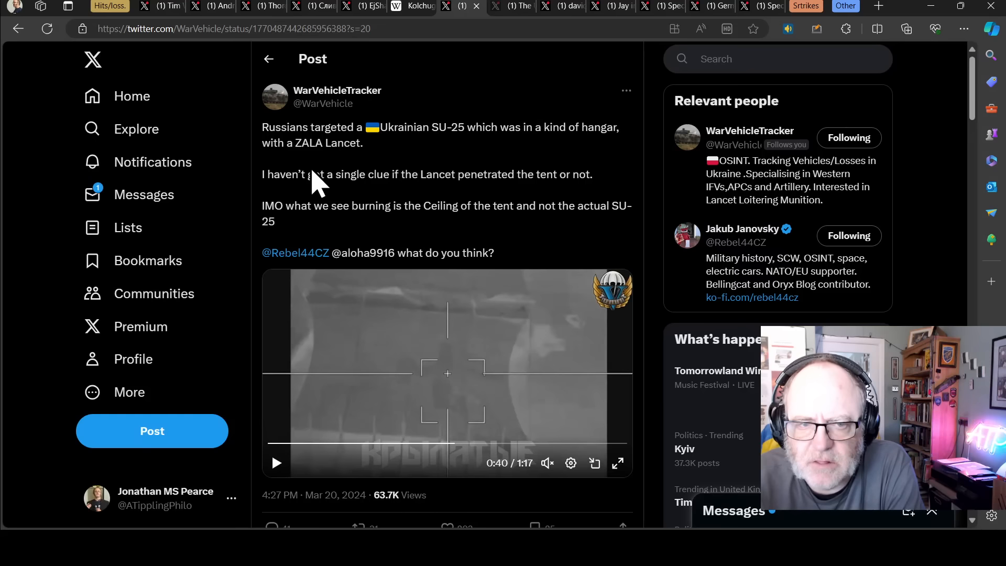
mouse_move(299, 205)
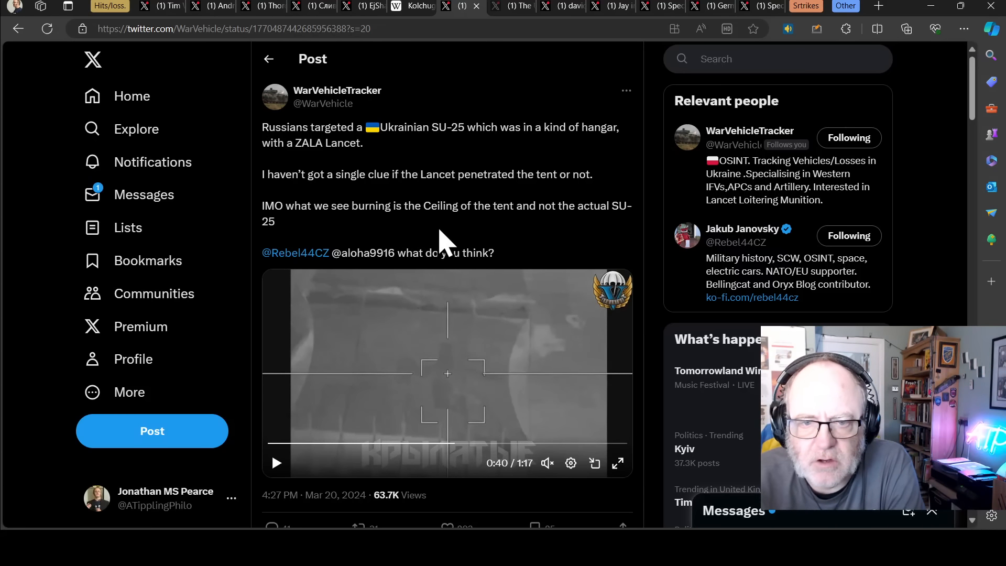
mouse_move(131, 97)
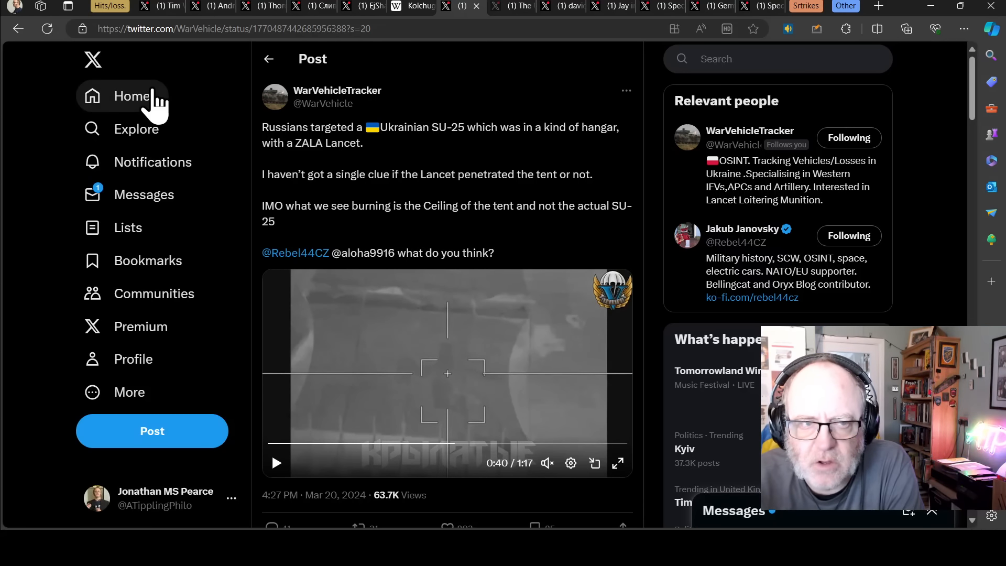
mouse_move(372, 251)
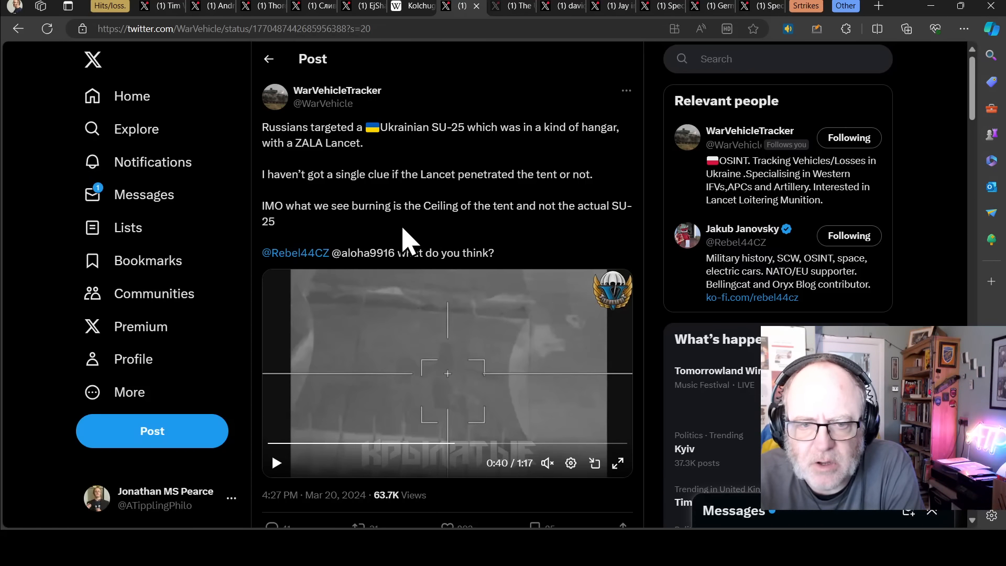
mouse_move(510, 311)
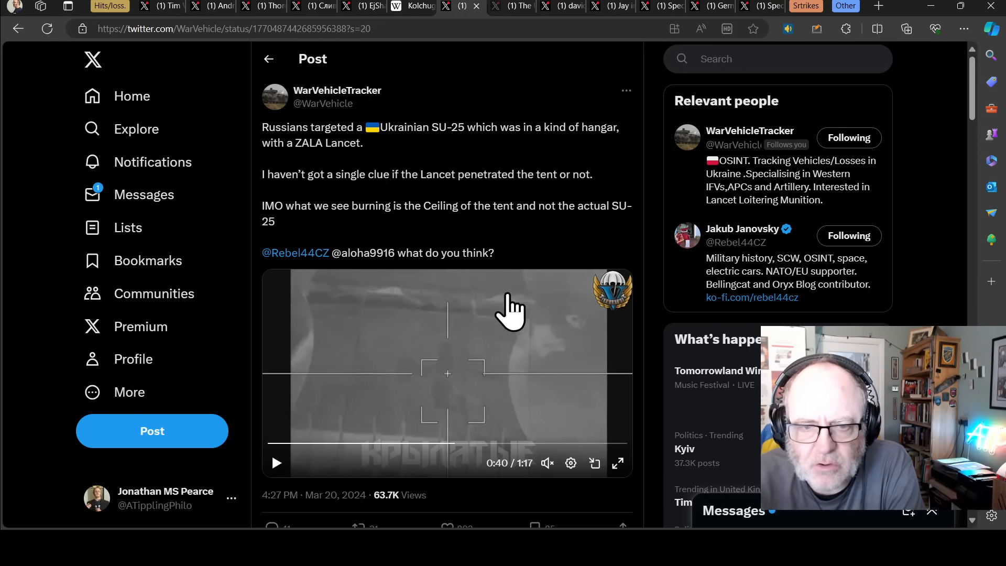
scroll("down", 3)
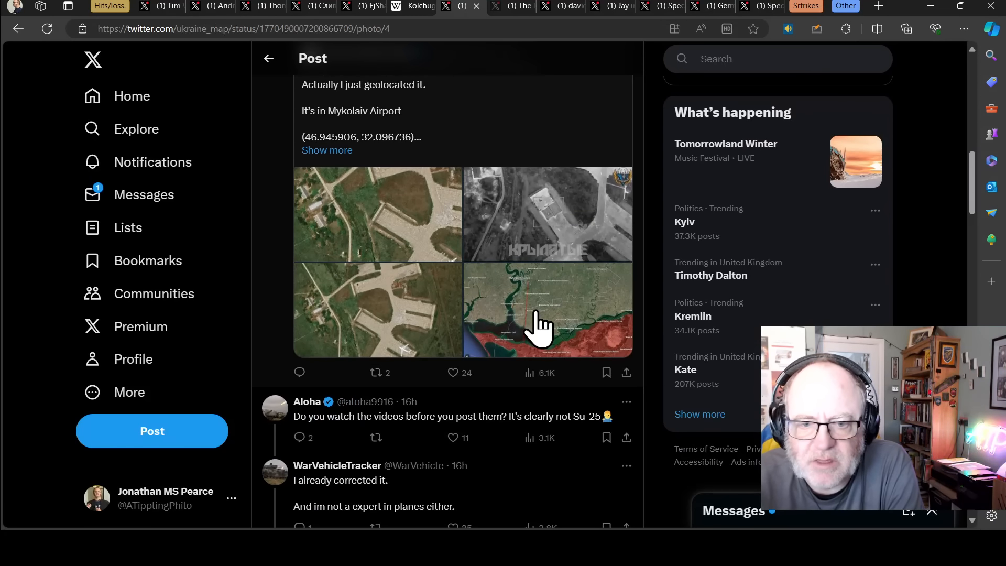
left_click(539, 310)
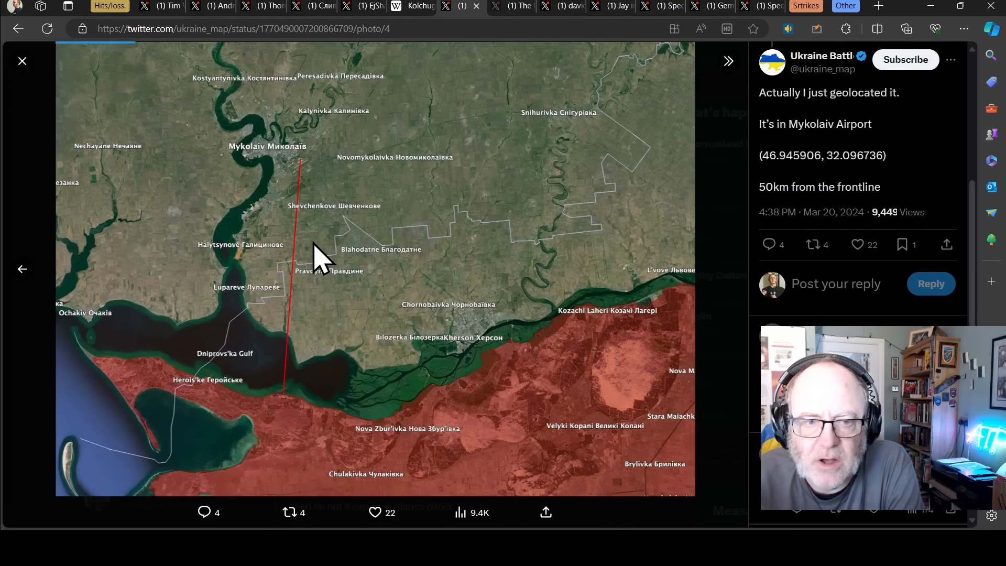
mouse_move(270, 186)
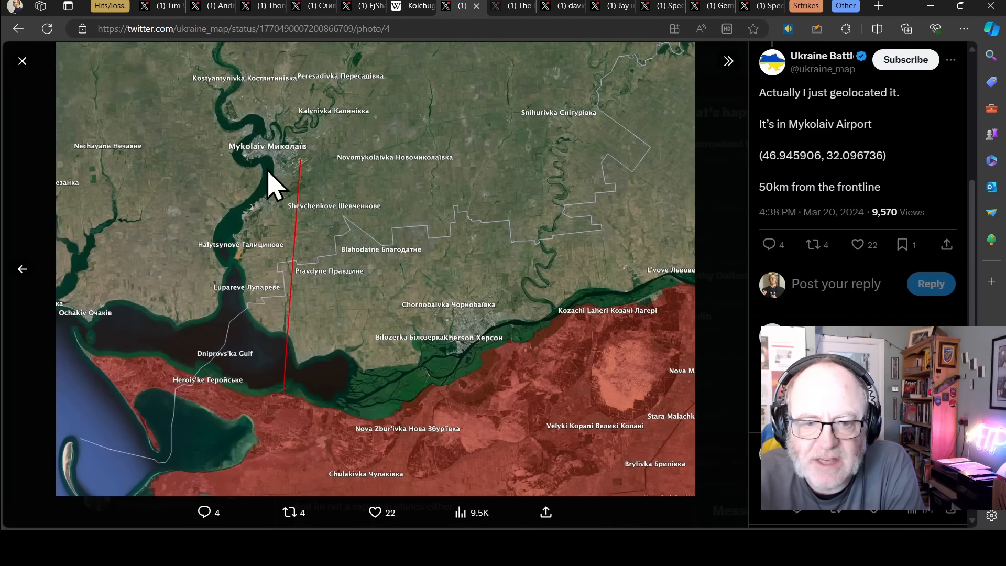
mouse_move(190, 292)
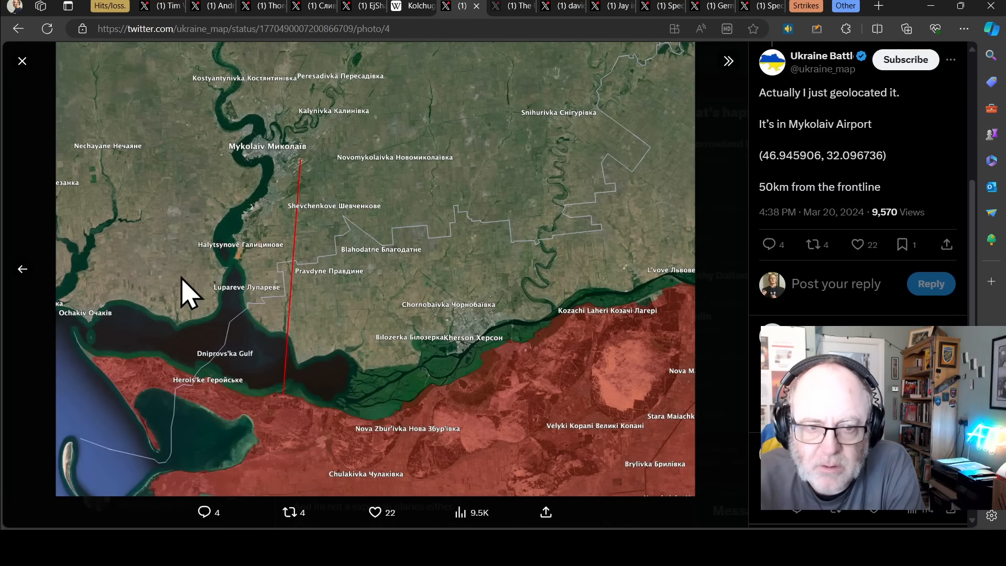
mouse_move(311, 176)
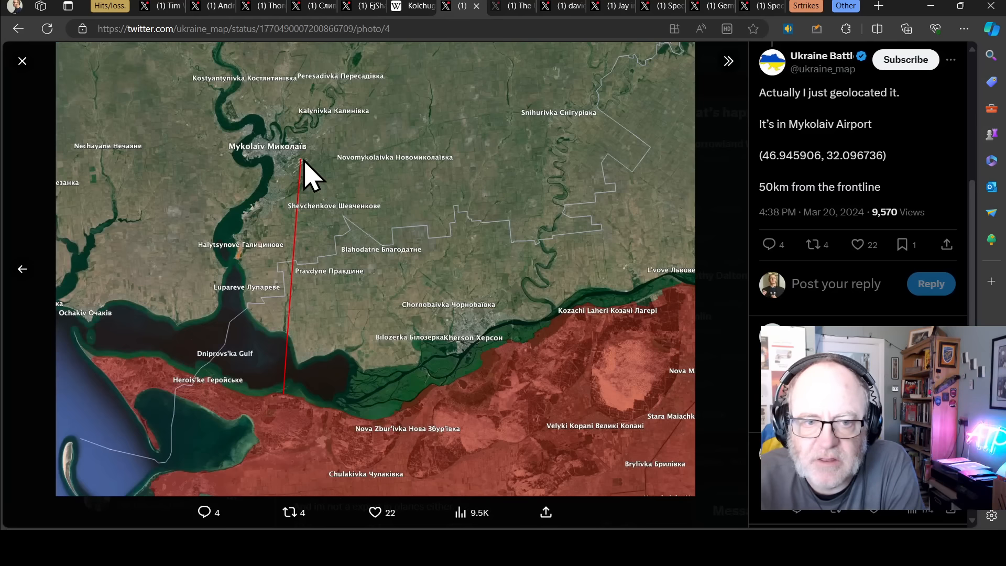
mouse_move(106, 33)
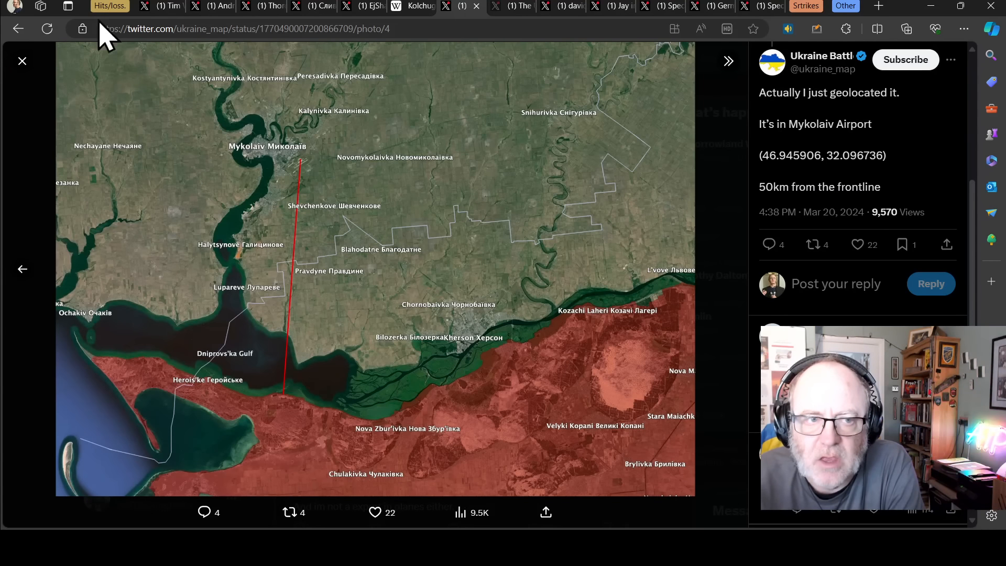
mouse_move(25, 106)
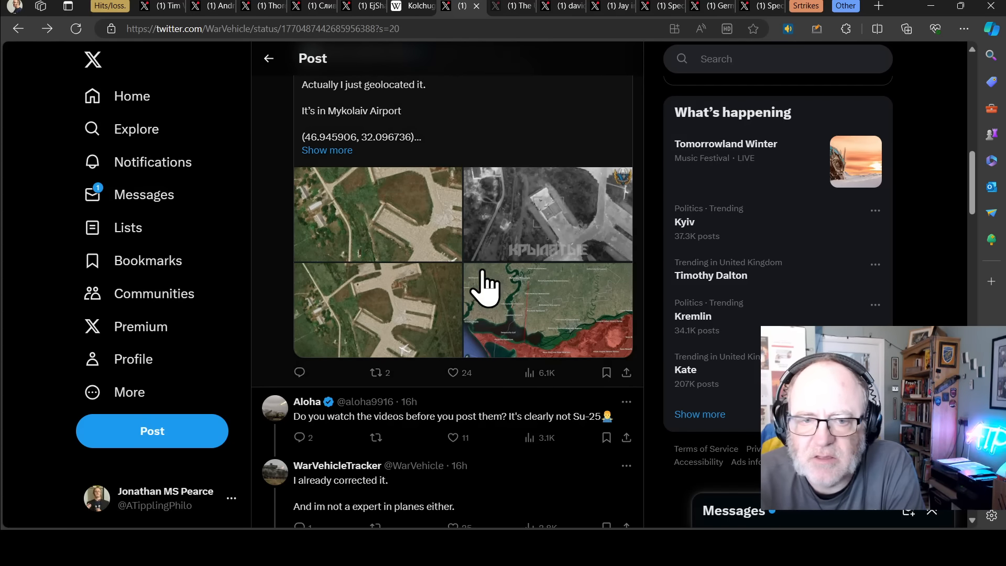
scroll("down", 3)
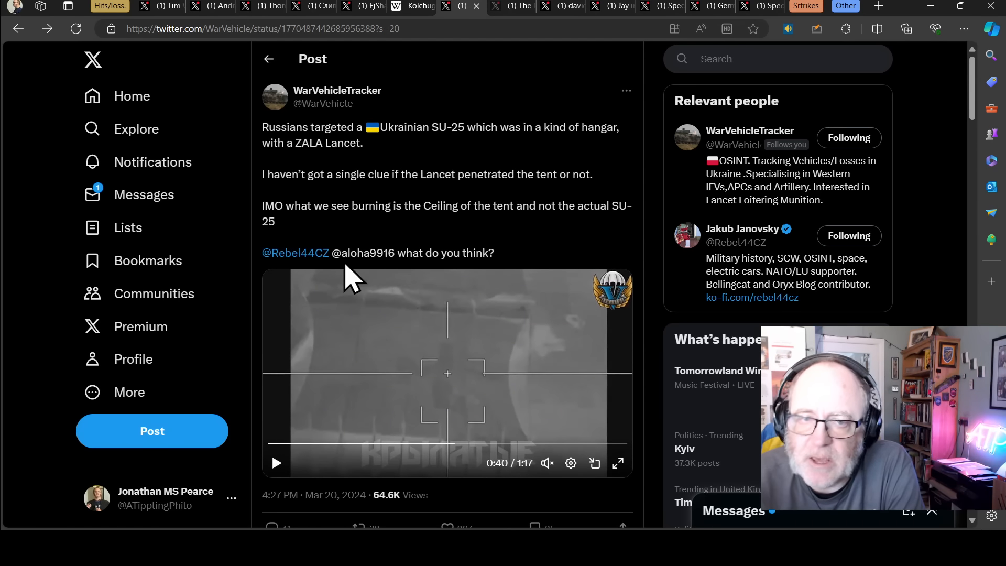
- Play and pause The Ukrainian Review video of an FPV drone hitting a Russian tank in Donetsk
left_click(461, 6)
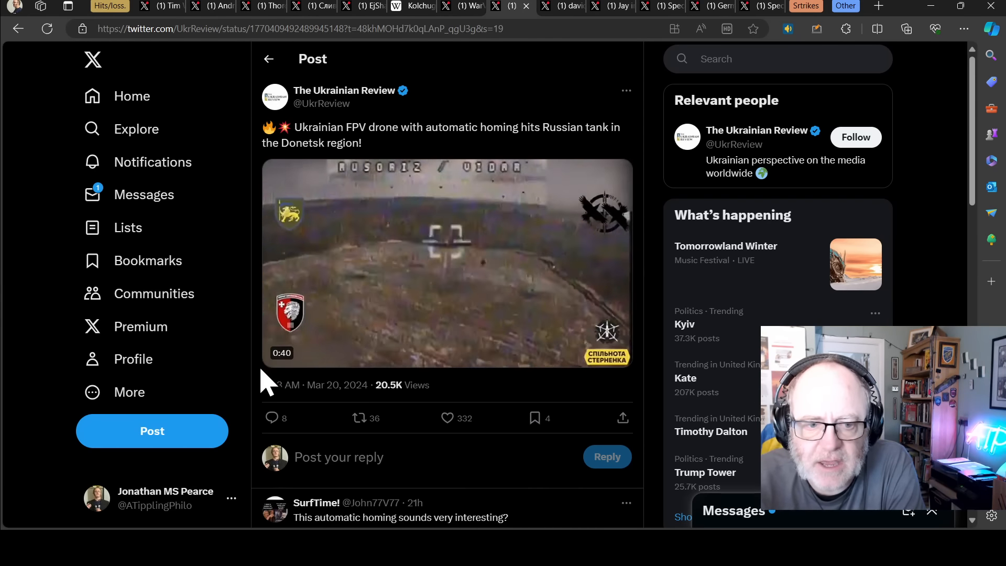
left_click(447, 263)
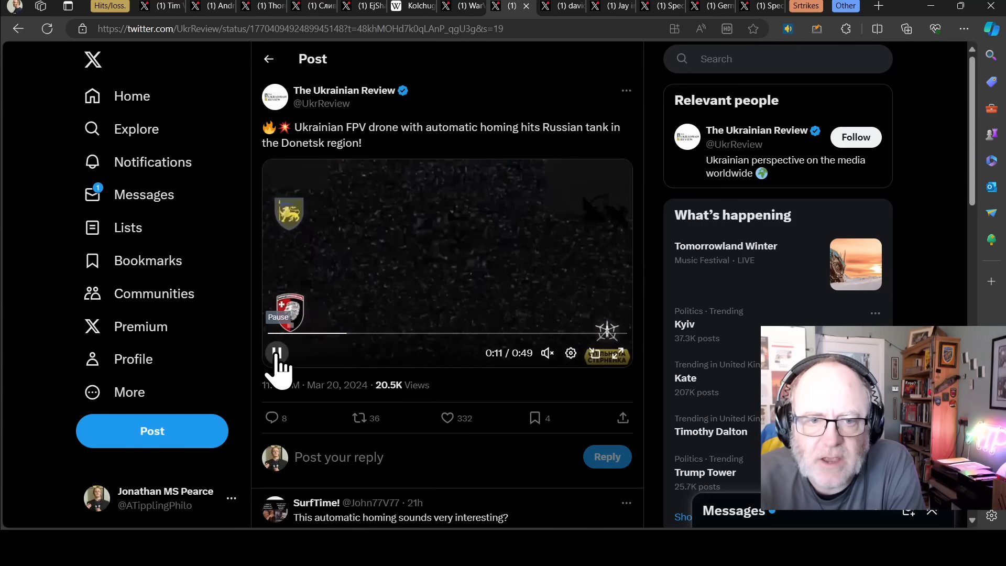
left_click(276, 354)
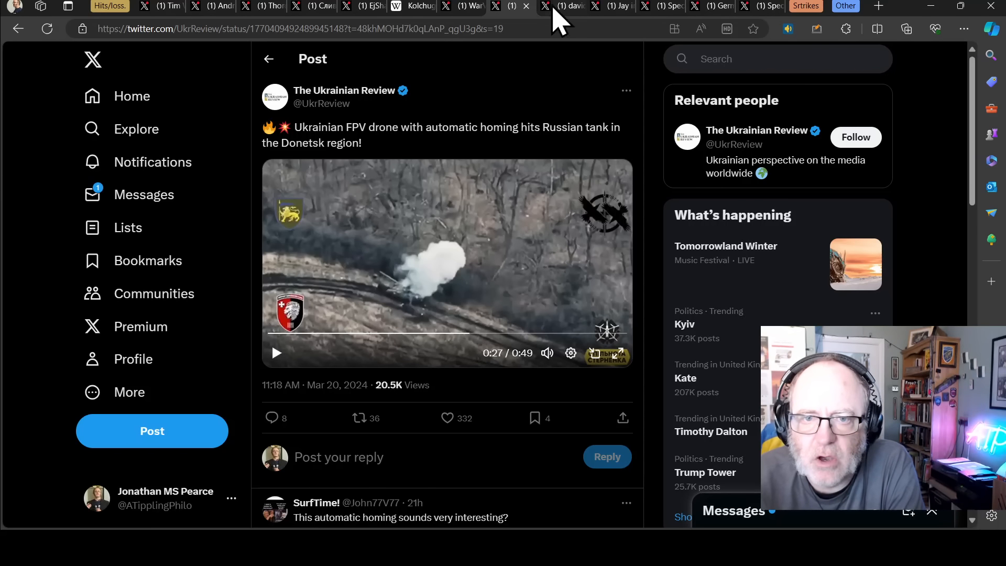
mouse_move(693, 13)
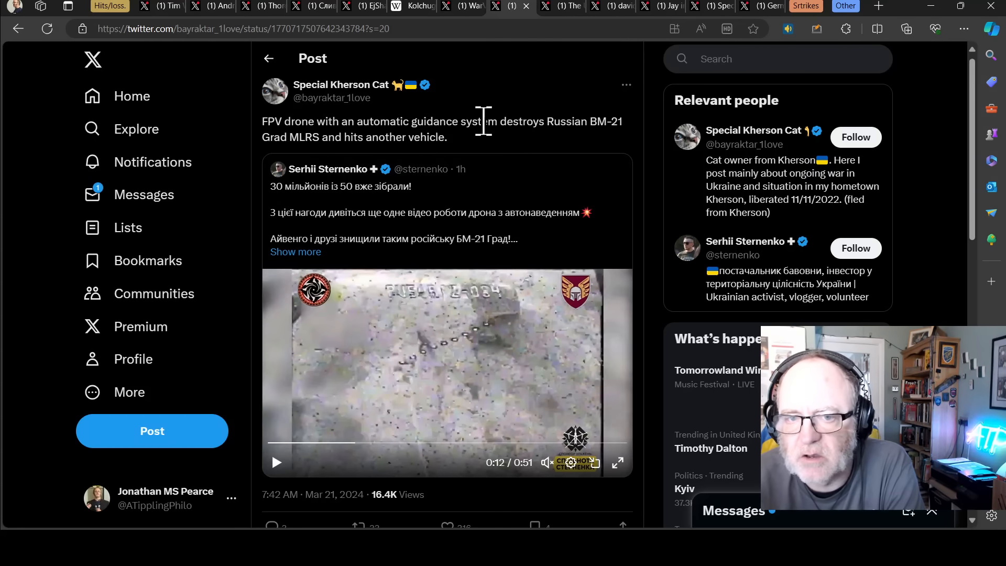
mouse_move(494, 145)
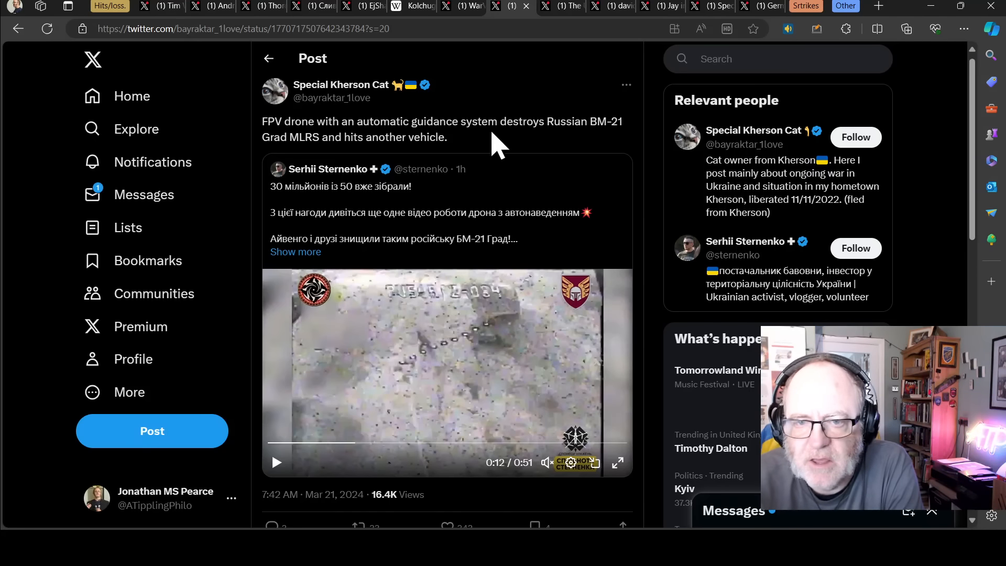
mouse_move(439, 118)
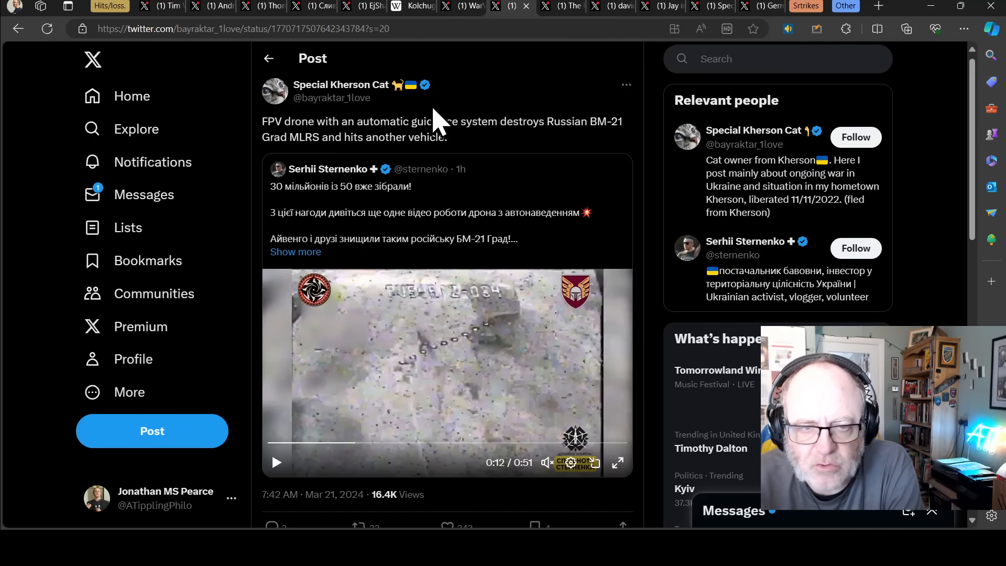
scroll("down", 3)
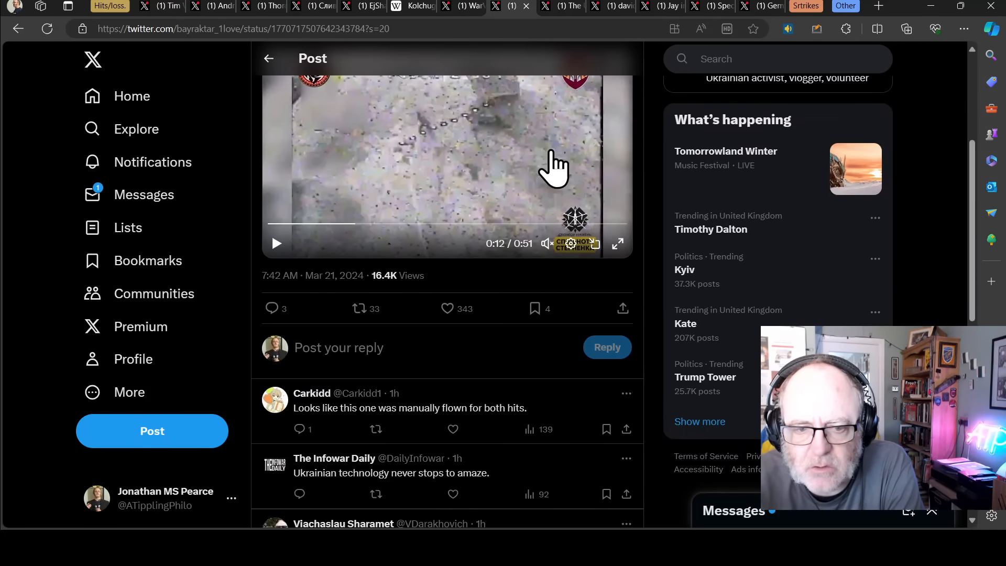
scroll("up", 3)
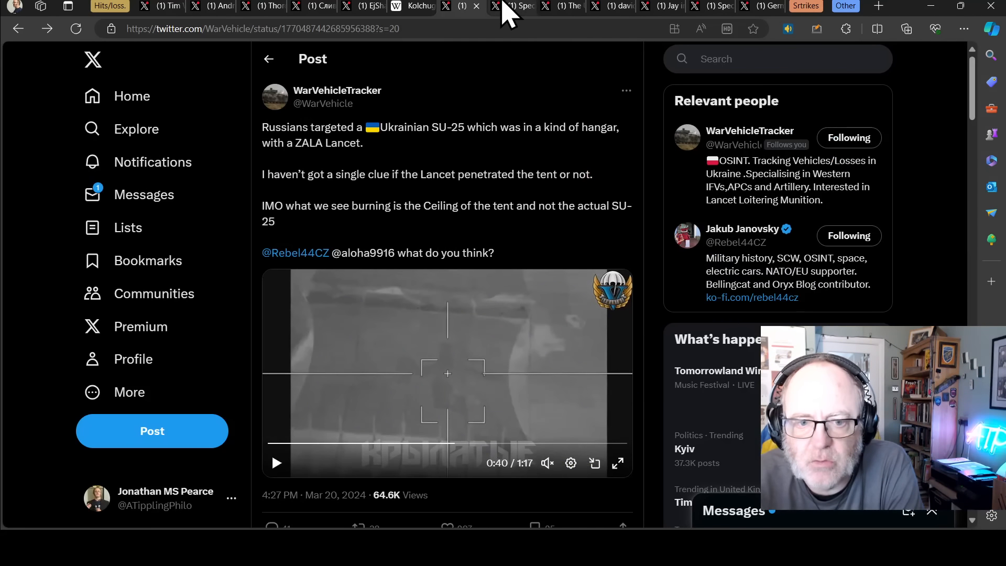
left_click(513, 6)
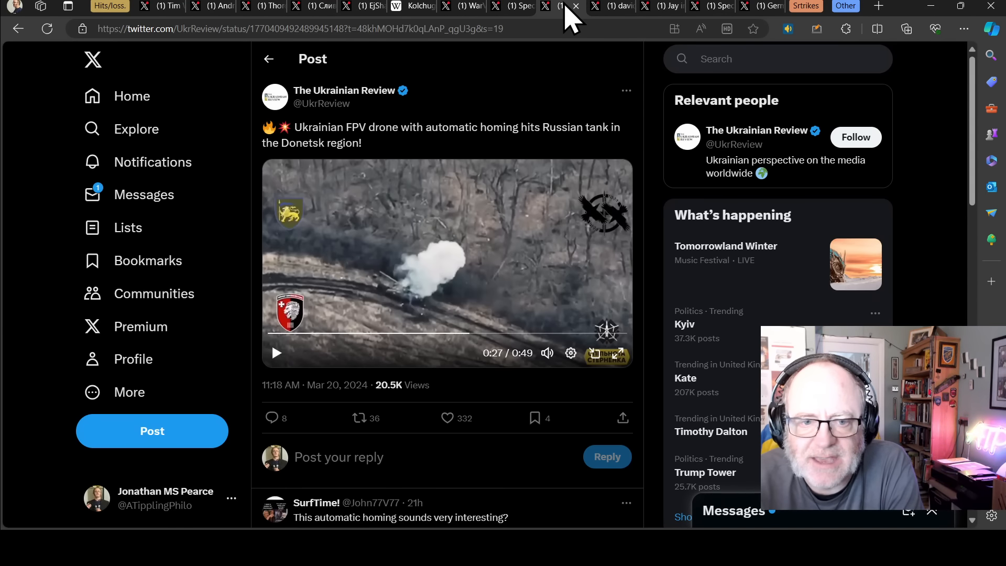
left_click(575, 6)
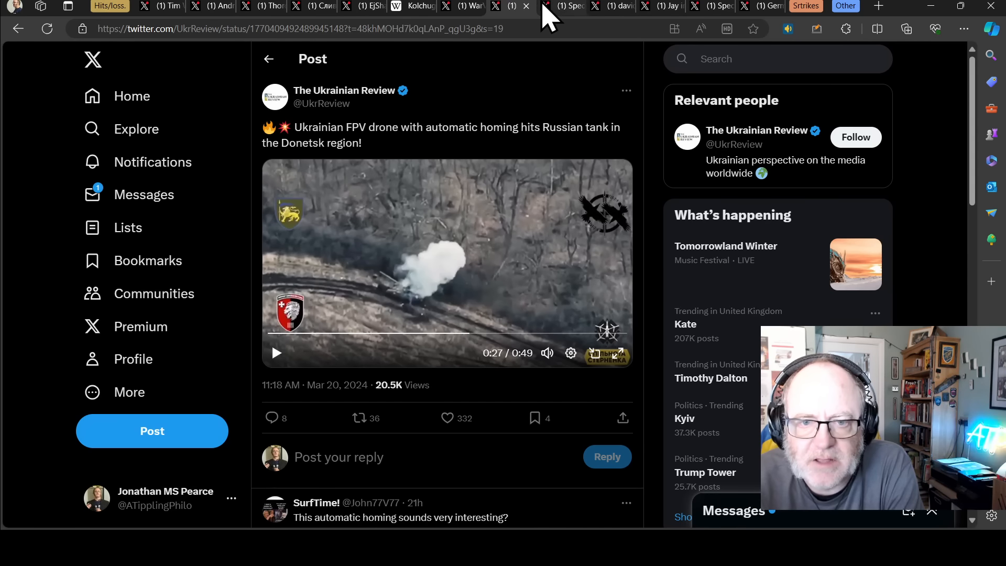
mouse_move(607, 16)
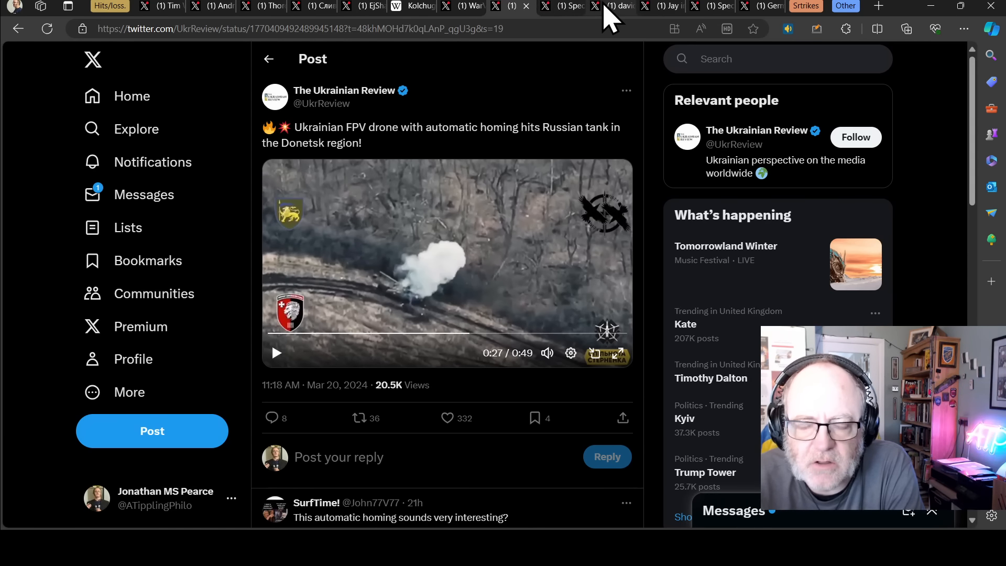
mouse_move(616, 87)
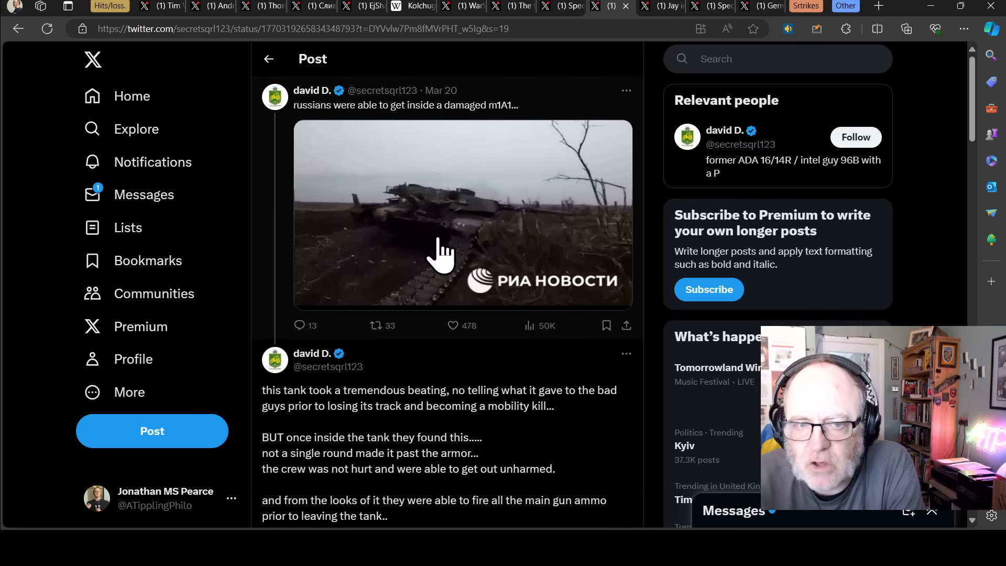
mouse_move(436, 260)
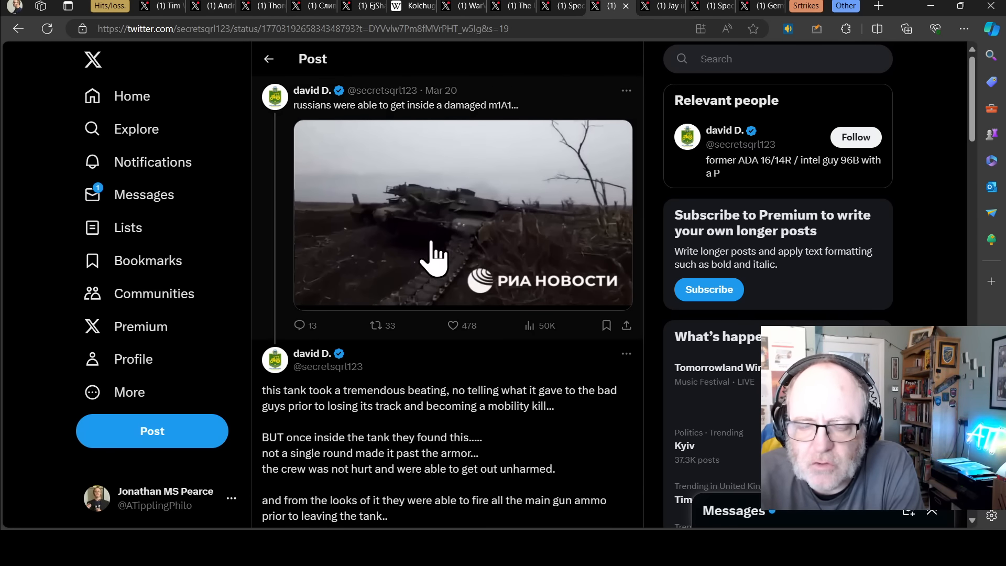
mouse_move(449, 230)
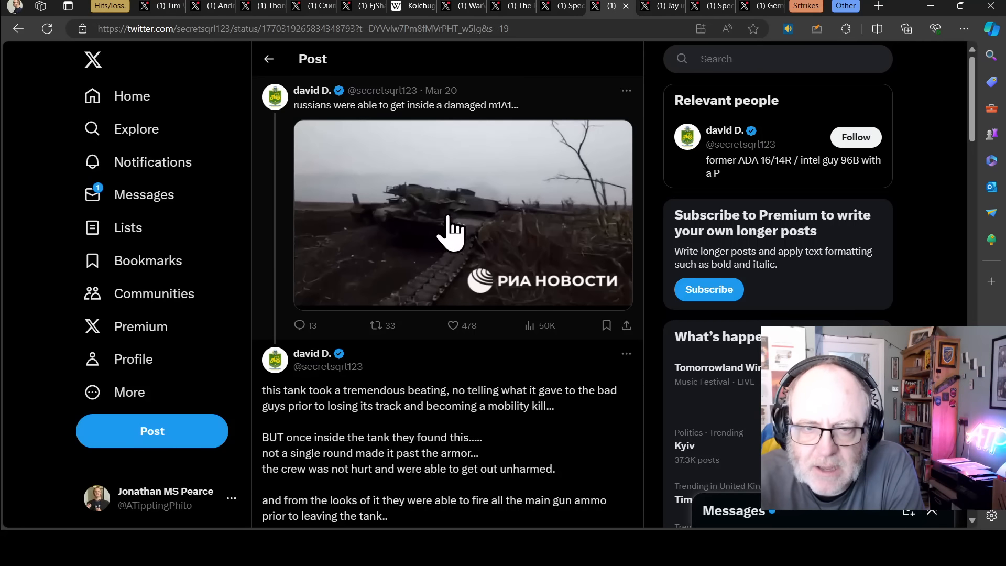
mouse_move(391, 238)
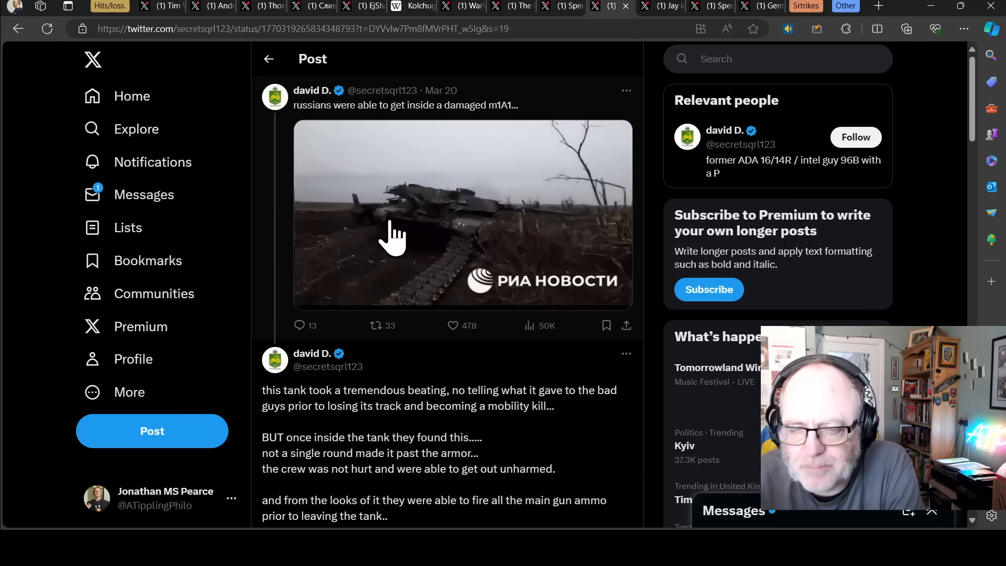
mouse_move(421, 234)
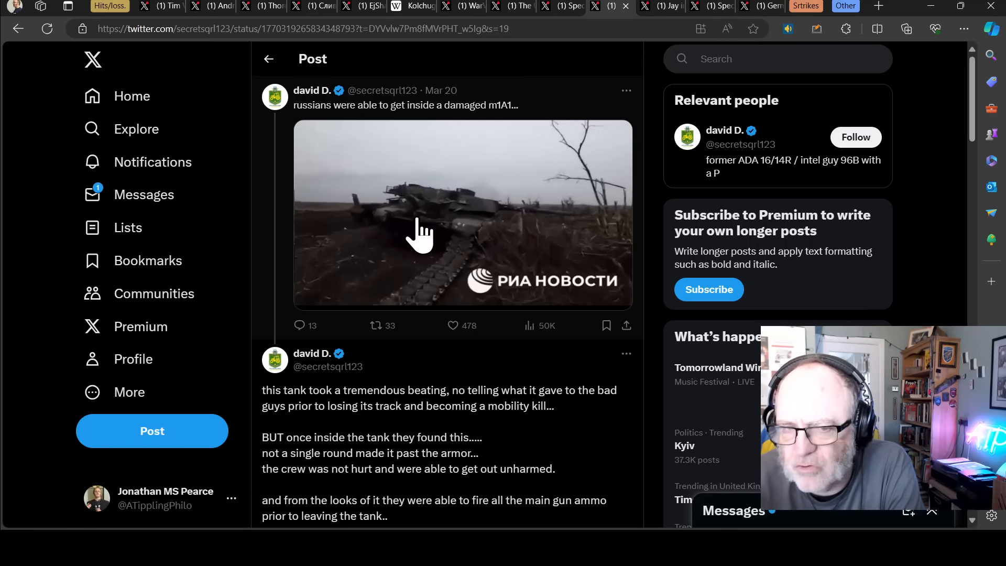
mouse_move(453, 230)
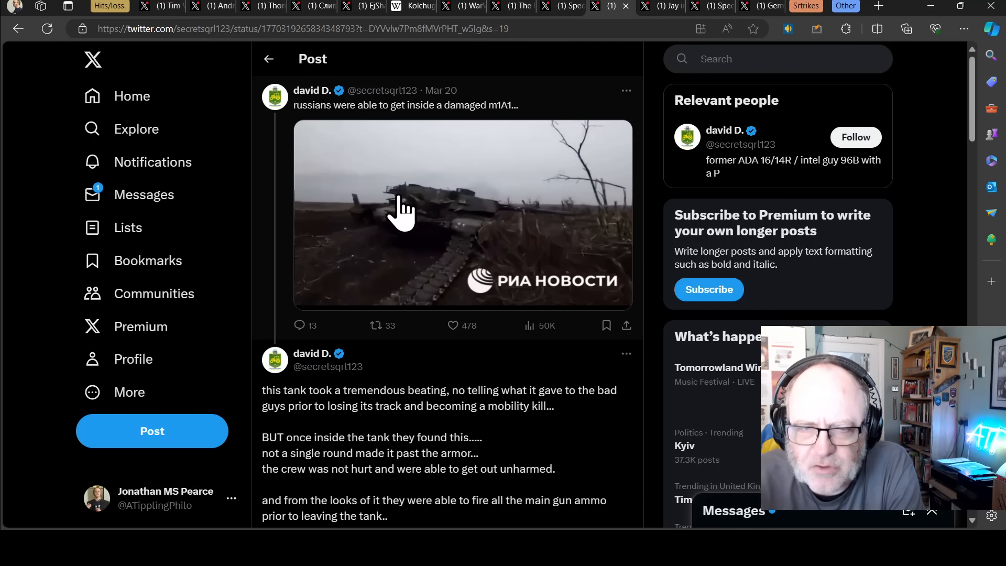
mouse_move(399, 260)
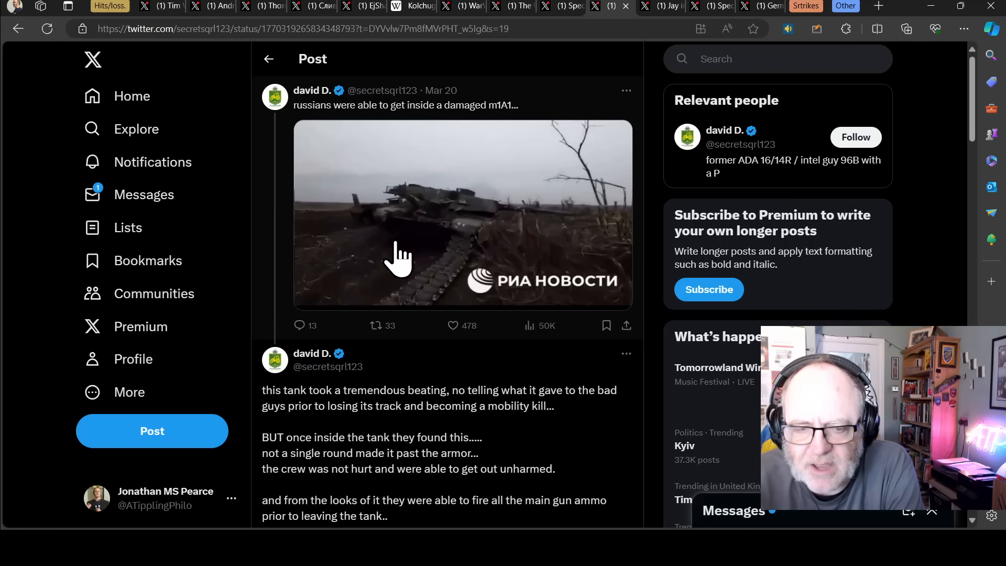
scroll("down", 3)
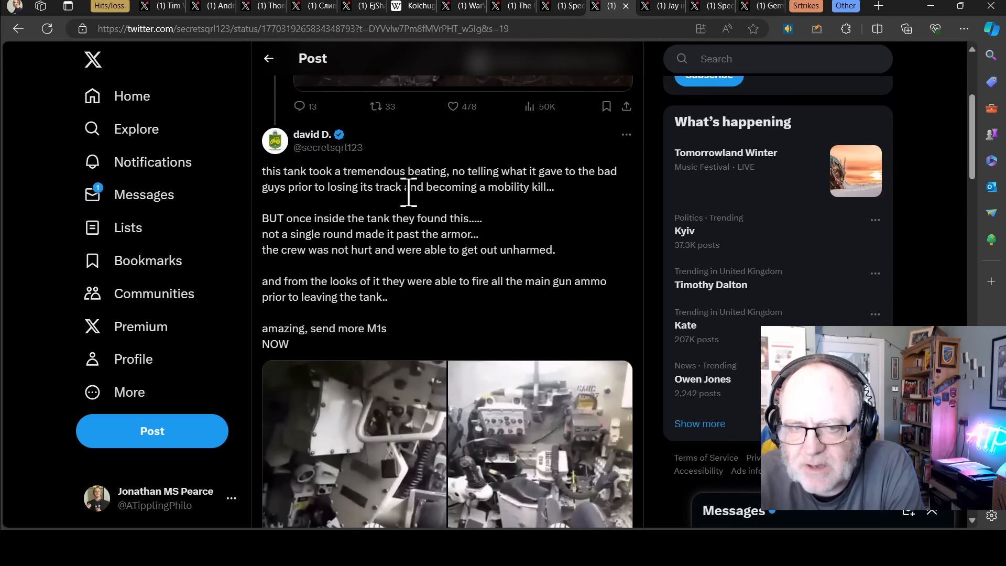
scroll("up", 3)
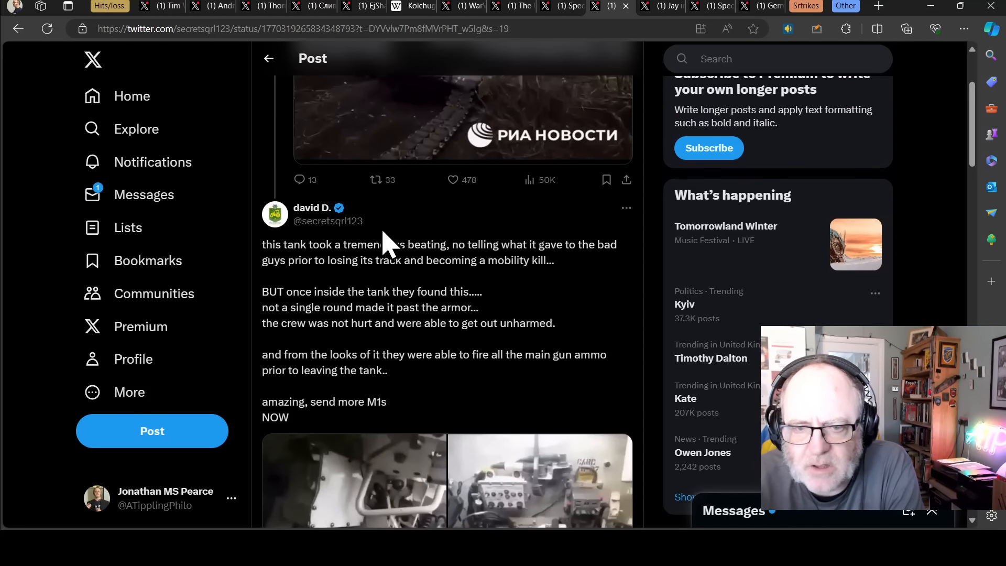
mouse_move(501, 314)
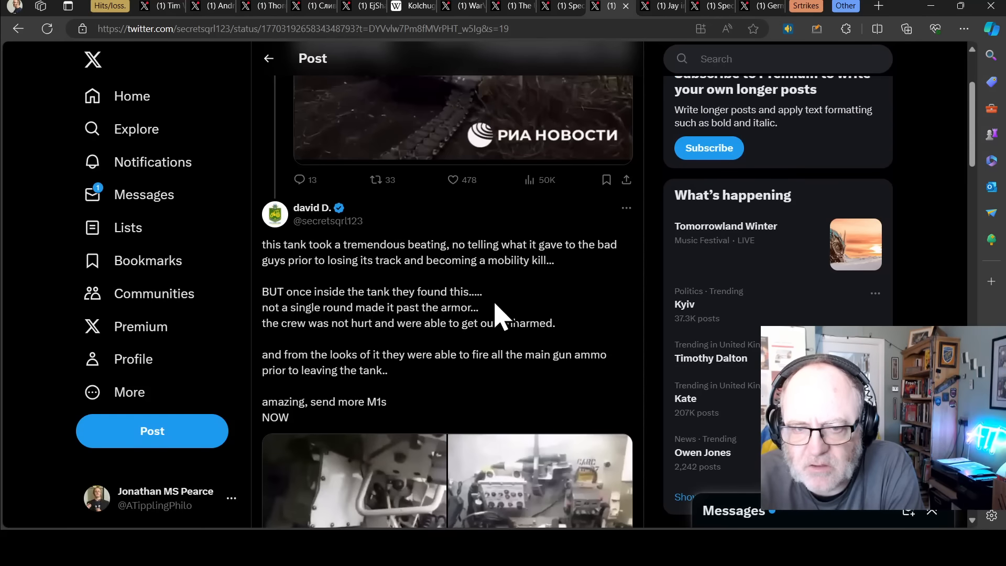
mouse_move(456, 290)
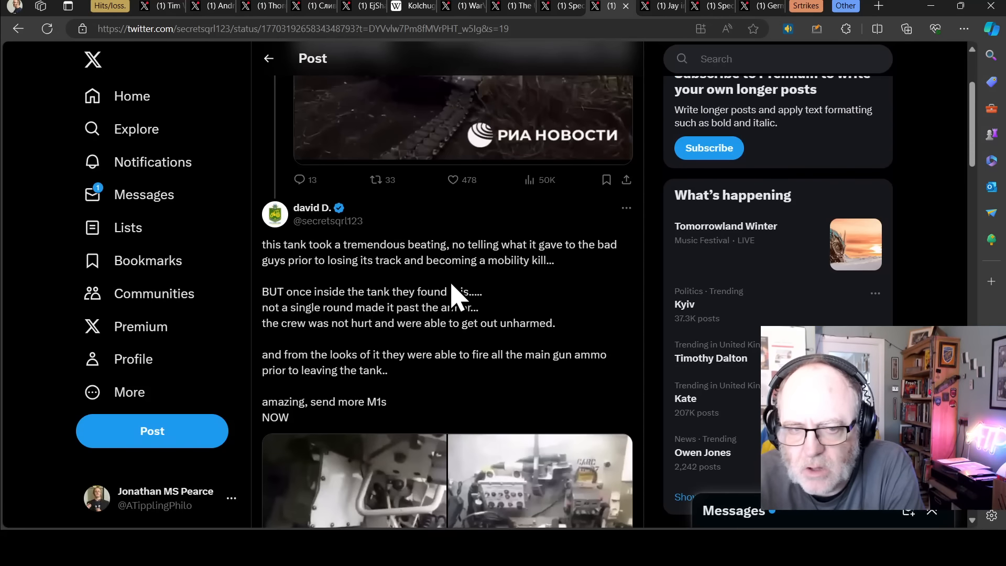
mouse_move(436, 314)
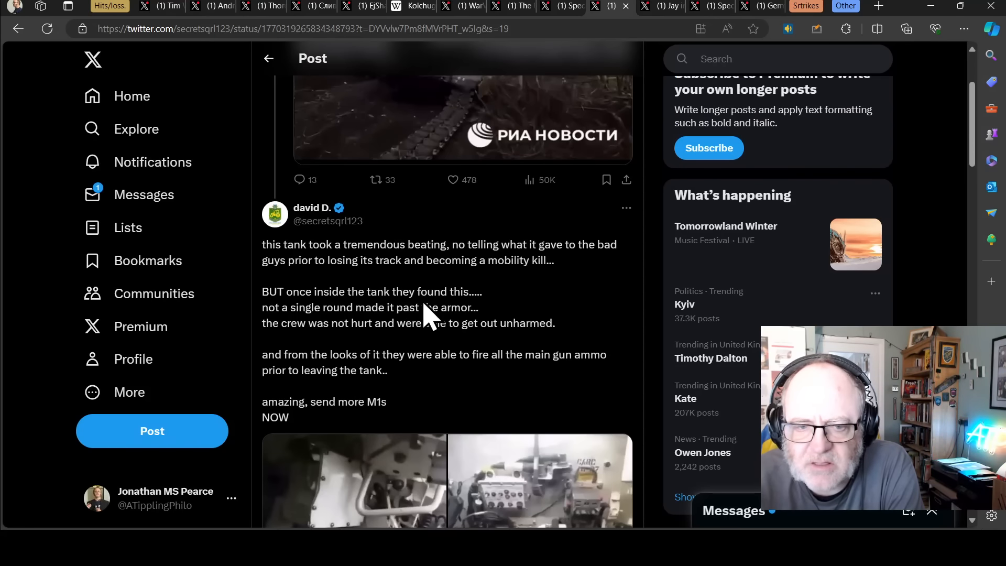
scroll("down", 3)
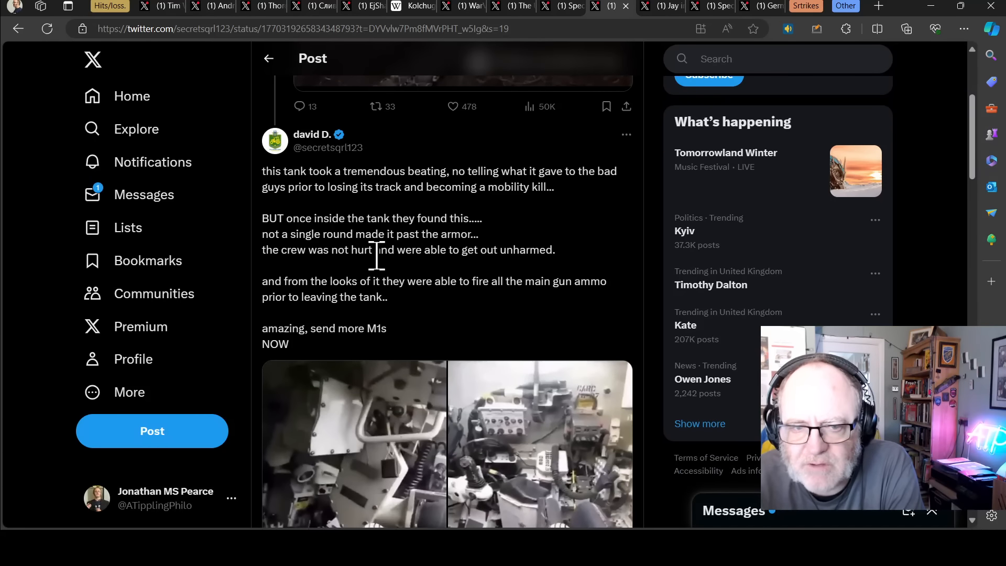
mouse_move(441, 275)
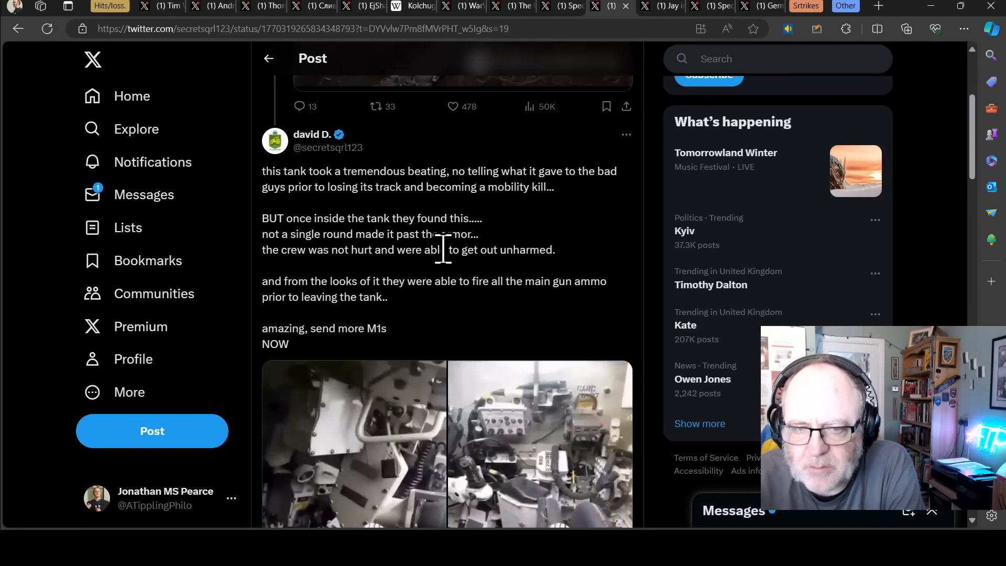
scroll("down", 3)
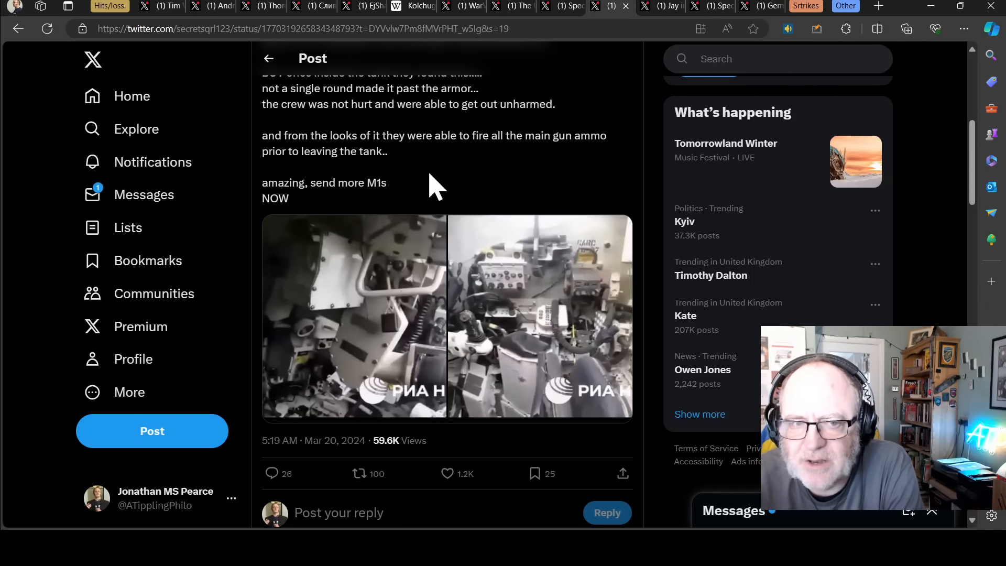
mouse_move(399, 215)
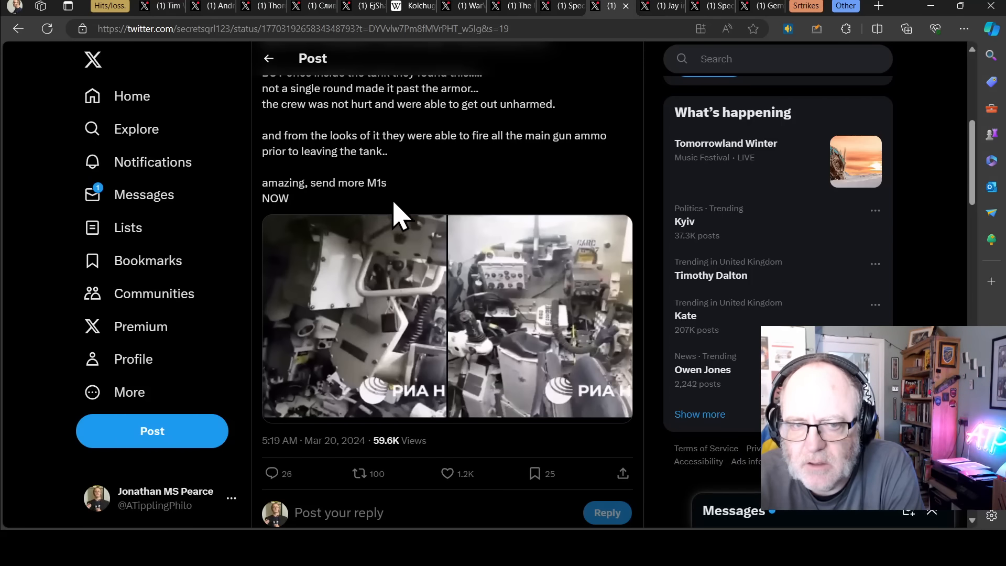
mouse_move(381, 241)
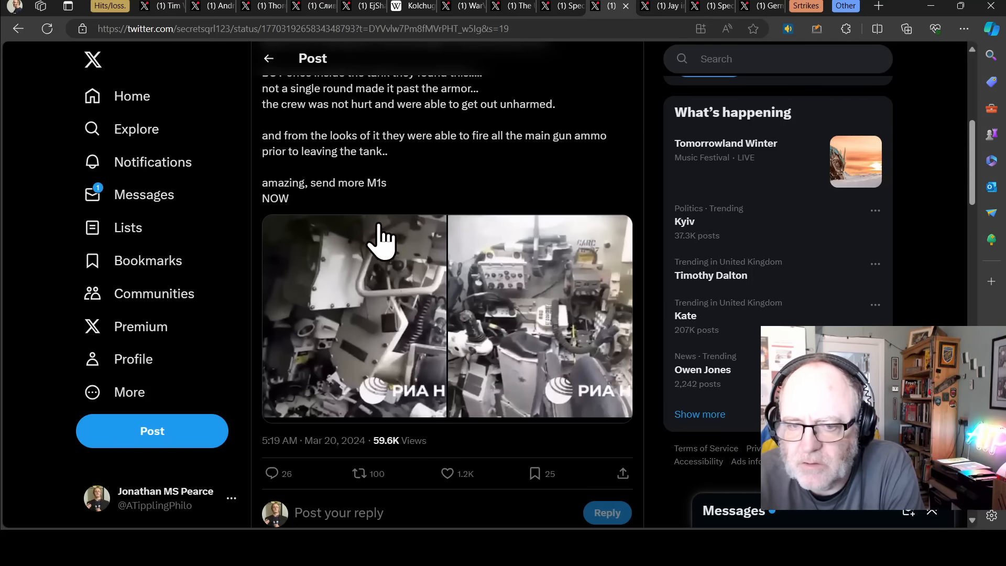
mouse_move(488, 196)
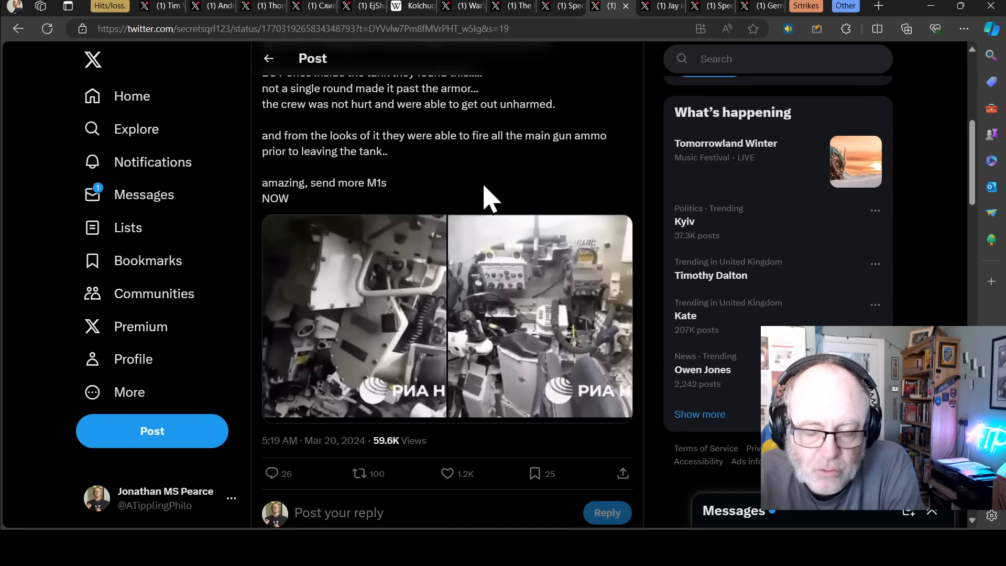
mouse_move(459, 282)
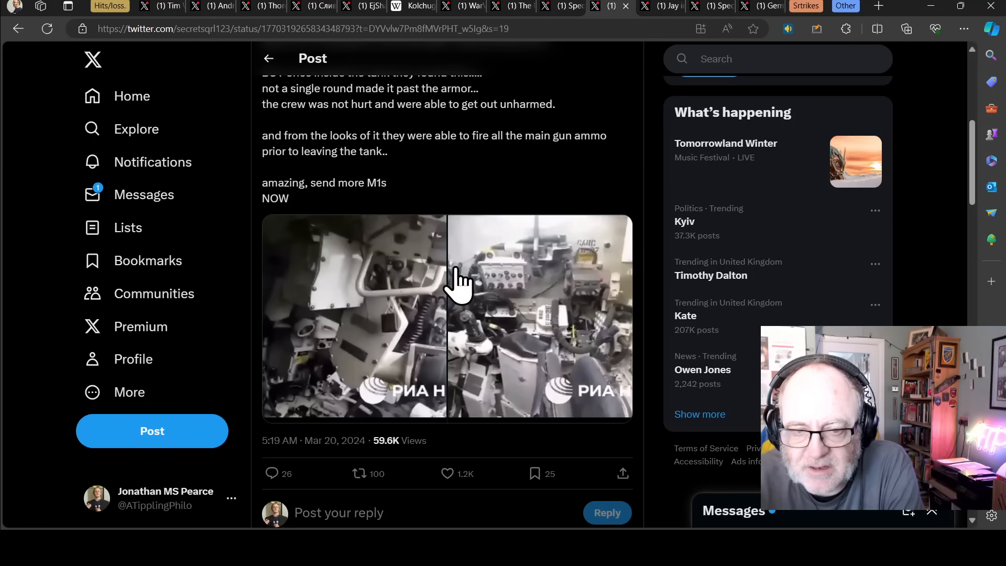
mouse_move(459, 203)
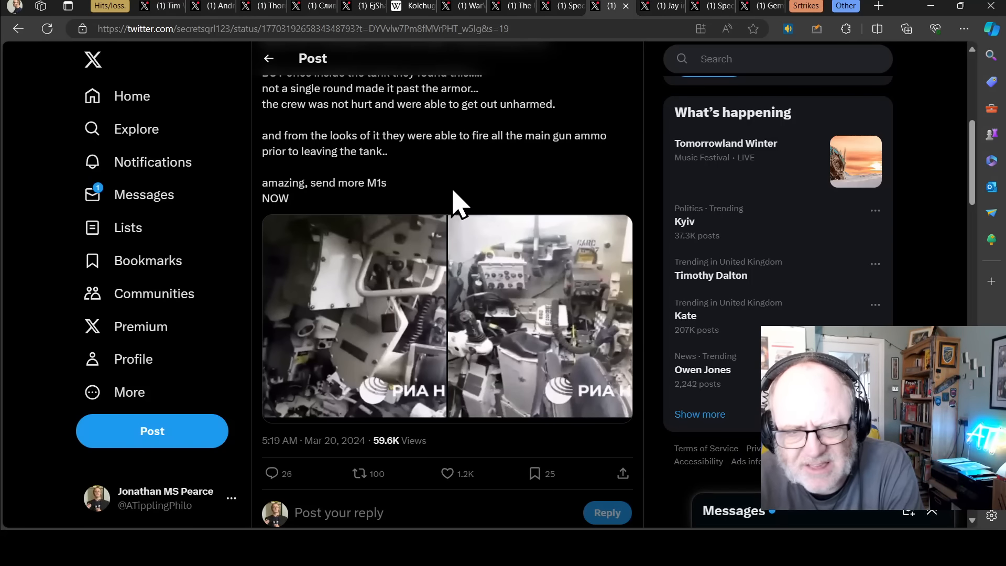
mouse_move(466, 161)
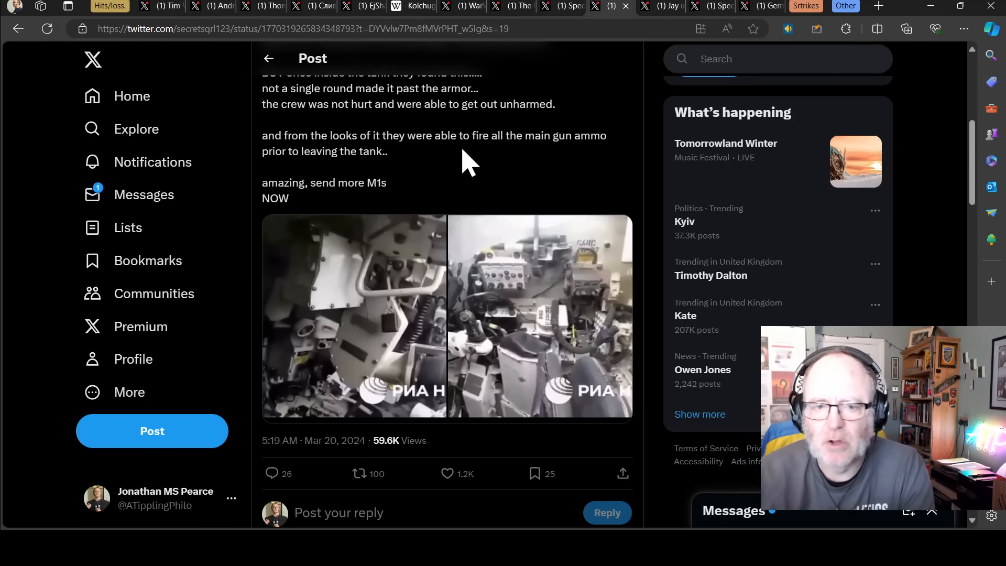
mouse_move(402, 363)
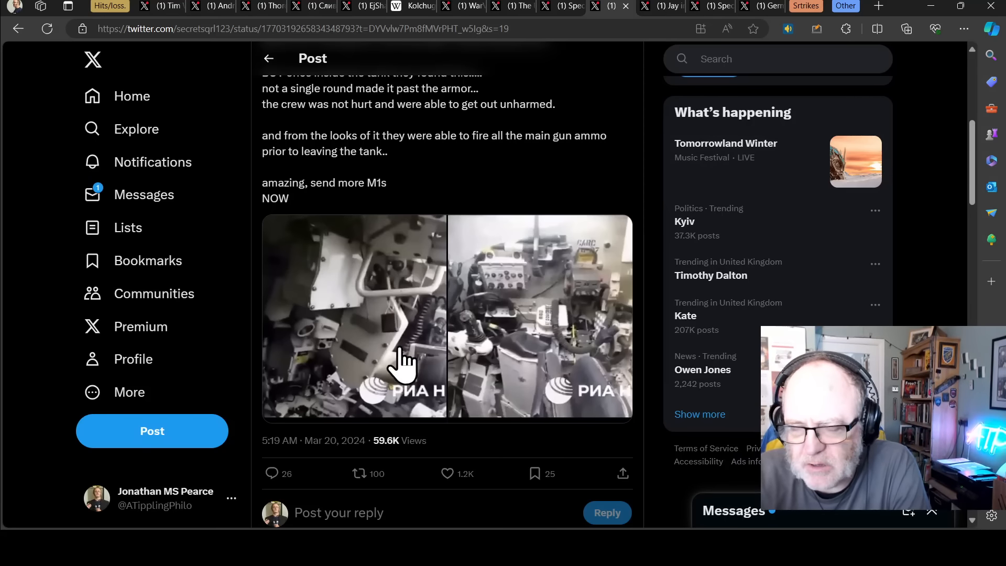
mouse_move(491, 170)
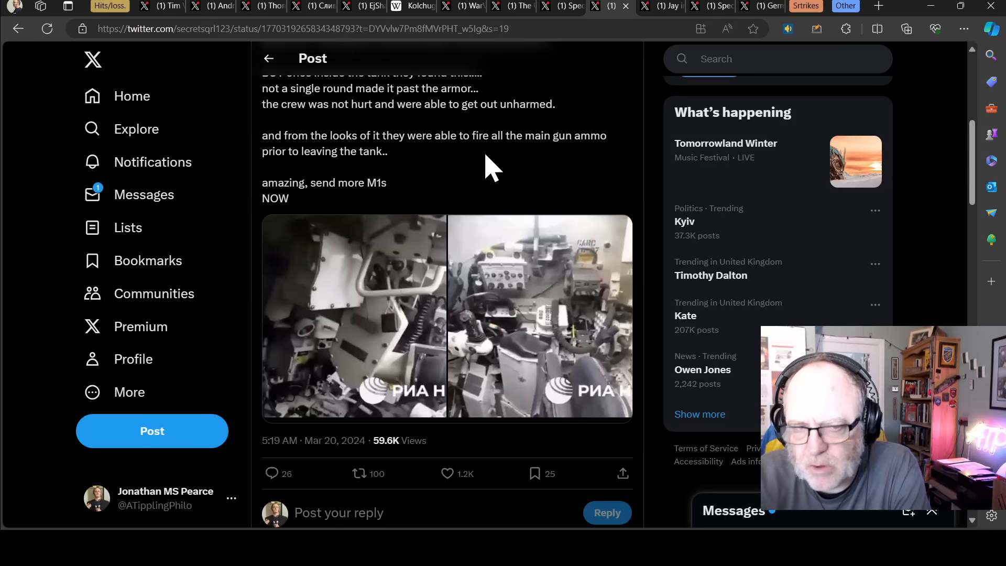
mouse_move(607, 276)
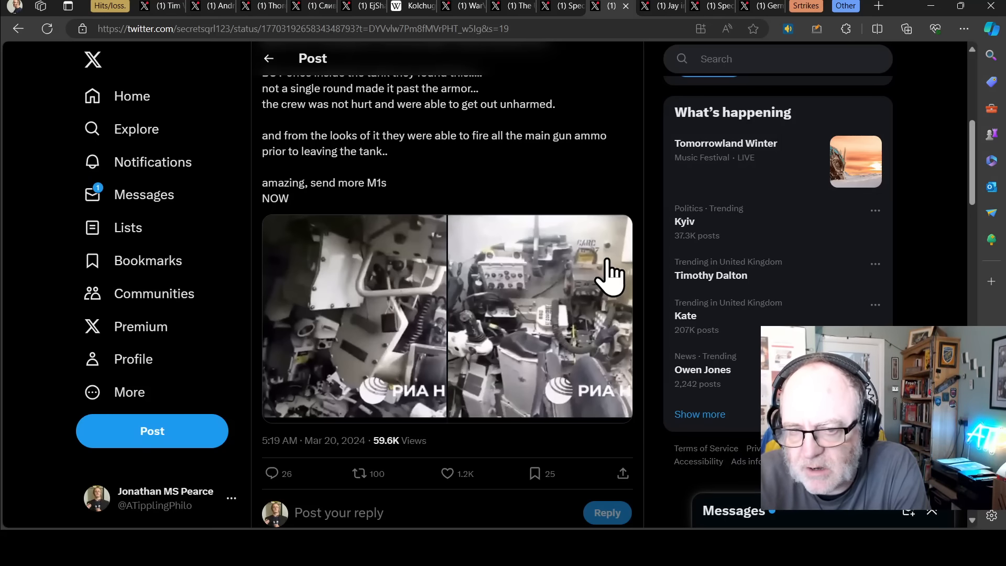
scroll("up", 3)
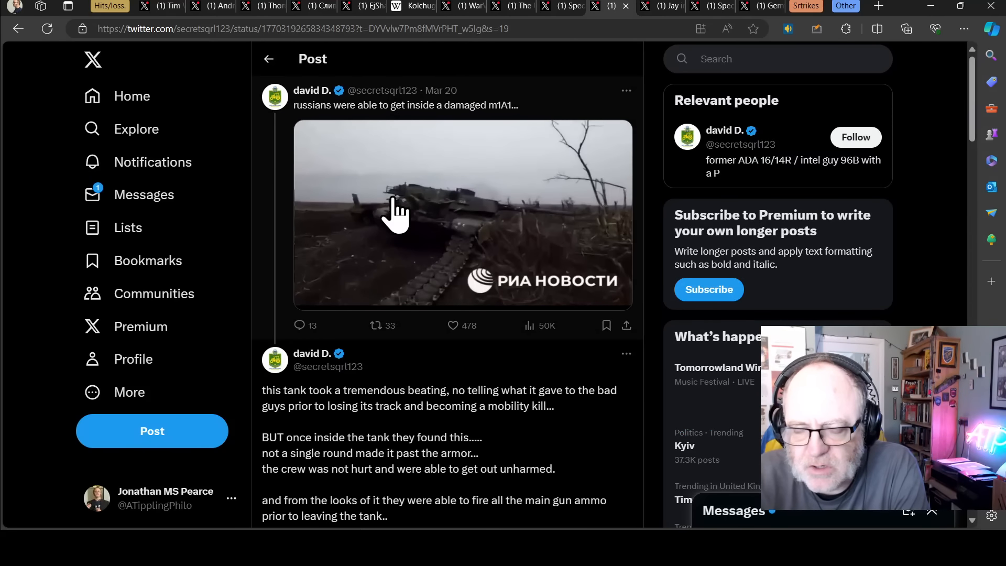
scroll("down", 3)
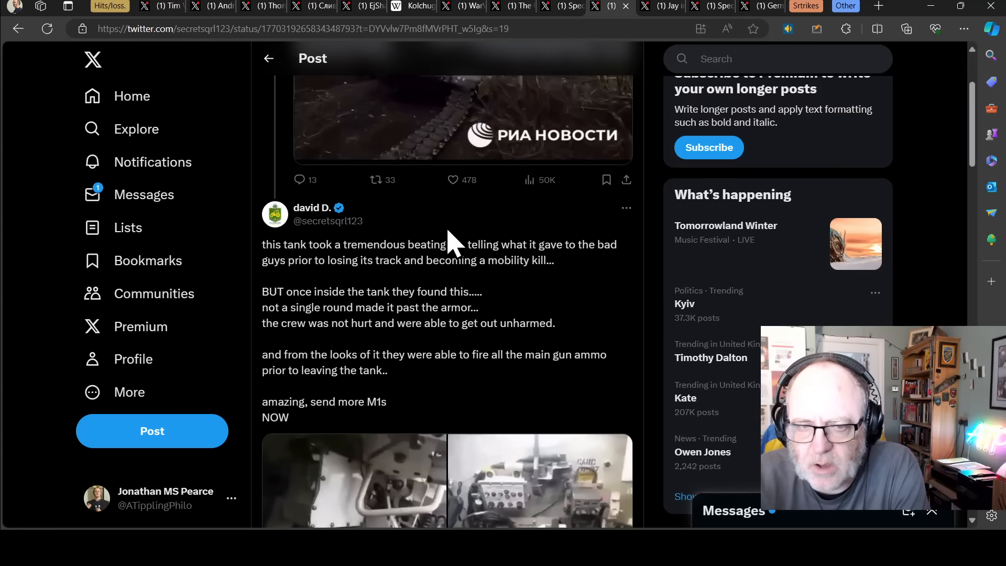
scroll("up", 3)
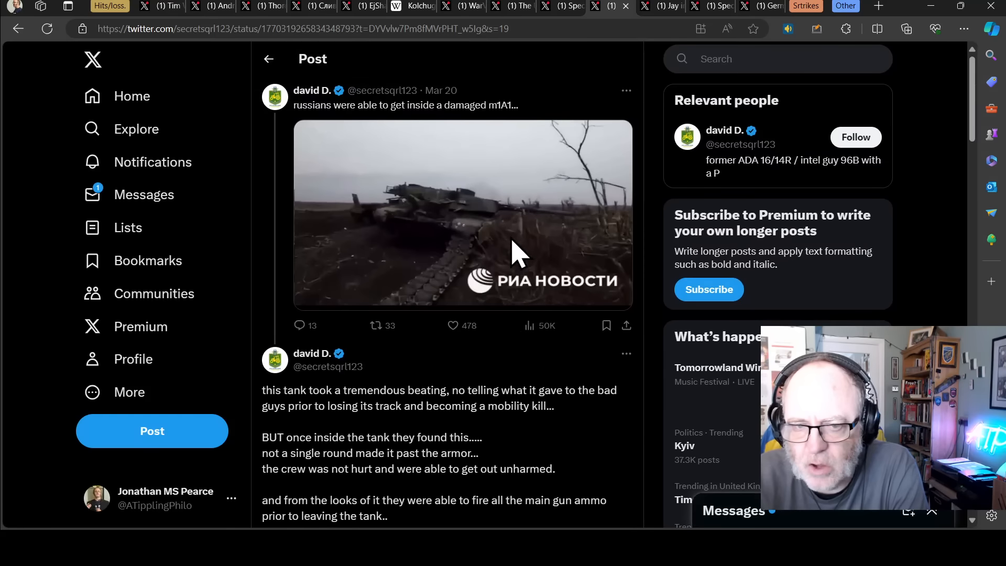
mouse_move(399, 67)
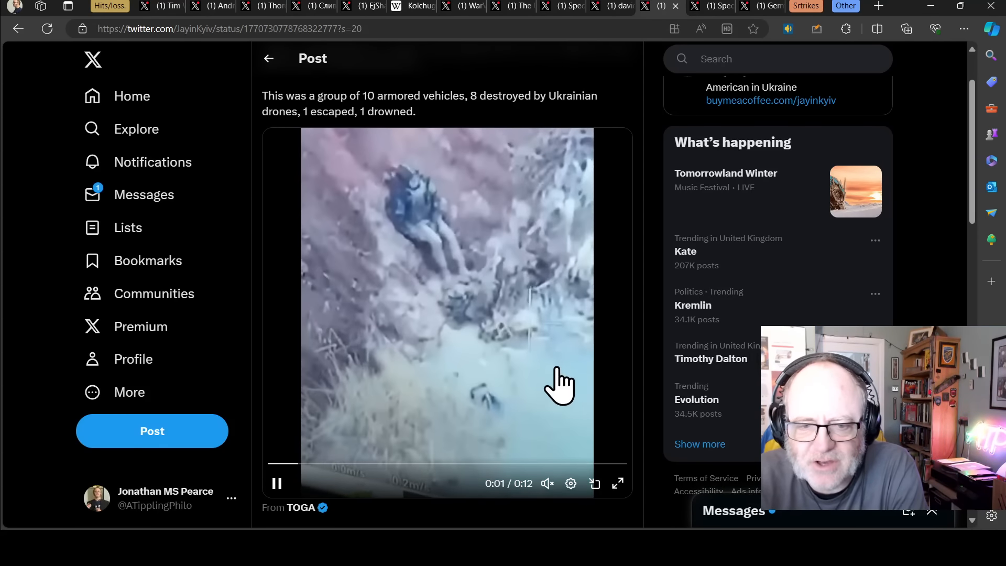
- Scroll up to Special Kherson Cat's thermal video of the drowning BTR
scroll("up", 3)
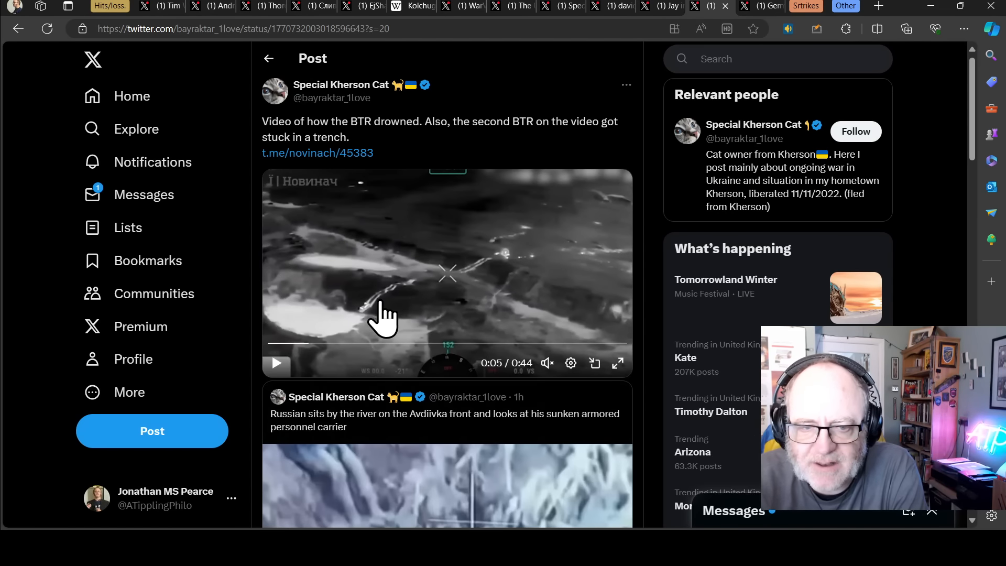
mouse_move(633, 382)
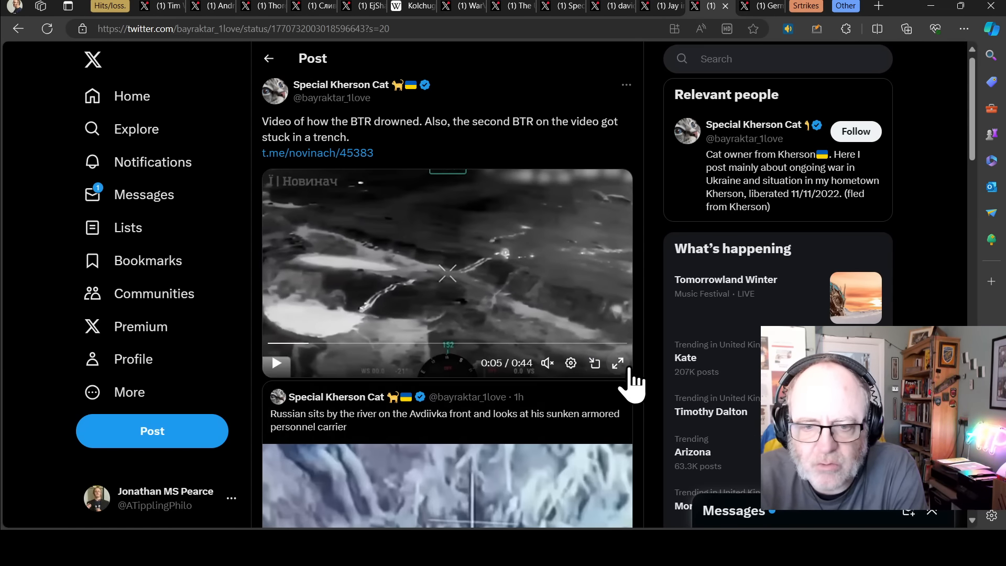
- Watch the BTR drowning thermal video in full screen
left_click(616, 362)
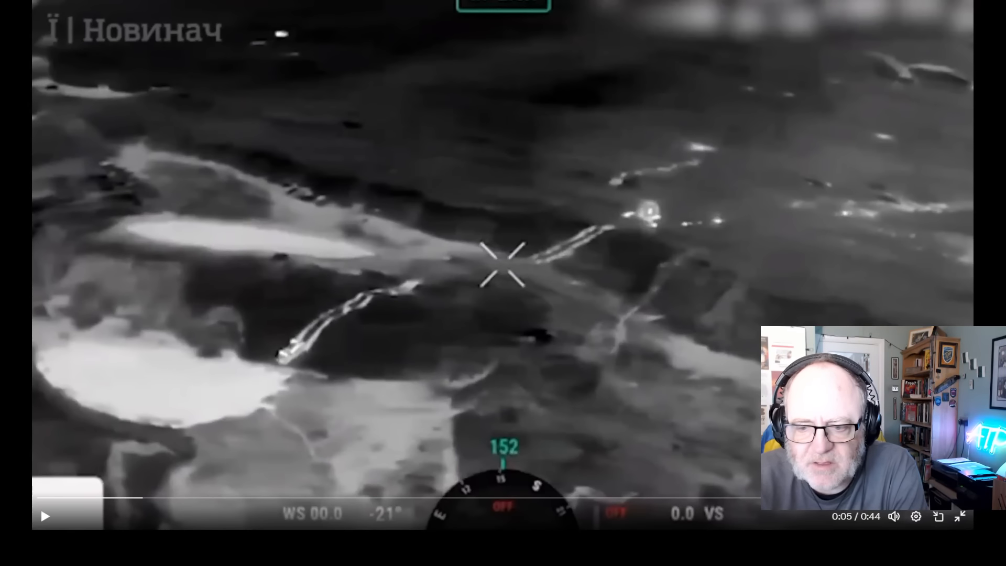
mouse_move(257, 373)
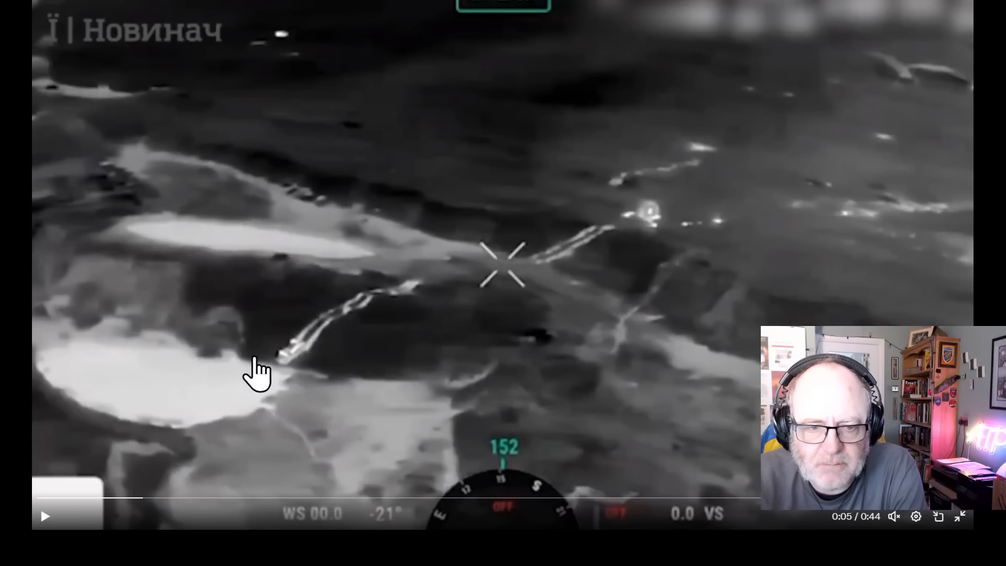
mouse_move(327, 336)
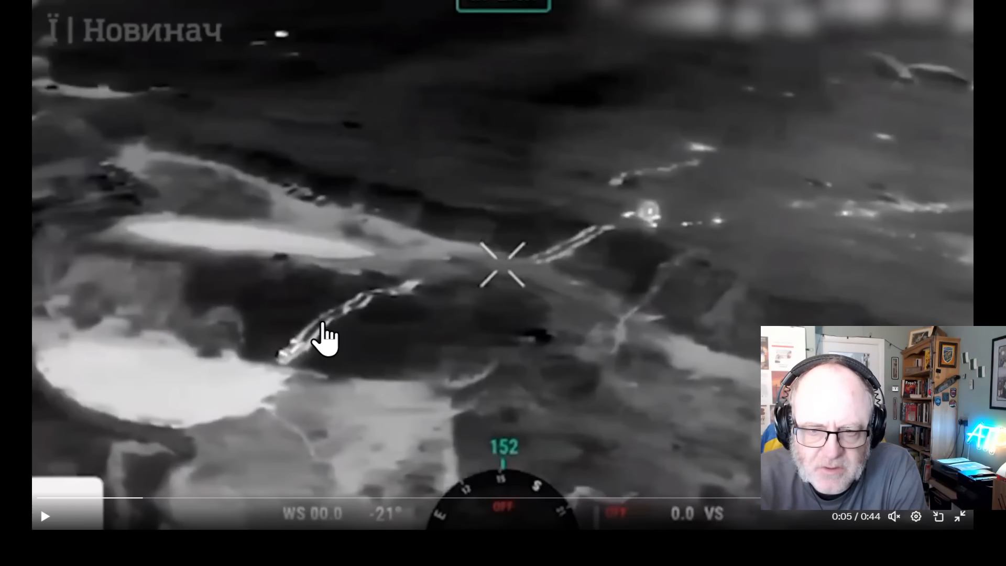
mouse_move(248, 408)
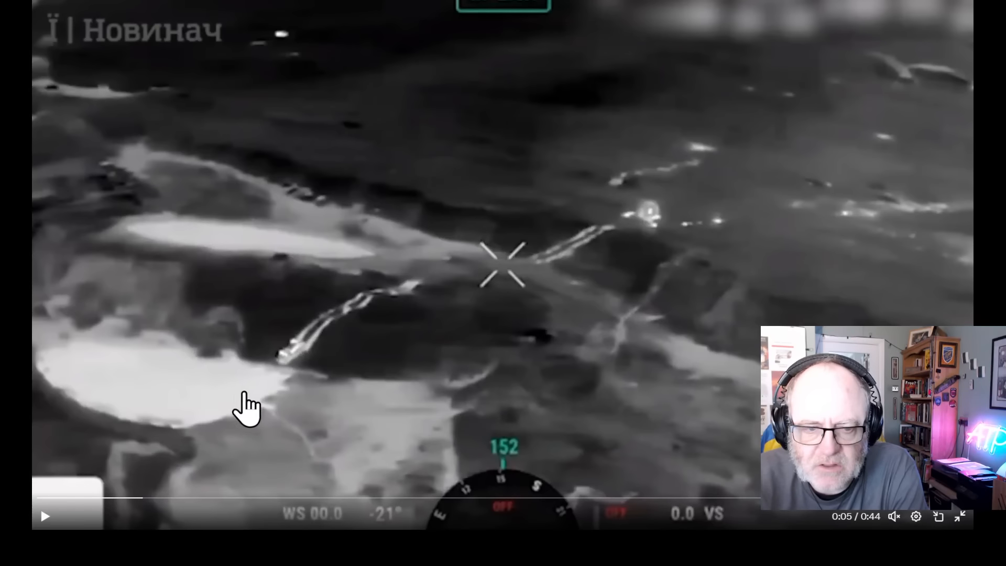
mouse_move(686, 257)
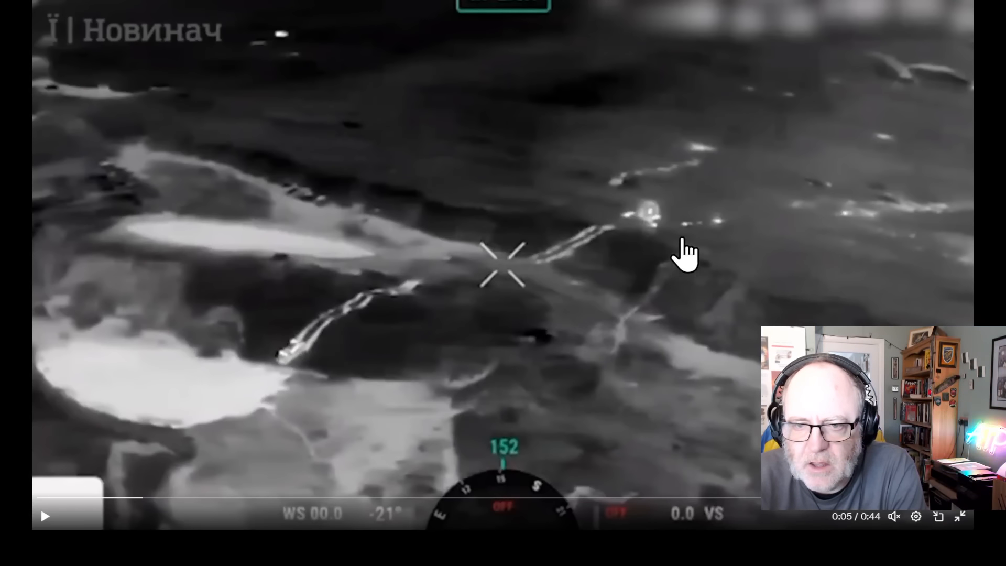
mouse_move(716, 251)
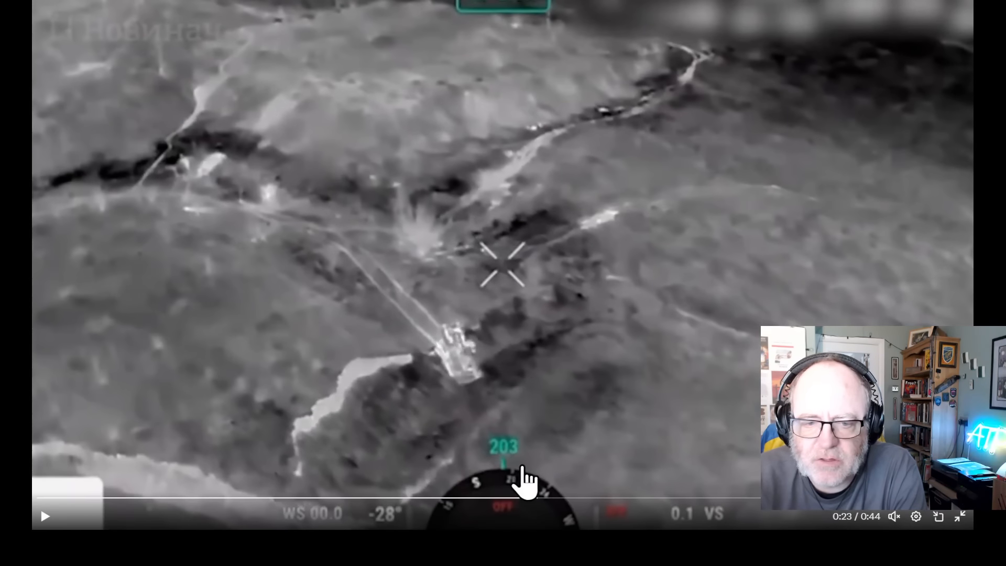
mouse_move(452, 372)
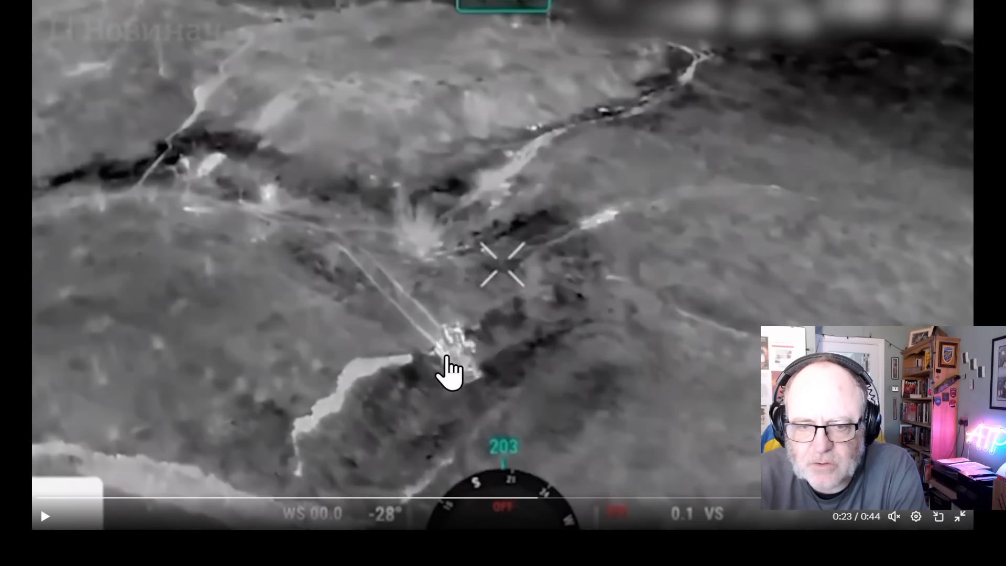
mouse_move(461, 363)
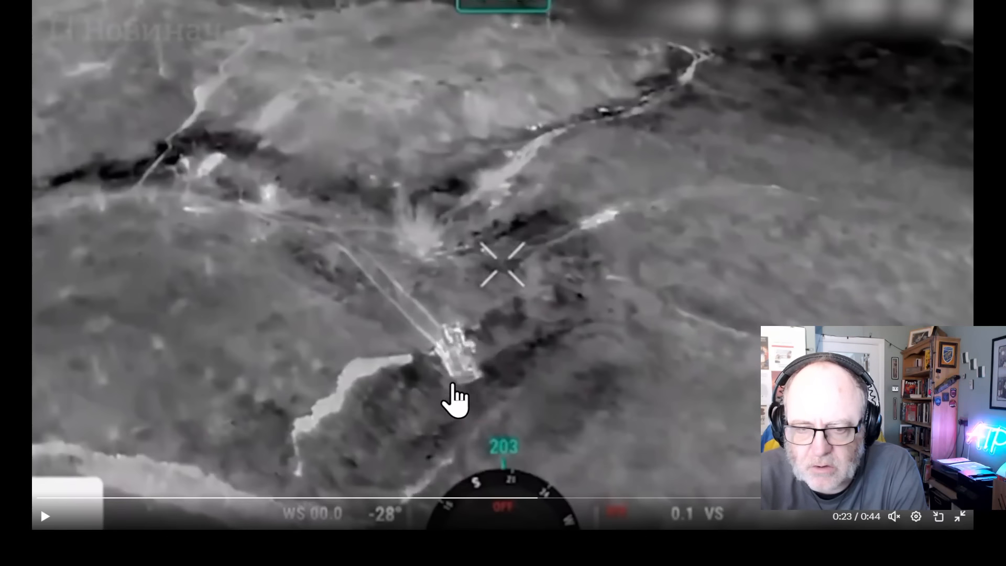
mouse_move(454, 418)
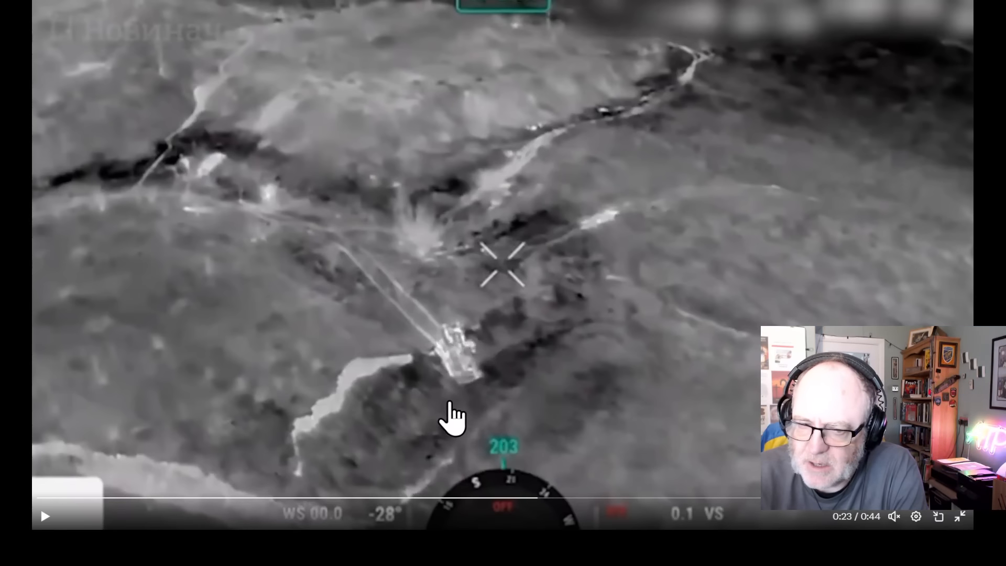
mouse_move(494, 405)
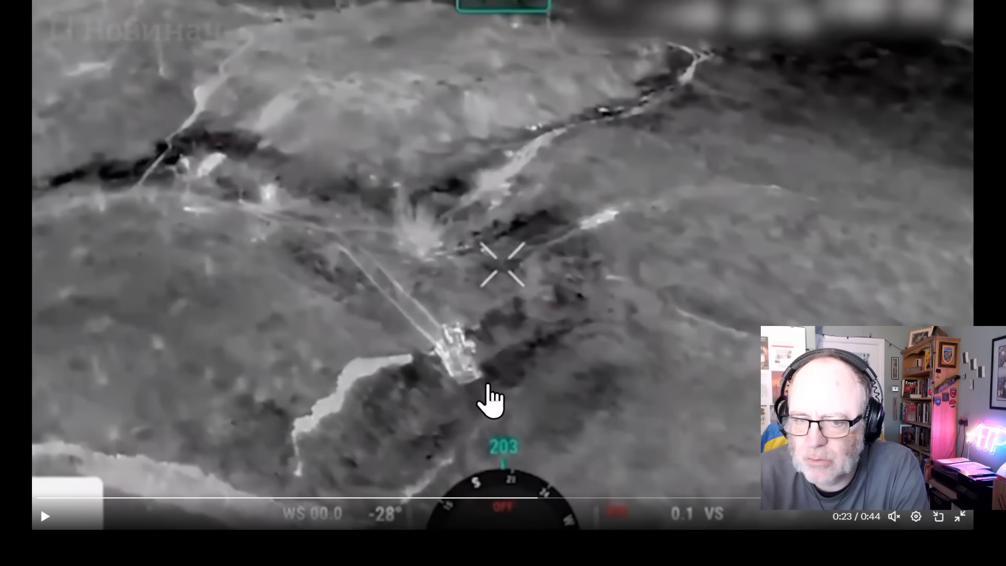
mouse_move(499, 379)
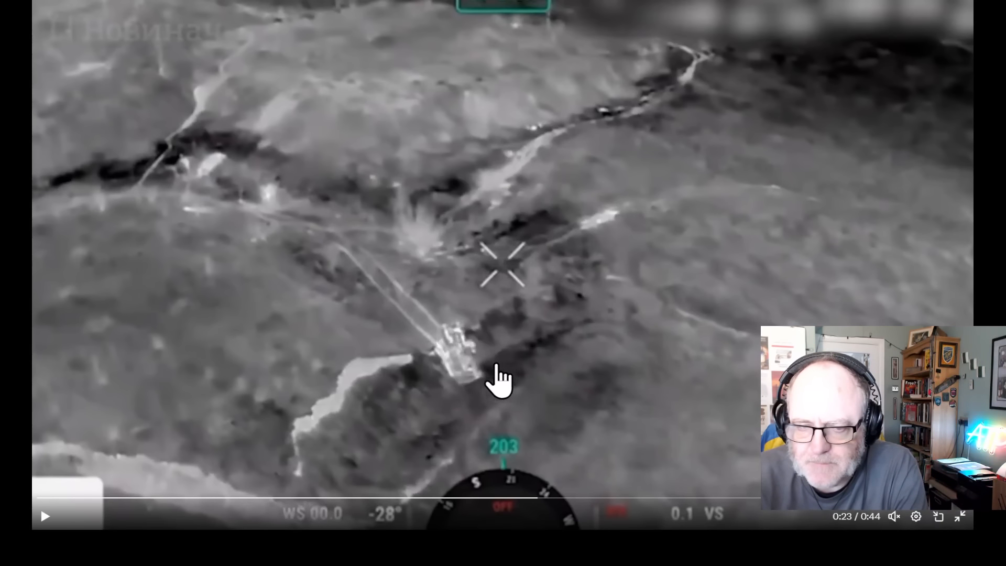
mouse_move(452, 408)
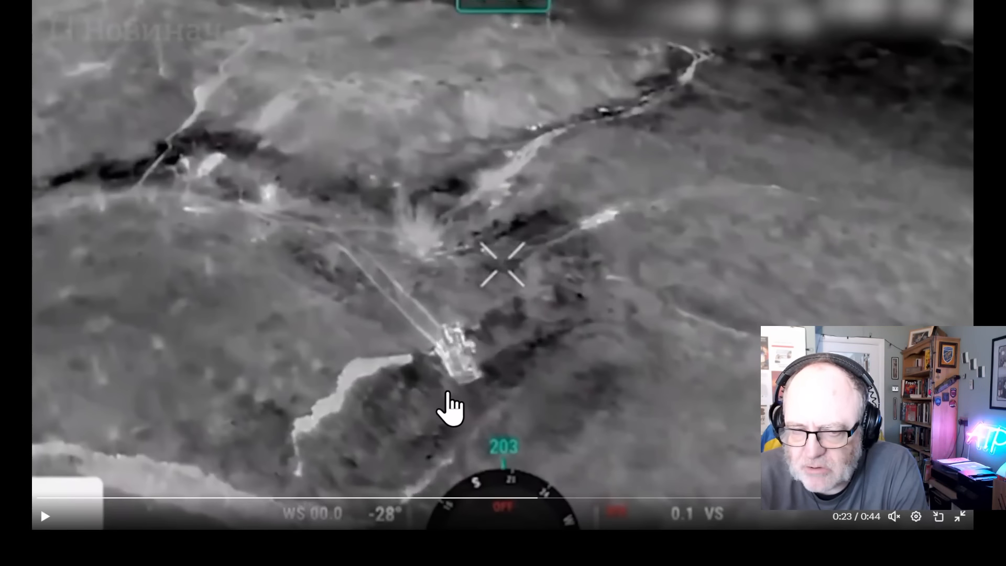
mouse_move(490, 388)
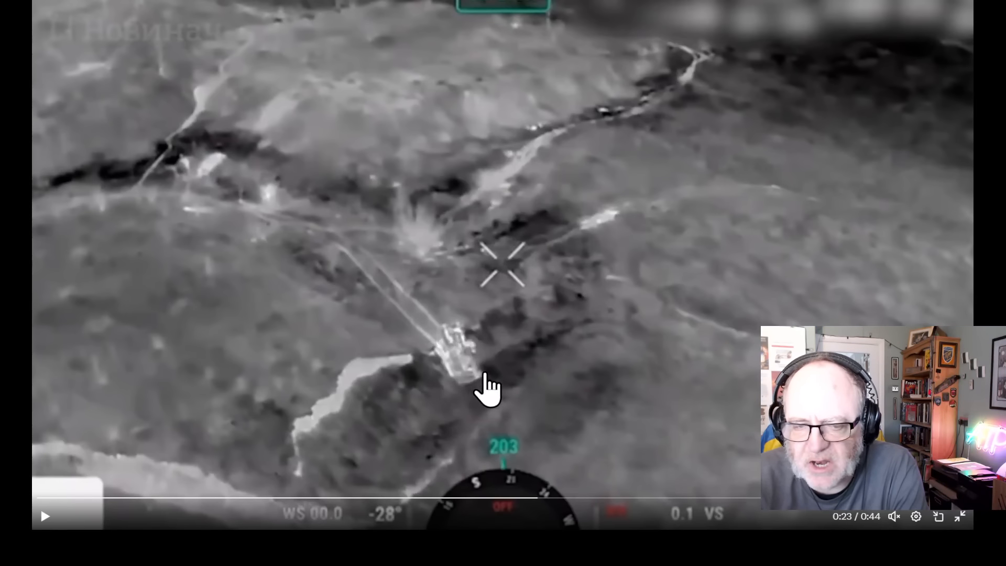
mouse_move(491, 381)
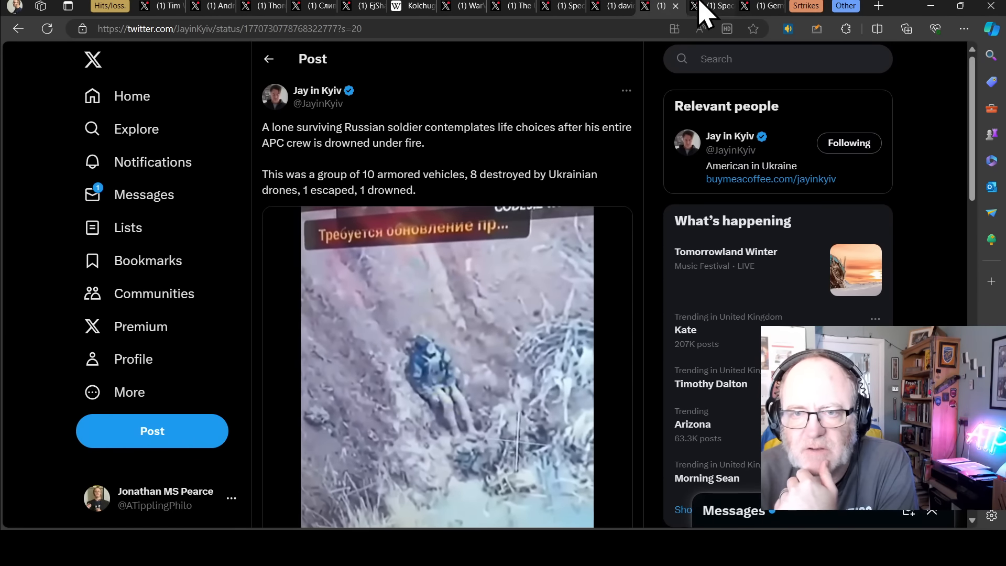
- Glance at Jay in Kyiv's lone-survivor post, then return to the BTR drowning post and watch to 0:23
left_click(713, 6)
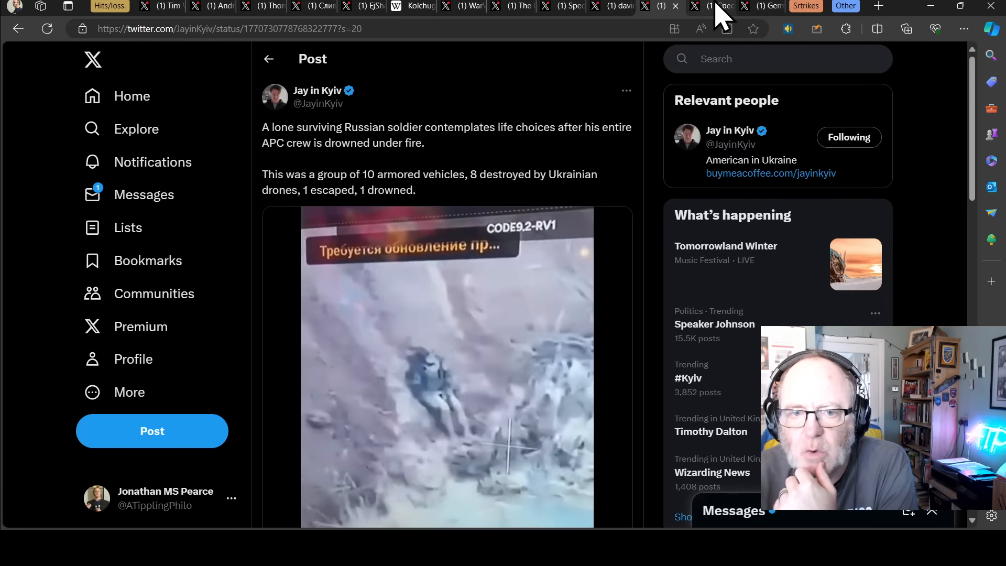
left_click(704, 7)
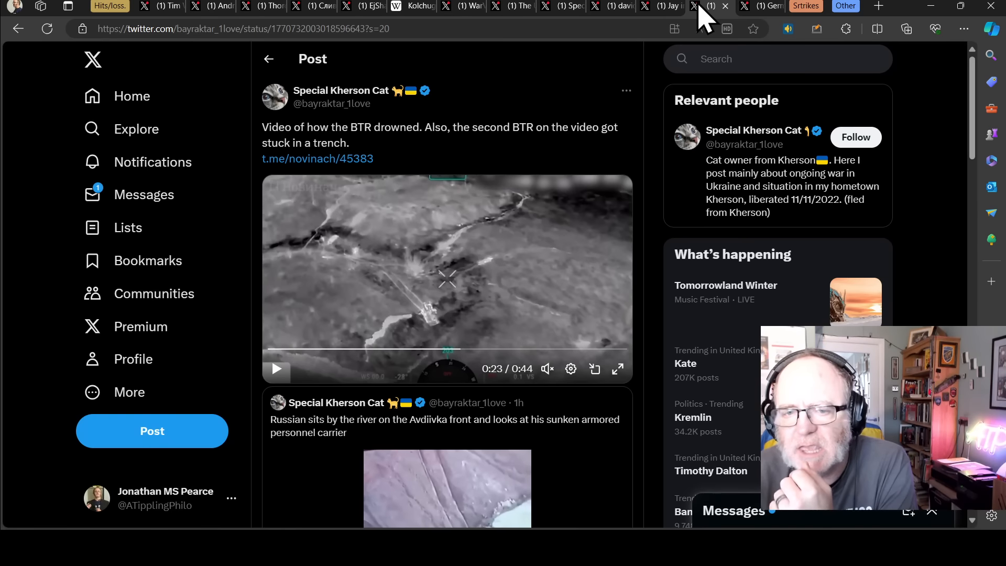
mouse_move(453, 315)
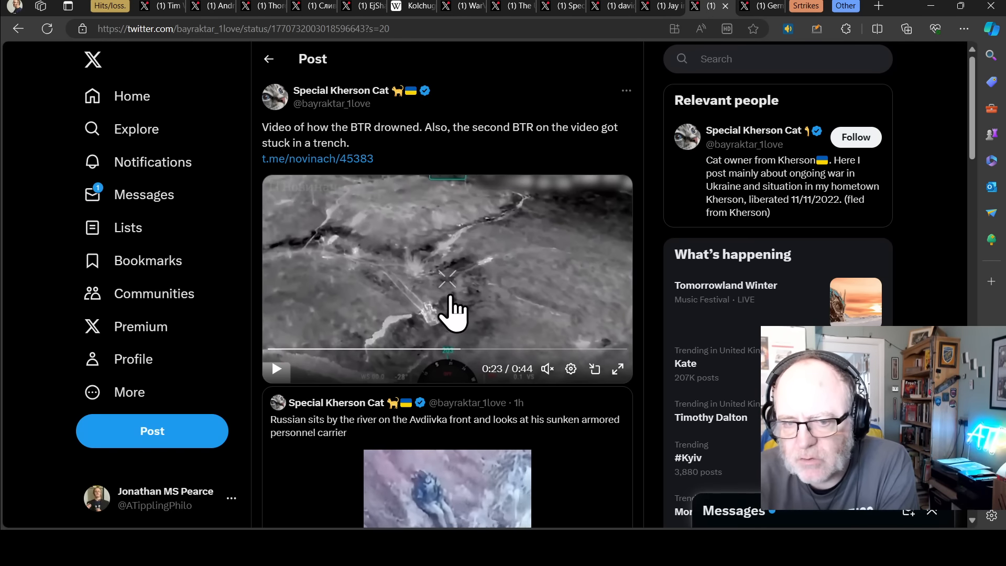
mouse_move(462, 289)
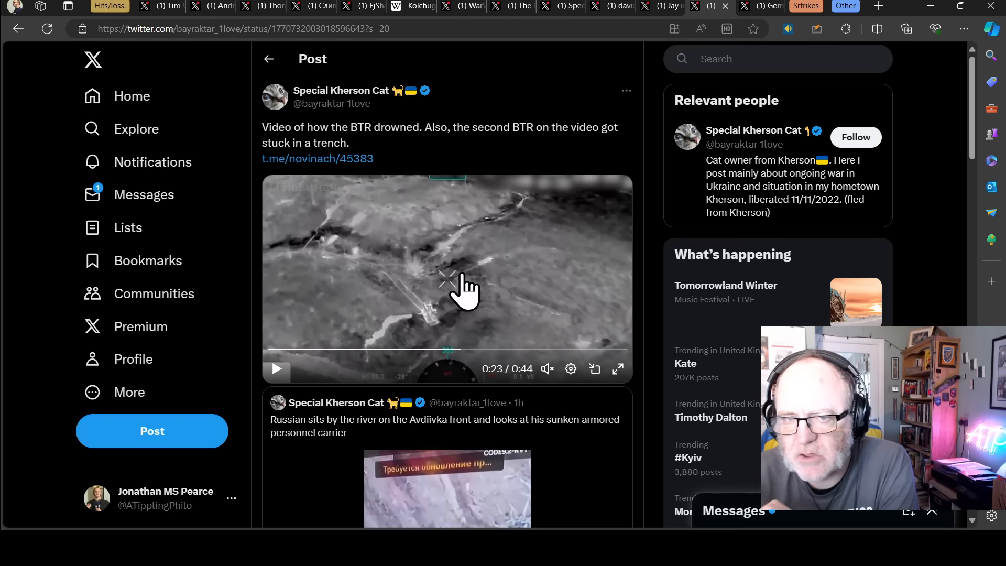
mouse_move(436, 267)
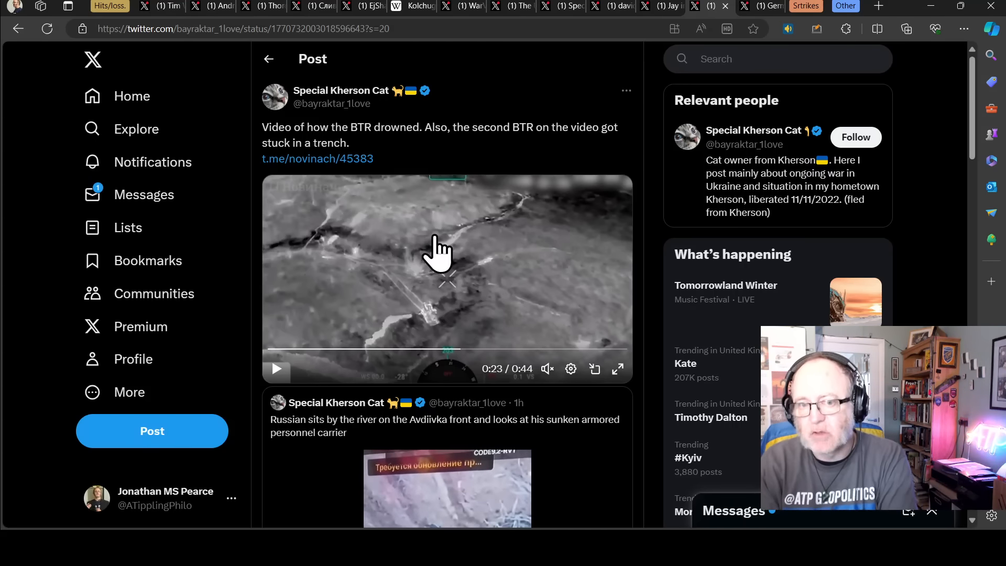
mouse_move(587, 97)
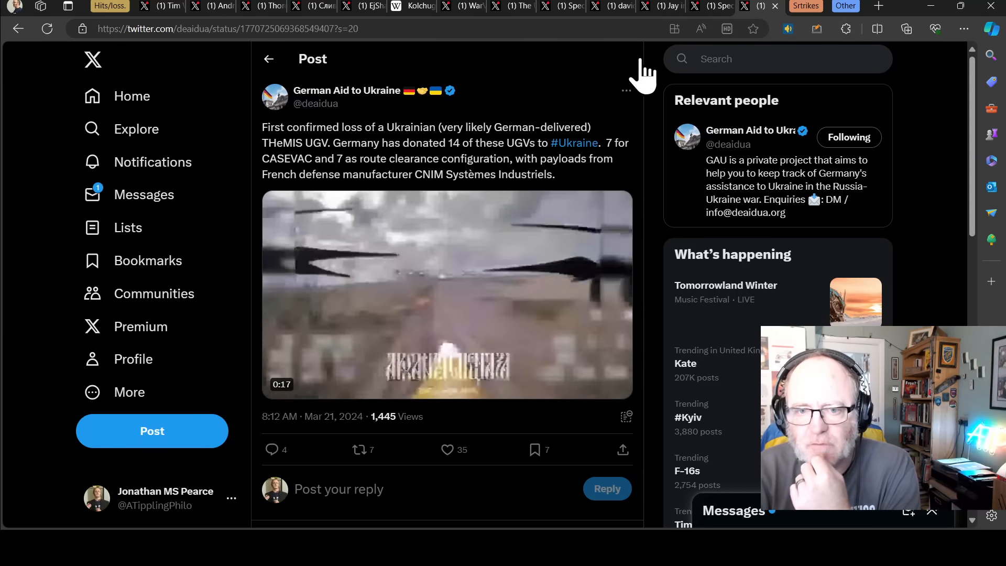
- Play the THeMIS UGV loss video, pause it partway, and view both vehicle photos in the reply
left_click(447, 294)
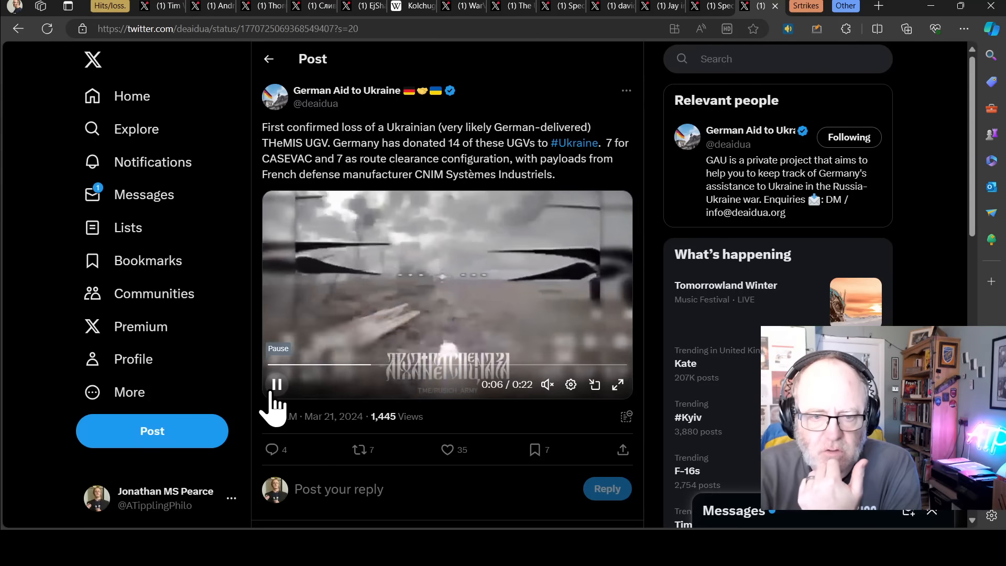
left_click(277, 385)
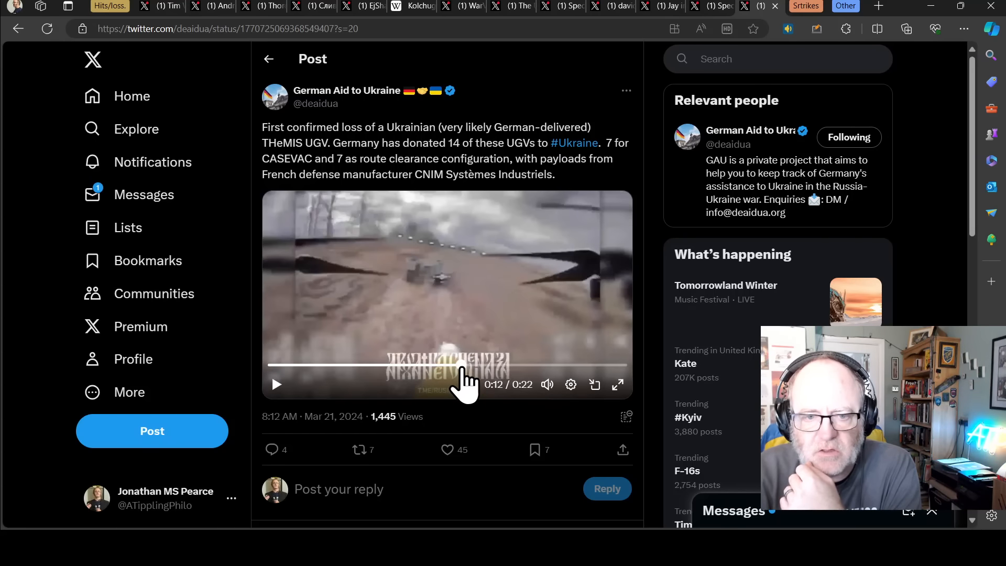
mouse_move(435, 327)
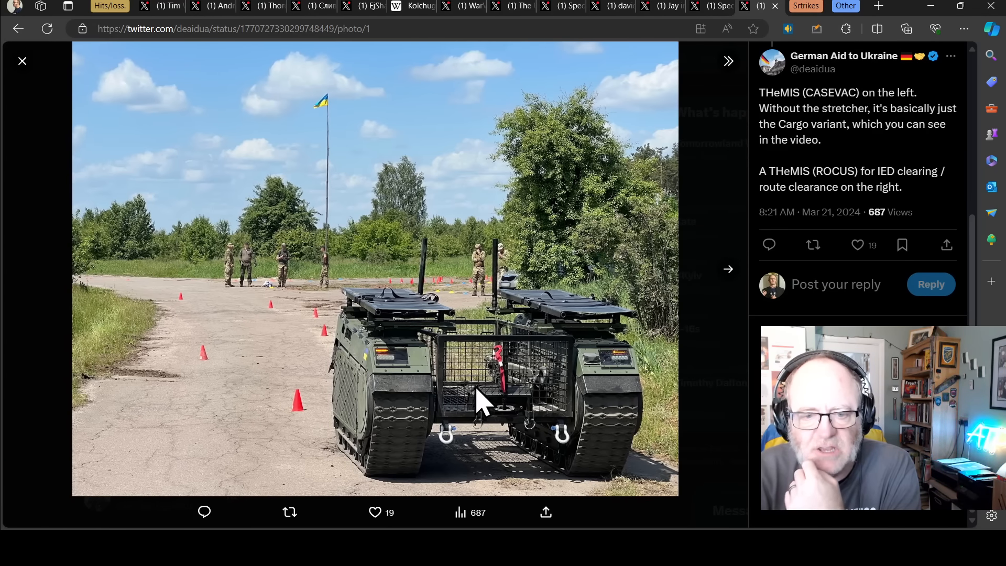
mouse_move(297, 350)
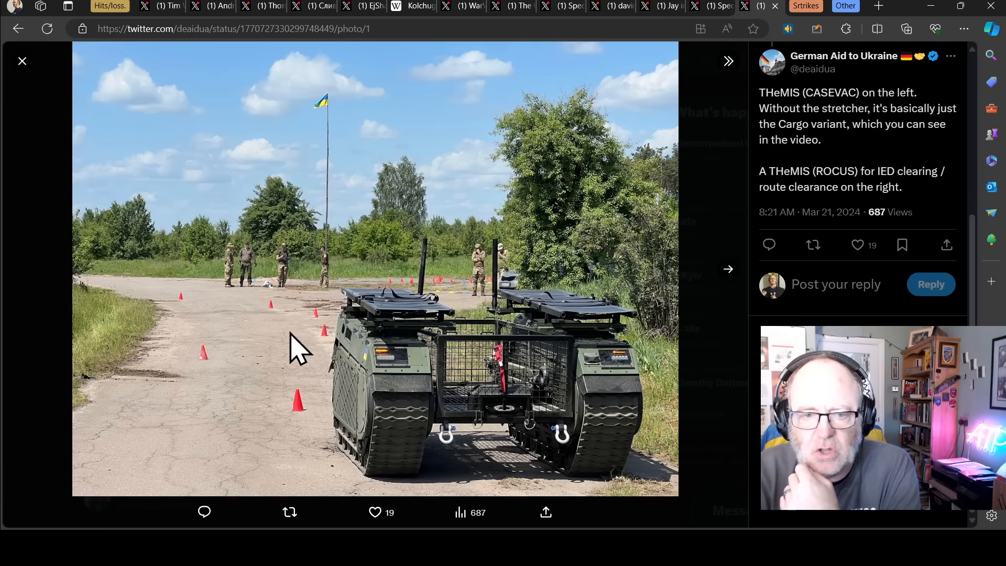
mouse_move(491, 336)
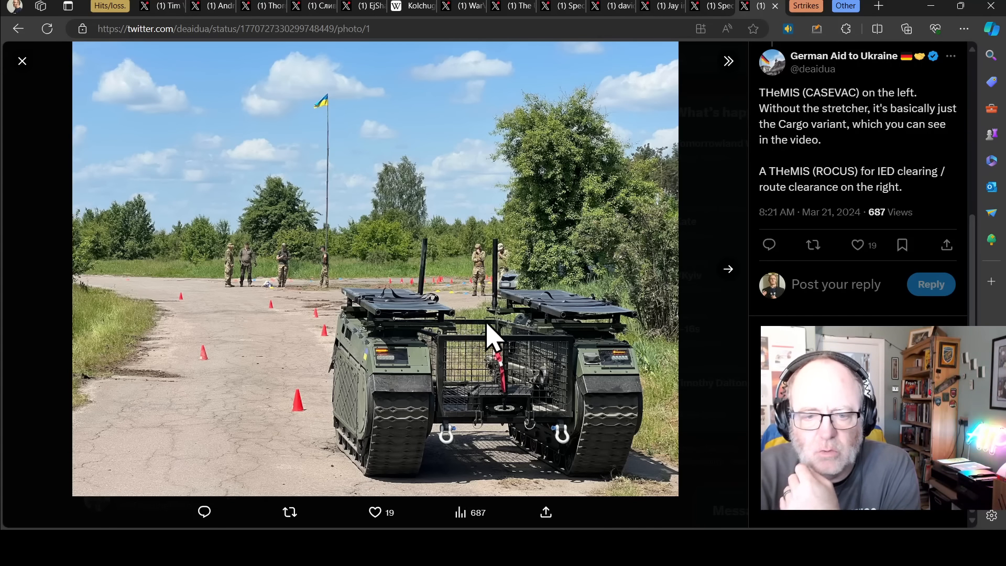
left_click(728, 270)
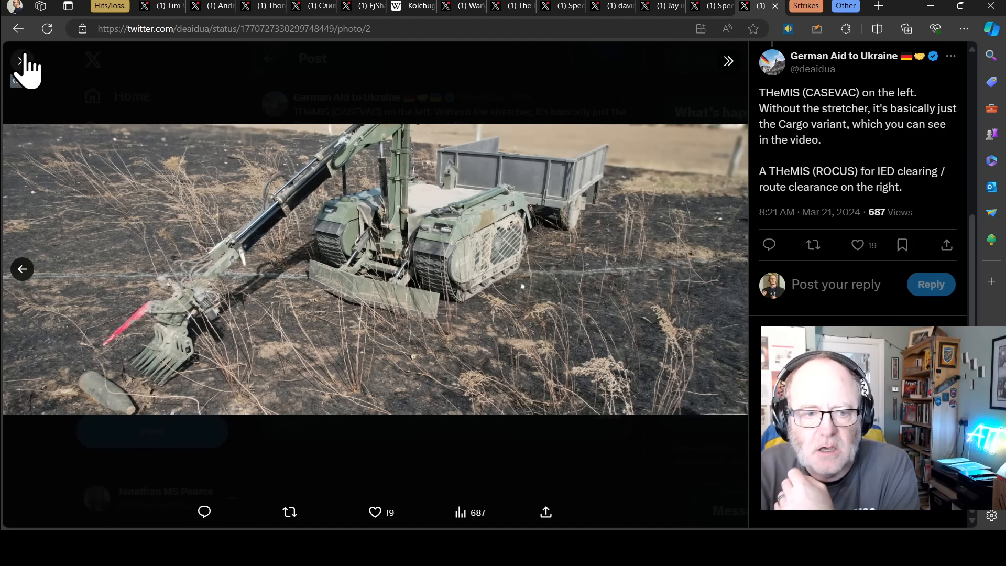
left_click(22, 269)
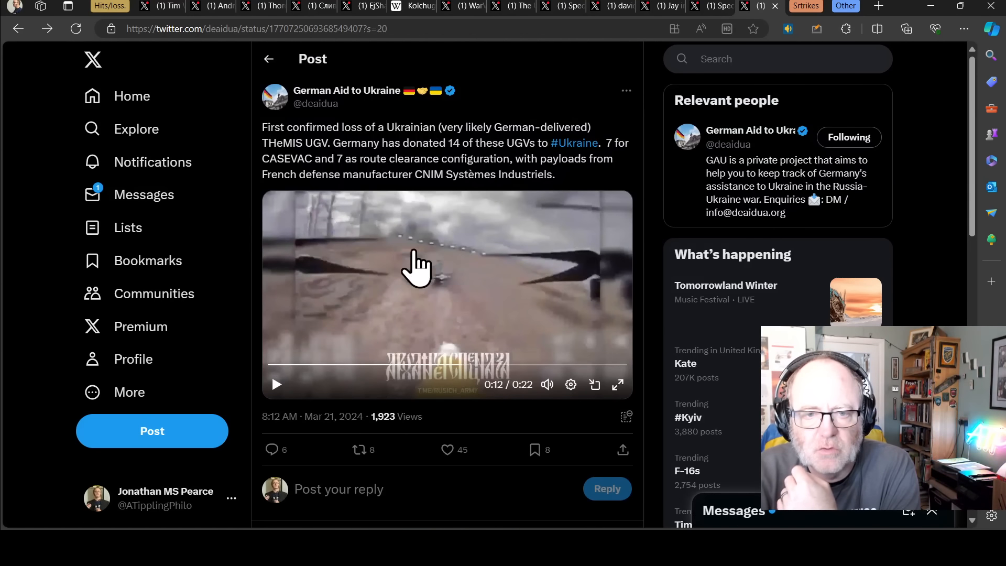
mouse_move(281, 212)
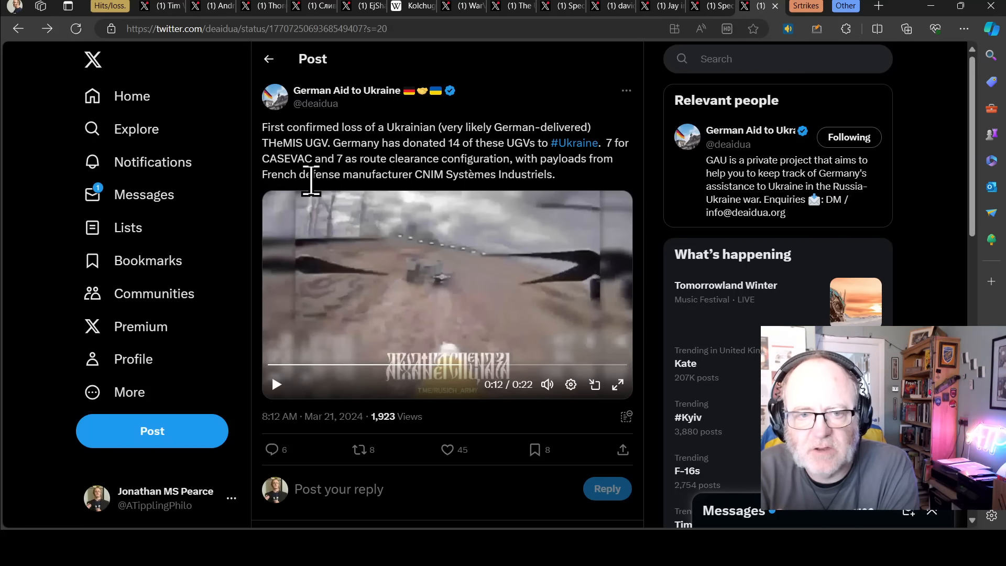
mouse_move(459, 174)
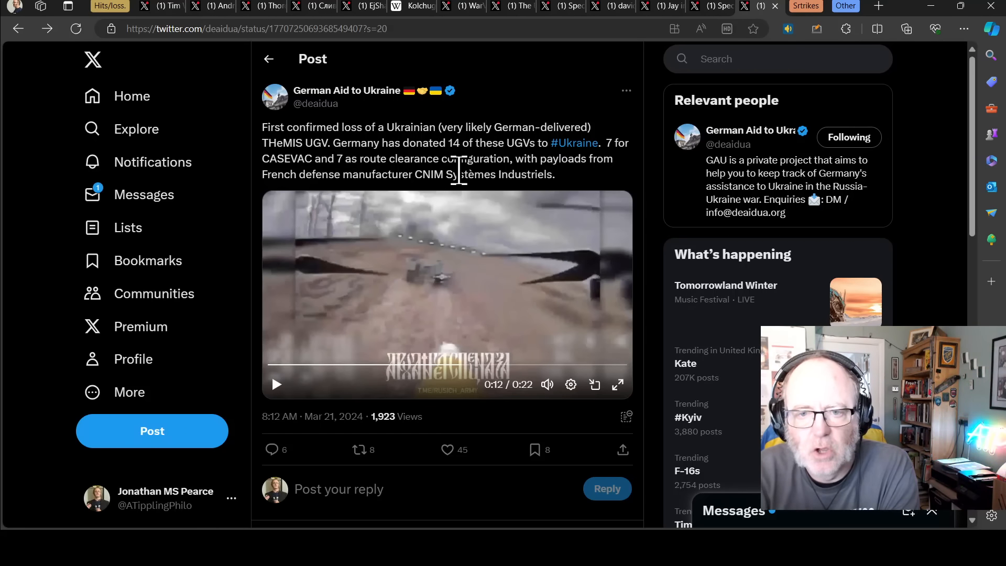
mouse_move(408, 205)
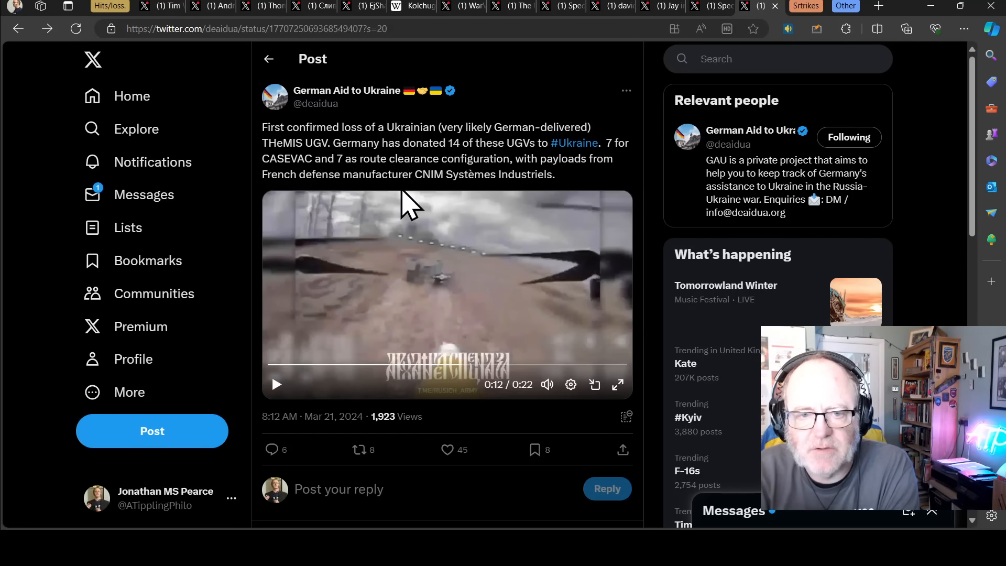
mouse_move(422, 206)
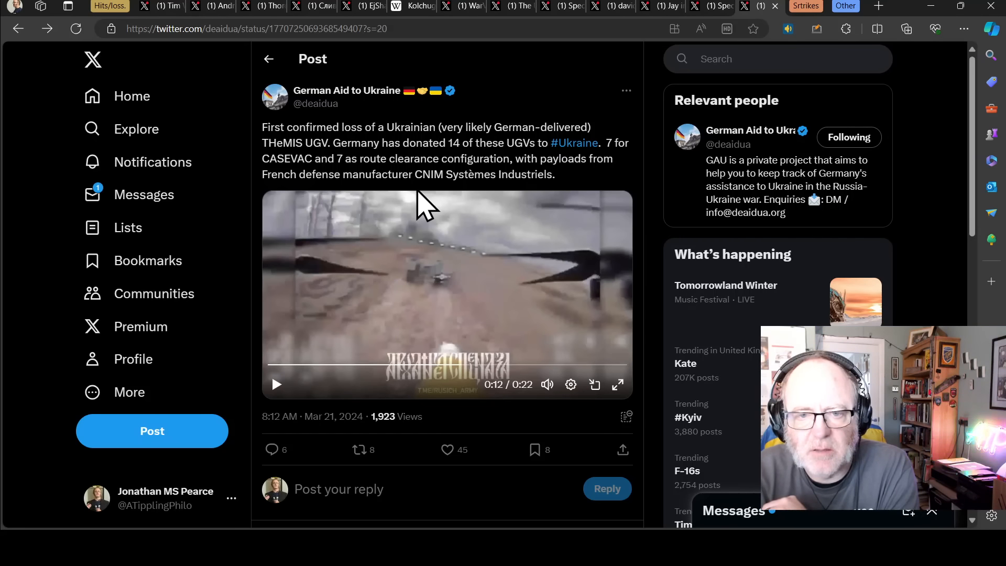
- Scroll down through the replies below the THeMIS post
scroll("down", 3)
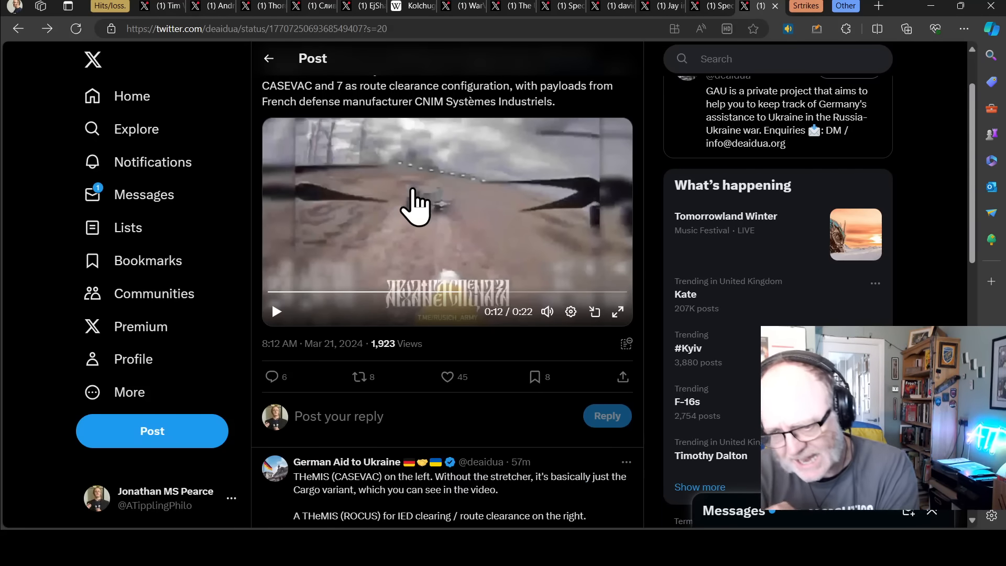
scroll("down", 3)
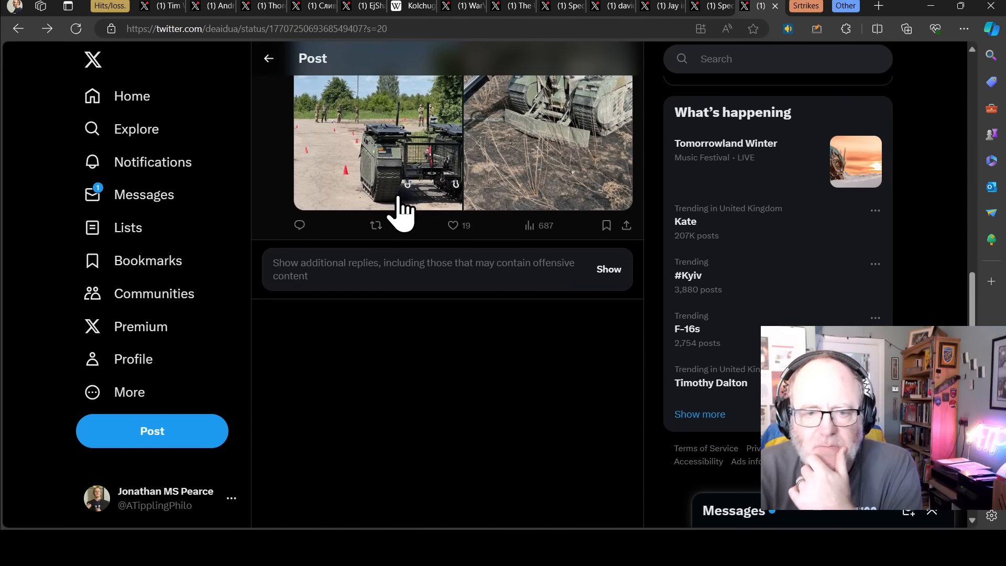
scroll("up", 3)
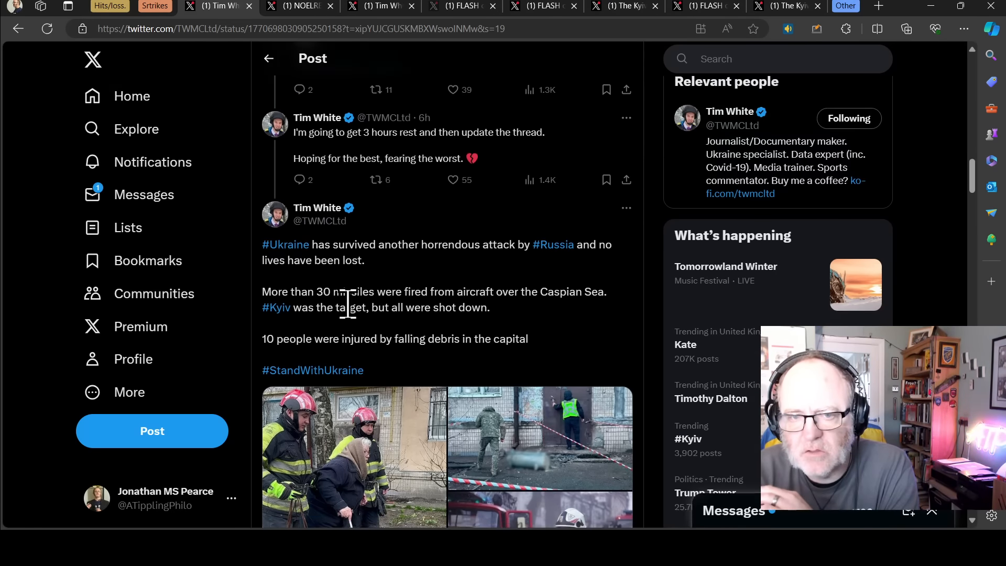
scroll("down", 3)
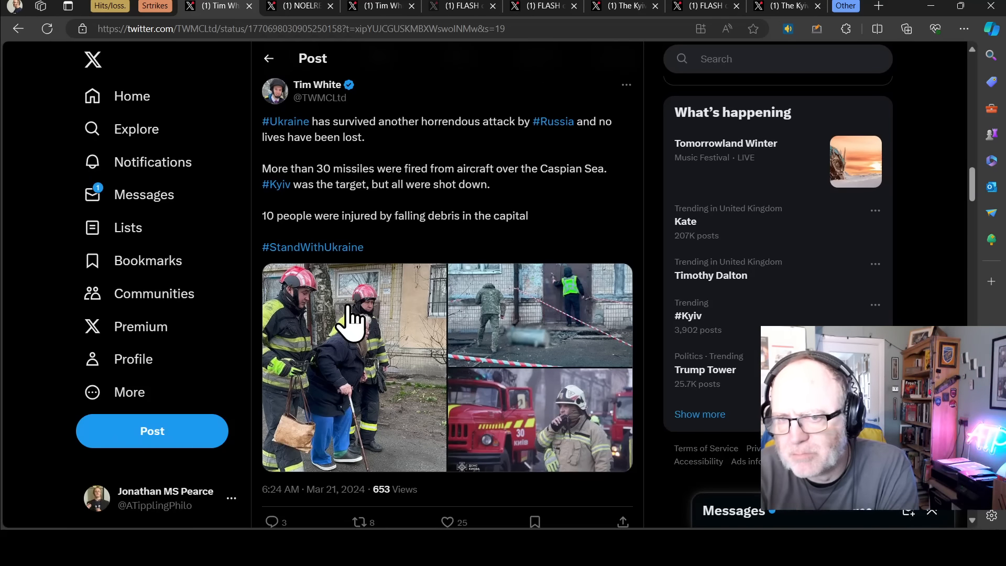
mouse_move(398, 292)
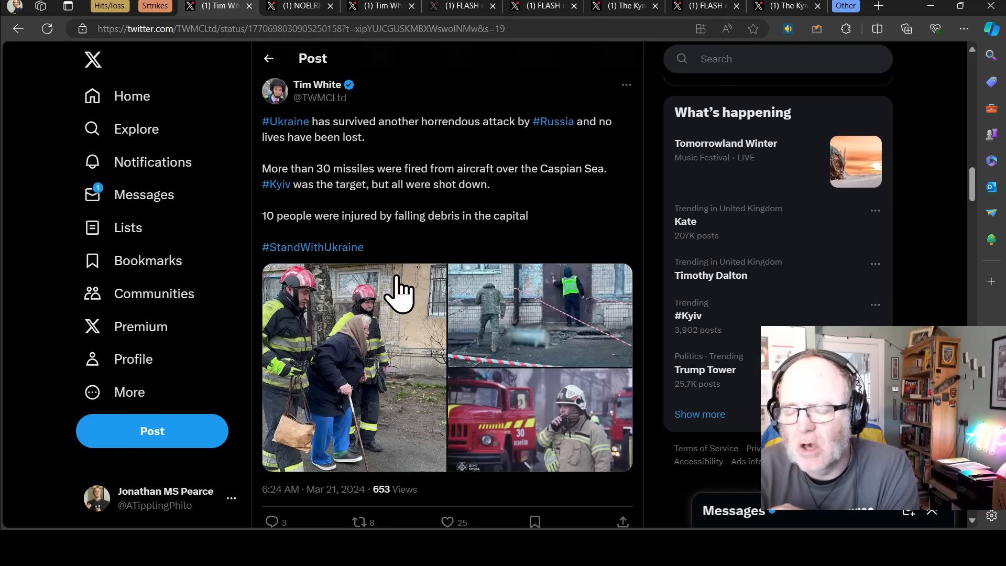
mouse_move(366, 241)
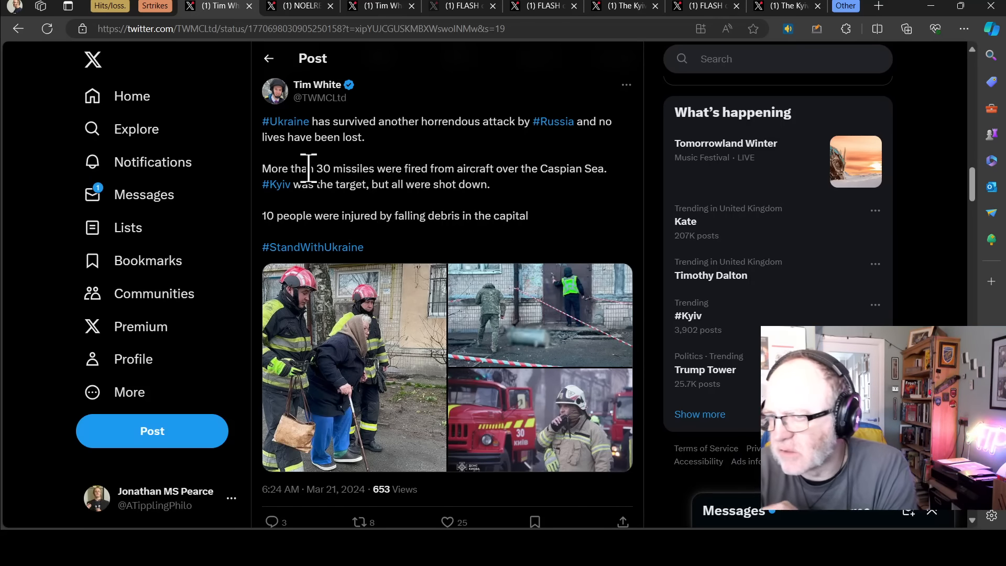
mouse_move(416, 172)
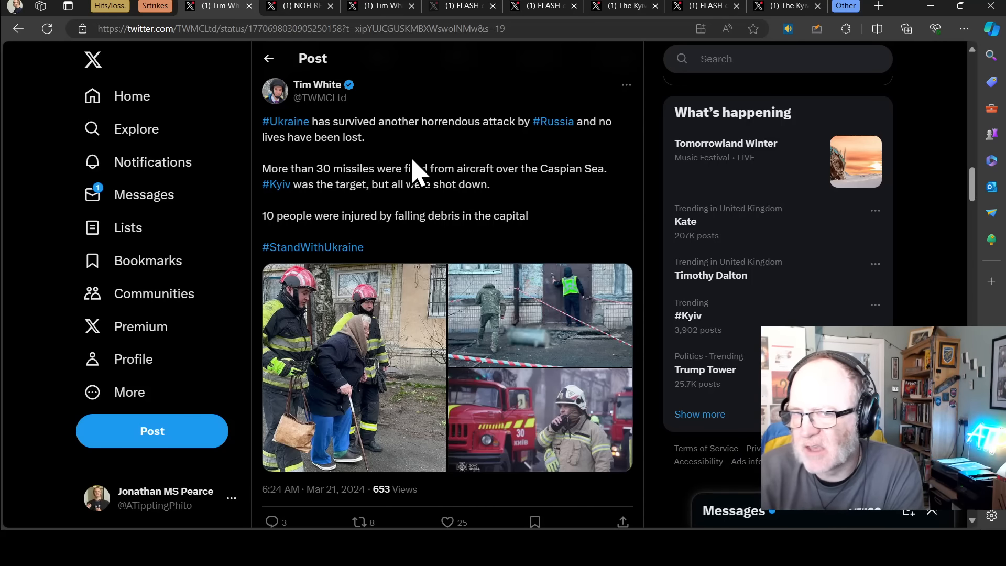
mouse_move(402, 163)
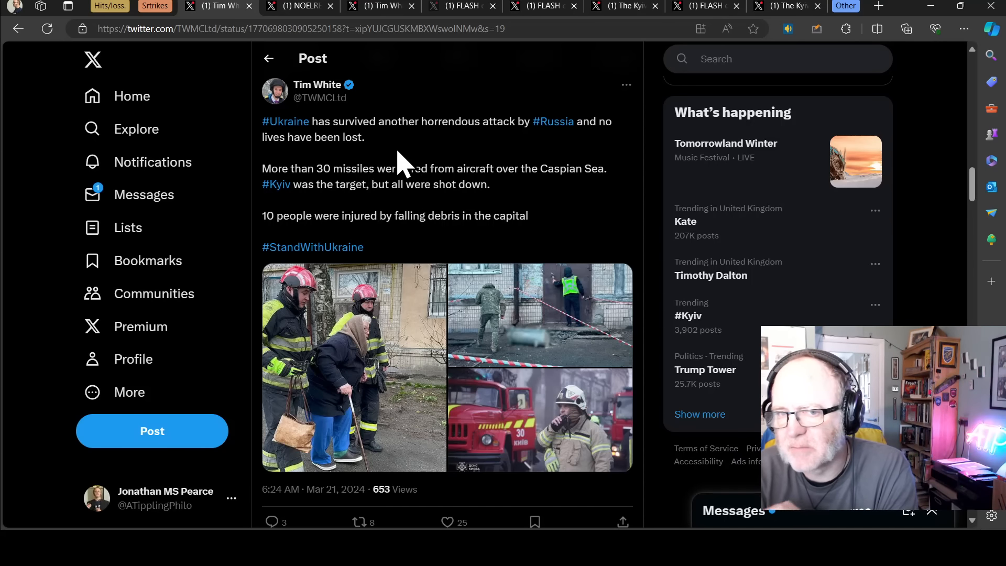
mouse_move(385, 167)
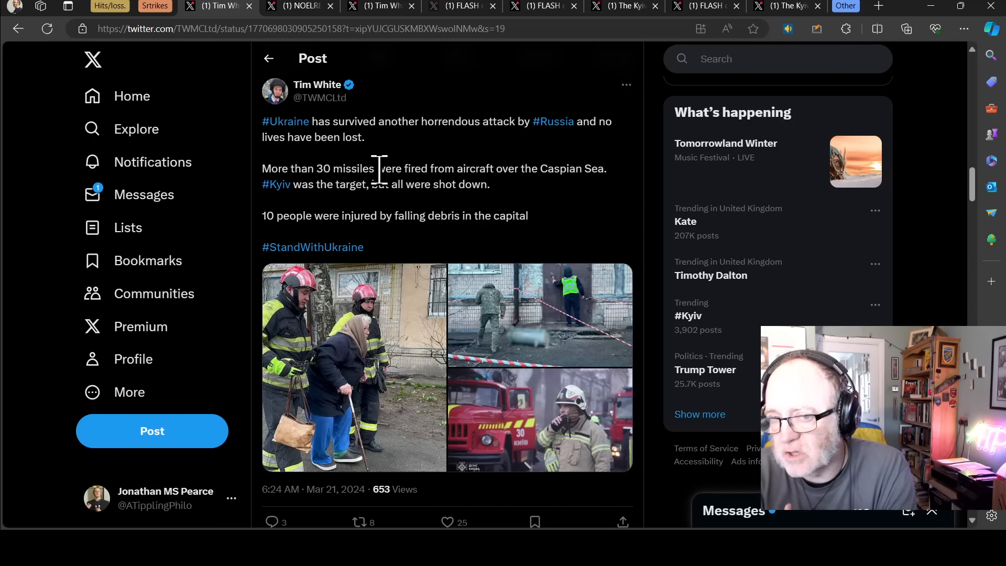
mouse_move(414, 193)
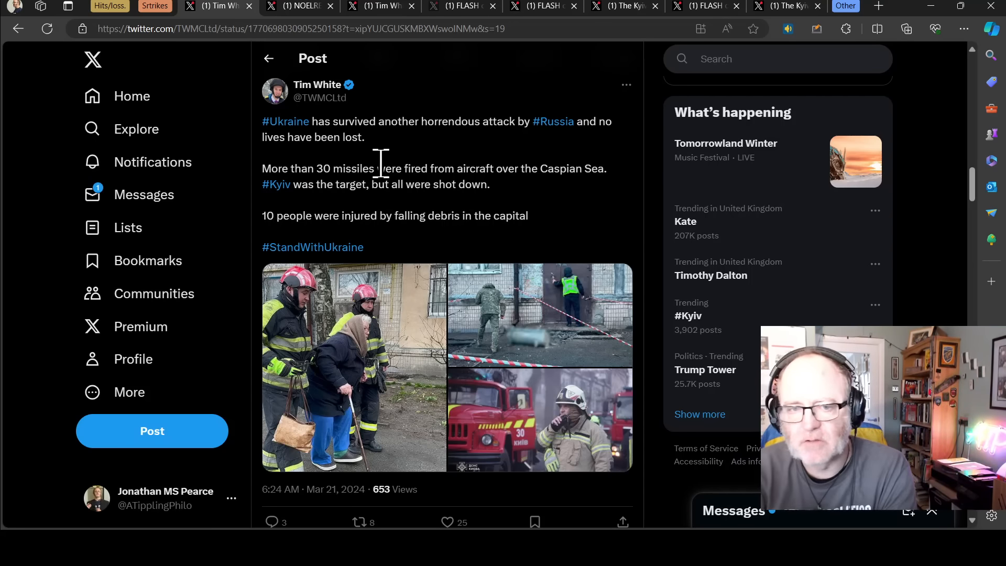
mouse_move(475, 170)
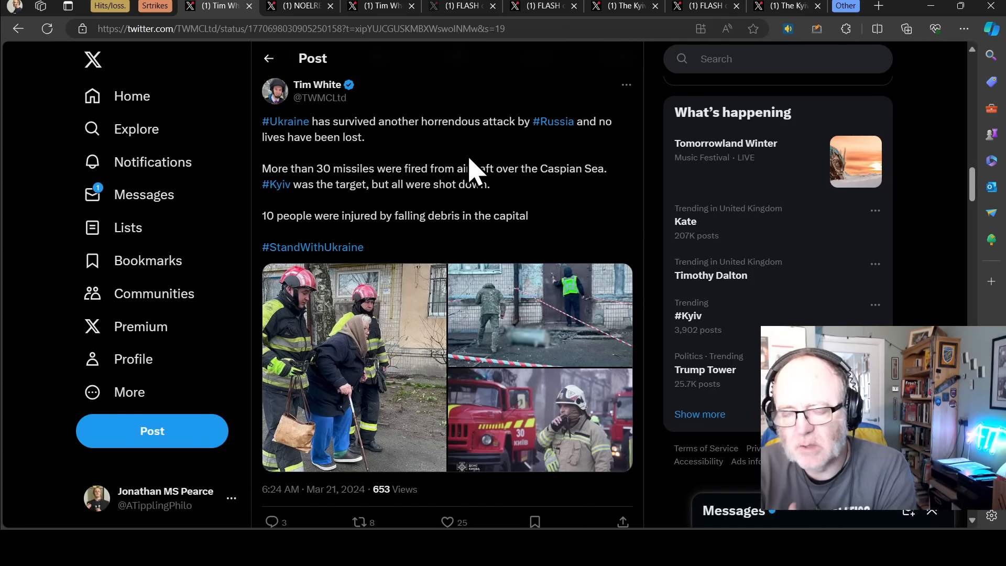
mouse_move(485, 170)
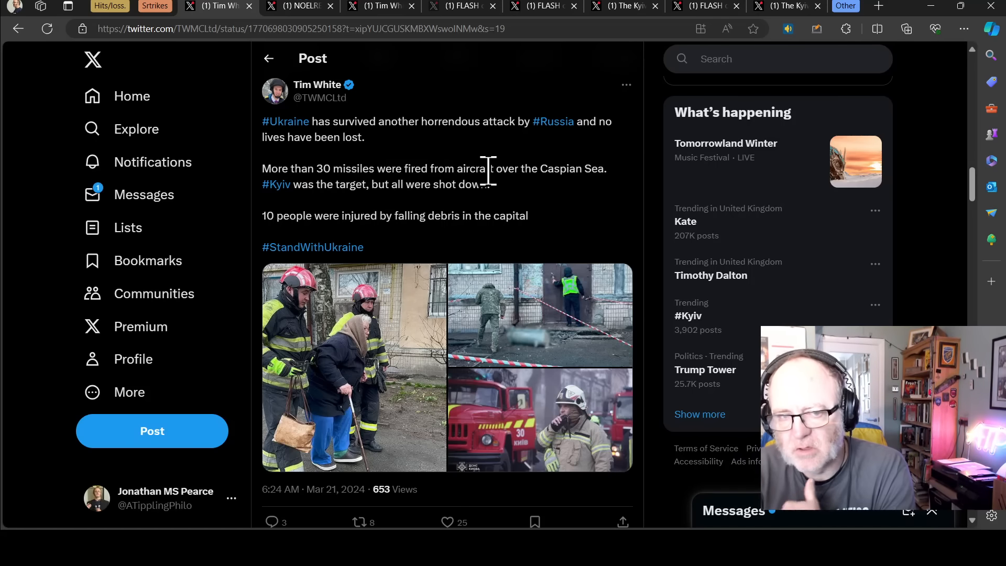
scroll("down", 3)
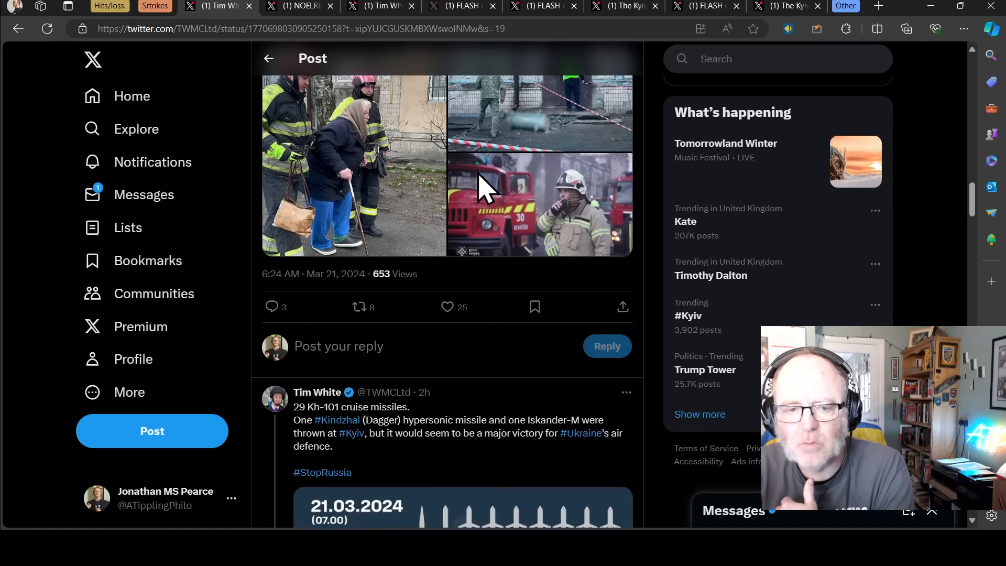
scroll("down", 3)
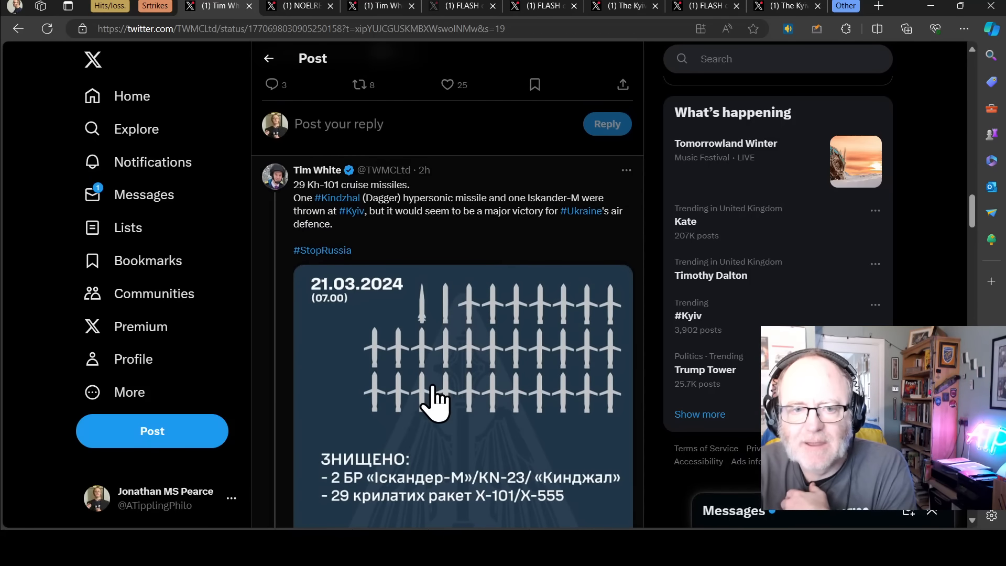
mouse_move(276, 309)
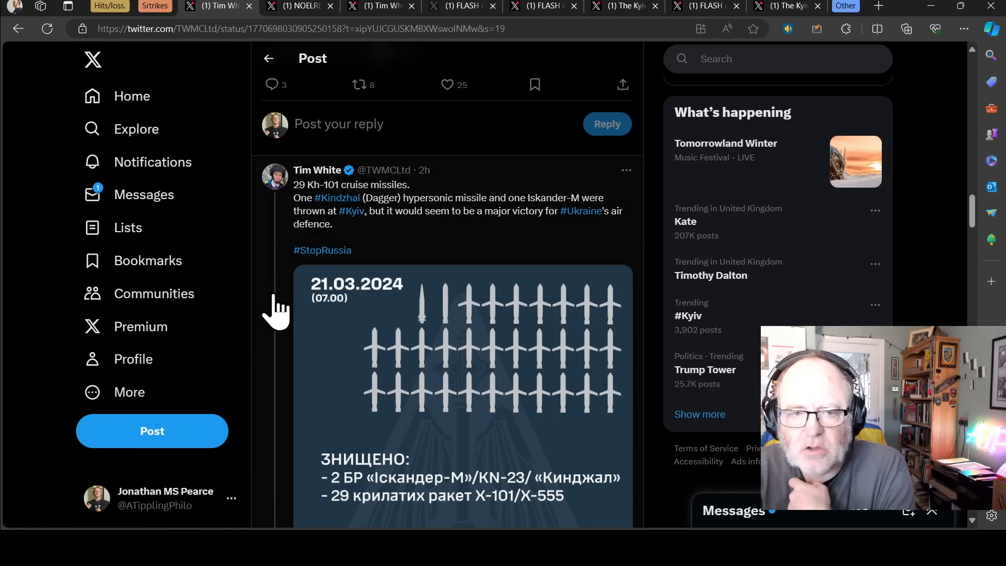
mouse_move(302, 308)
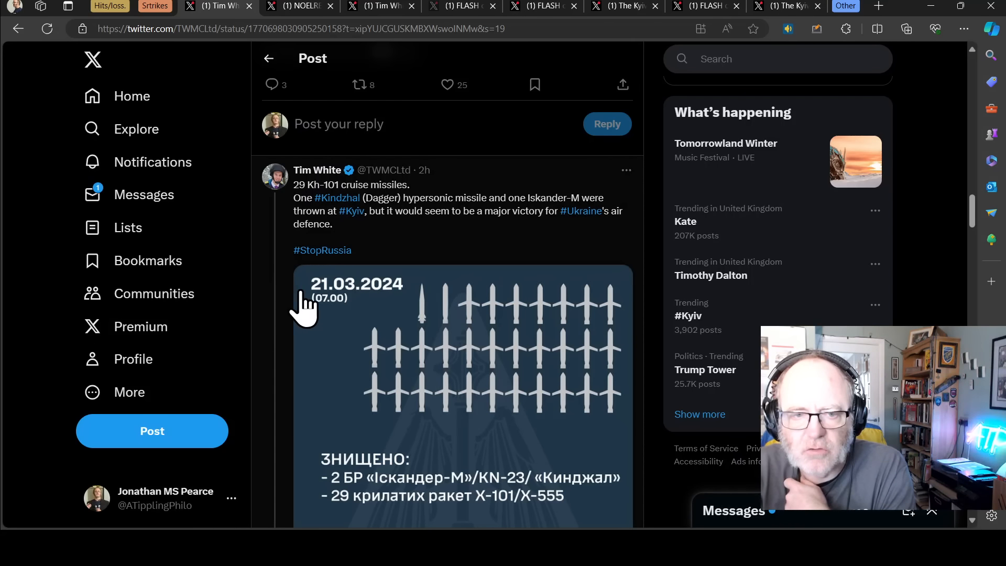
mouse_move(334, 314)
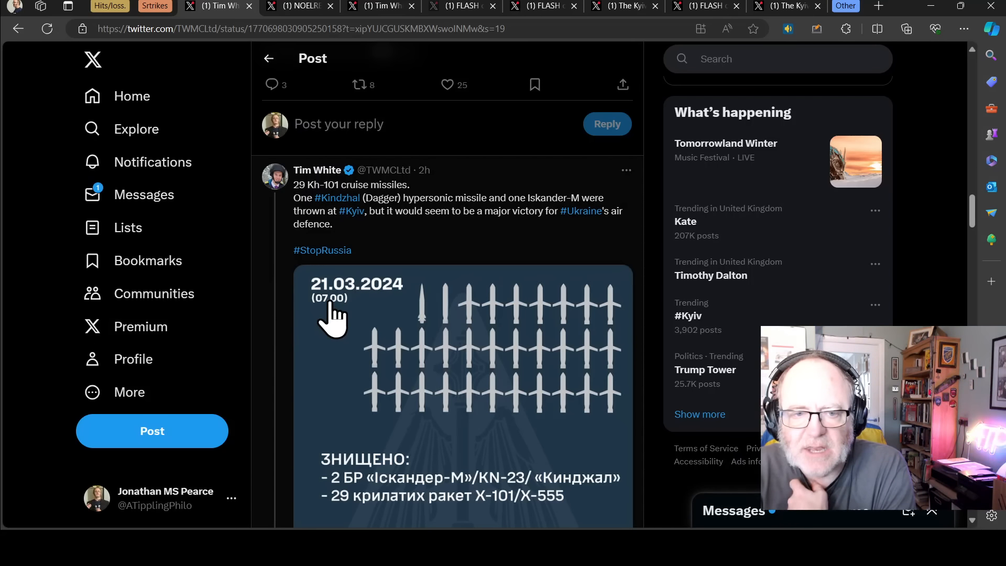
mouse_move(369, 302)
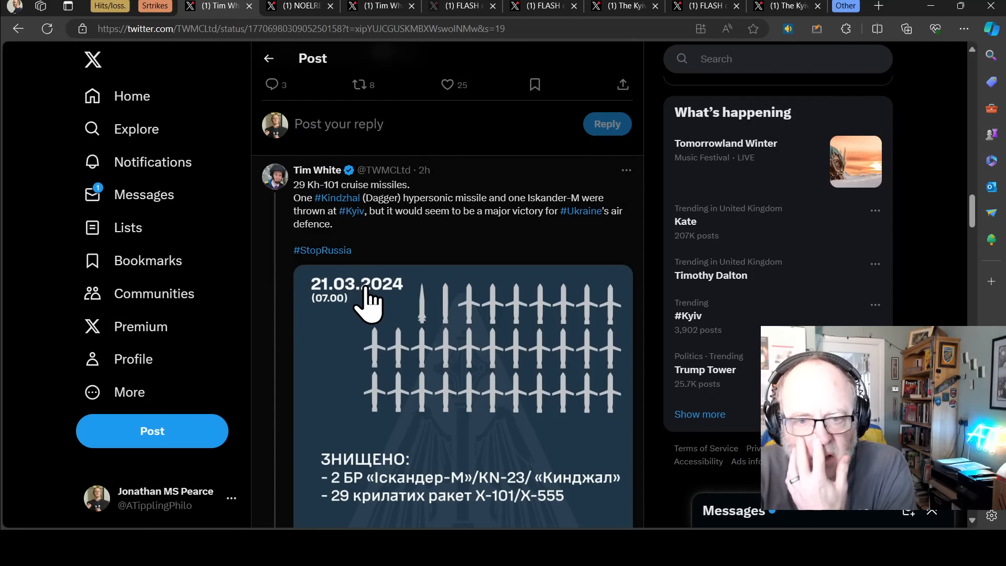
mouse_move(396, 309)
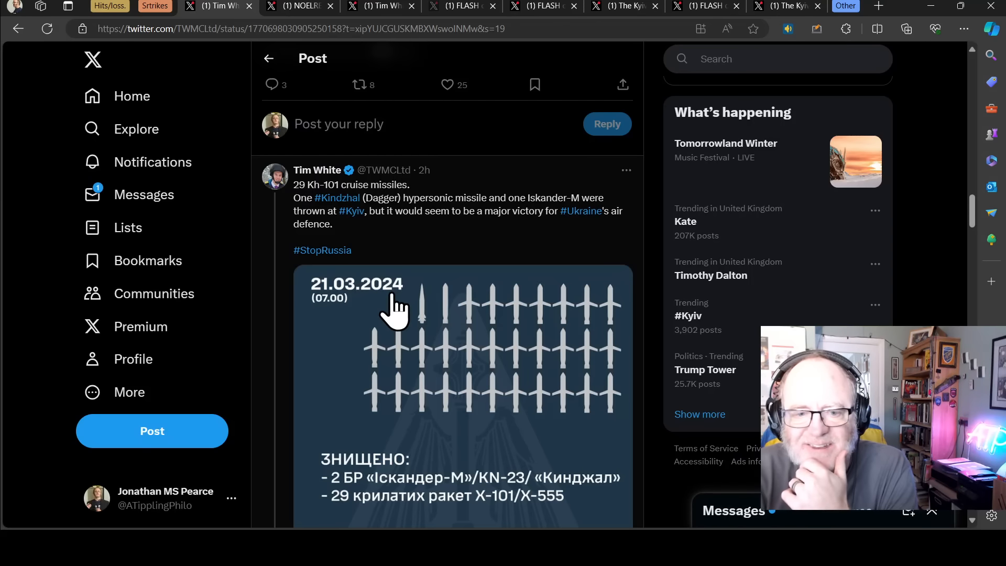
mouse_move(315, 308)
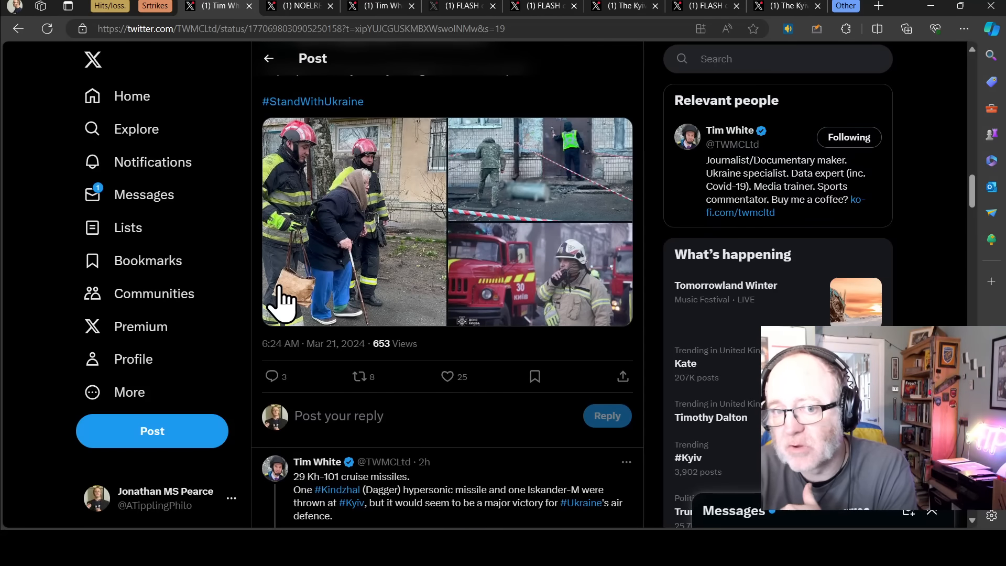
scroll("up", 3)
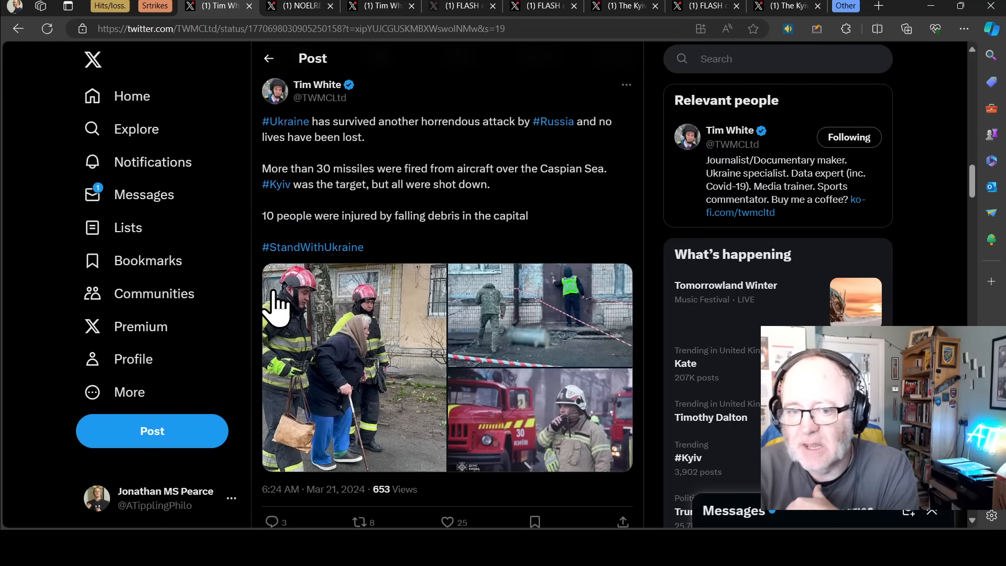
mouse_move(269, 299)
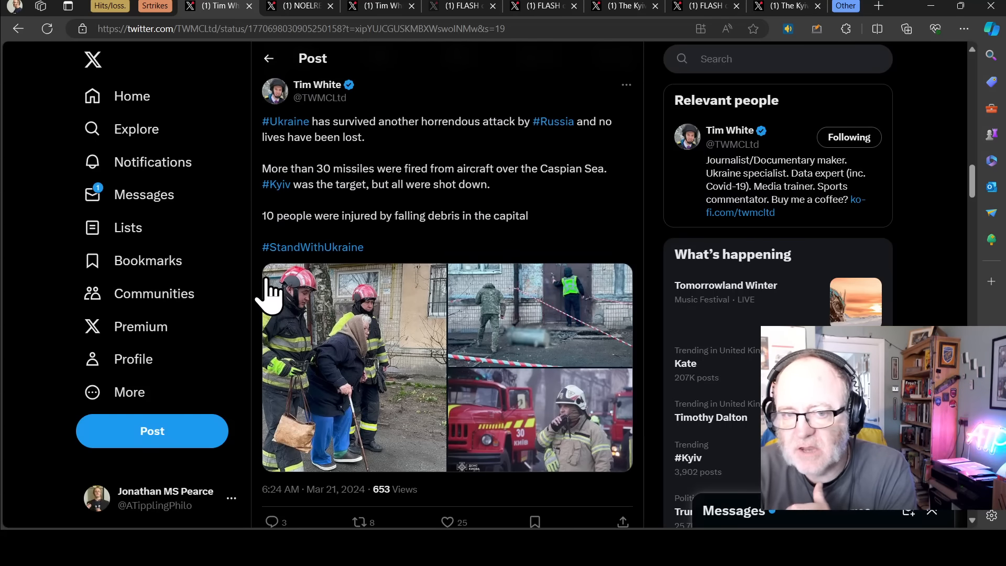
scroll("down", 3)
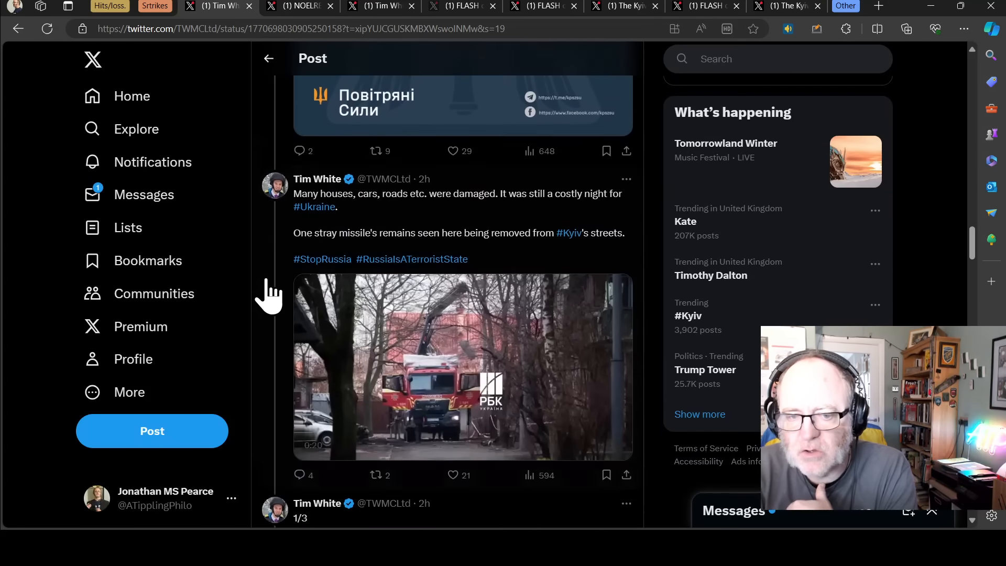
scroll("down", 3)
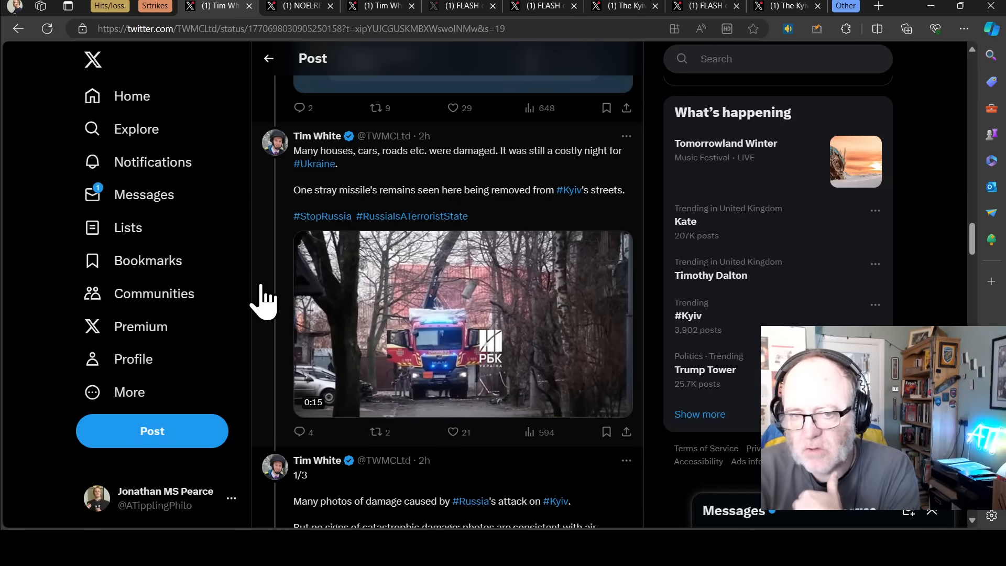
scroll("down", 3)
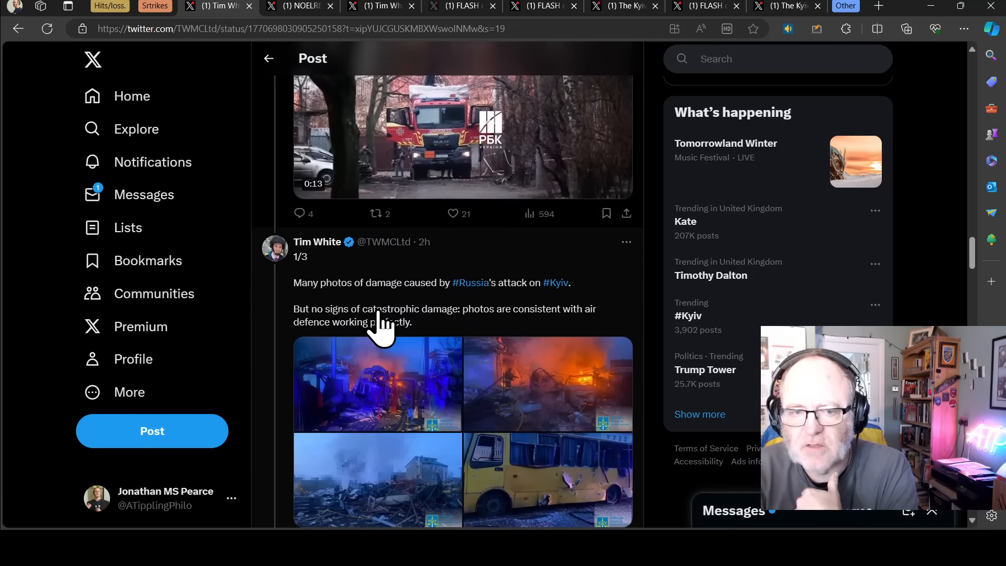
scroll("up", 3)
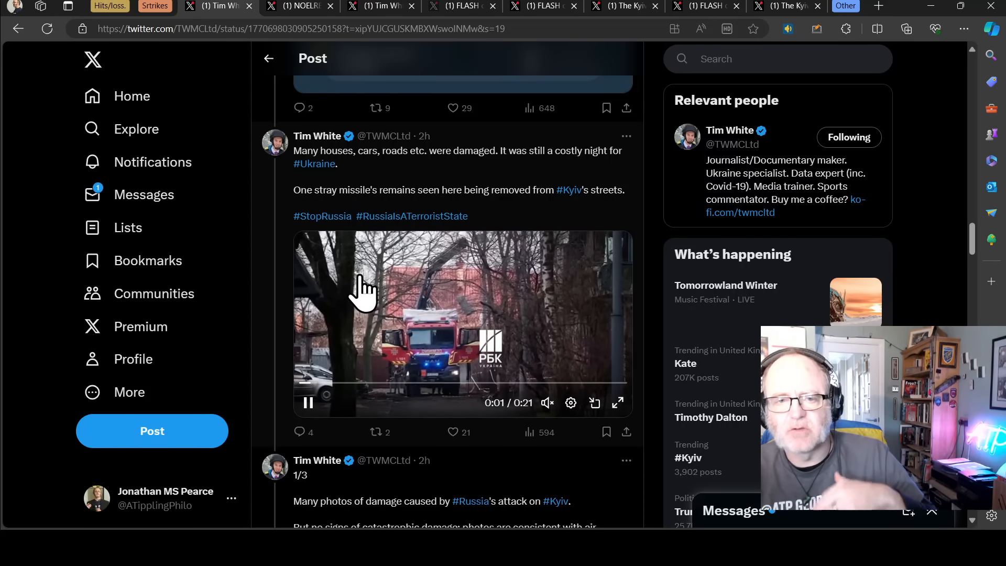
scroll("down", 3)
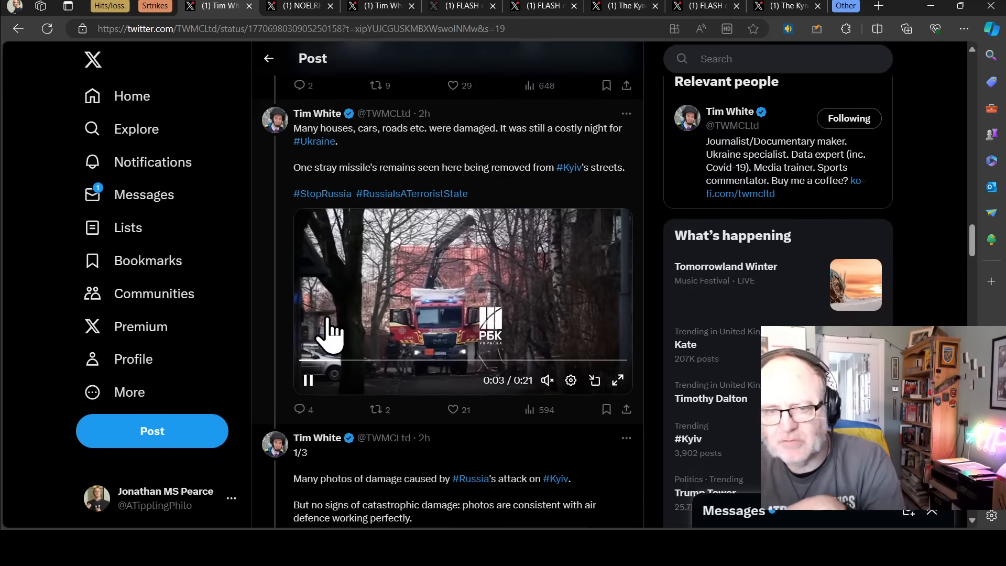
scroll("down", 3)
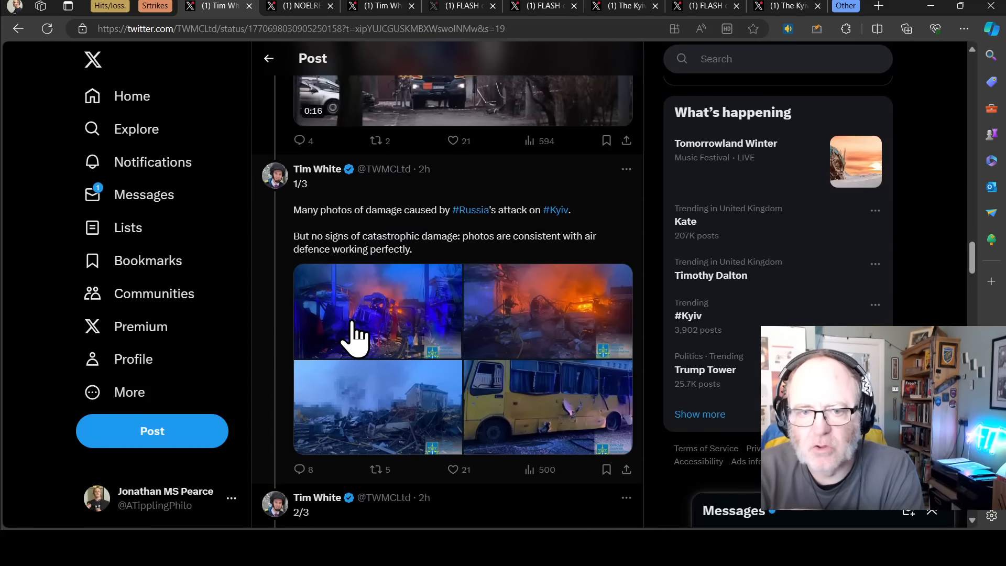
scroll("down", 3)
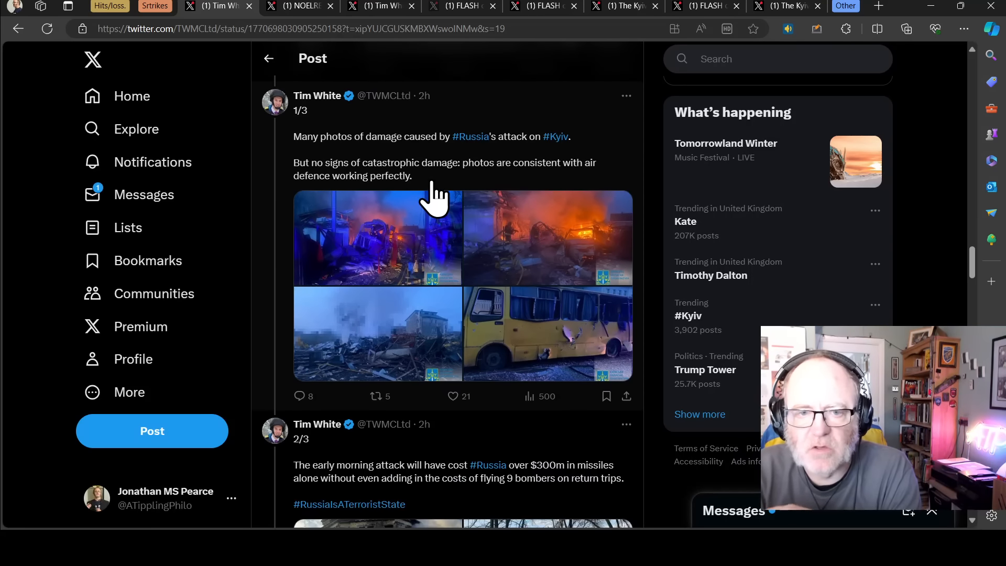
scroll("down", 3)
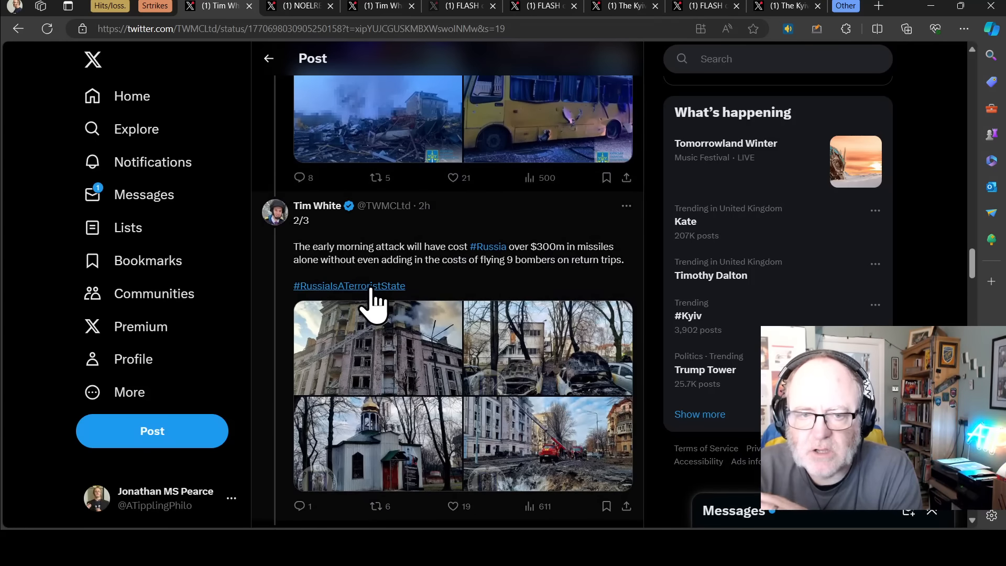
mouse_move(565, 264)
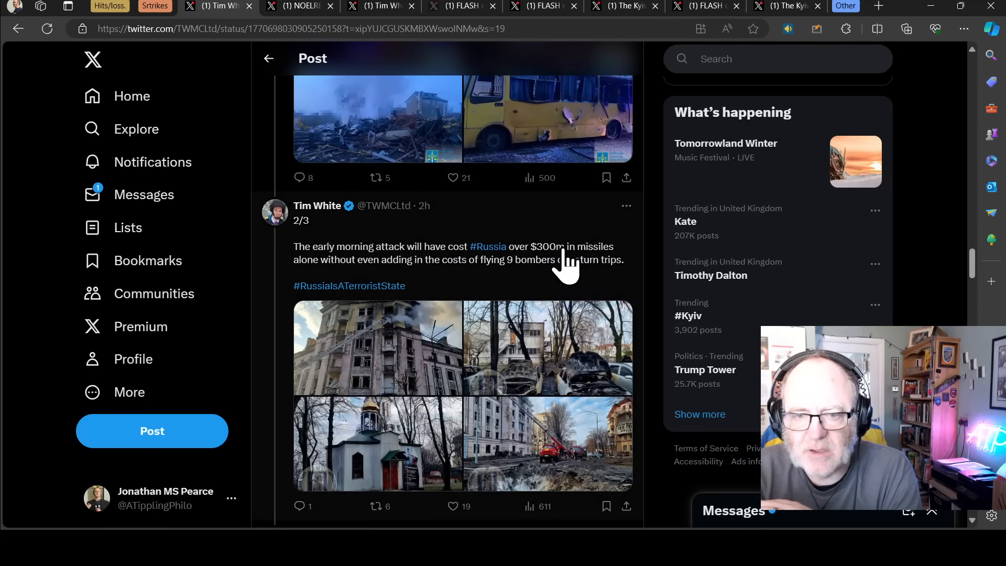
scroll("down", 3)
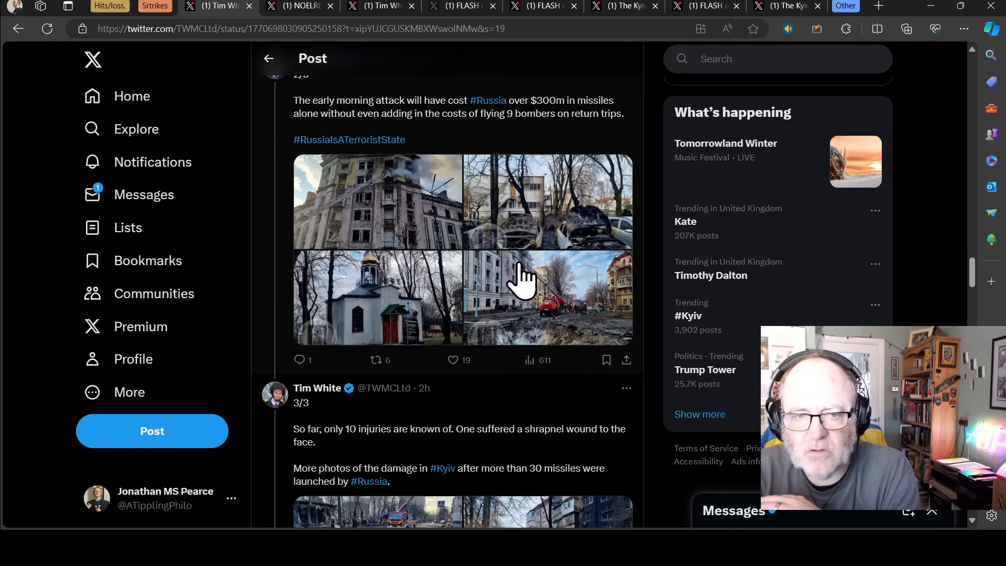
scroll("down", 3)
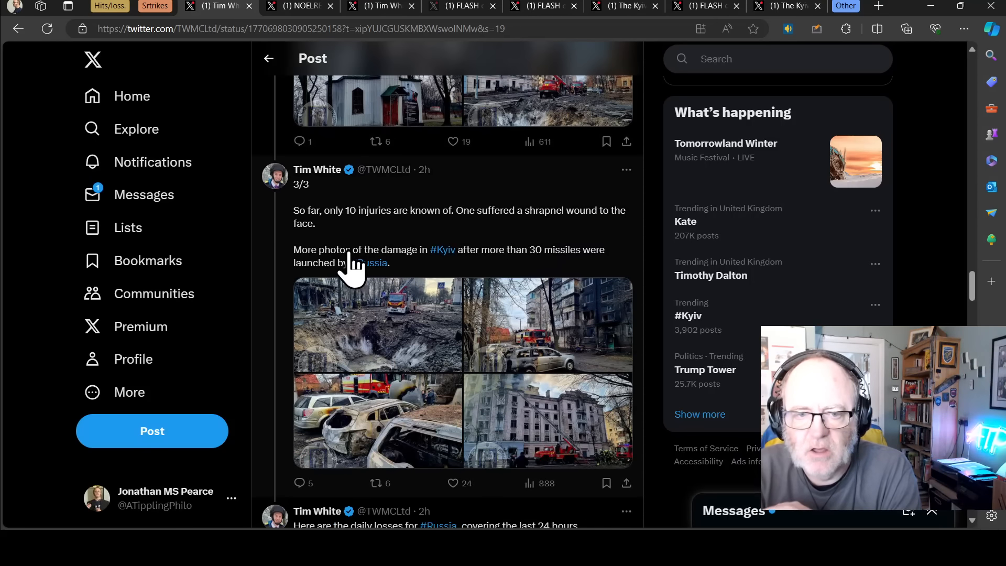
scroll("down", 3)
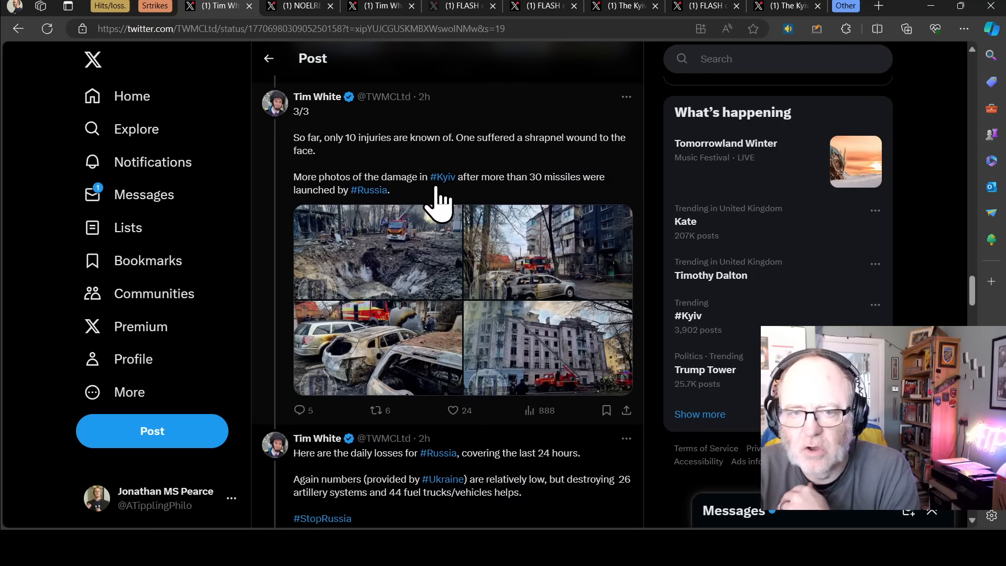
mouse_move(510, 186)
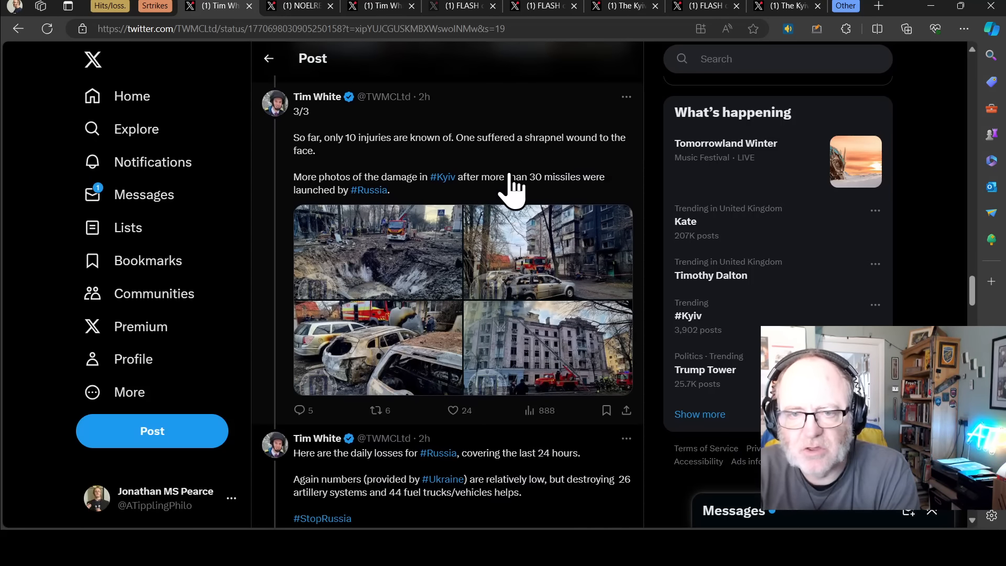
scroll("down", 3)
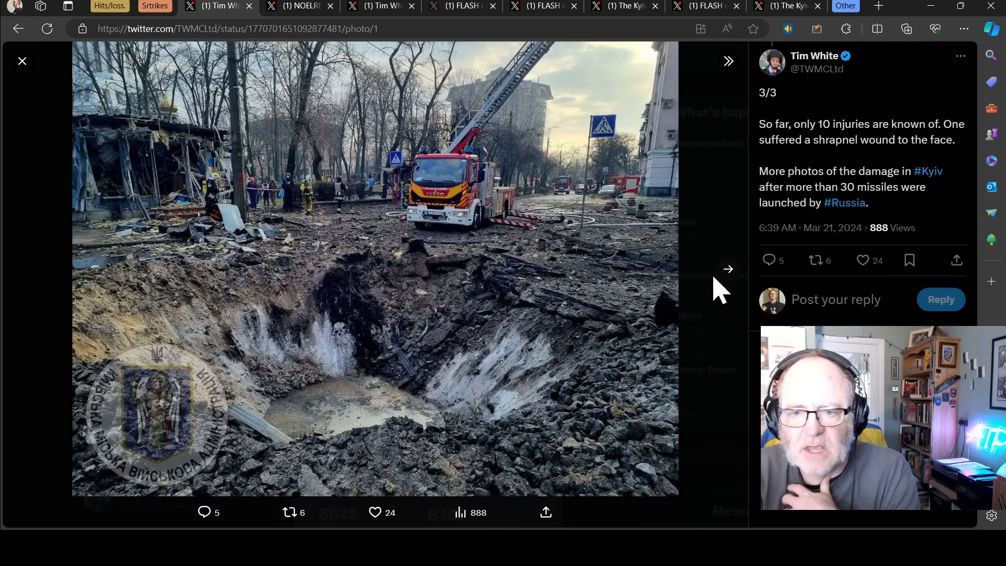
- Step through all four Kyiv damage photos, including the burned-out cars, then return to the thread
left_click(728, 270)
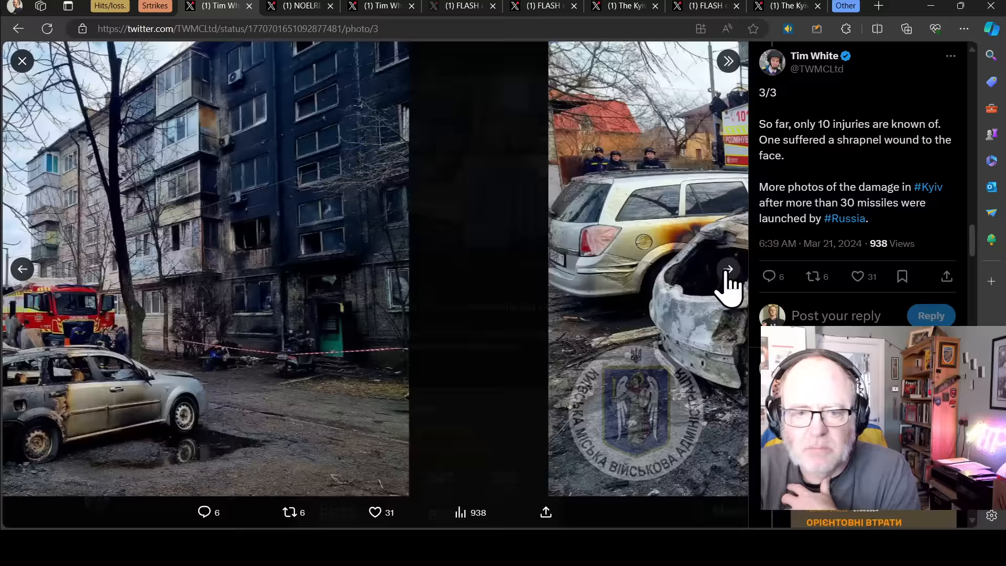
left_click(728, 270)
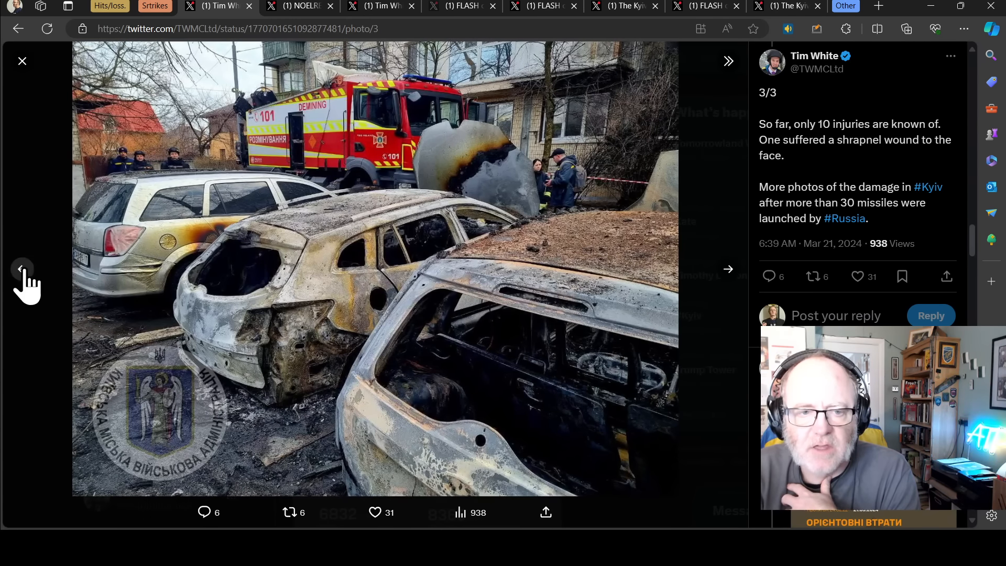
left_click(22, 269)
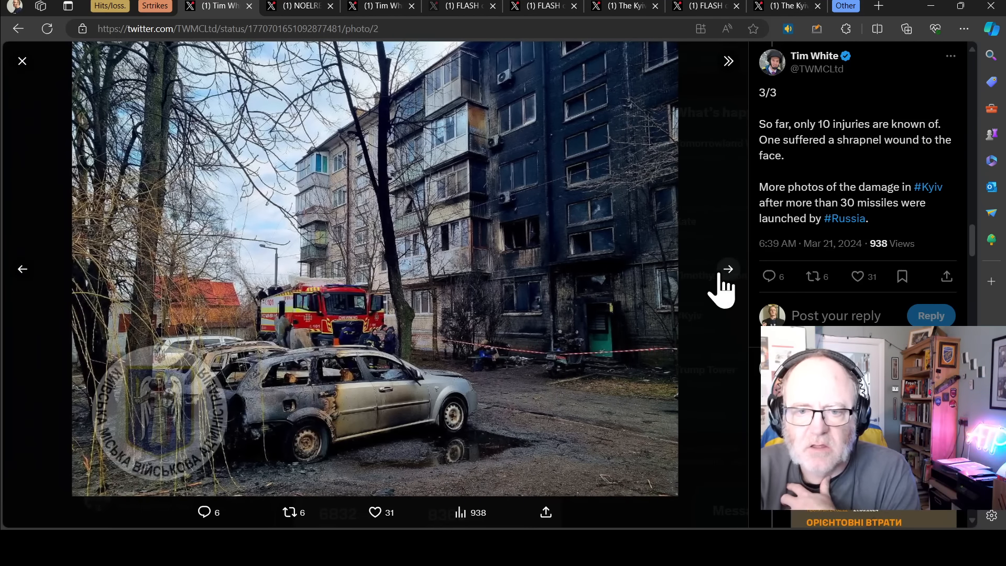
mouse_move(677, 266)
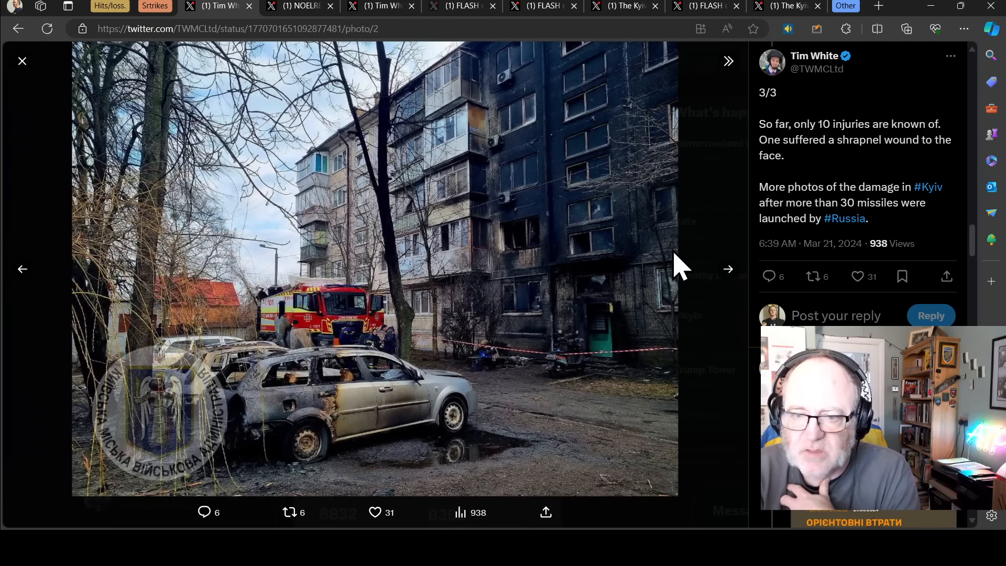
left_click(727, 269)
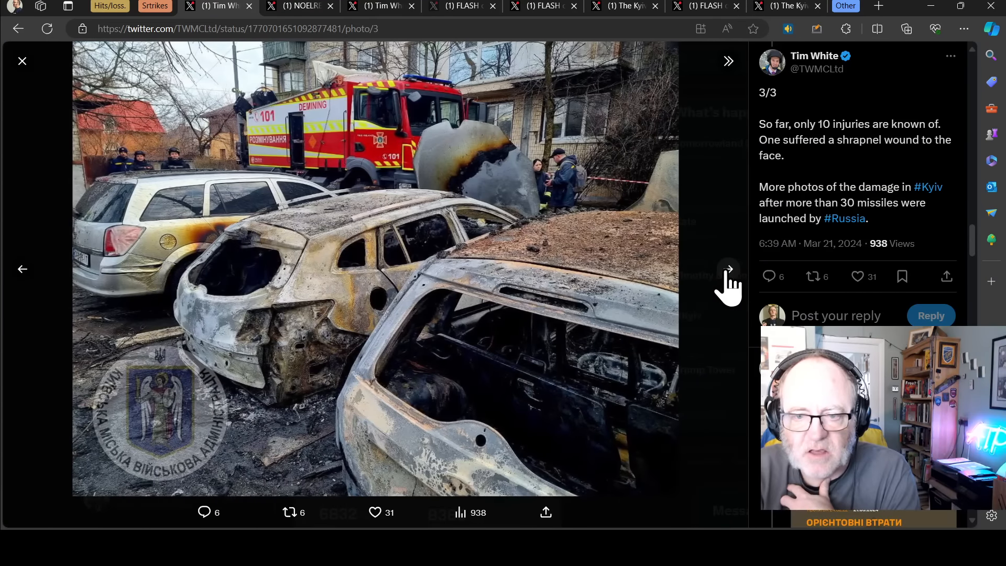
left_click(727, 269)
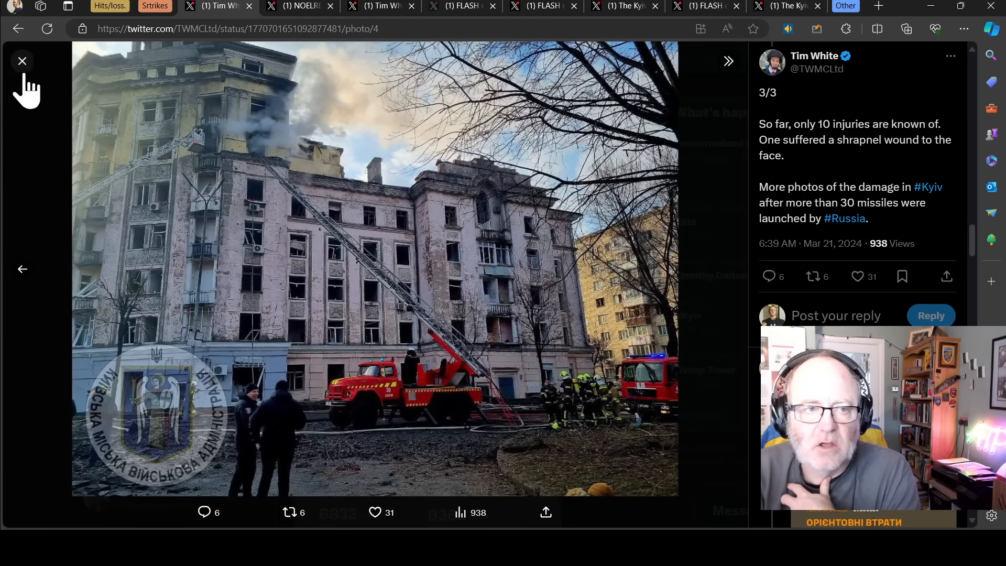
left_click(22, 61)
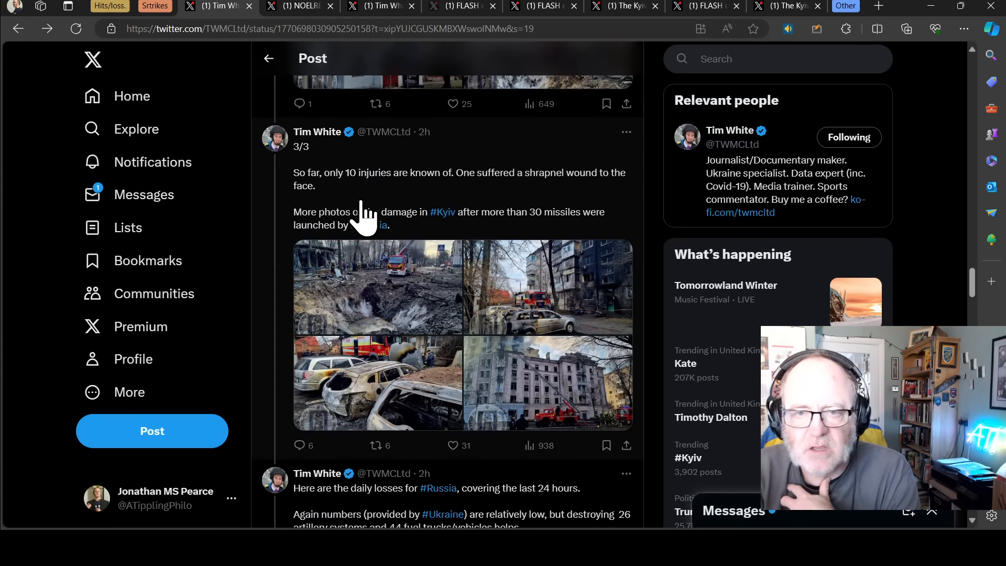
- Read down the thread to the Kyiv injury-toll update, then switch to the NOELREPORTS Russian-ships post
scroll("down", 3)
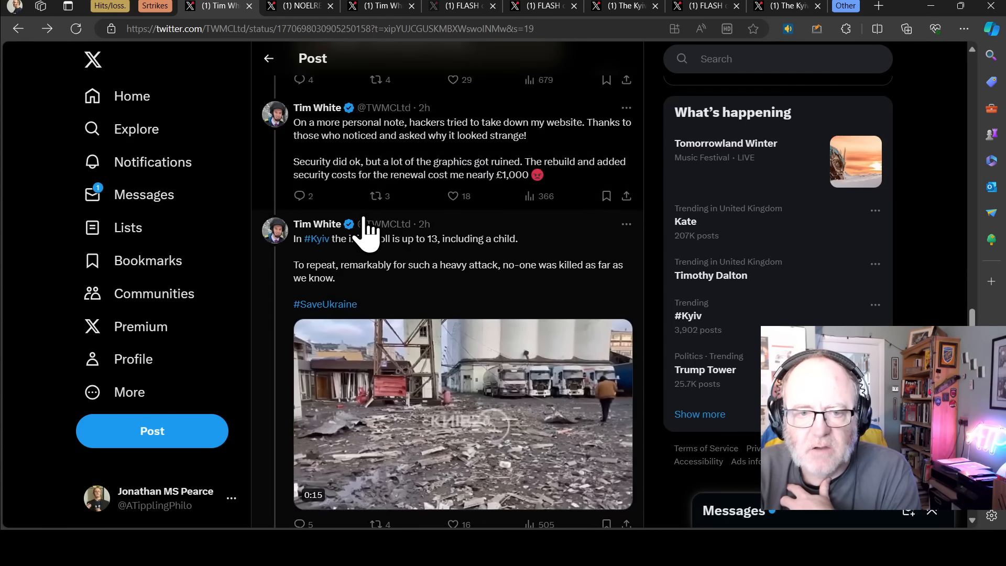
scroll("down", 3)
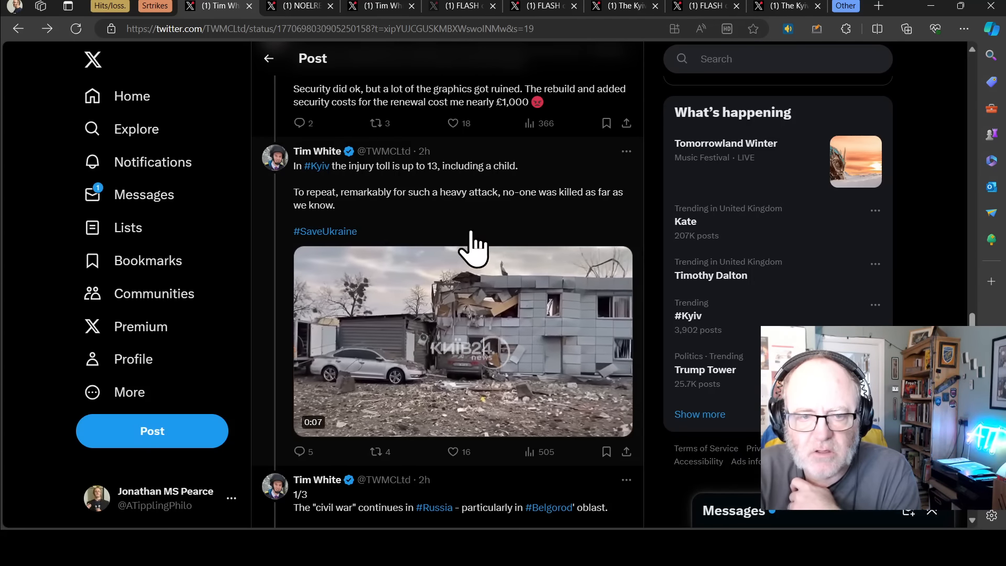
scroll("down", 3)
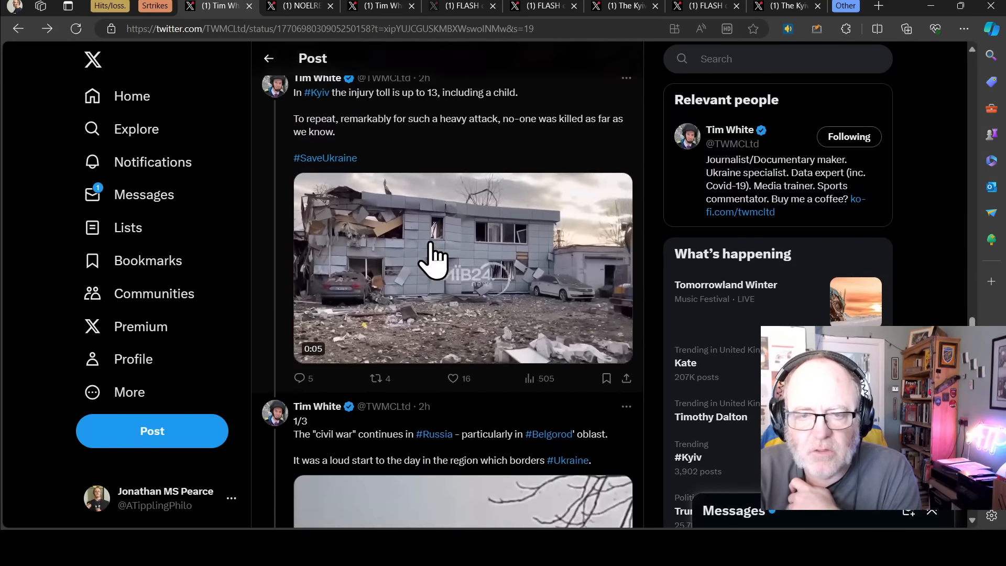
scroll("up", 3)
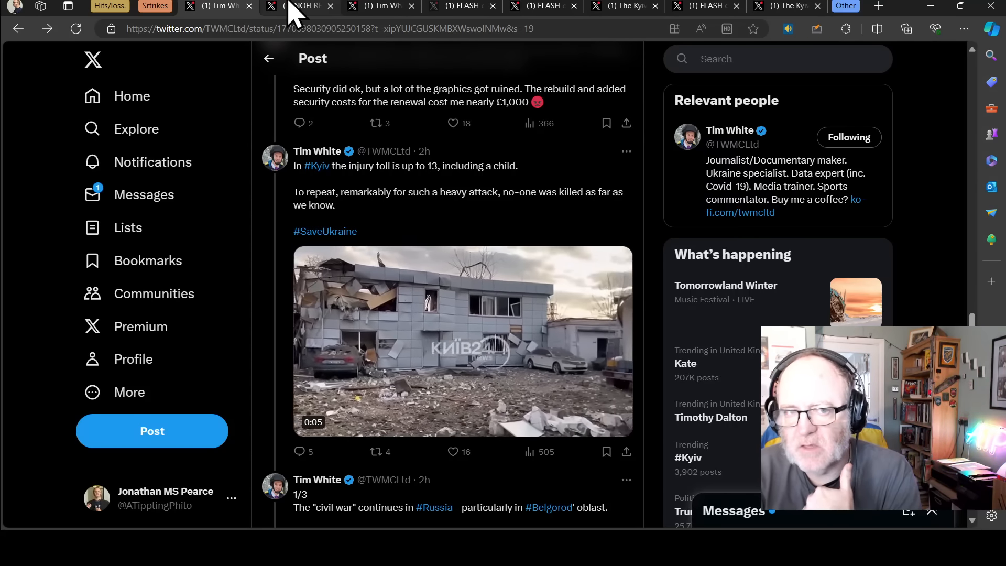
left_click(299, 6)
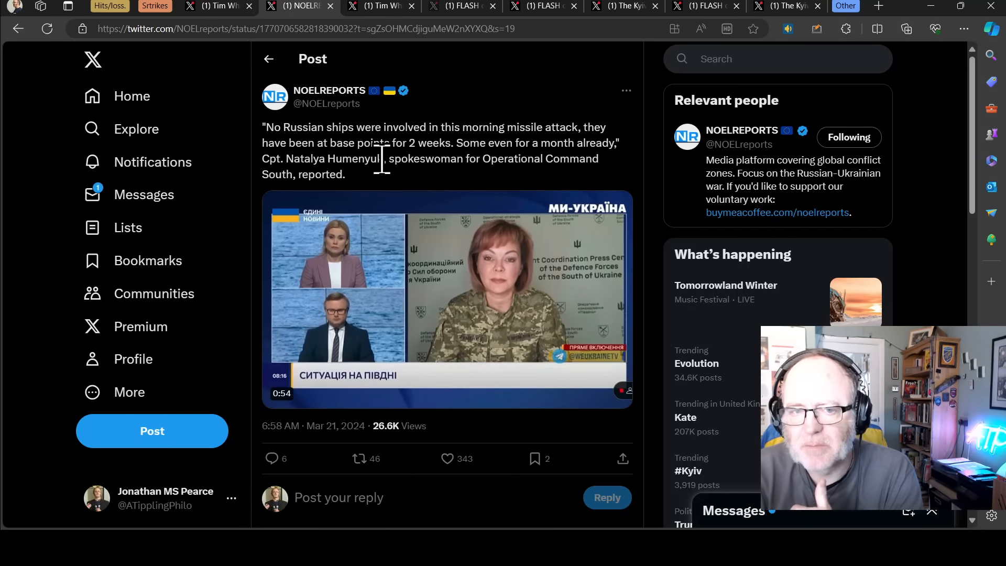
mouse_move(385, 187)
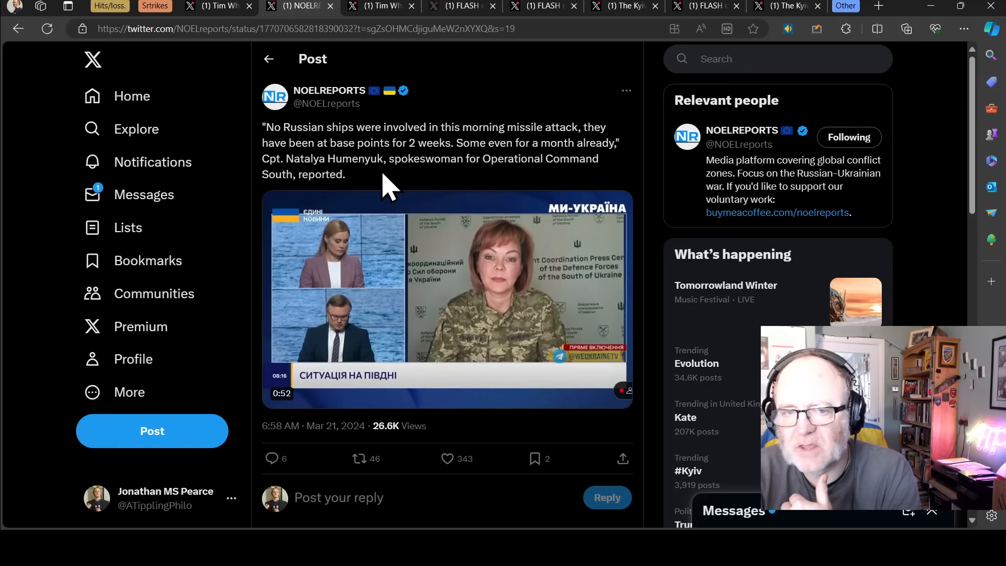
mouse_move(423, 160)
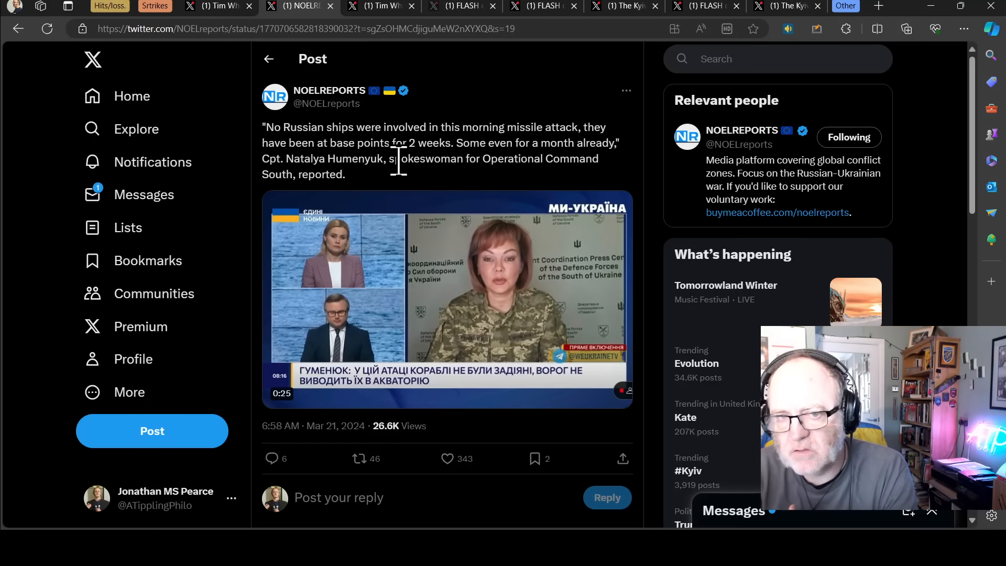
mouse_move(395, 186)
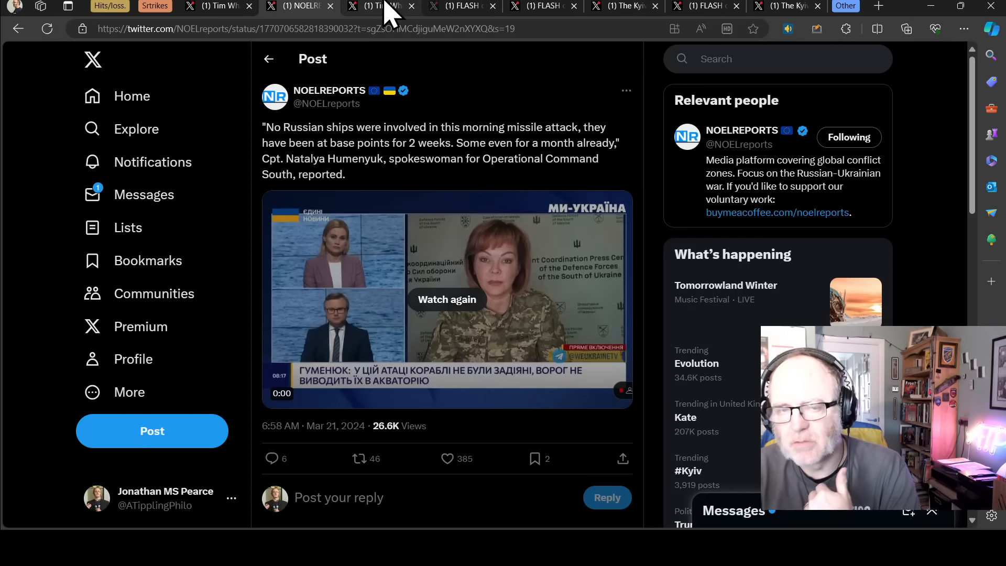
- After the NOELREPORTS video ends, switch to Tim White's 1/3 Belgorod 'civil war' post
left_click(379, 6)
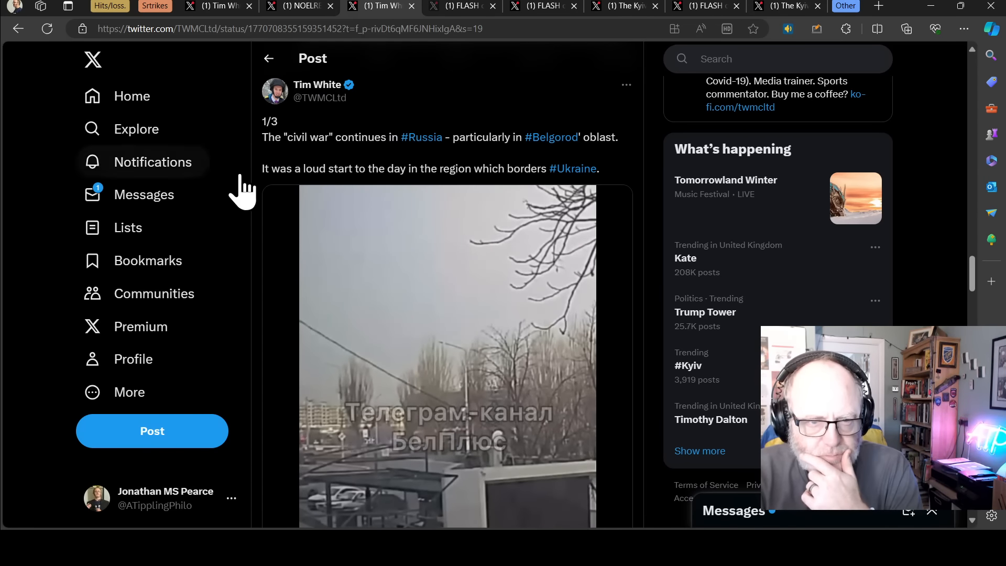
mouse_move(365, 171)
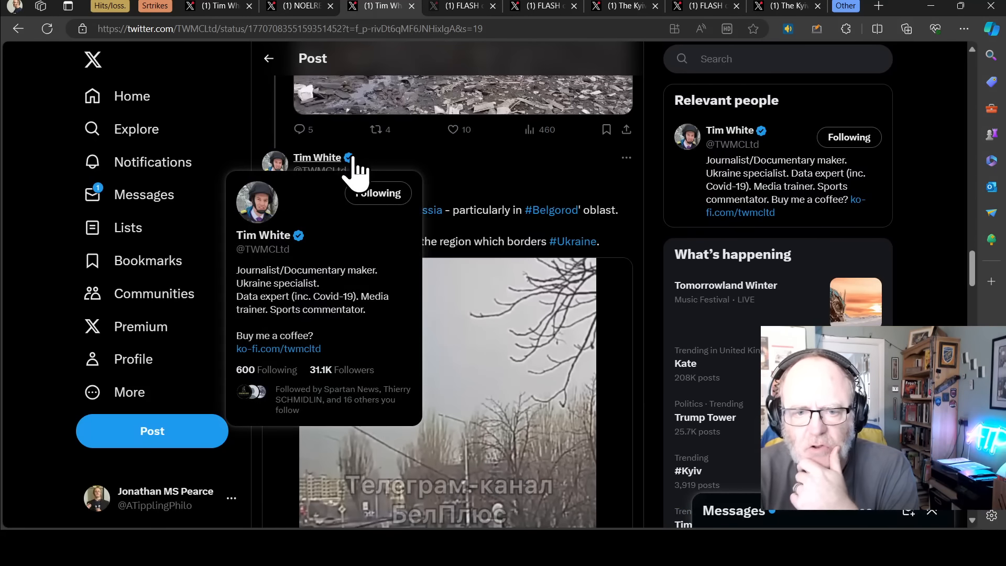
scroll("down", 3)
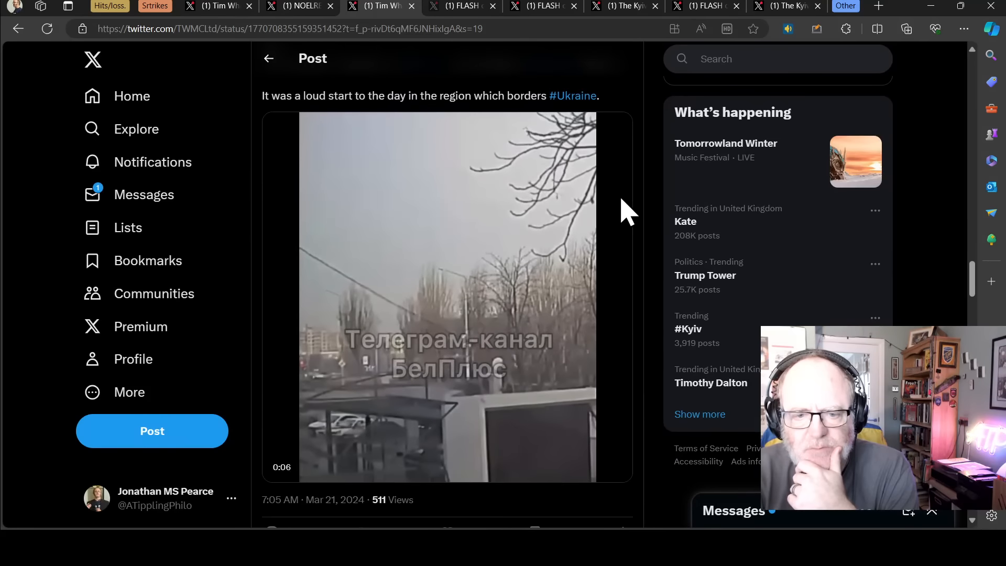
scroll("up", 3)
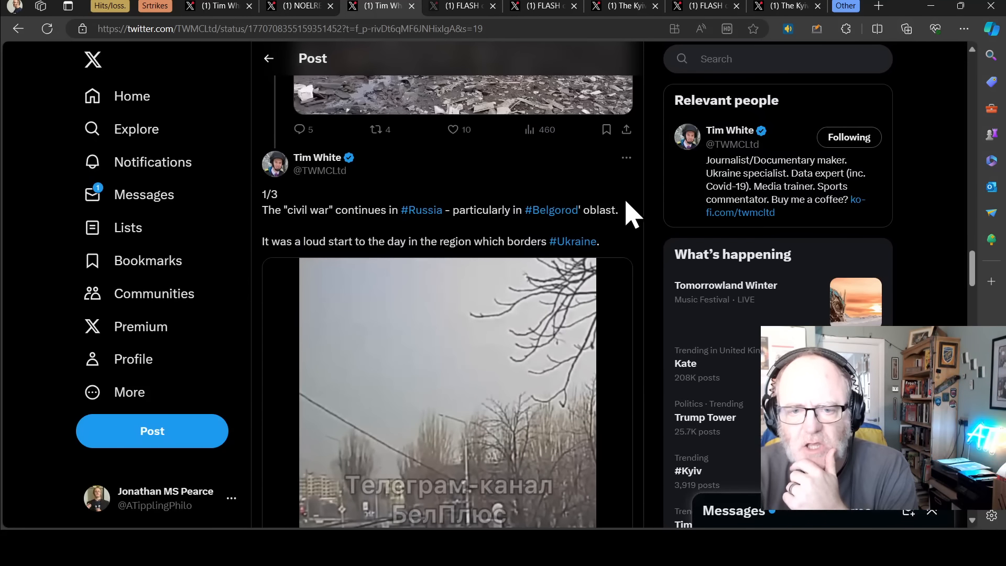
scroll("down", 3)
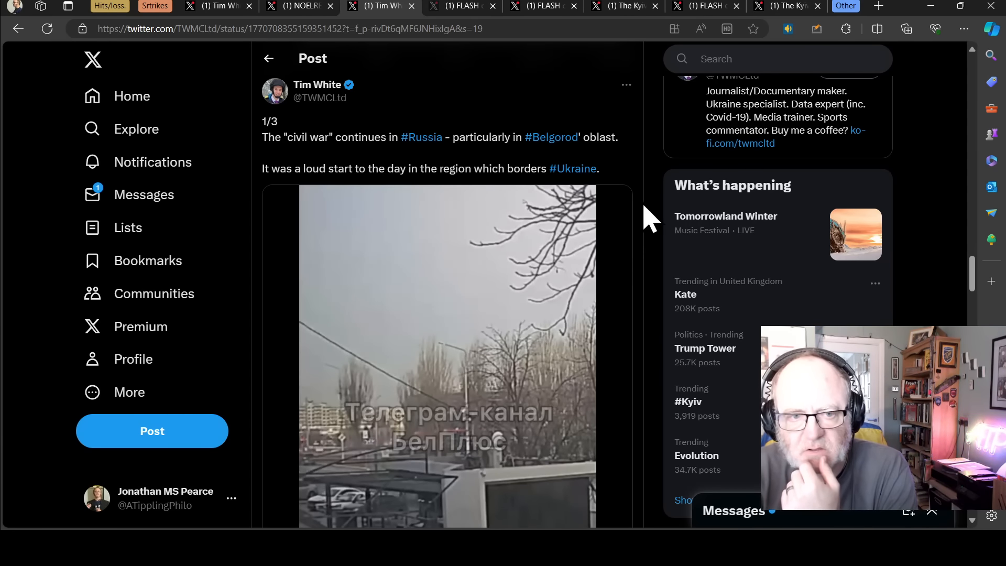
scroll("down", 3)
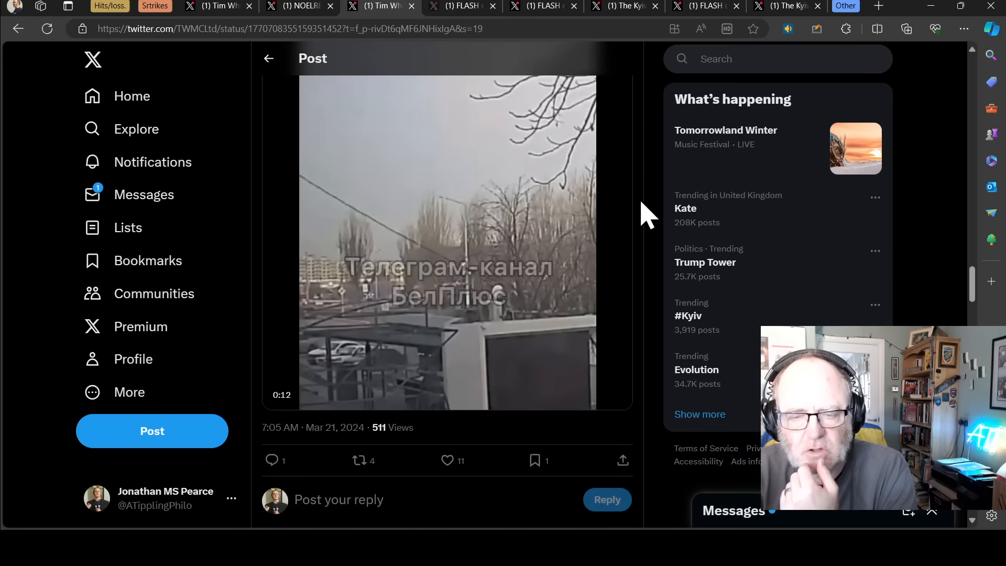
scroll("down", 3)
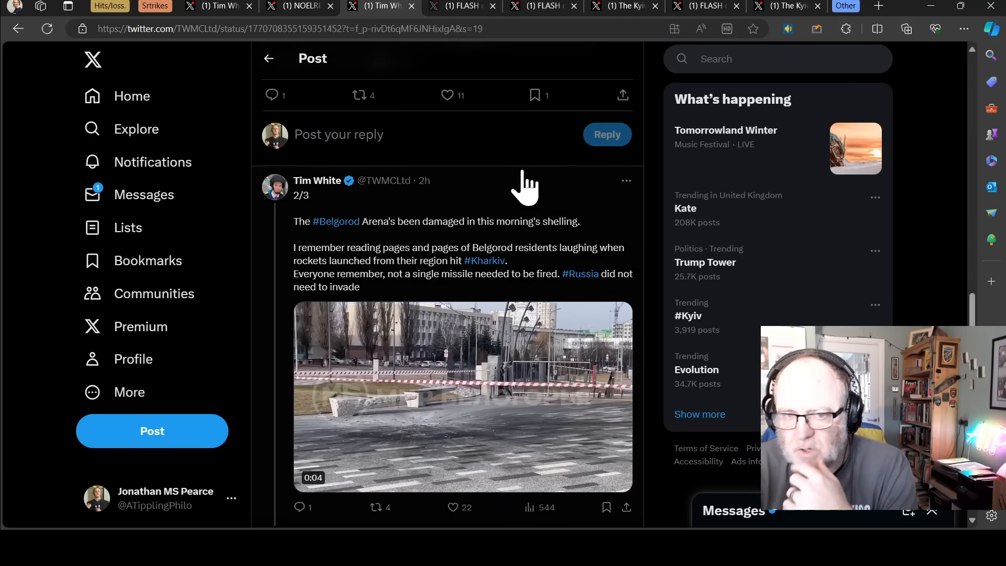
- Read down Tim White's Belgorod thread, then switch to FLASH's X-59 missile report on Kharkiv
scroll("down", 3)
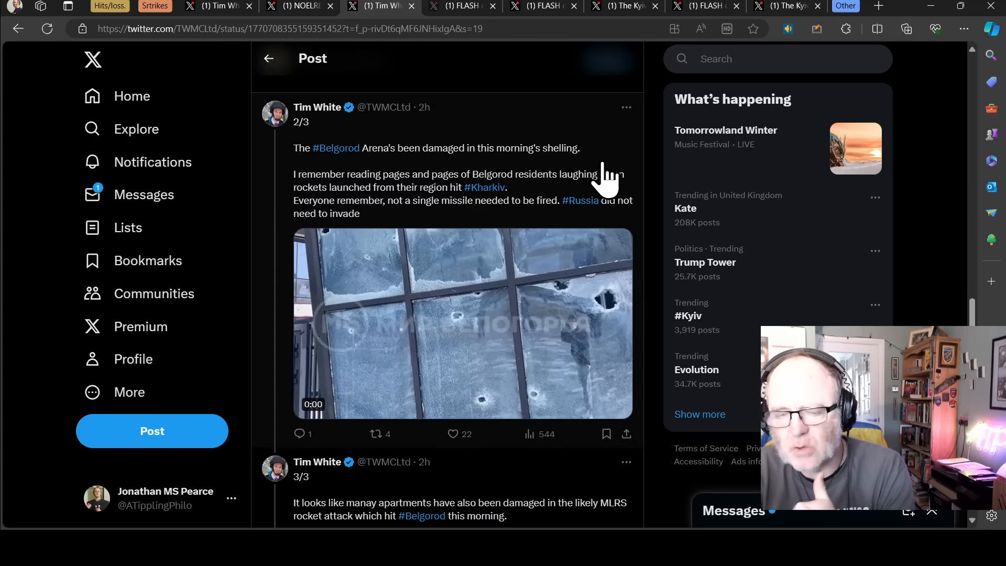
scroll("down", 3)
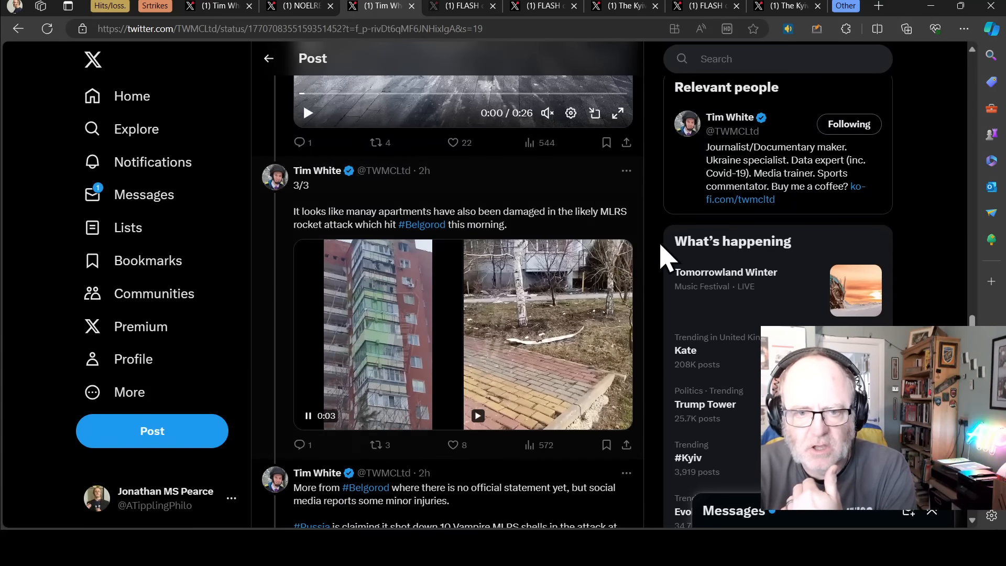
scroll("down", 3)
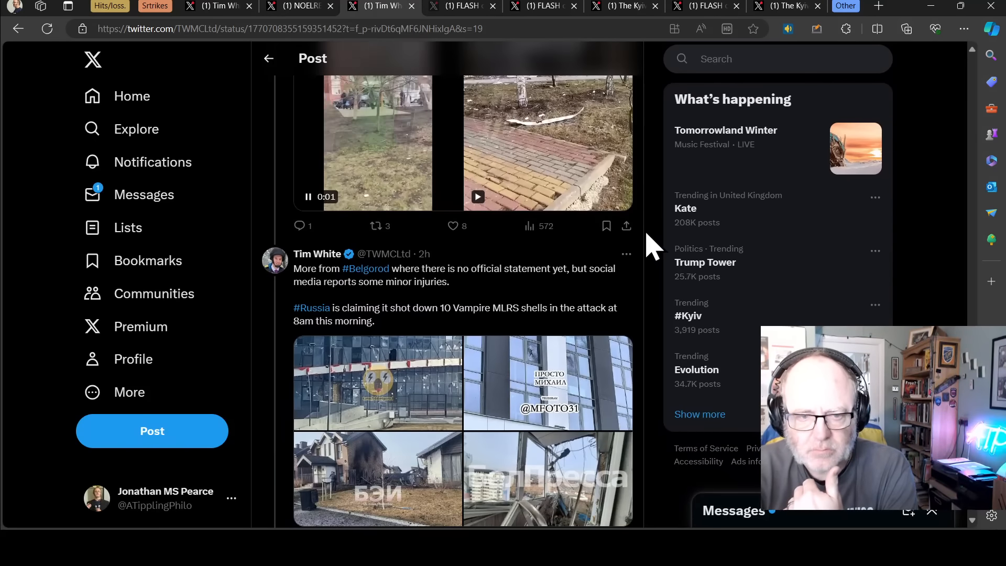
scroll("down", 3)
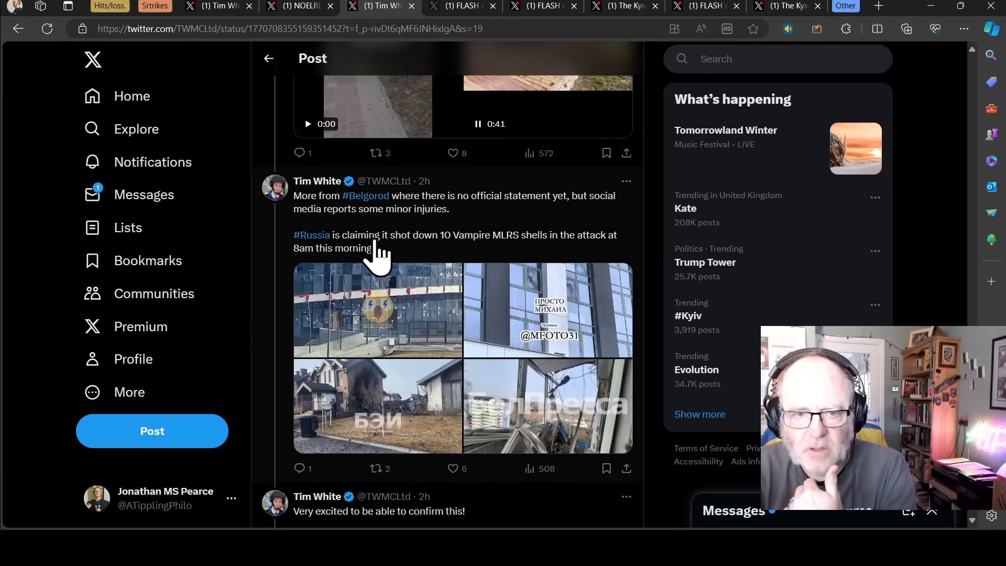
mouse_move(532, 262)
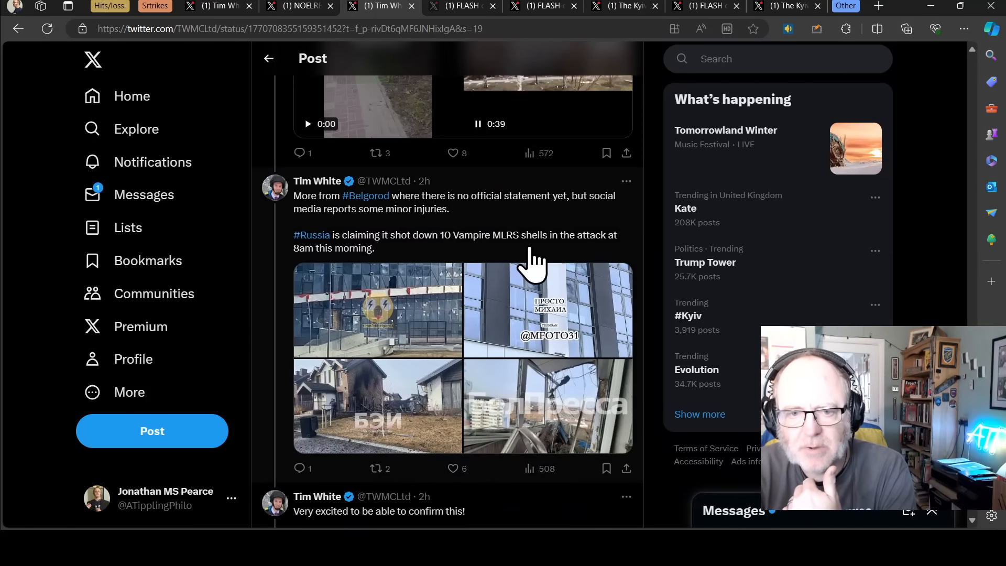
mouse_move(405, 256)
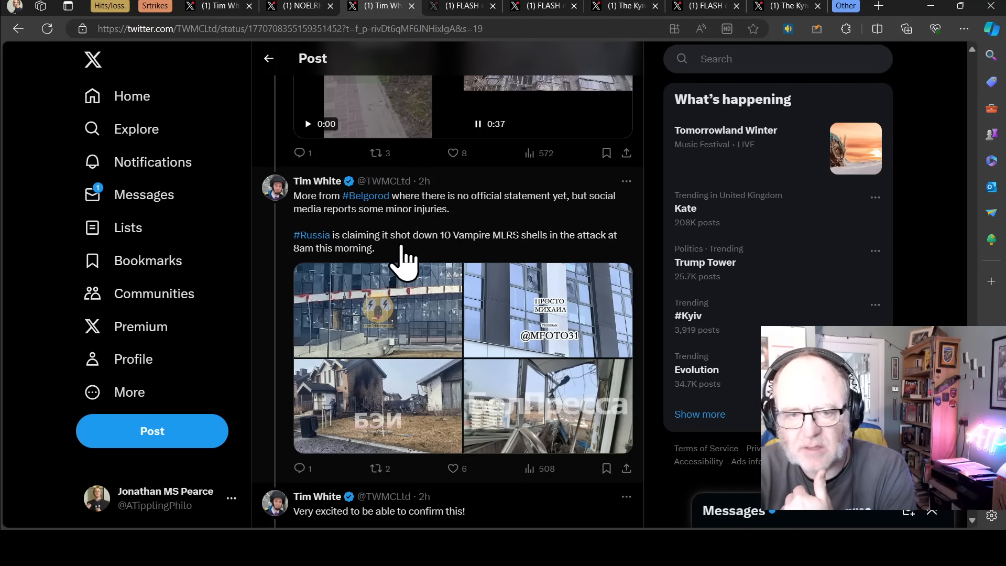
scroll("down", 3)
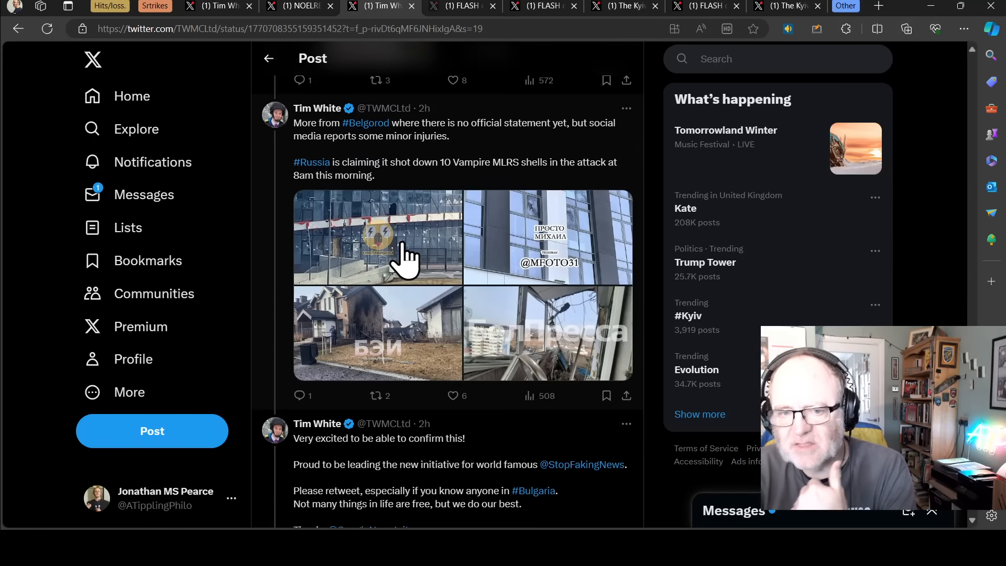
mouse_move(420, 247)
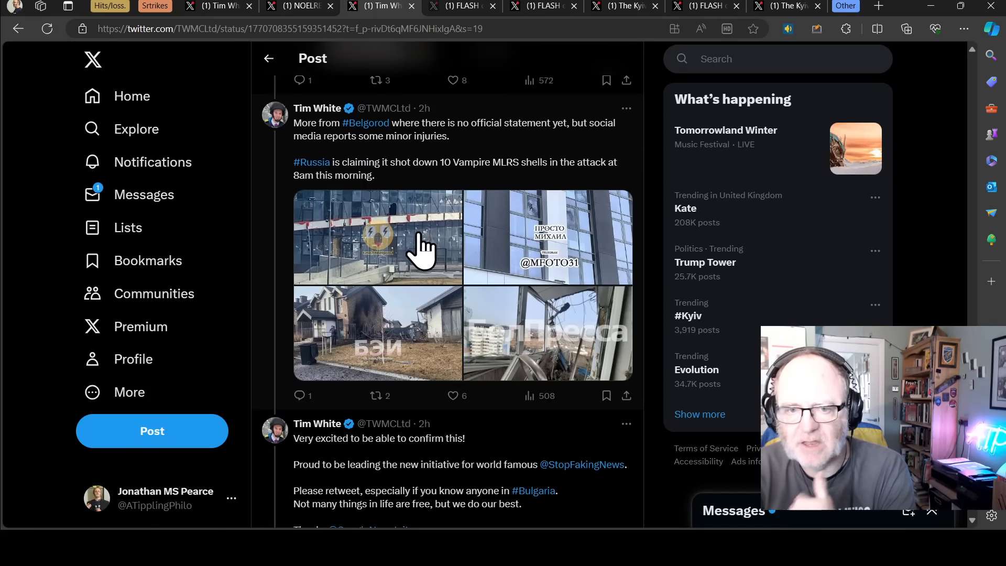
mouse_move(444, 221)
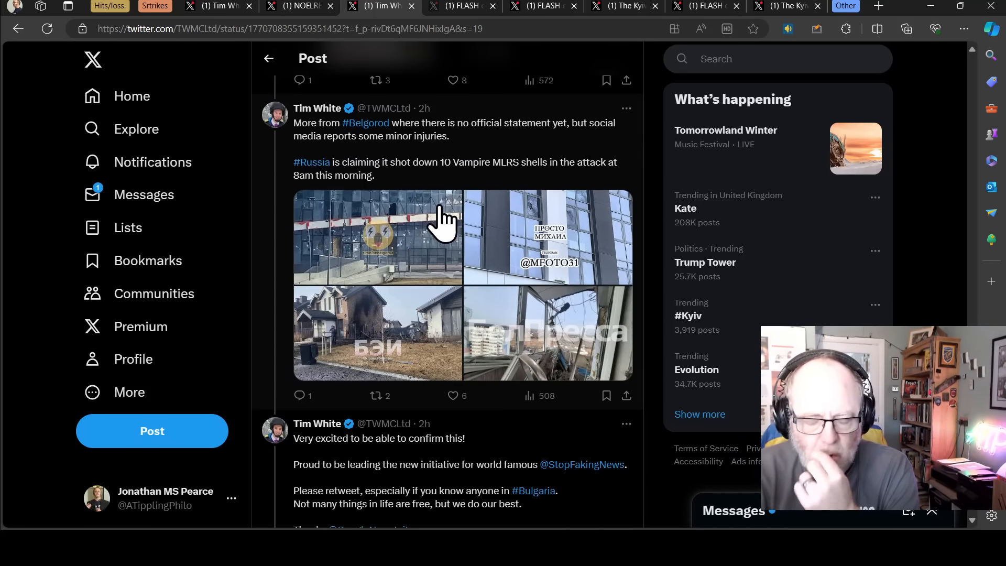
mouse_move(475, 173)
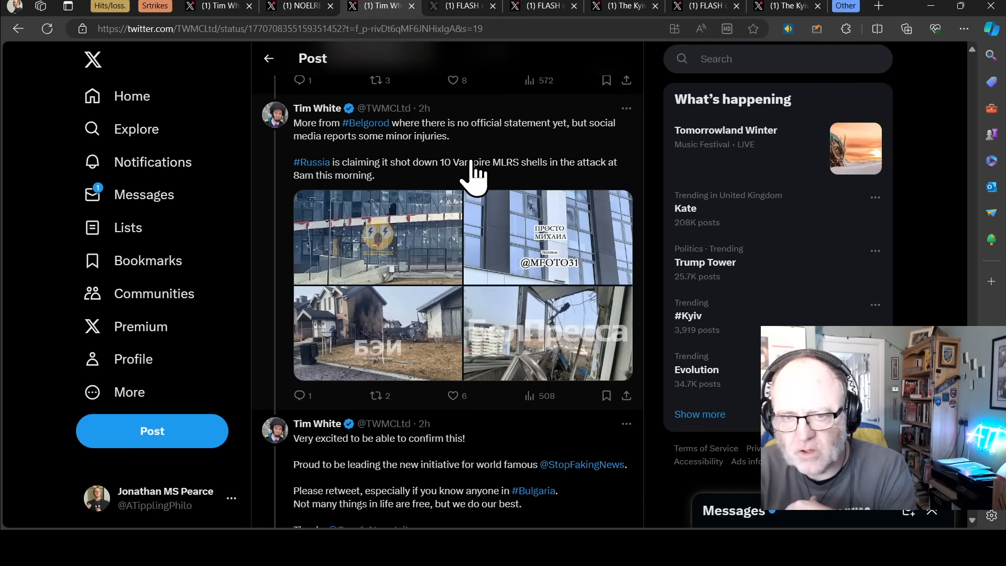
mouse_move(450, 180)
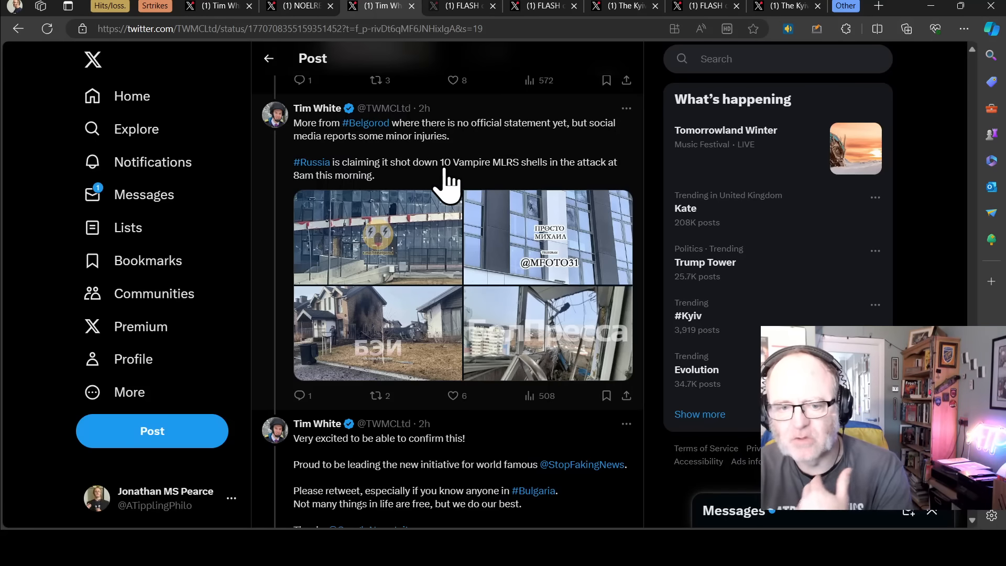
scroll("down", 3)
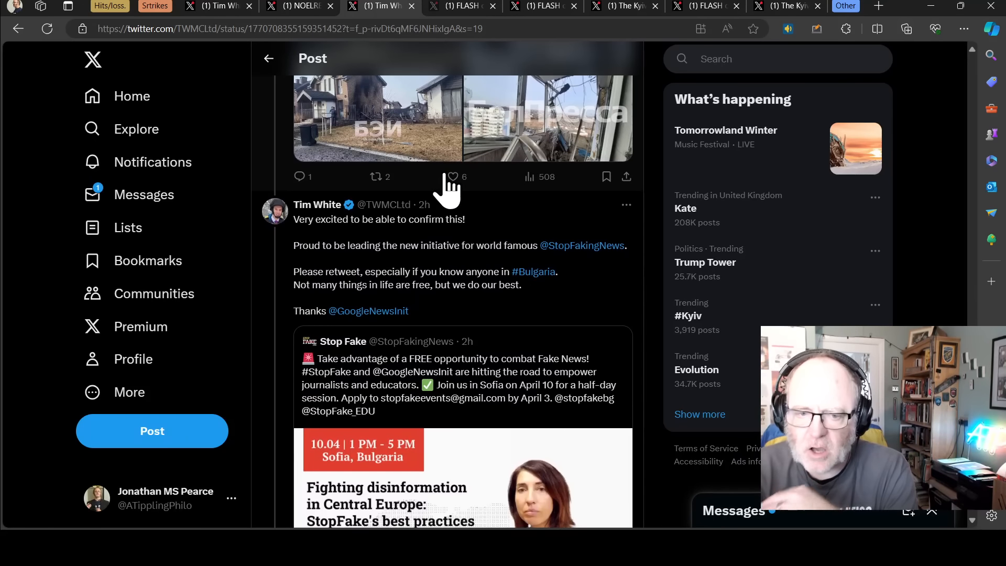
scroll("up", 3)
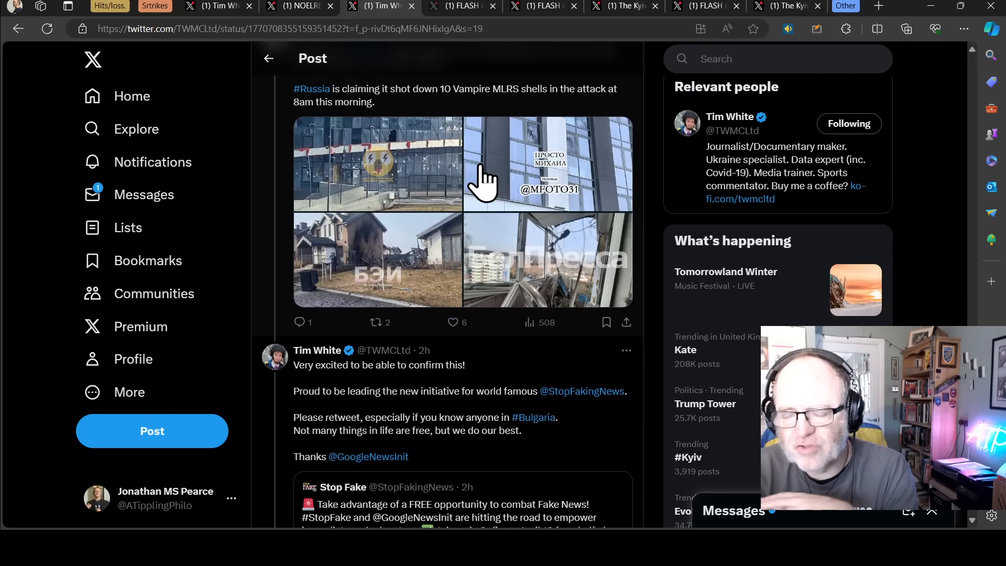
mouse_move(501, 132)
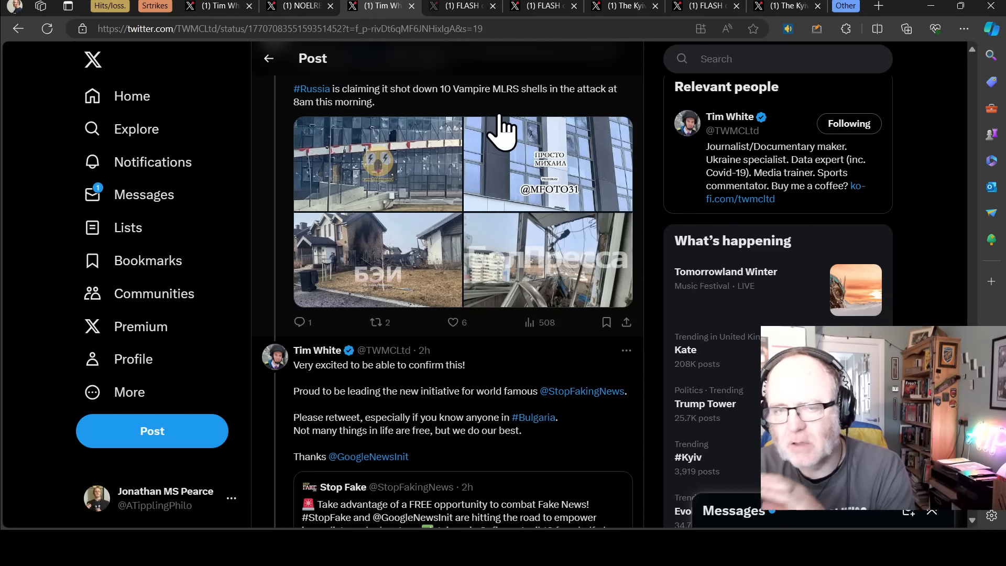
mouse_move(424, 13)
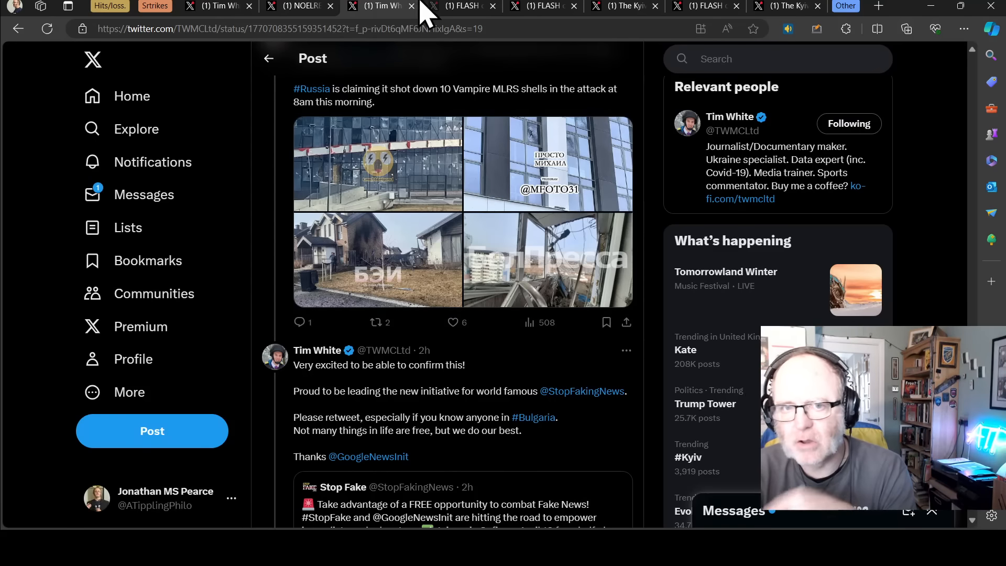
mouse_move(465, 16)
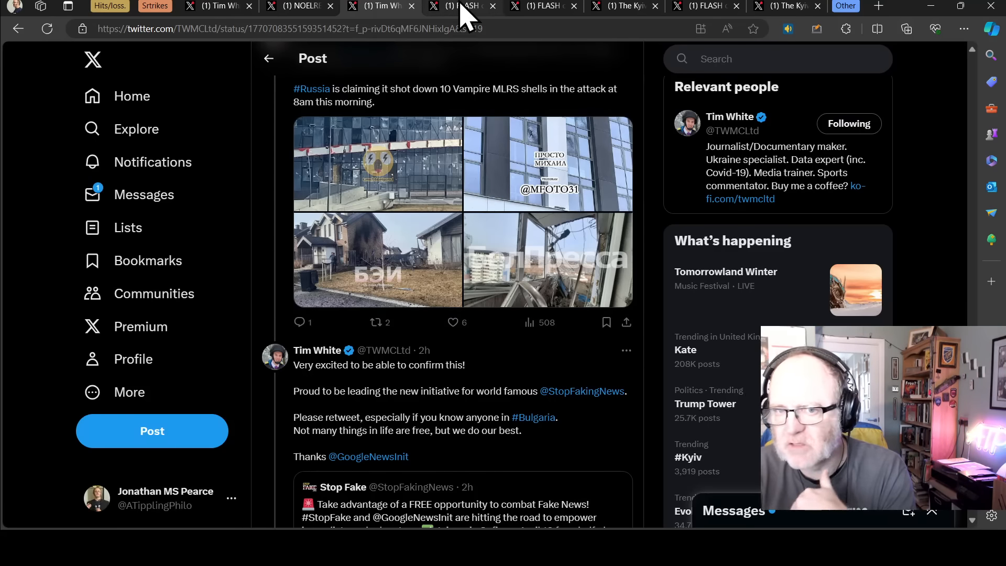
mouse_move(466, 16)
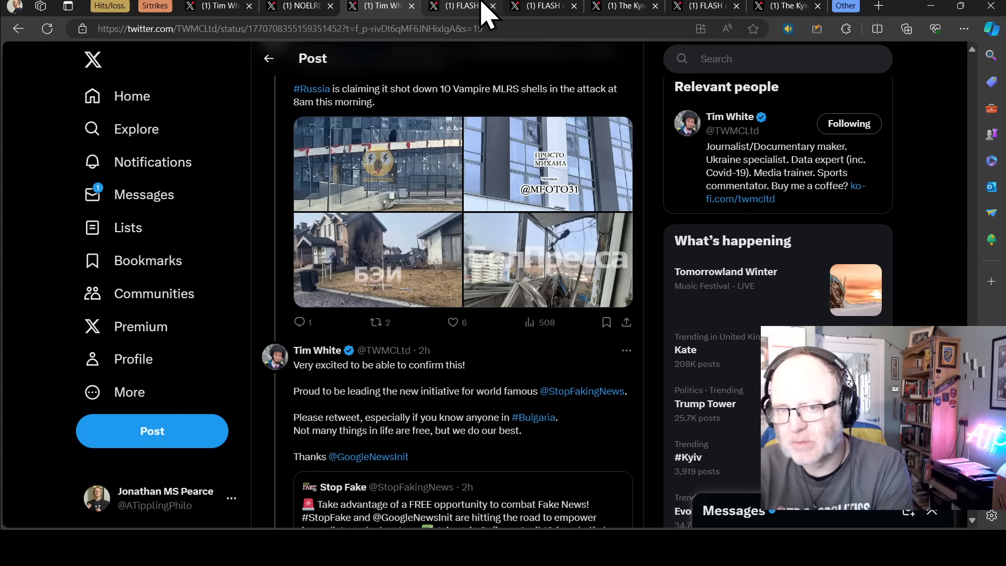
left_click(463, 7)
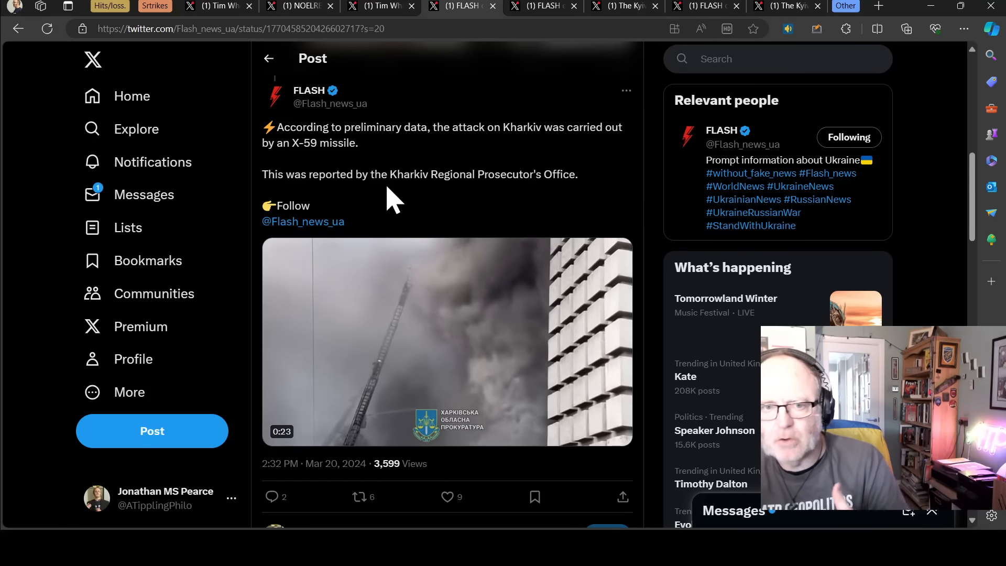
- Scroll down FLASH's X-59 post past its video and back up
scroll("down", 3)
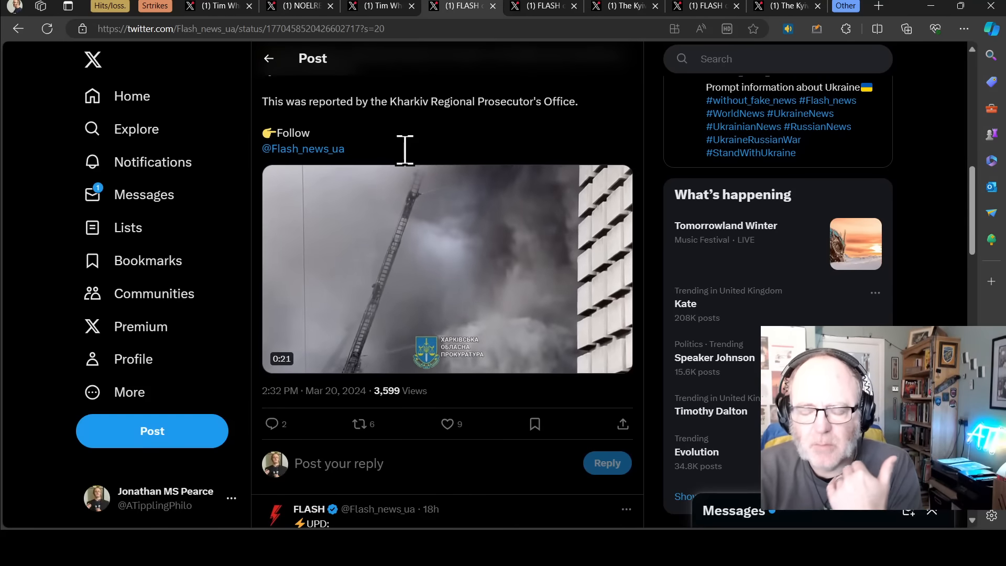
scroll("up", 3)
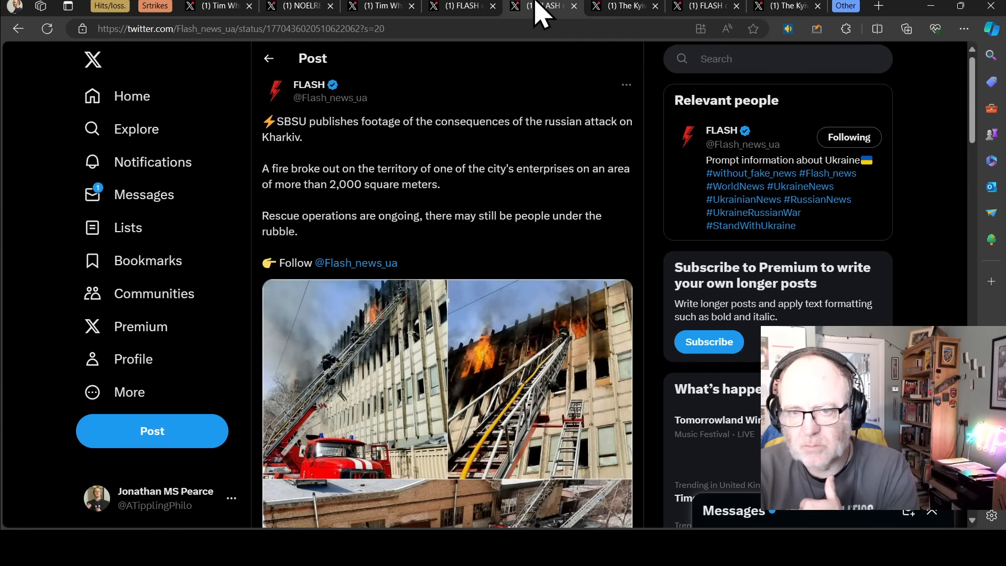
mouse_move(459, 241)
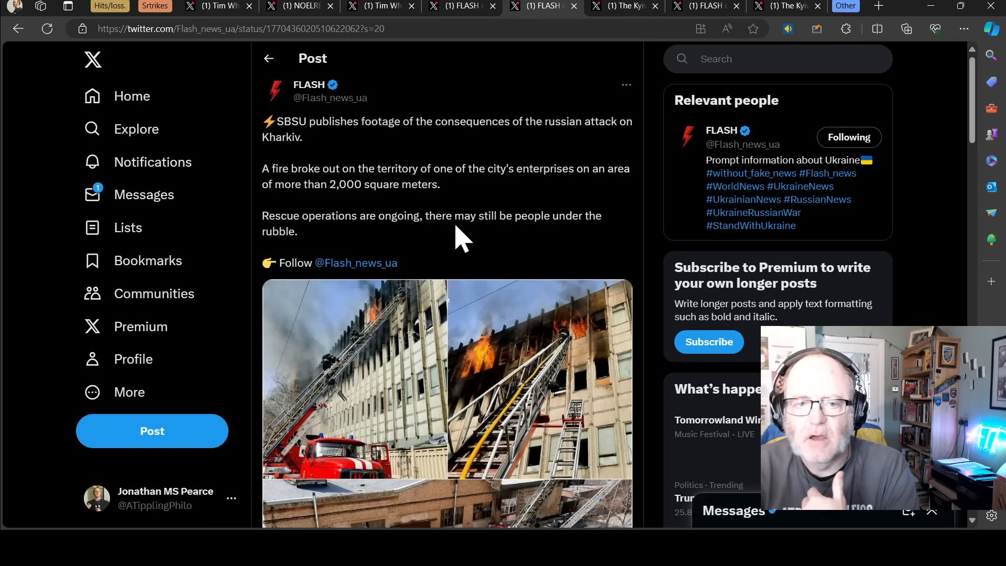
mouse_move(578, 347)
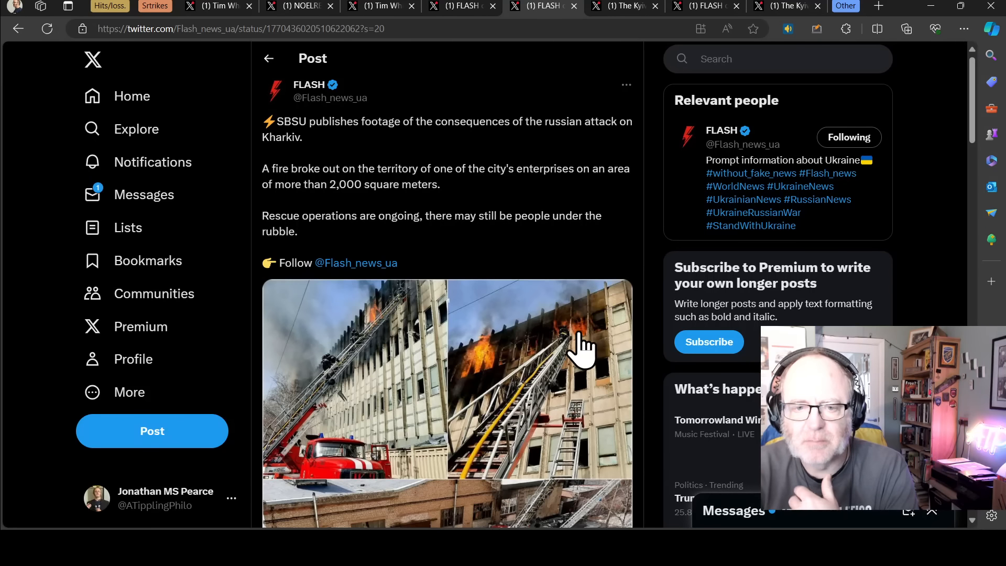
mouse_move(497, 314)
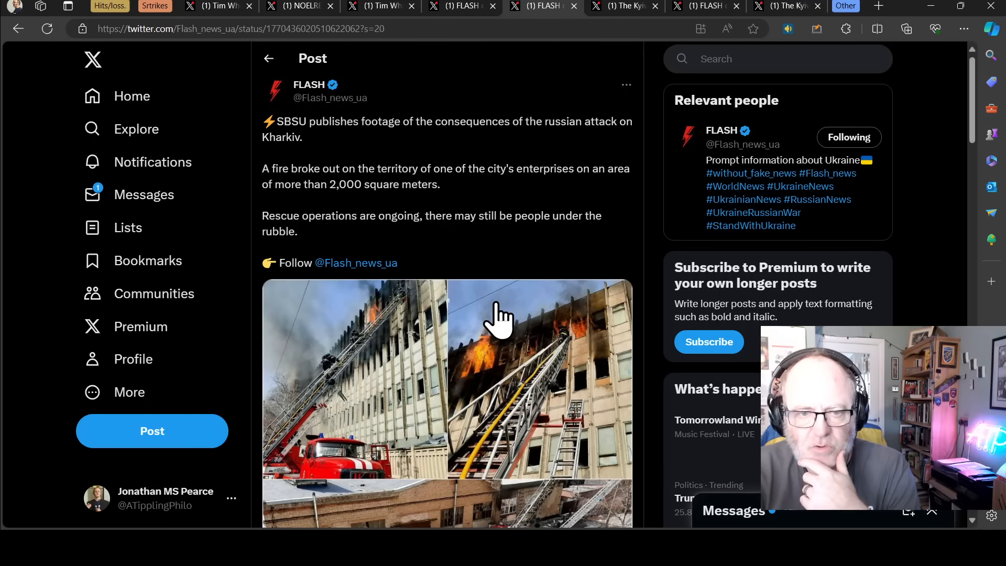
mouse_move(486, 264)
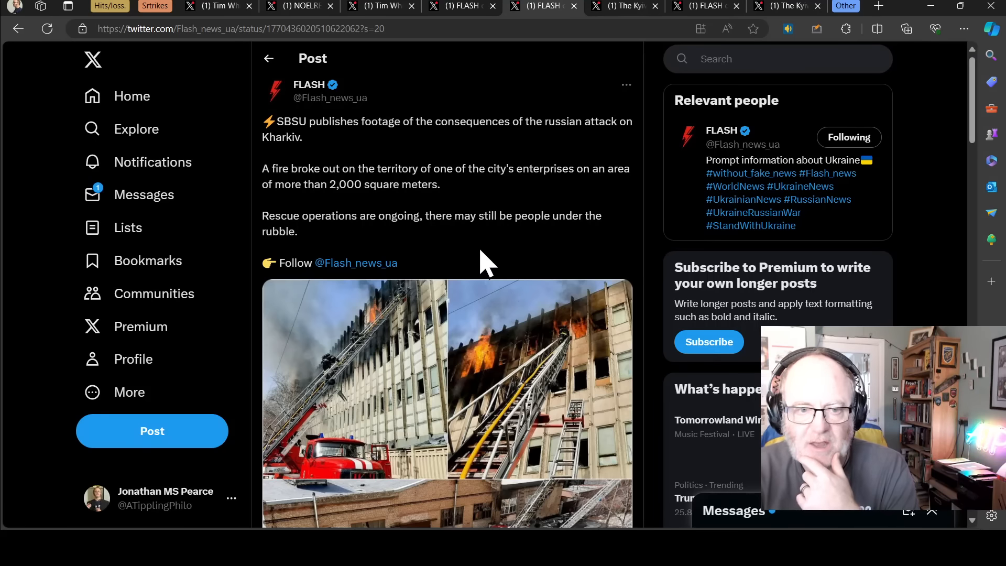
mouse_move(439, 216)
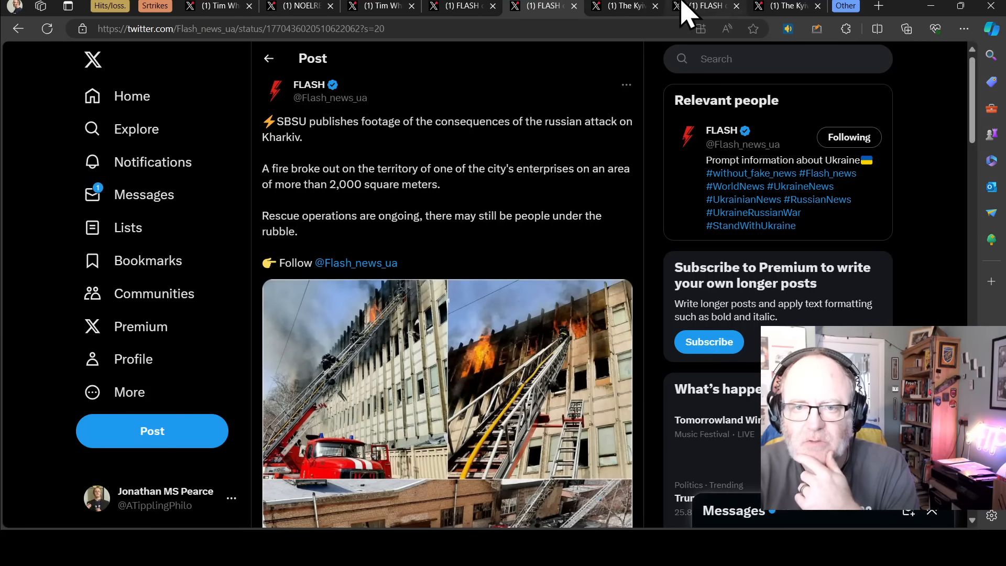
mouse_move(616, 10)
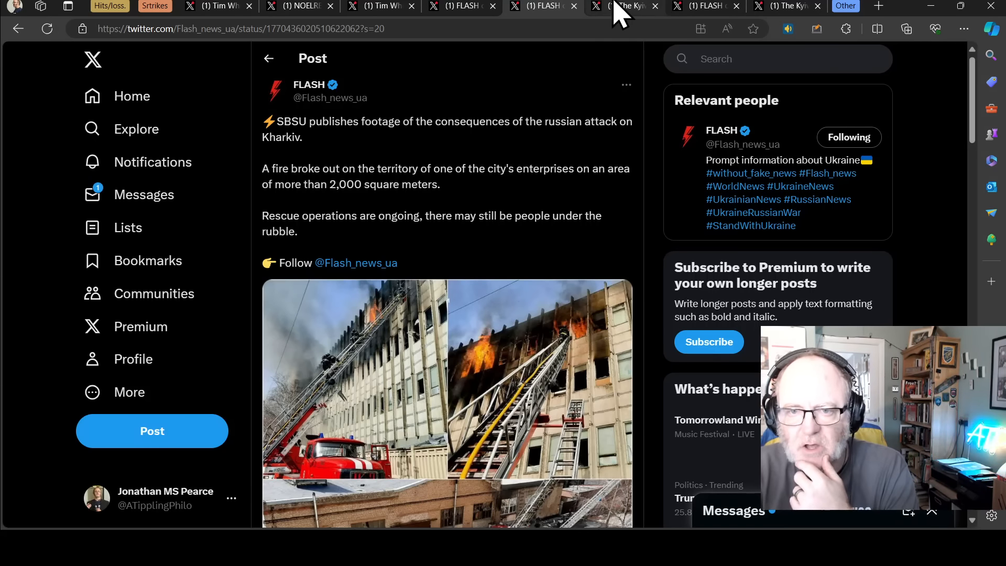
- View the Kyiv Independent Kh-35 missile post, then FLASH's post on Kharkiv's second attack today
left_click(622, 6)
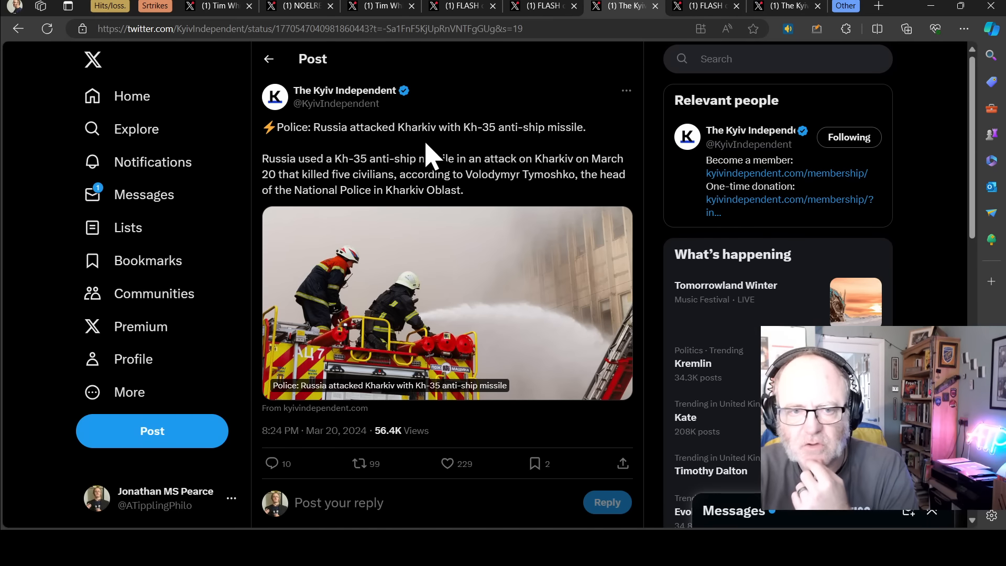
mouse_move(449, 122)
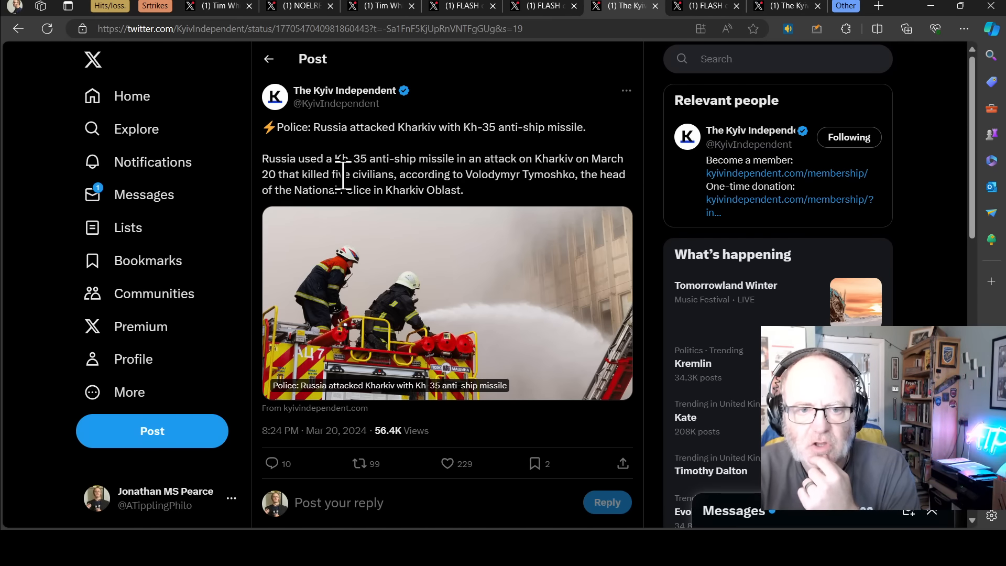
mouse_move(489, 227)
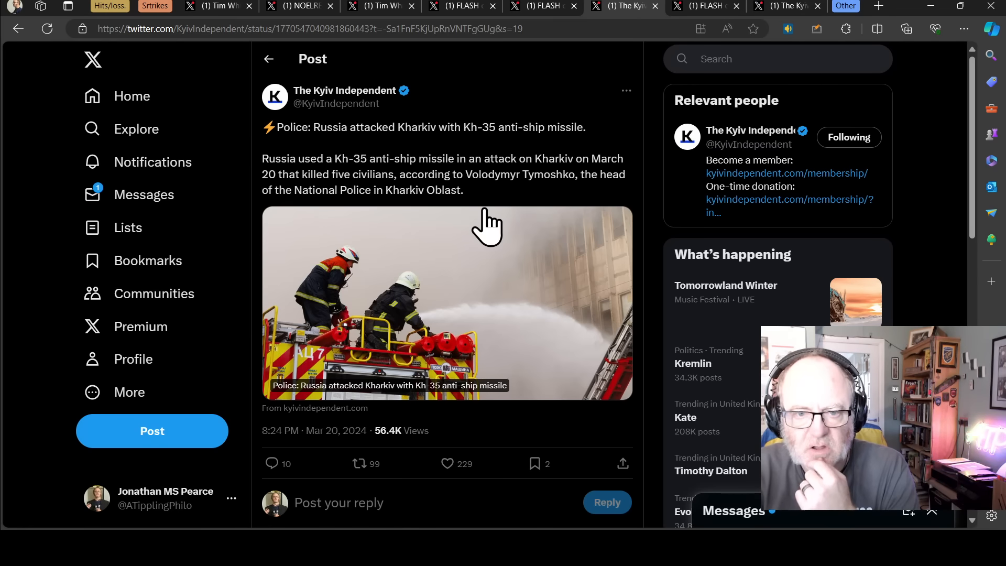
mouse_move(297, 172)
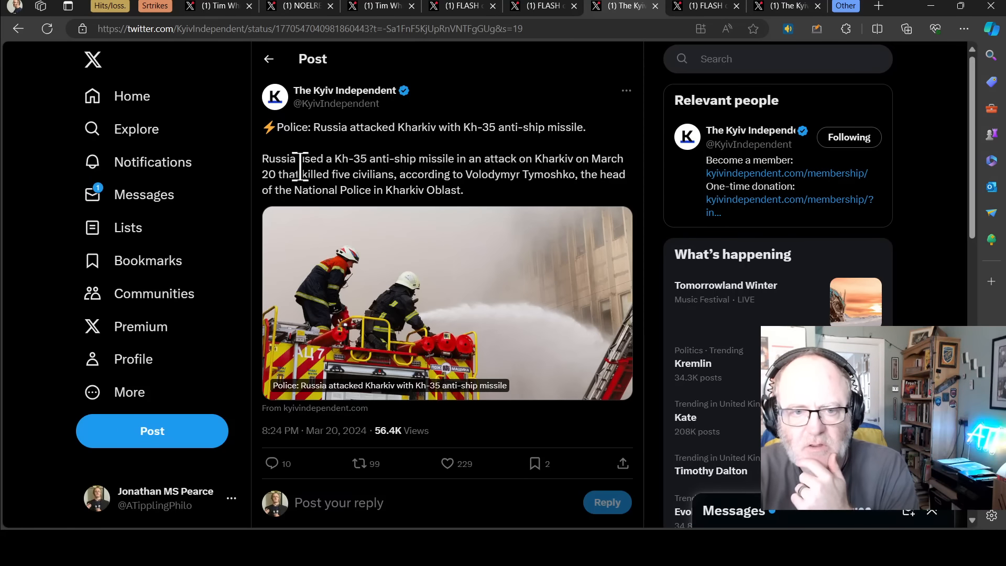
mouse_move(411, 163)
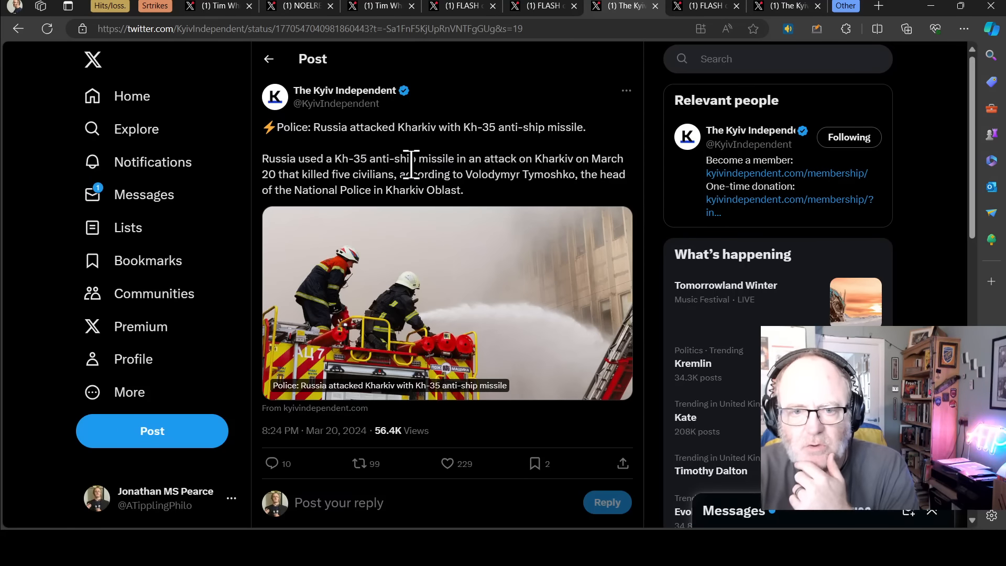
mouse_move(447, 158)
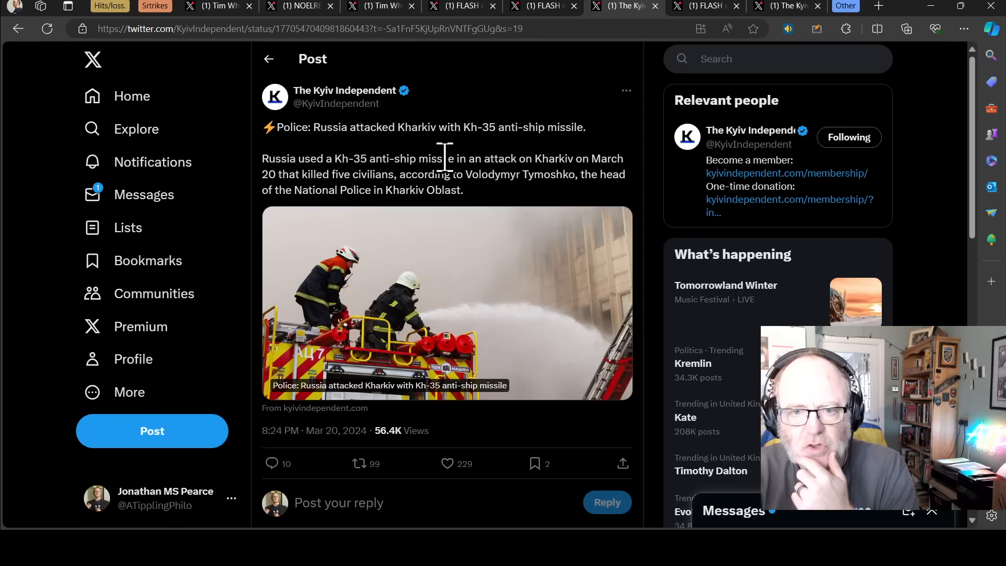
mouse_move(505, 115)
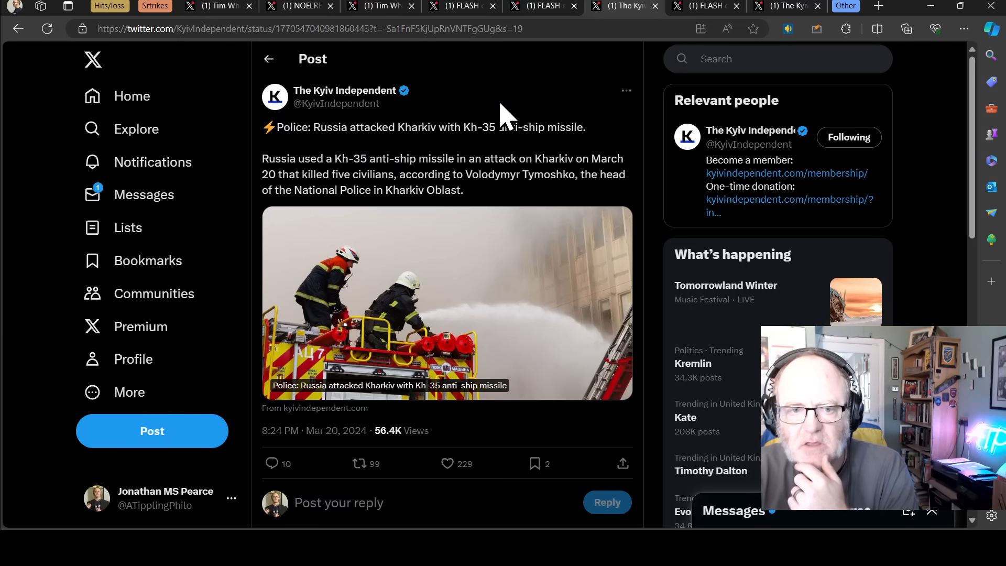
left_click(699, 6)
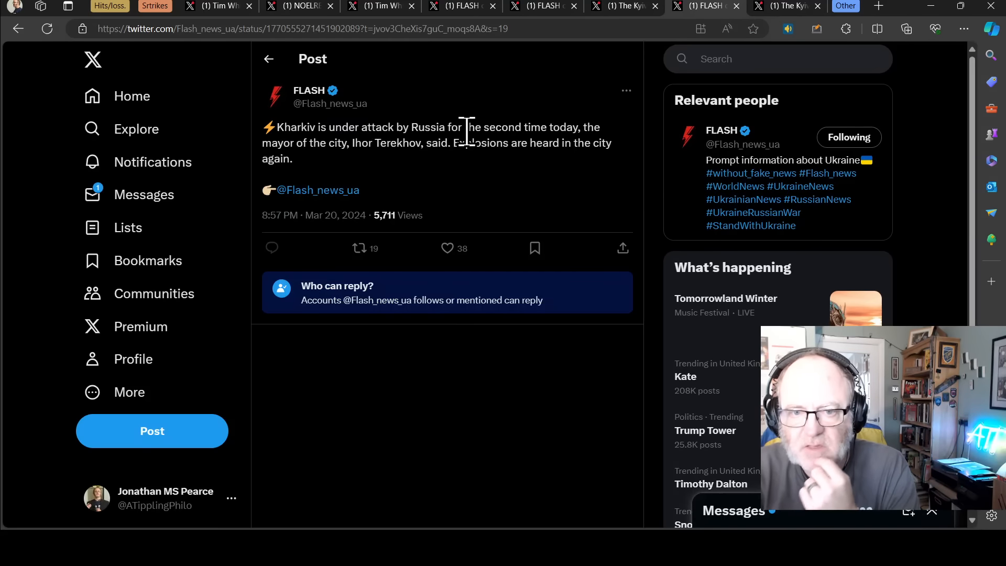
mouse_move(493, 115)
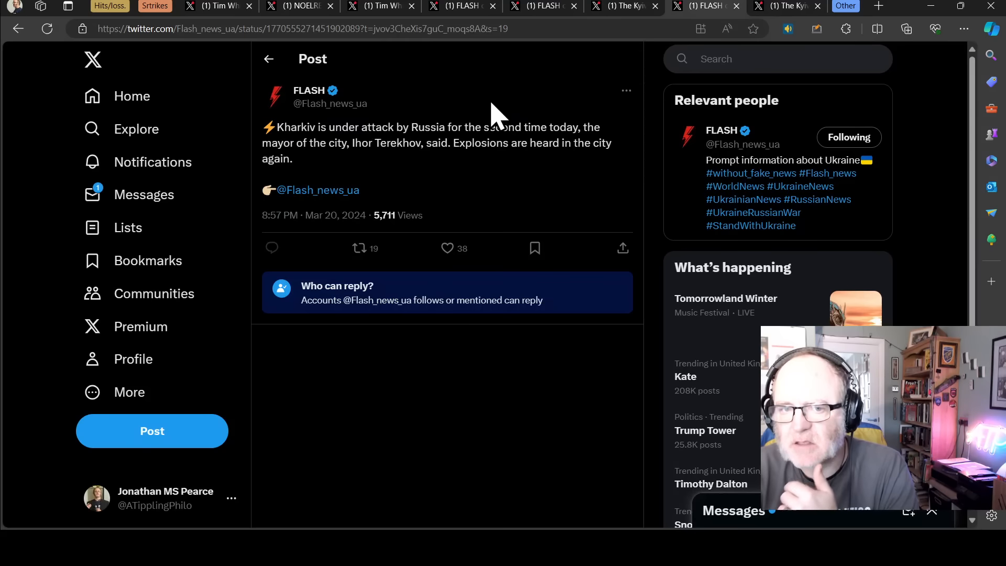
mouse_move(515, 144)
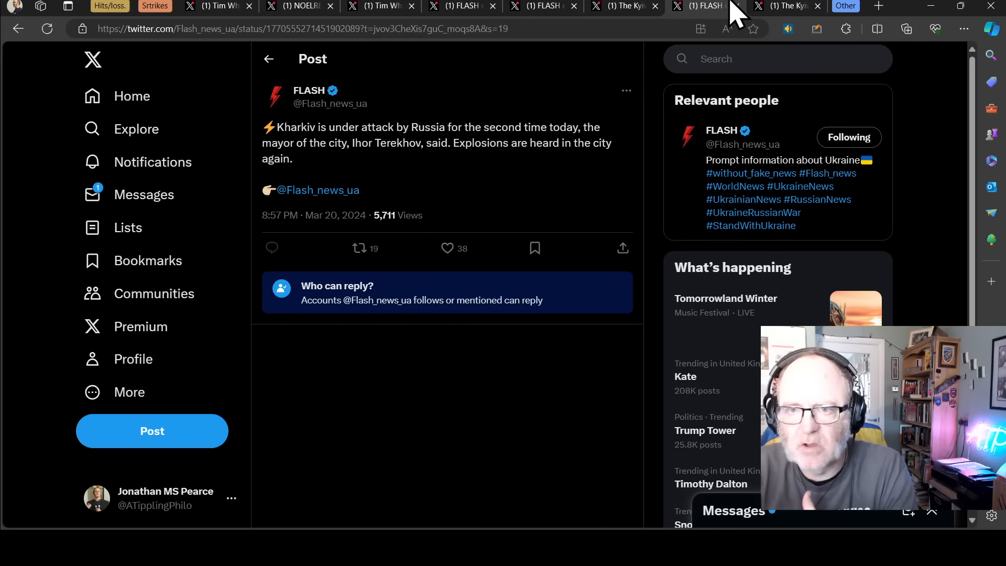
- Switch to the Kyiv Independent post on rising Russian strikes in Sumy Oblast
left_click(786, 6)
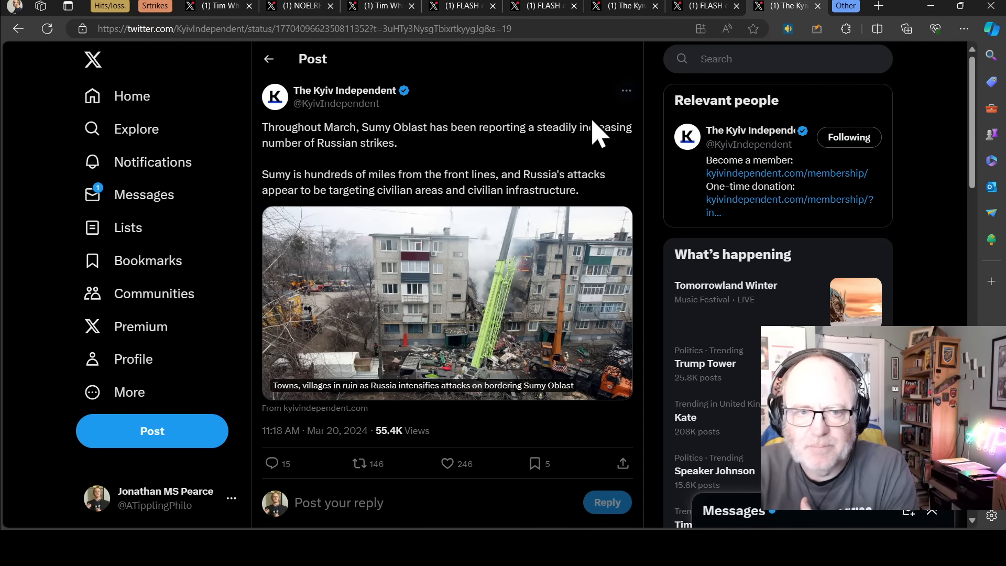
mouse_move(430, 132)
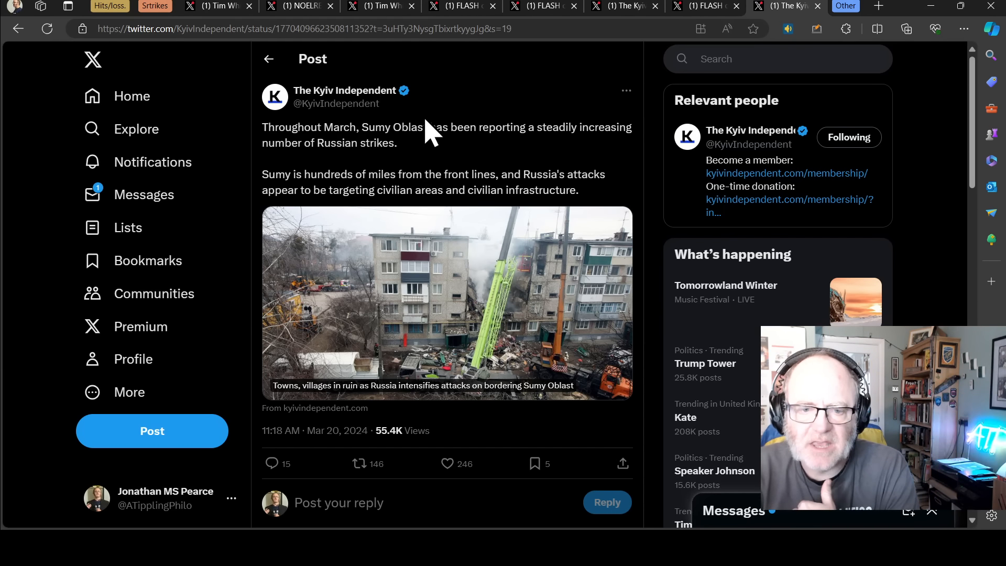
mouse_move(529, 189)
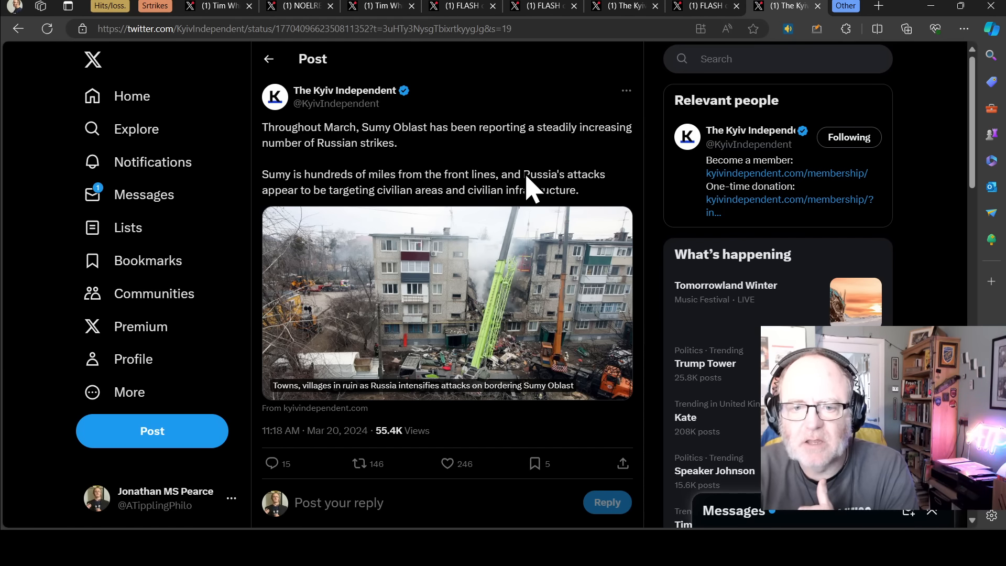
mouse_move(514, 173)
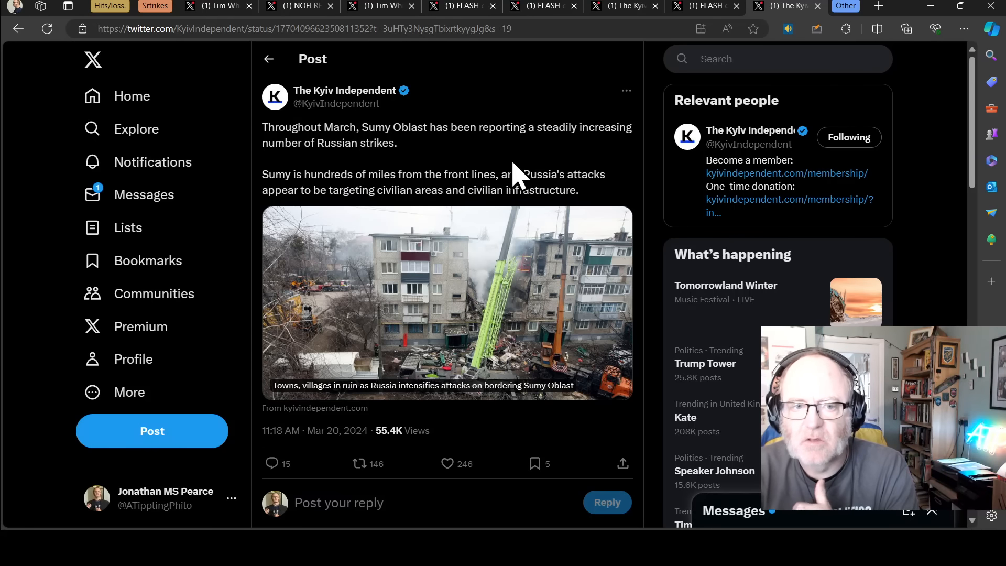
mouse_move(450, 169)
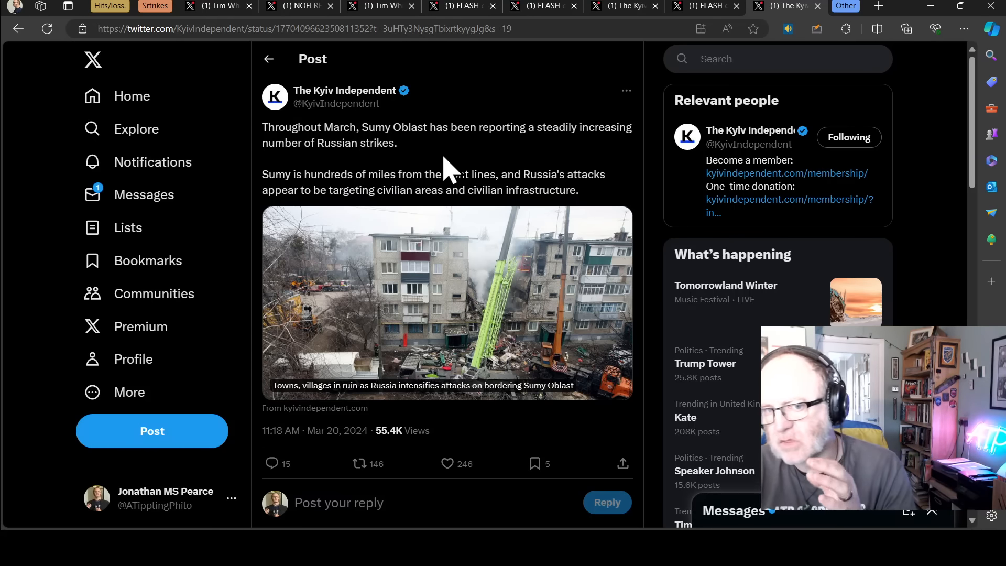
mouse_move(463, 161)
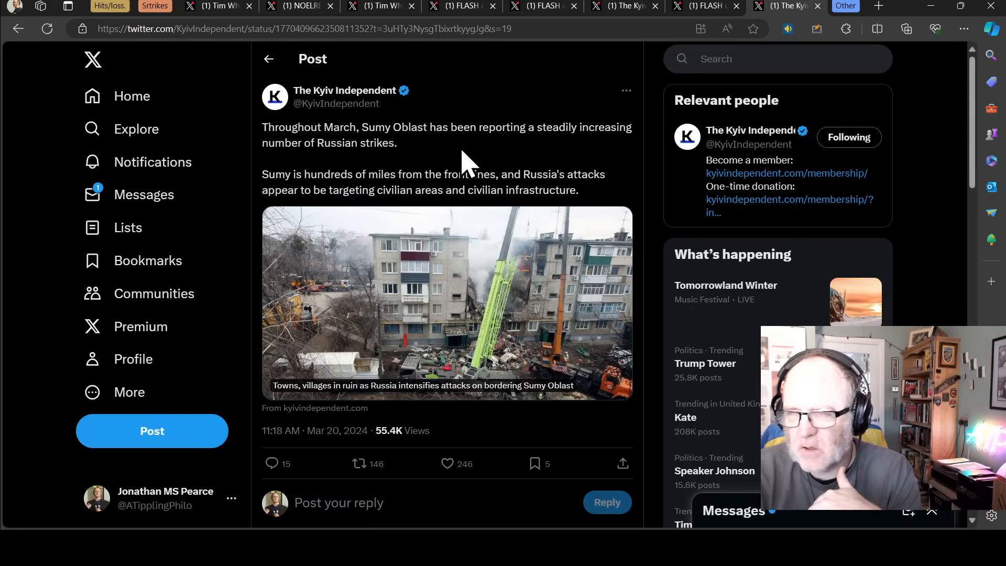
mouse_move(501, 154)
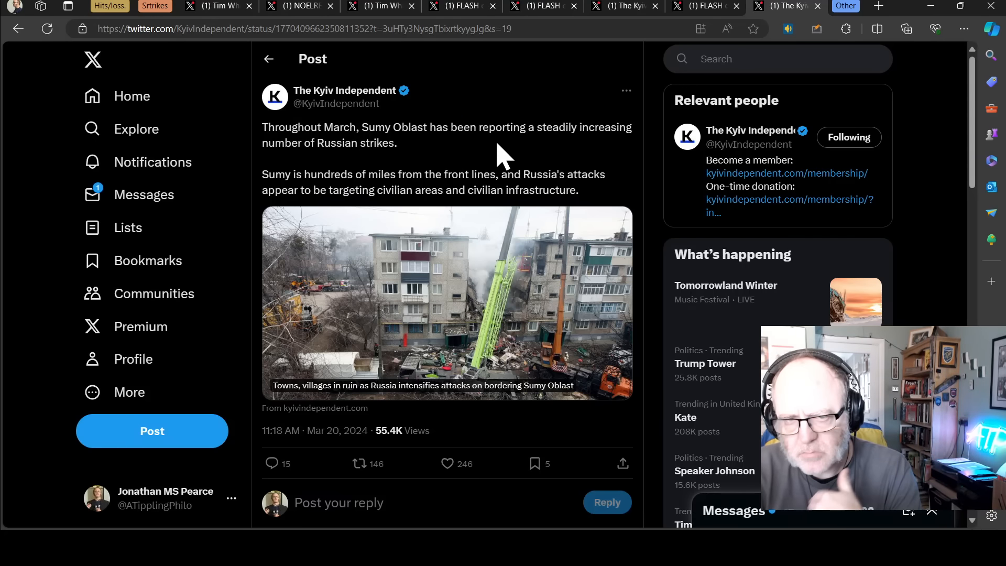
mouse_move(405, 173)
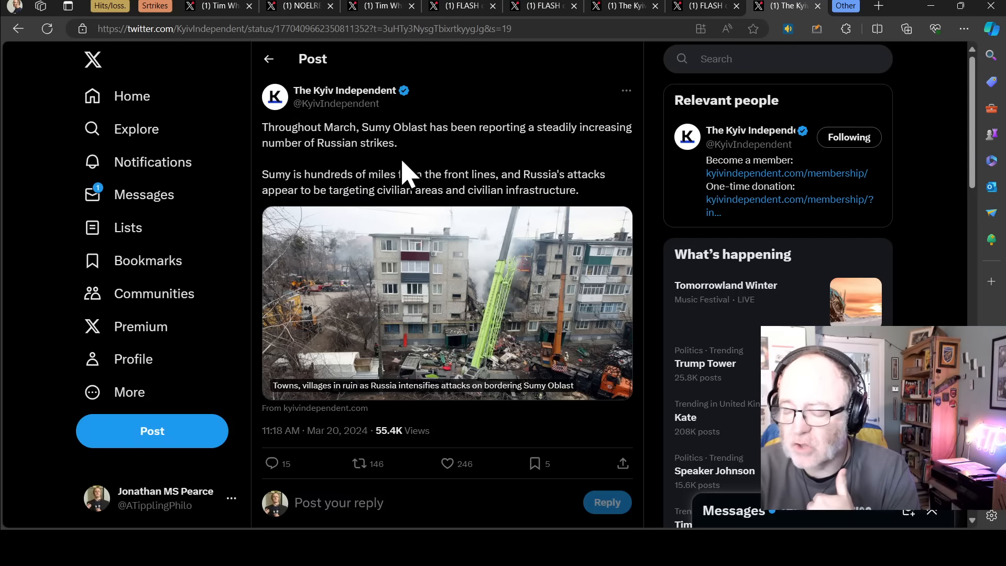
mouse_move(453, 176)
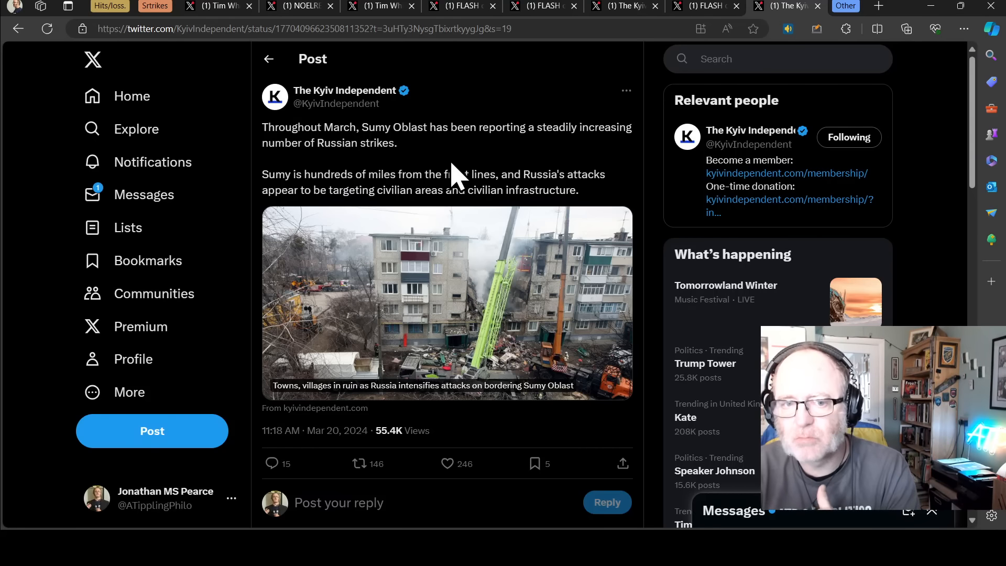
mouse_move(642, 170)
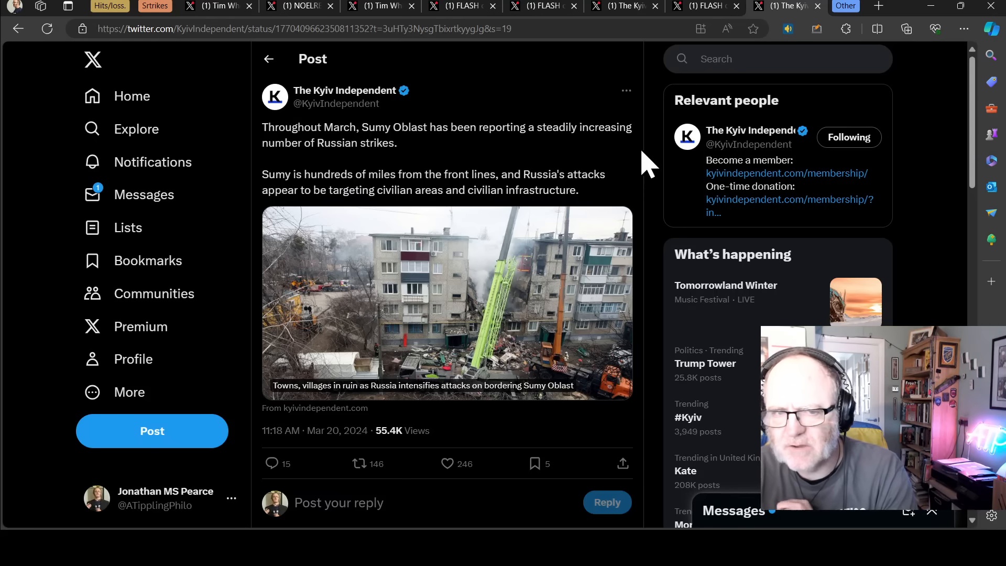
mouse_move(632, 160)
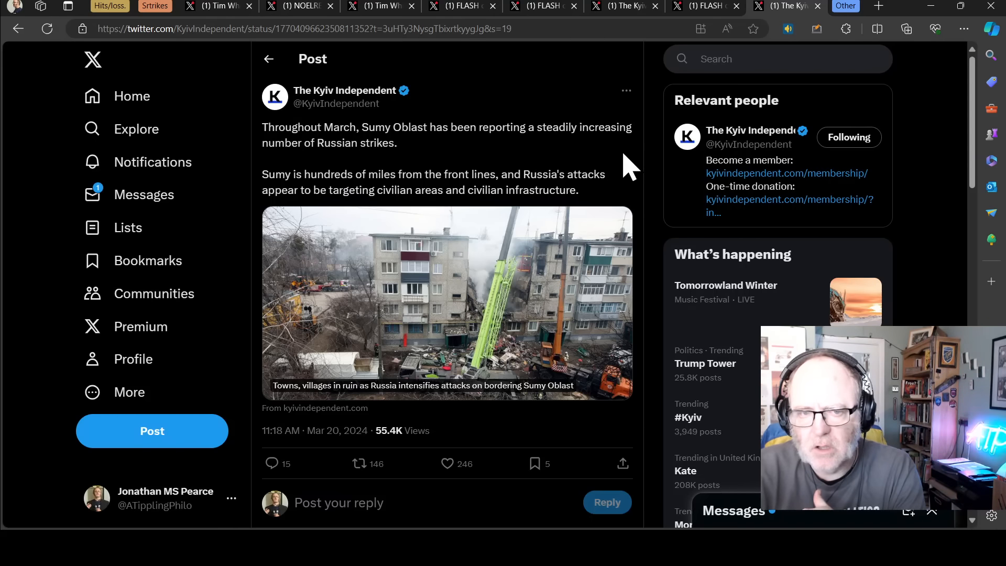
mouse_move(548, 221)
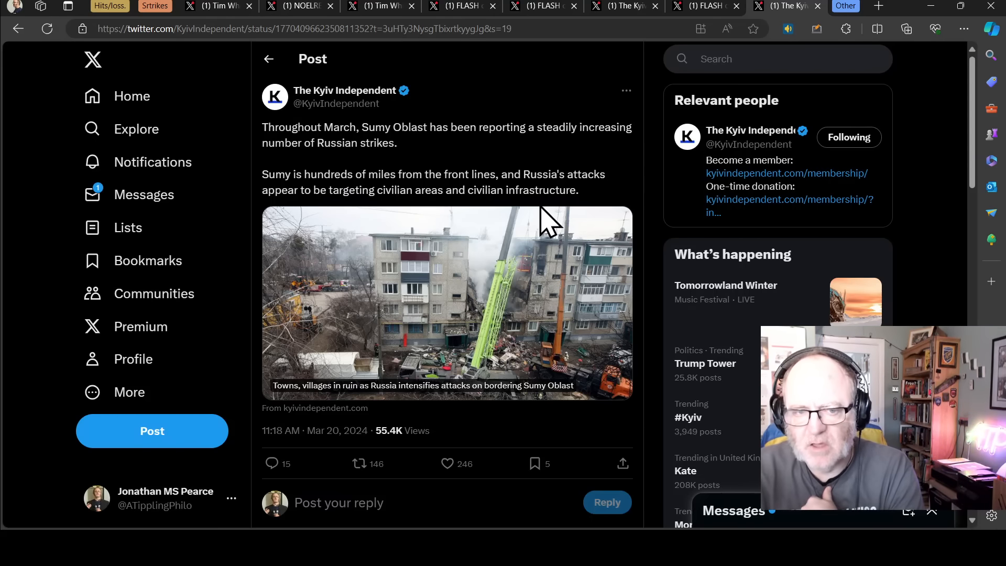
mouse_move(658, 151)
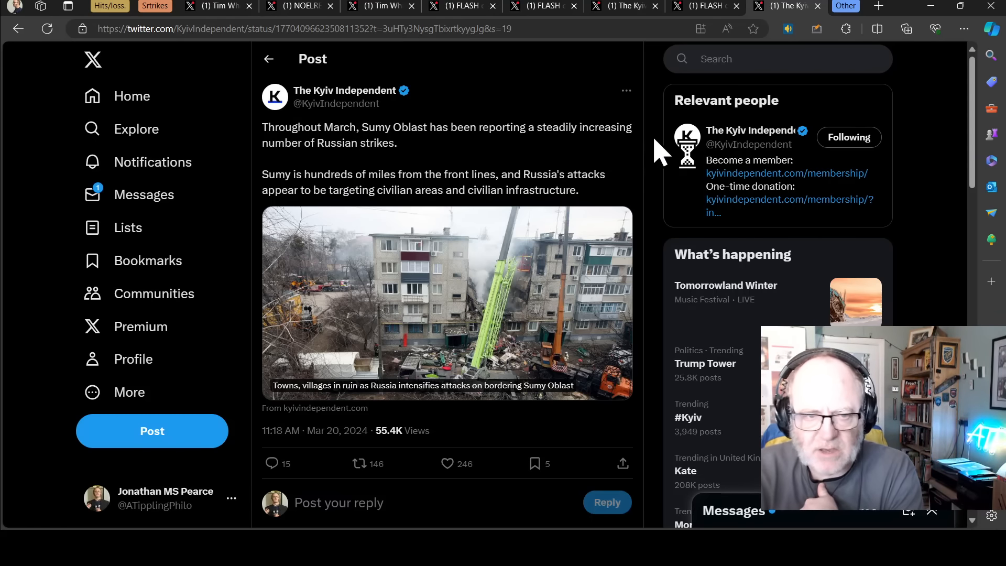
mouse_move(764, 12)
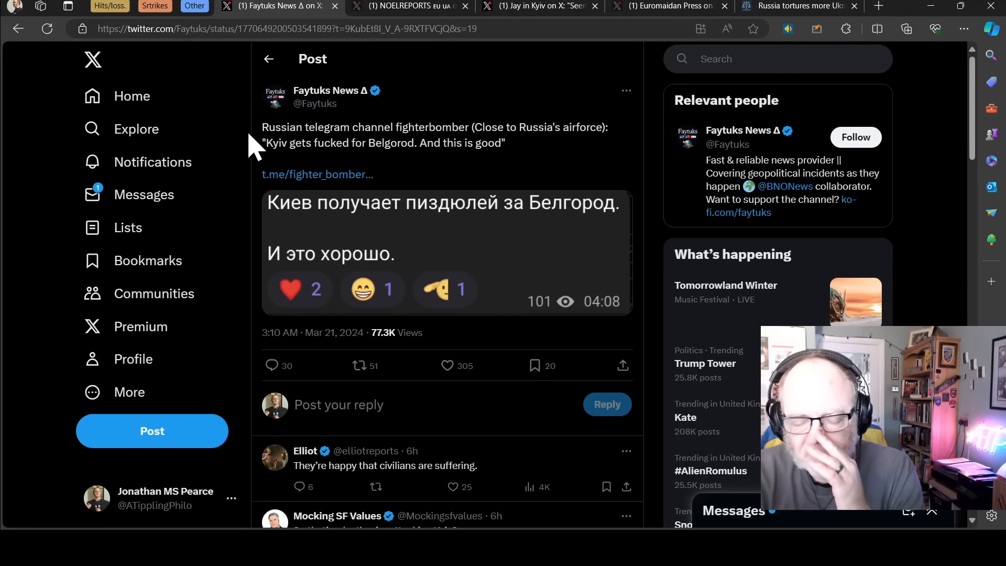
mouse_move(279, 132)
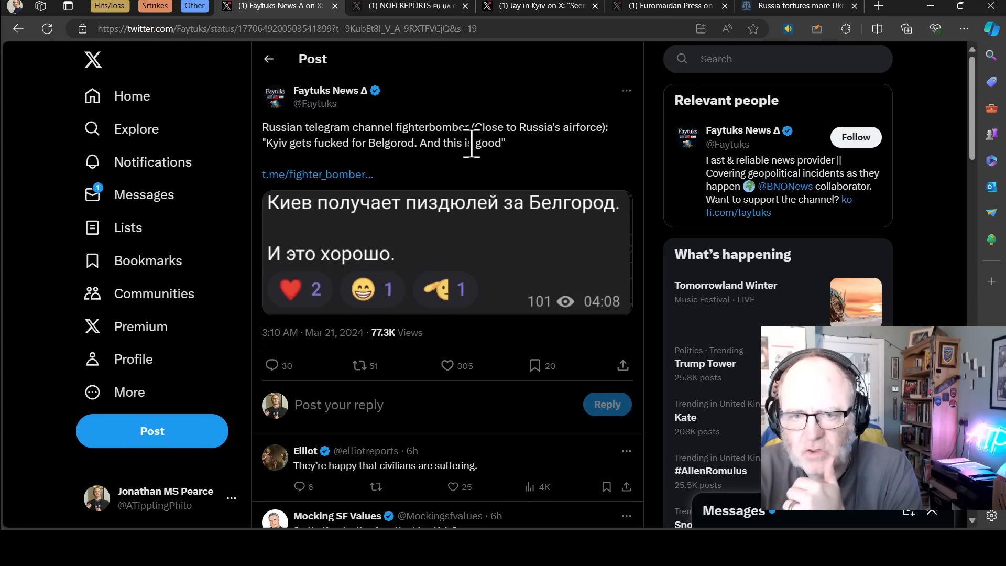
mouse_move(554, 166)
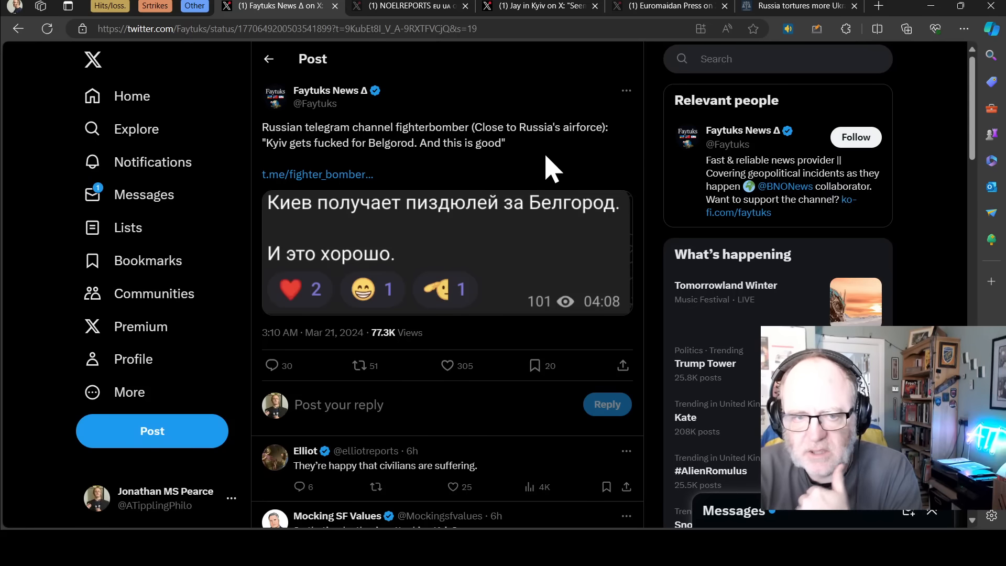
mouse_move(536, 170)
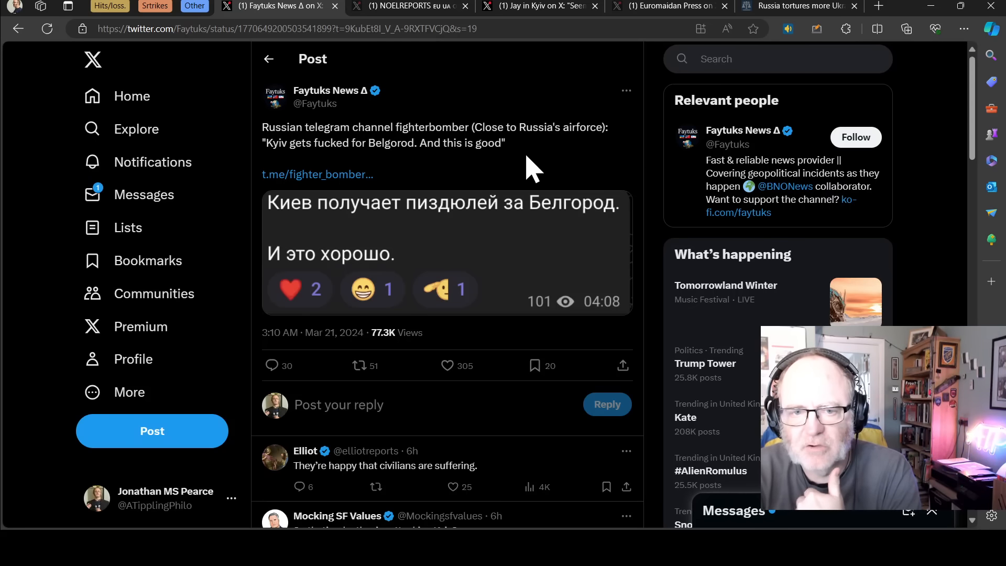
mouse_move(542, 176)
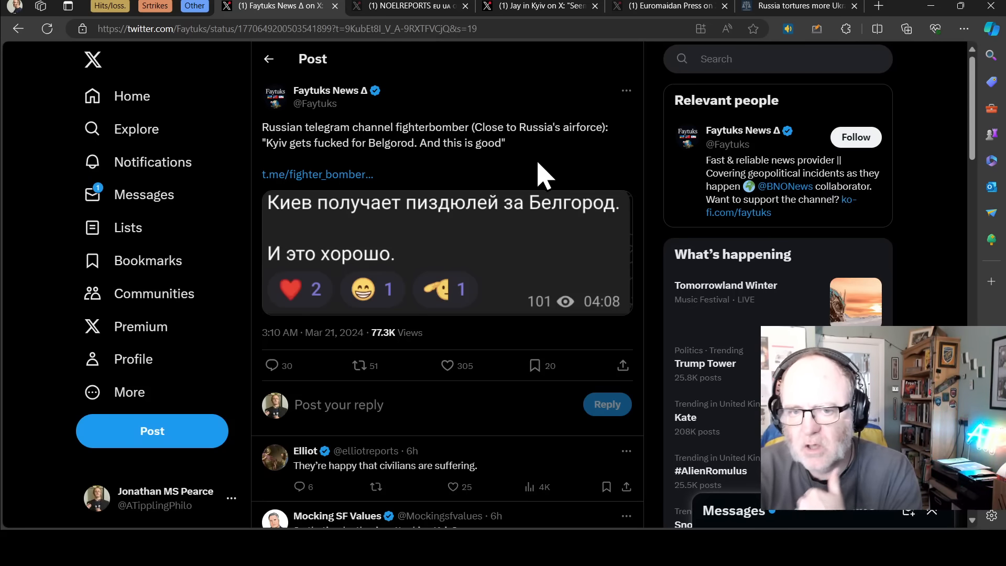
mouse_move(523, 179)
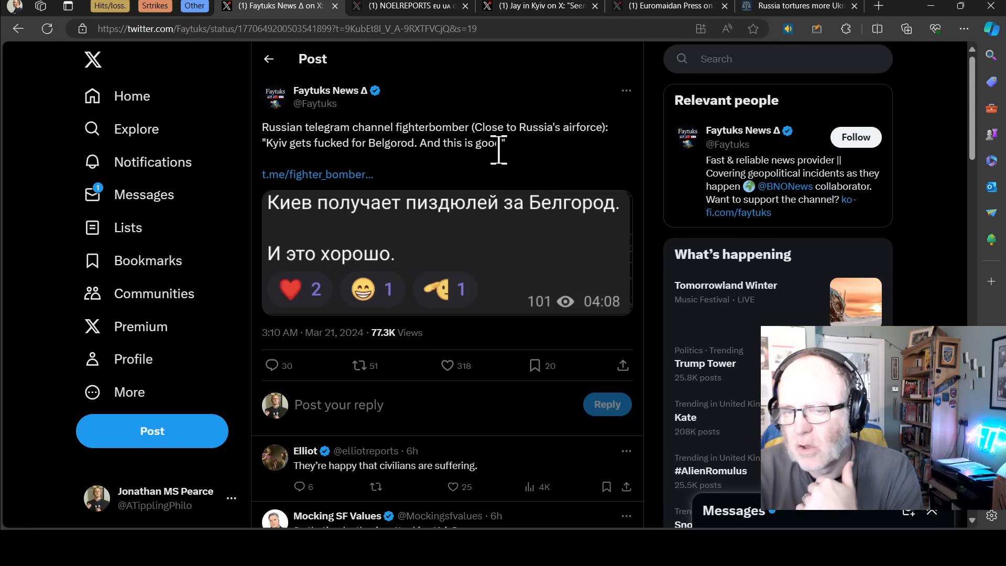
mouse_move(529, 163)
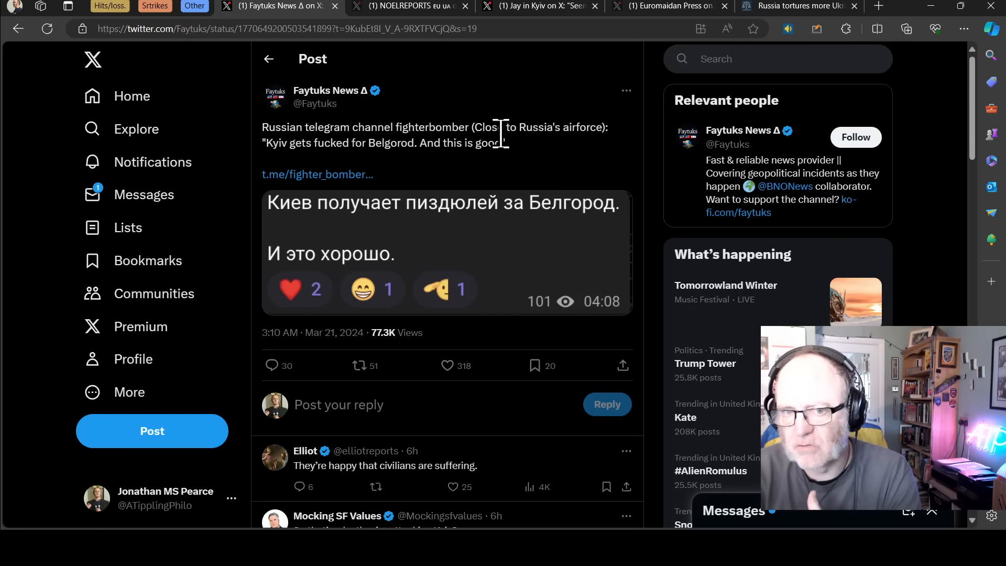
mouse_move(513, 160)
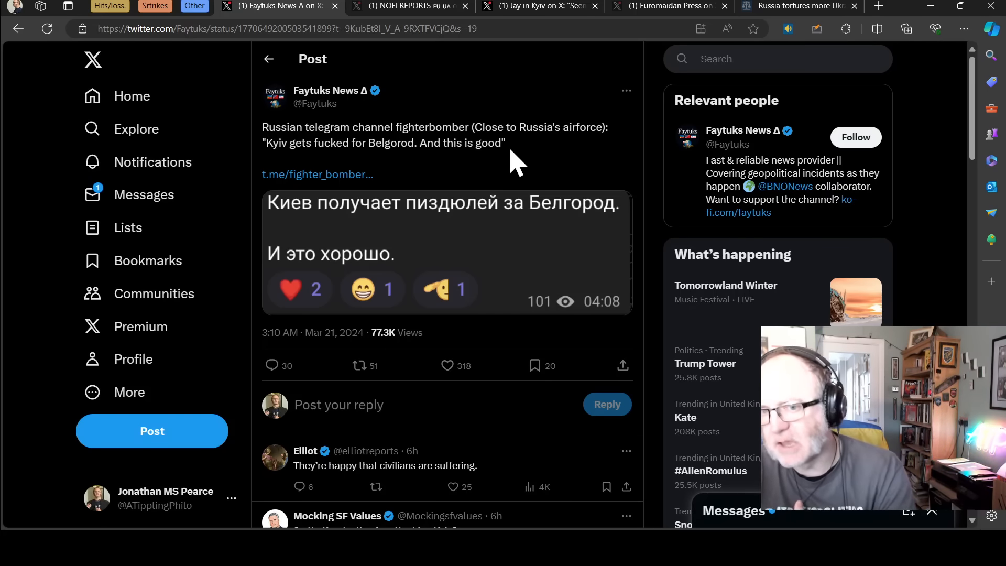
mouse_move(520, 178)
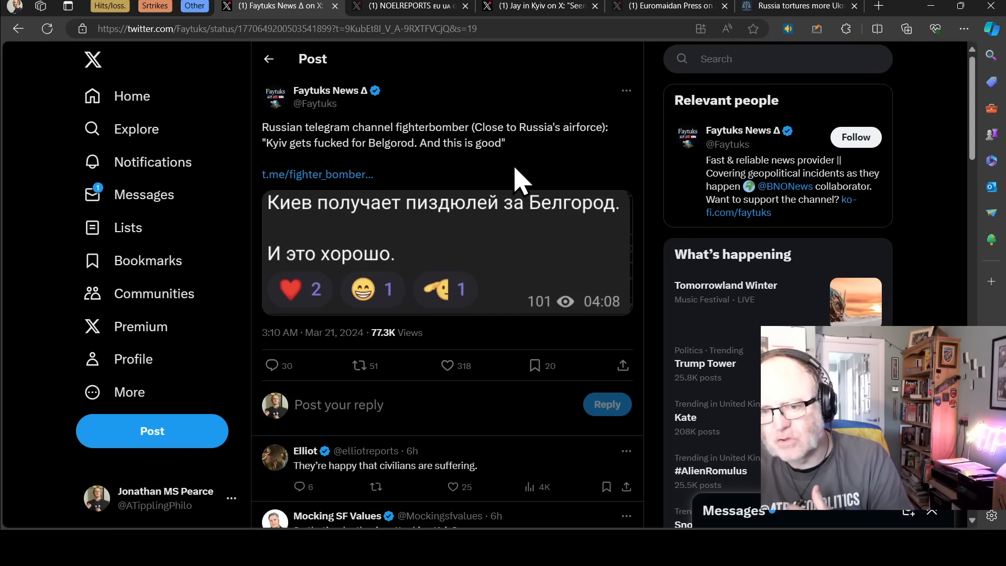
mouse_move(503, 135)
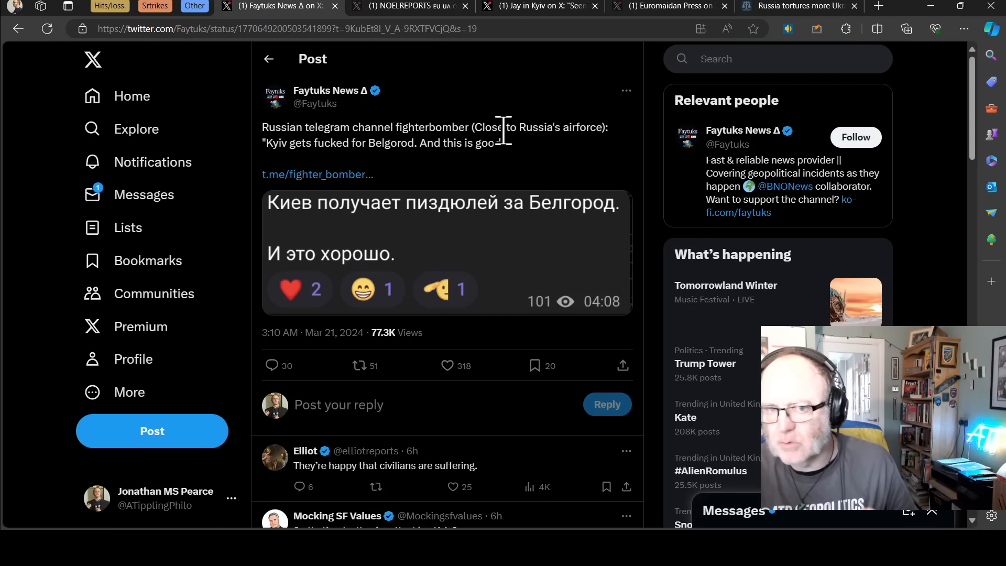
mouse_move(472, 147)
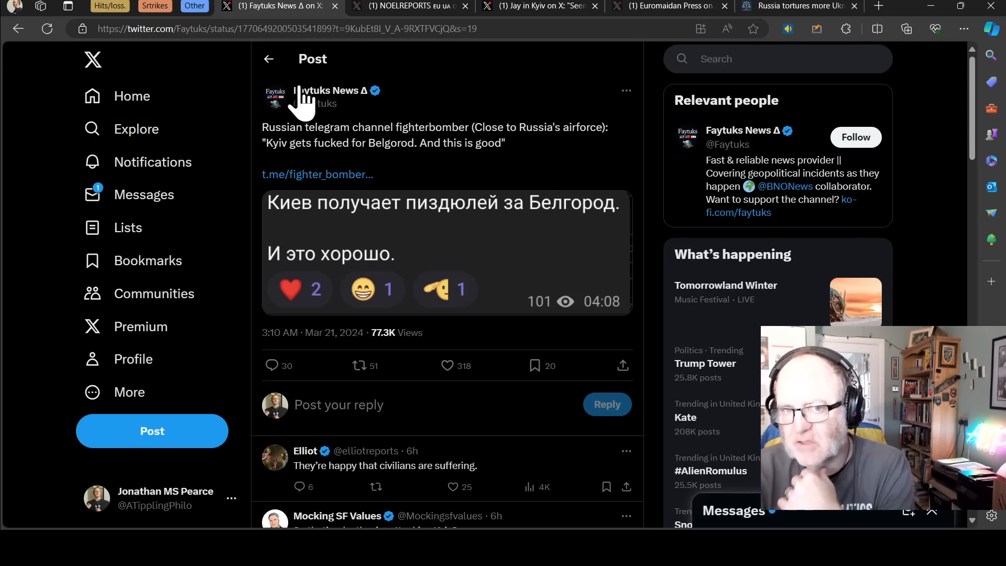
mouse_move(385, 9)
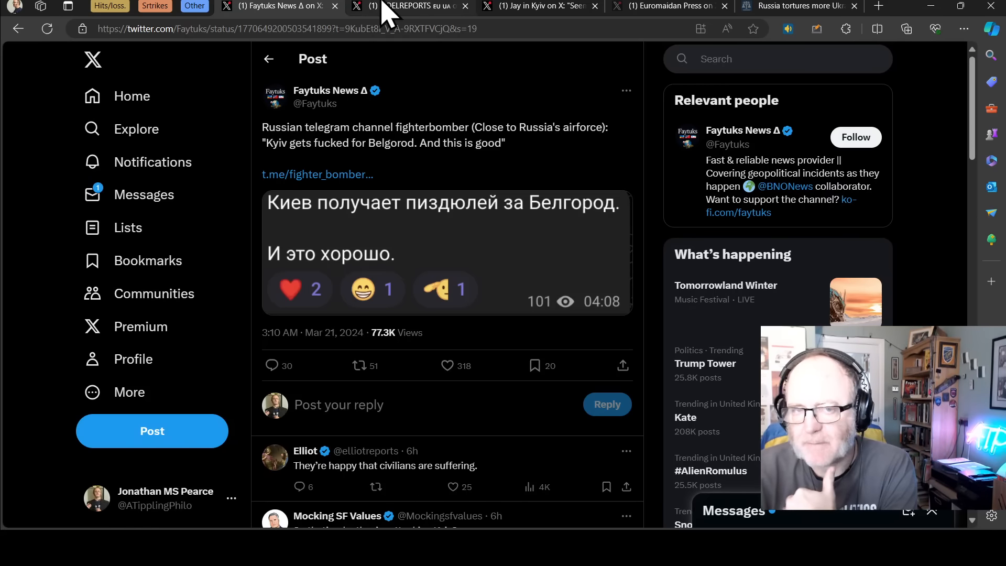
- Read the NOELREPORTS post on Gorkovsky's liberation, then Jay in Kyiv's post on chaos in Belgorod
left_click(407, 6)
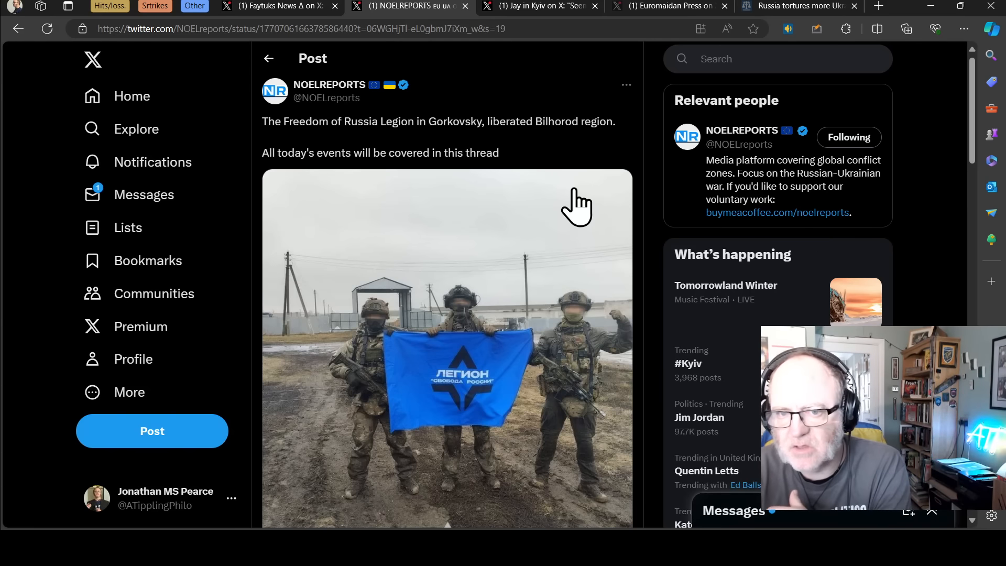
mouse_move(548, 179)
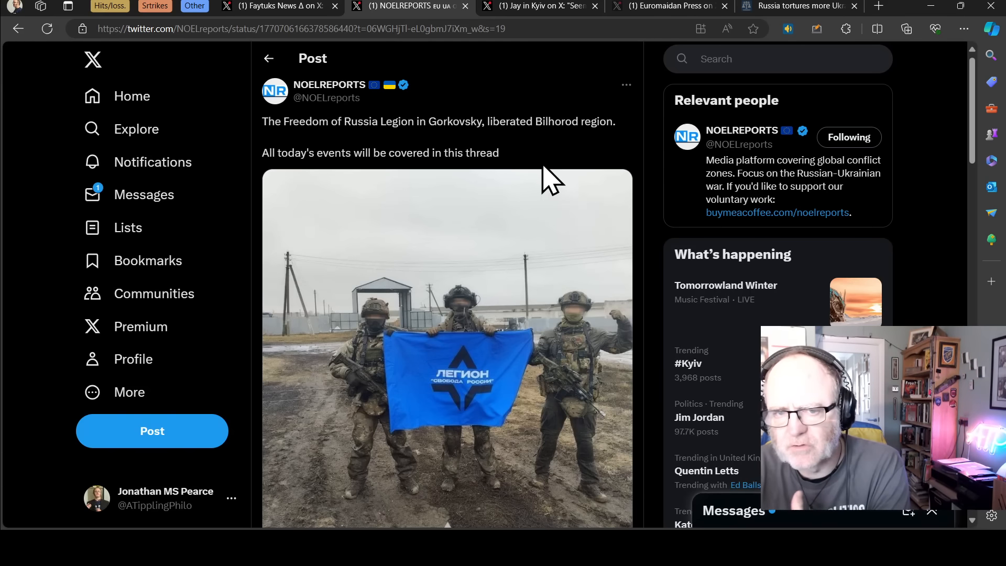
mouse_move(554, 168)
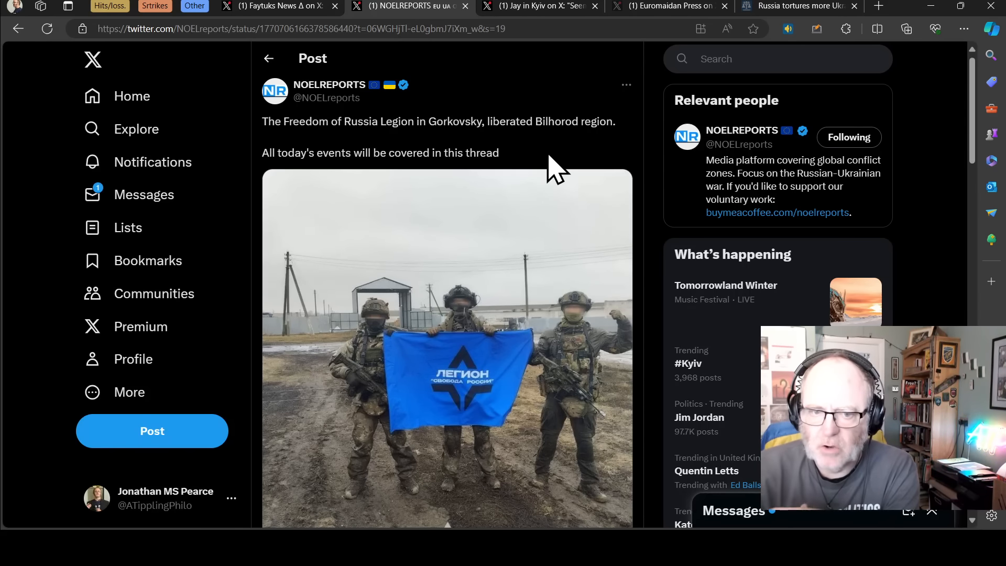
scroll("down", 3)
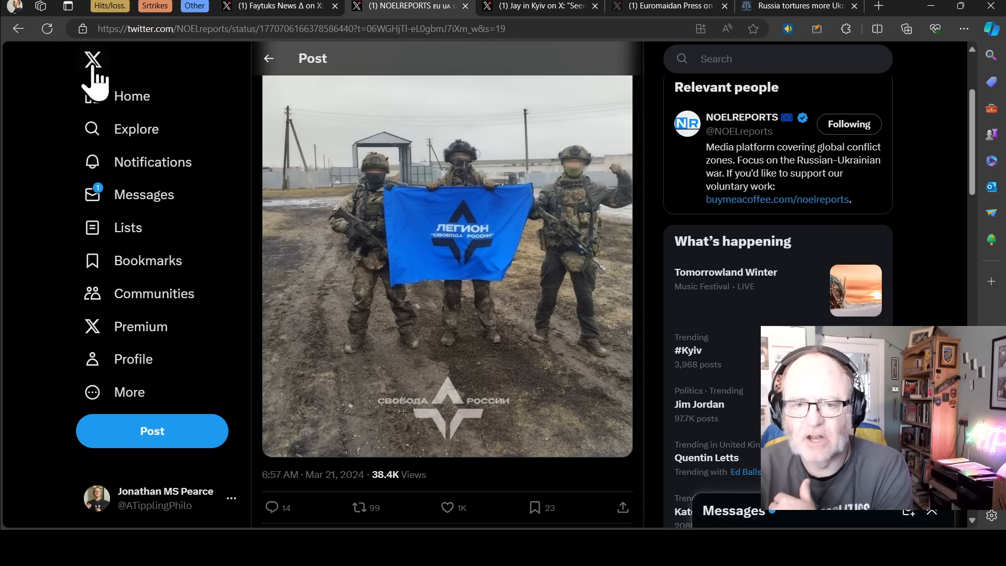
mouse_move(572, 276)
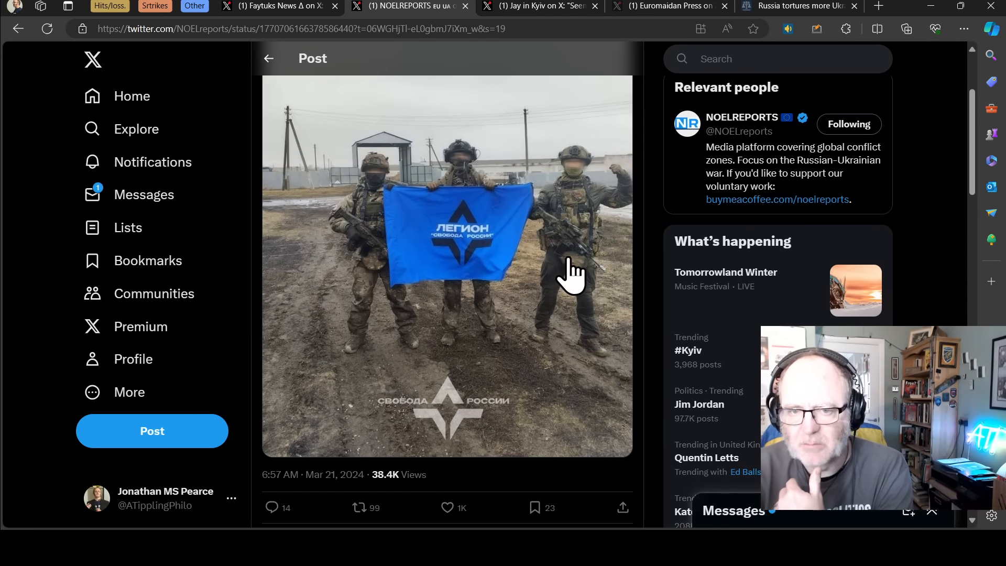
scroll("down", 3)
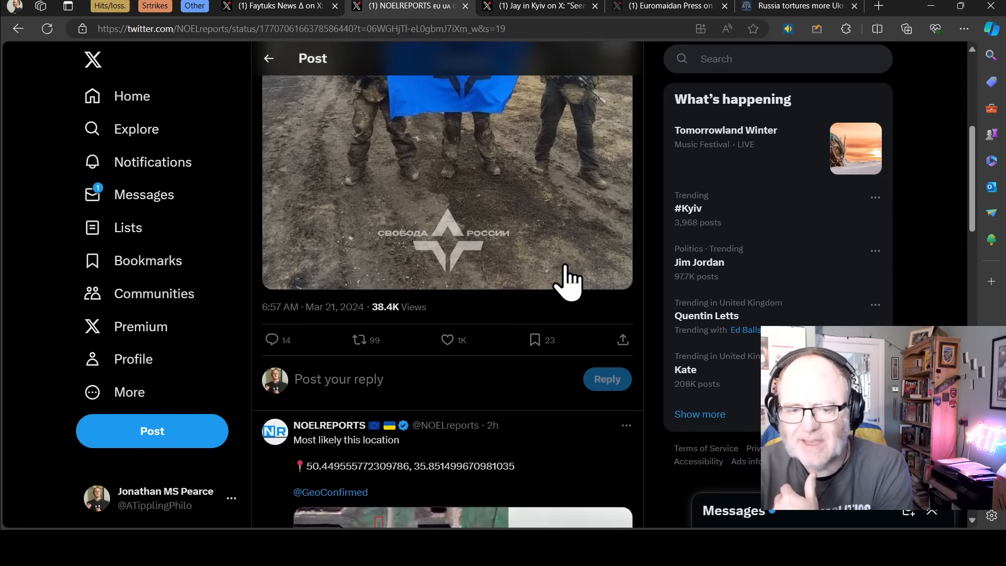
scroll("down", 3)
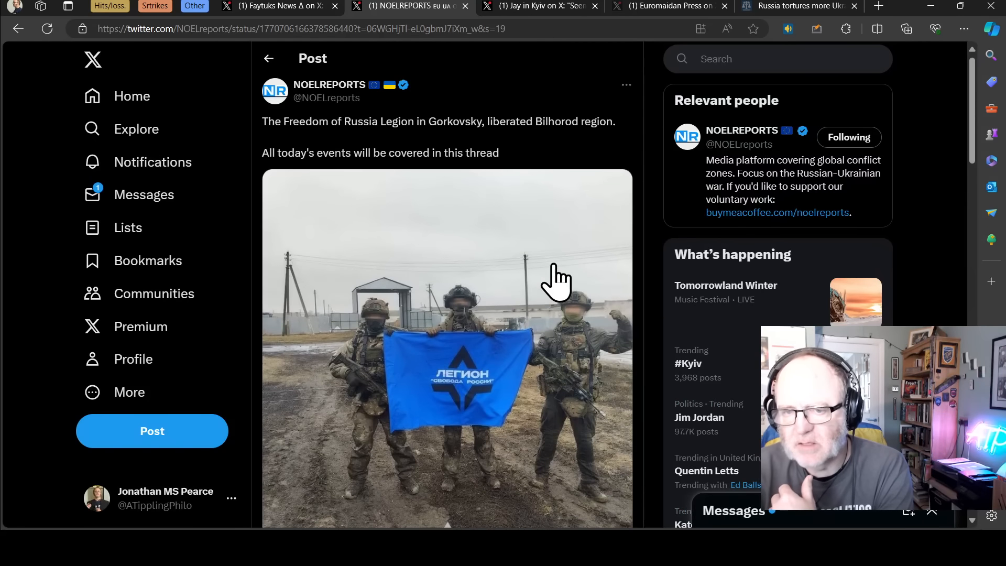
mouse_move(536, 172)
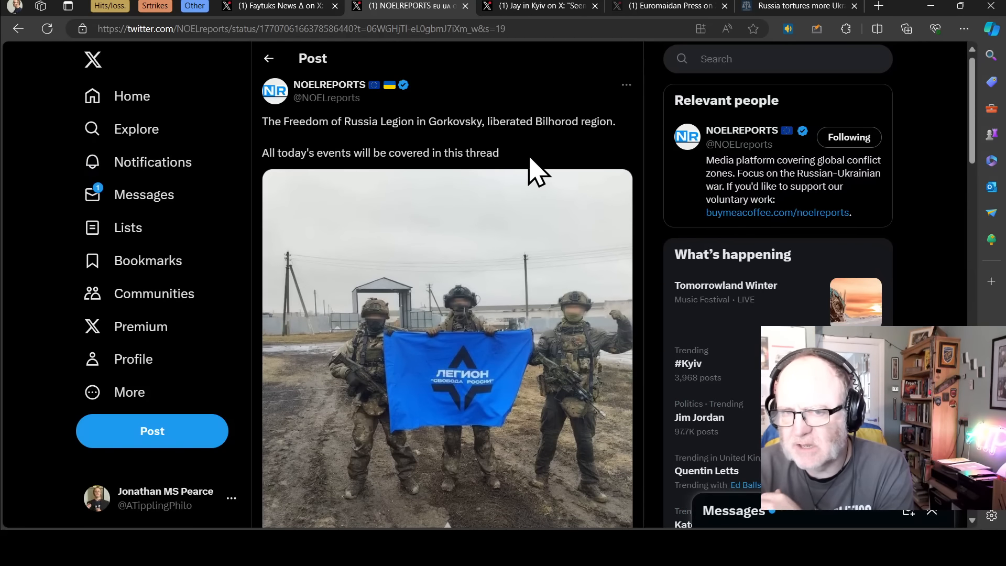
mouse_move(523, 176)
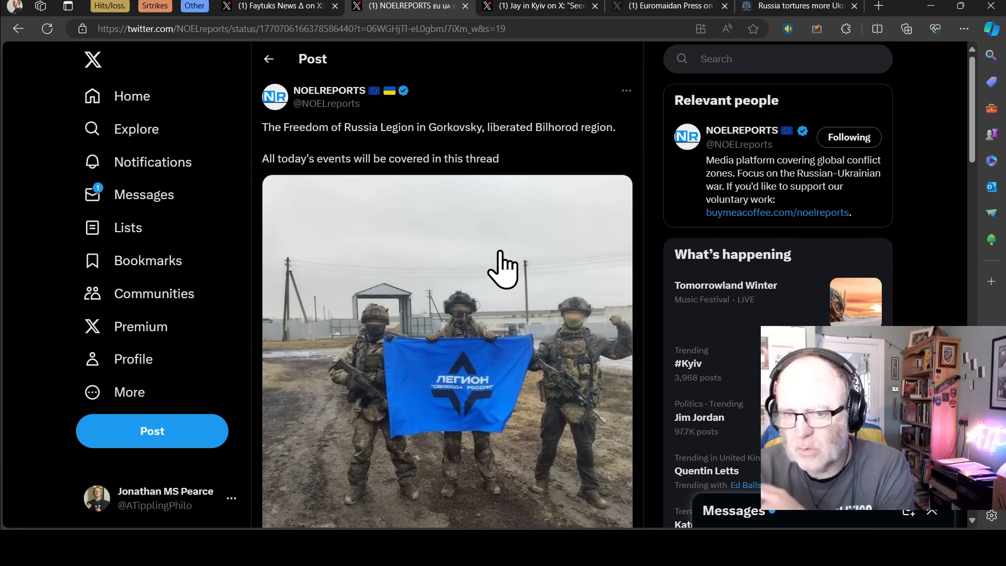
mouse_move(480, 260)
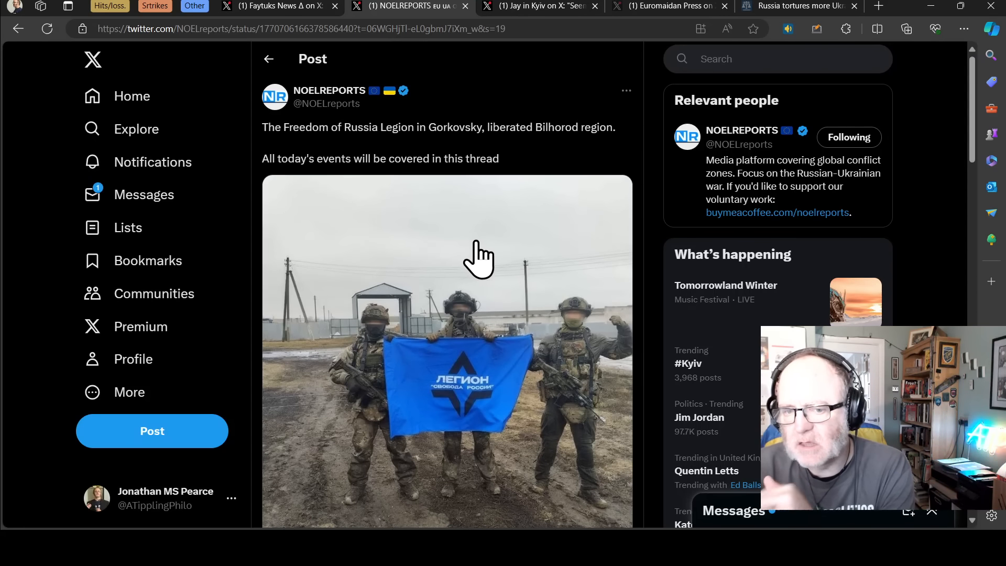
mouse_move(454, 272)
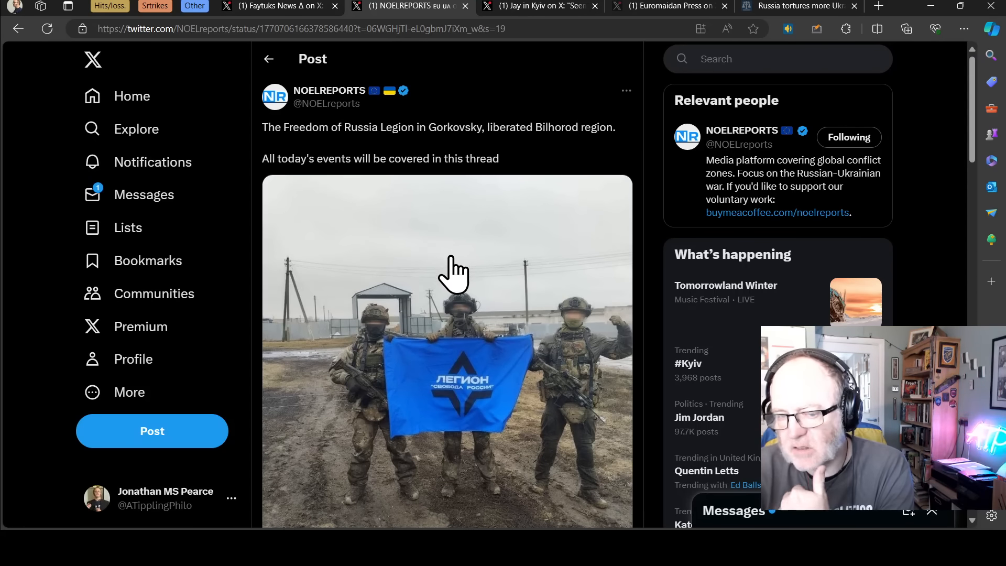
mouse_move(405, 328)
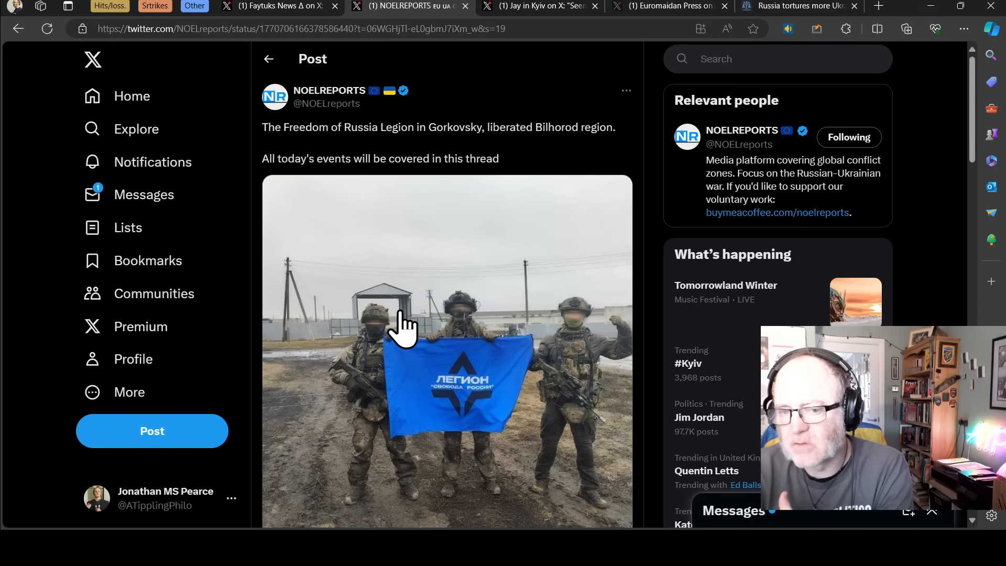
mouse_move(417, 353)
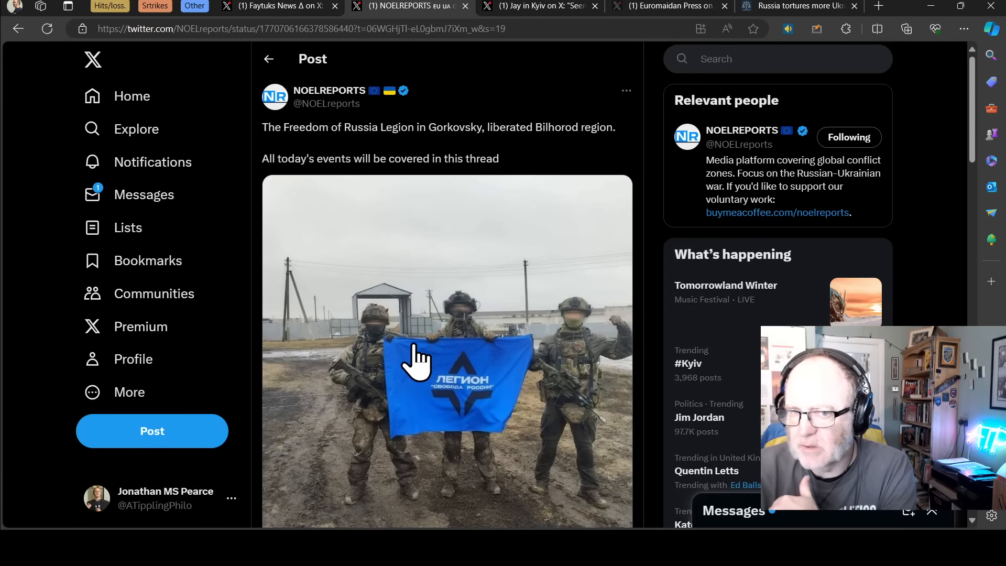
mouse_move(497, 350)
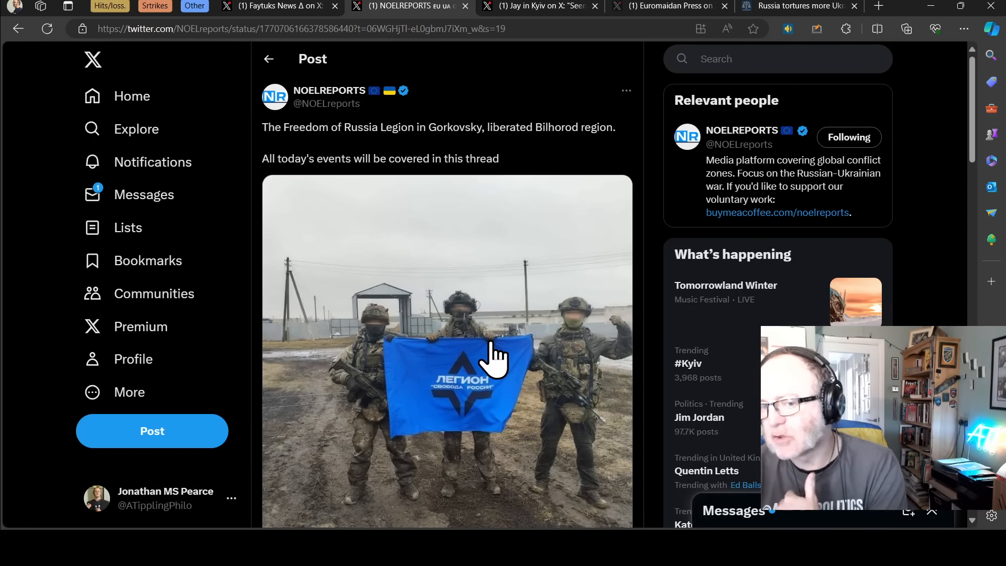
mouse_move(478, 350)
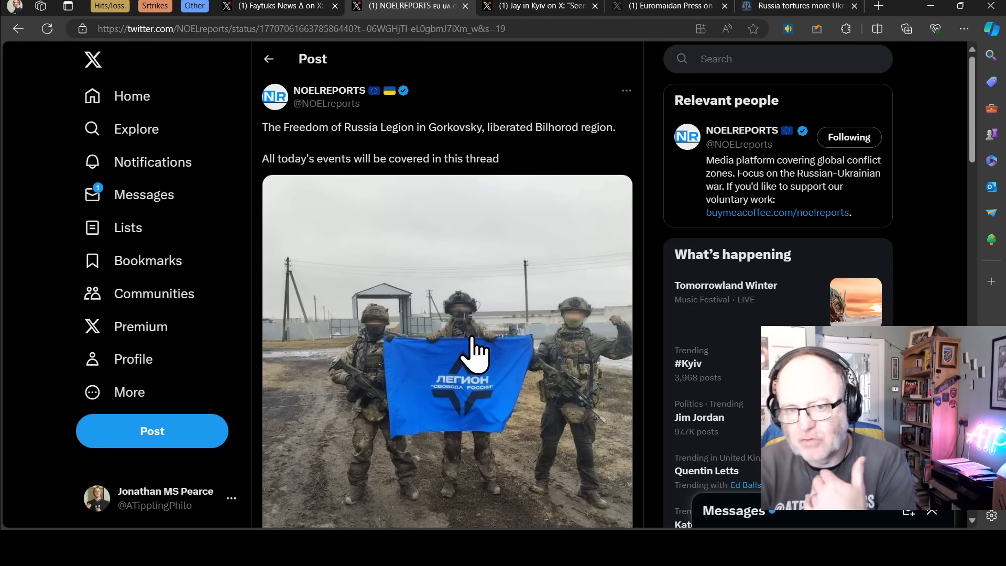
mouse_move(619, 236)
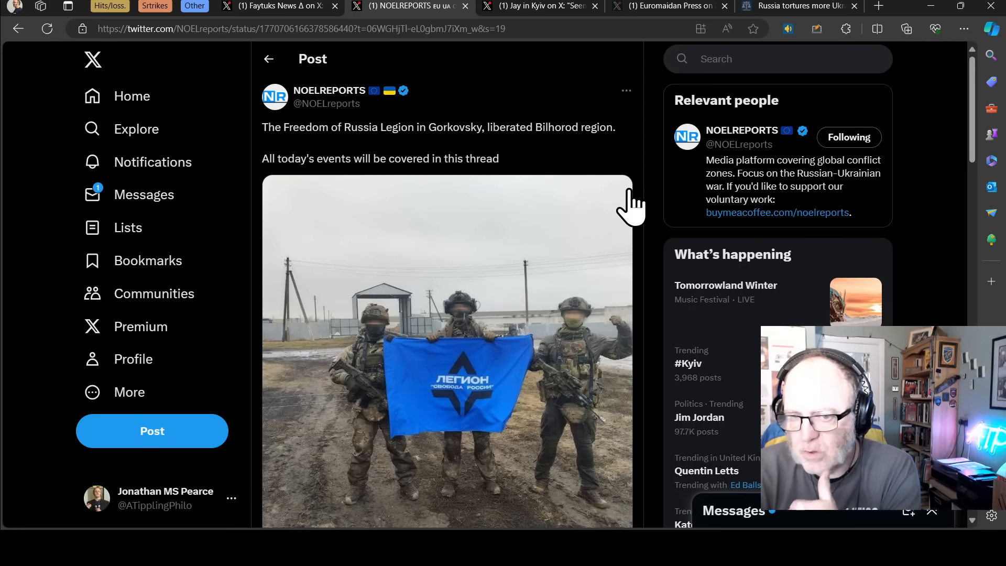
mouse_move(646, 241)
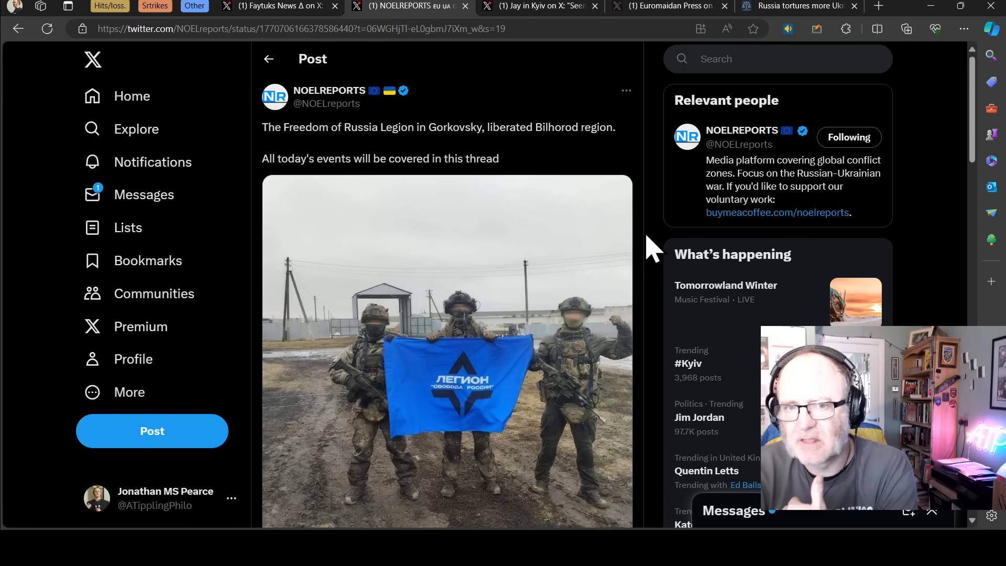
mouse_move(560, 32)
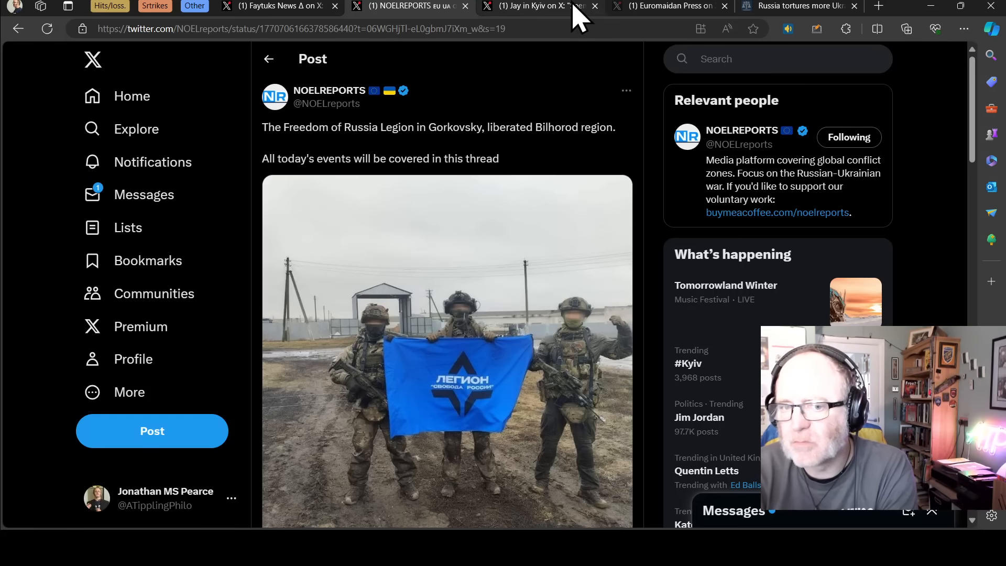
mouse_move(566, 16)
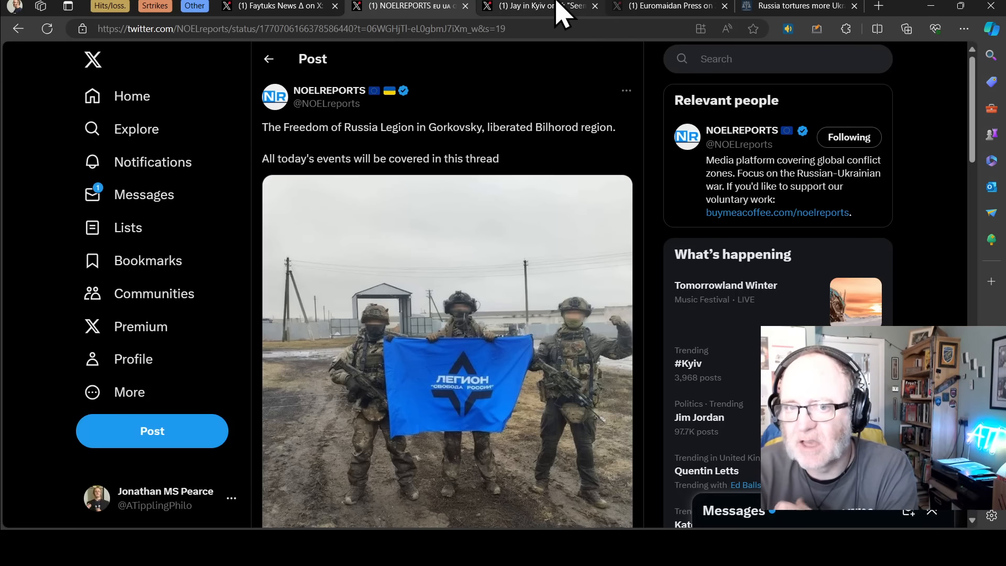
mouse_move(548, 121)
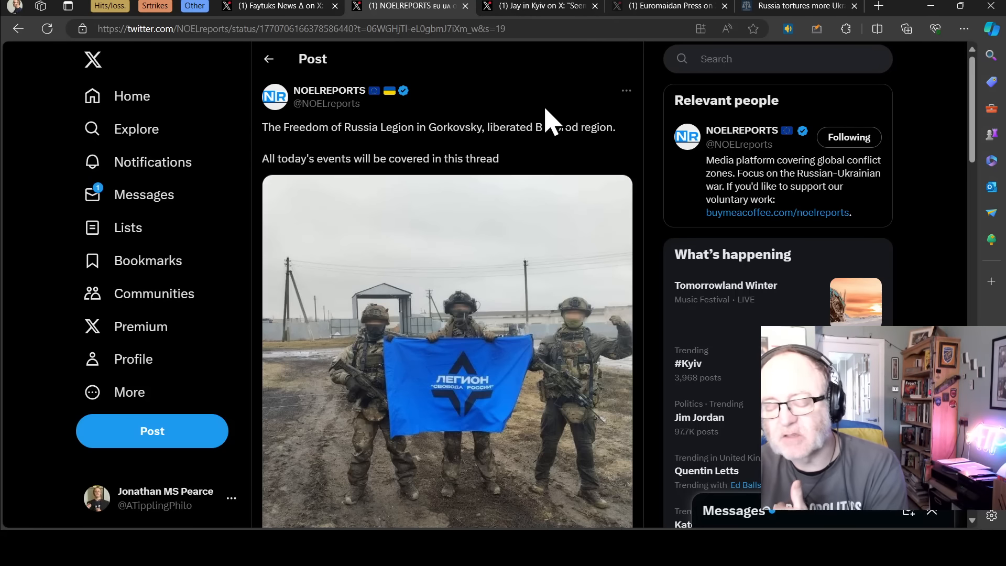
mouse_move(545, 179)
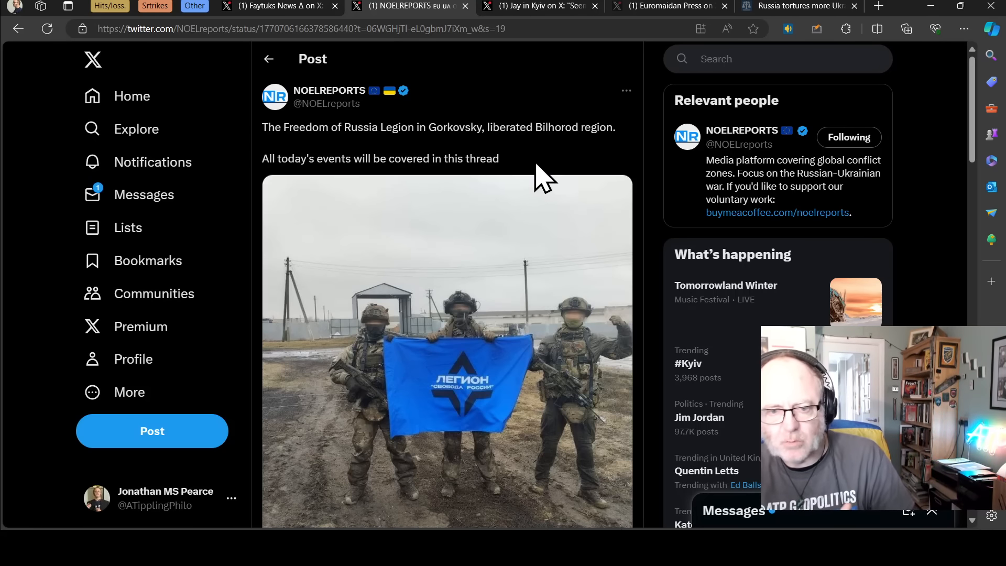
mouse_move(564, 149)
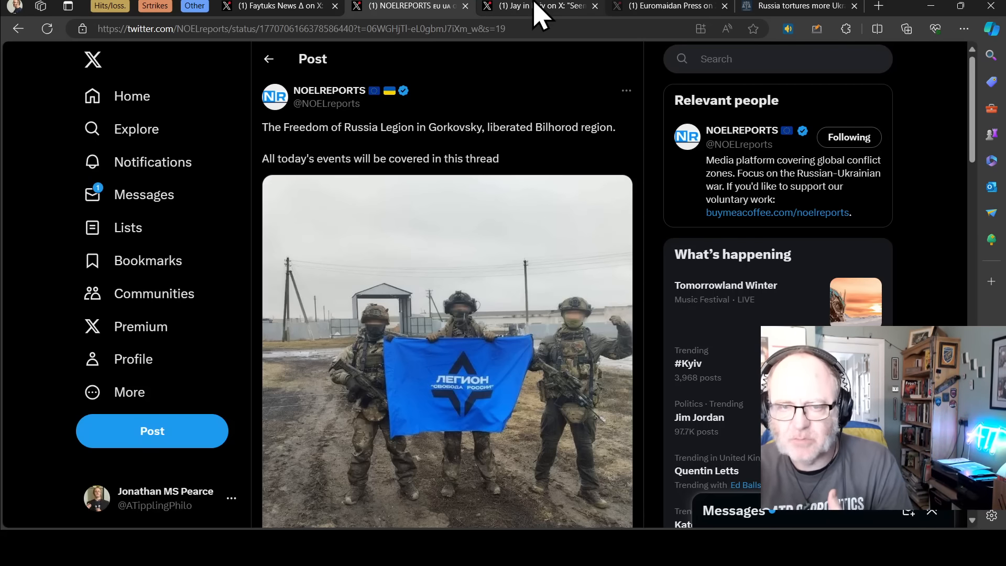
left_click(539, 6)
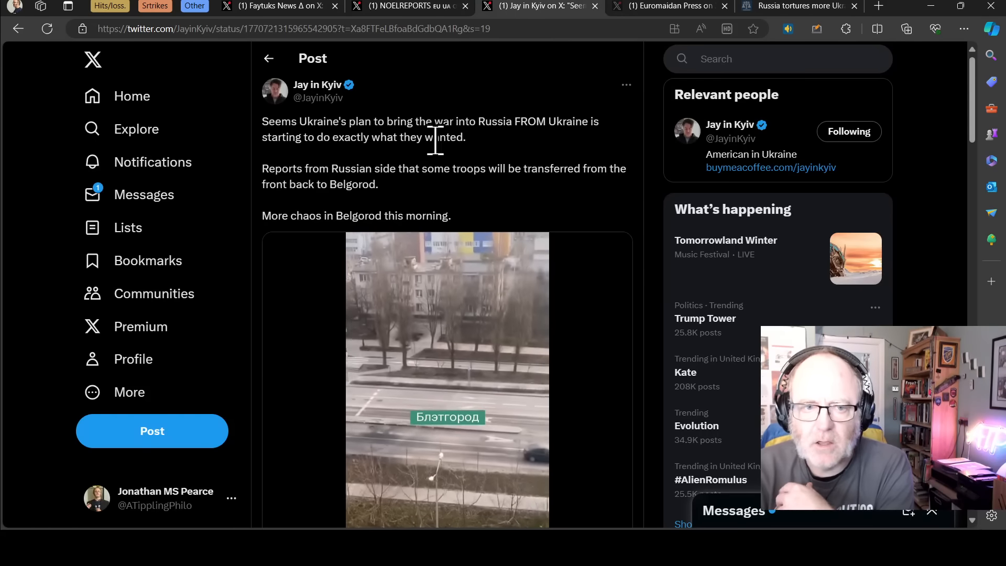
mouse_move(347, 164)
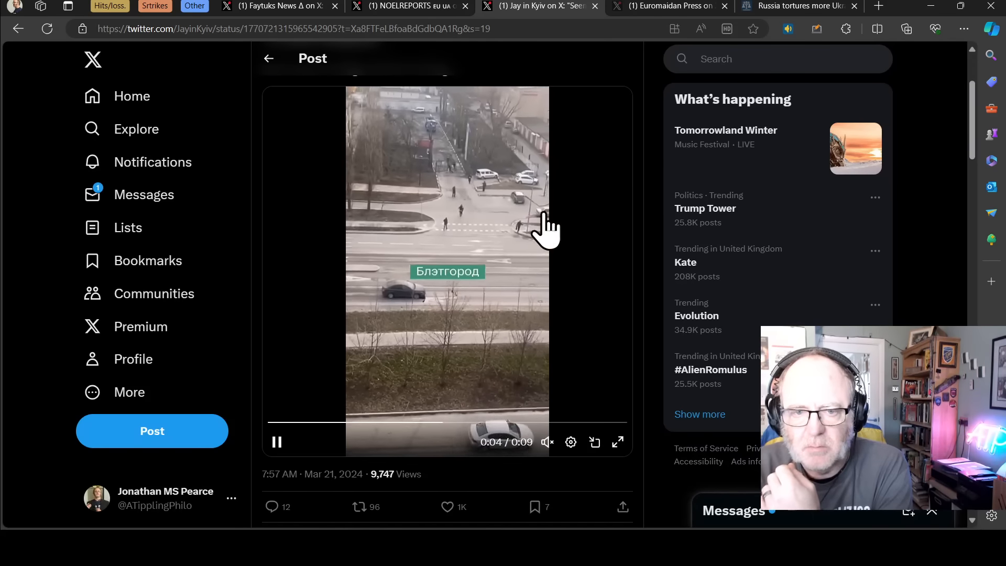
- Skim the Belgorod video post, then switch to the Euromaidan Press post on POWs sentenced to 27 years
scroll("down", 3)
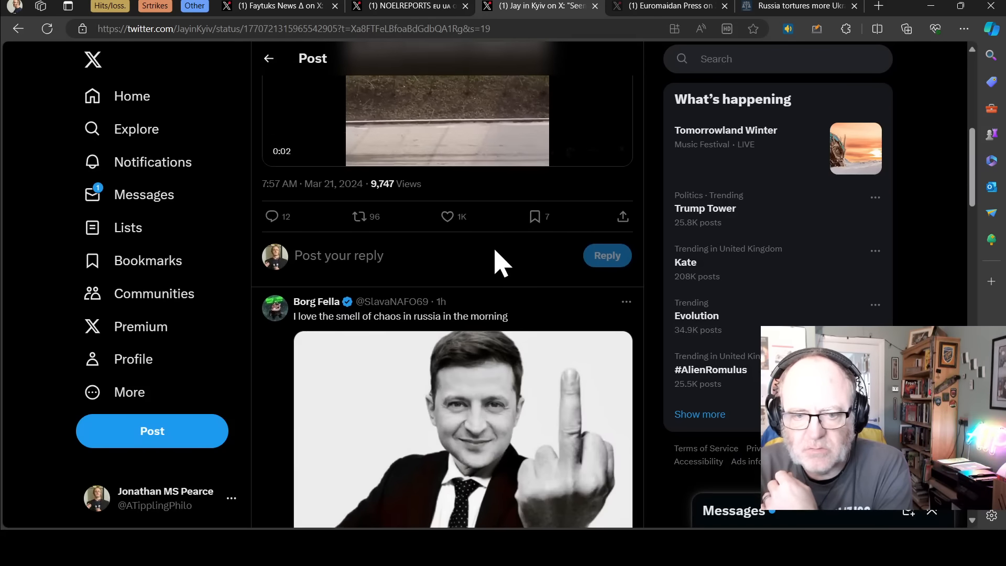
scroll("up", 3)
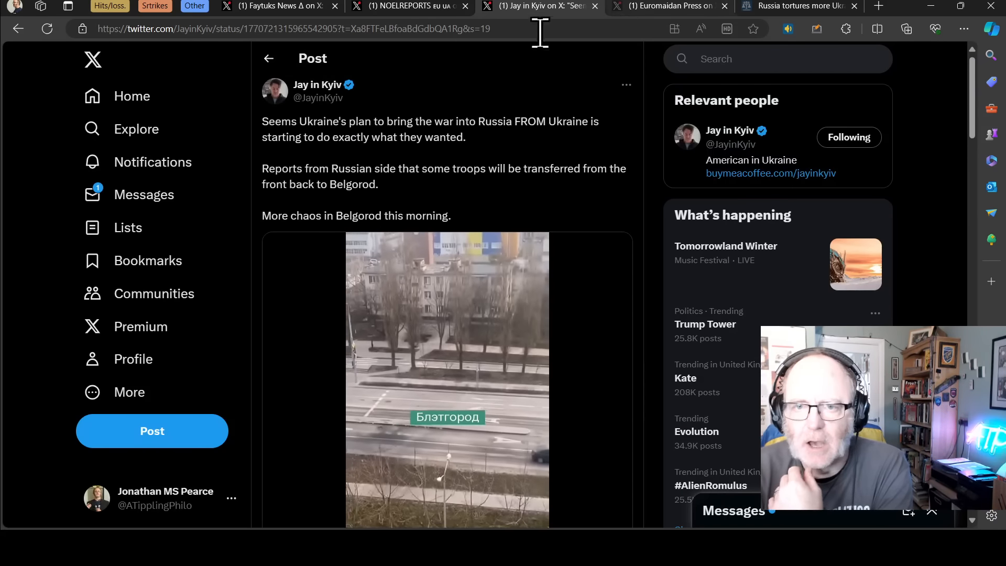
left_click(668, 7)
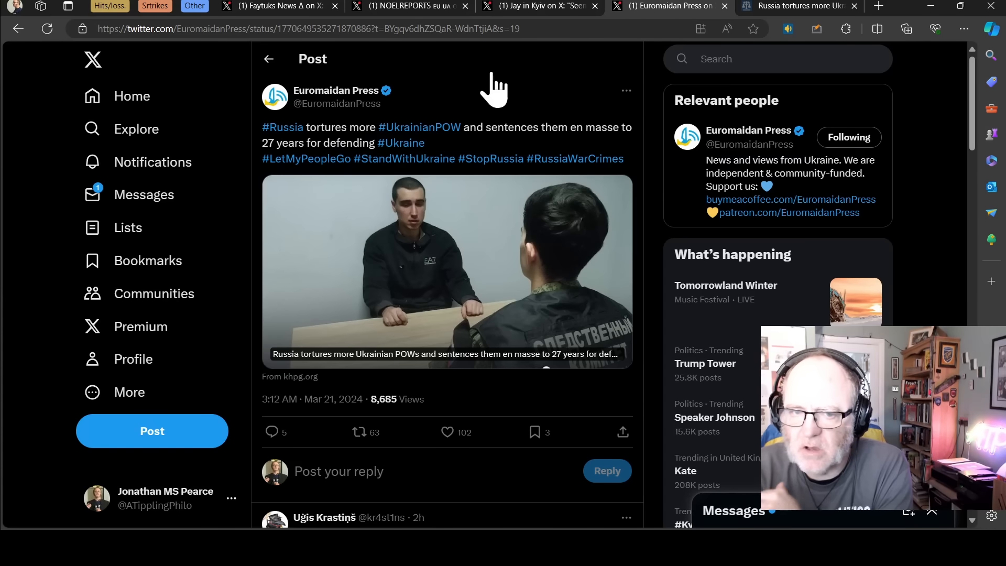
mouse_move(632, 58)
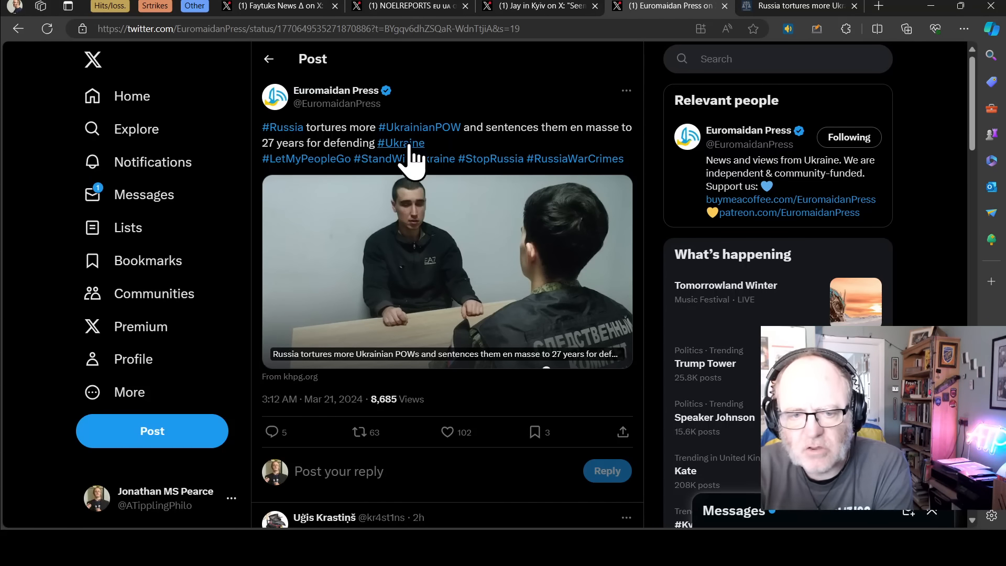
mouse_move(496, 128)
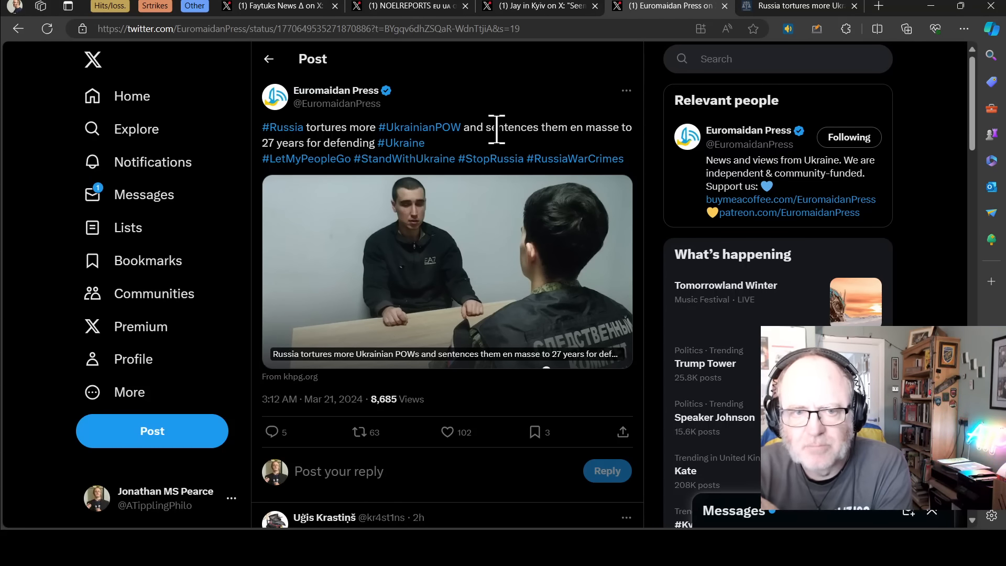
mouse_move(593, 103)
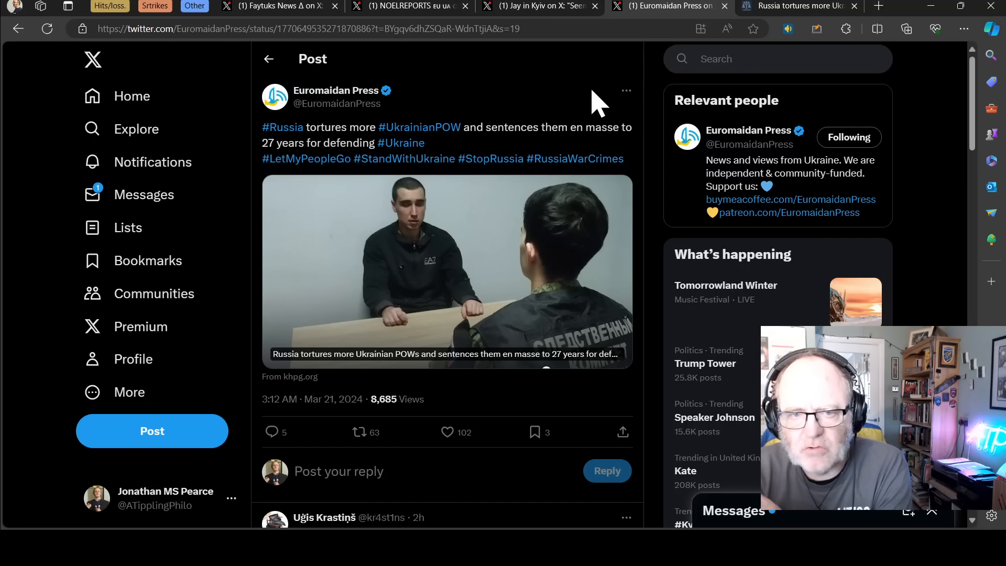
mouse_move(796, 12)
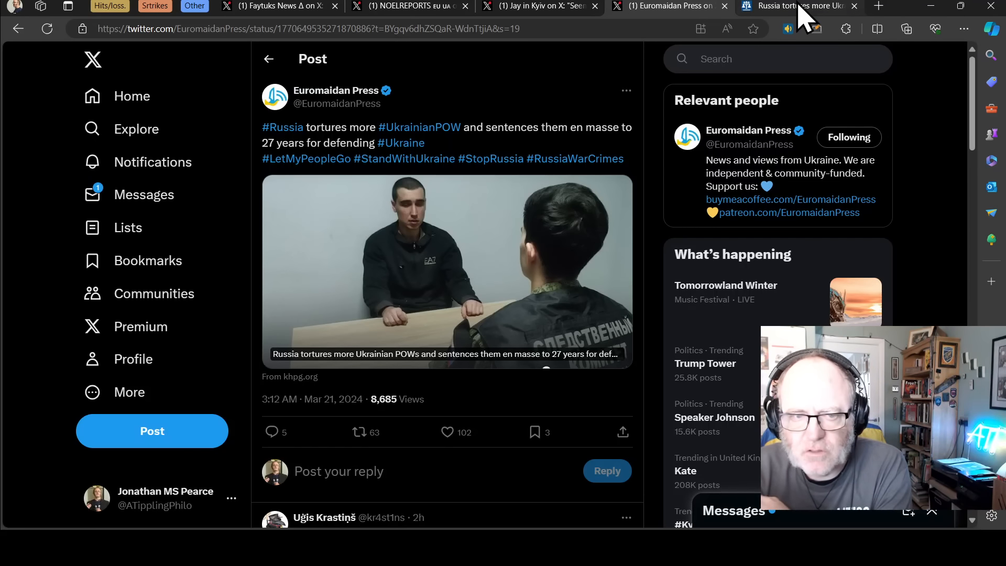
- Follow the link to the KHPG article on Russia's mass 'trial' of Ukrainian POWs
left_click(295, 377)
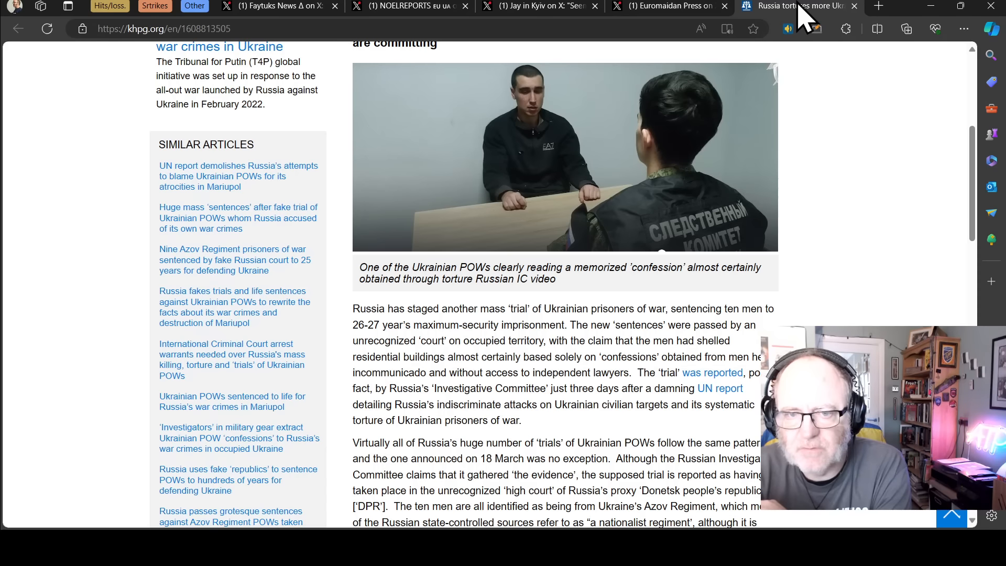
scroll("up", 3)
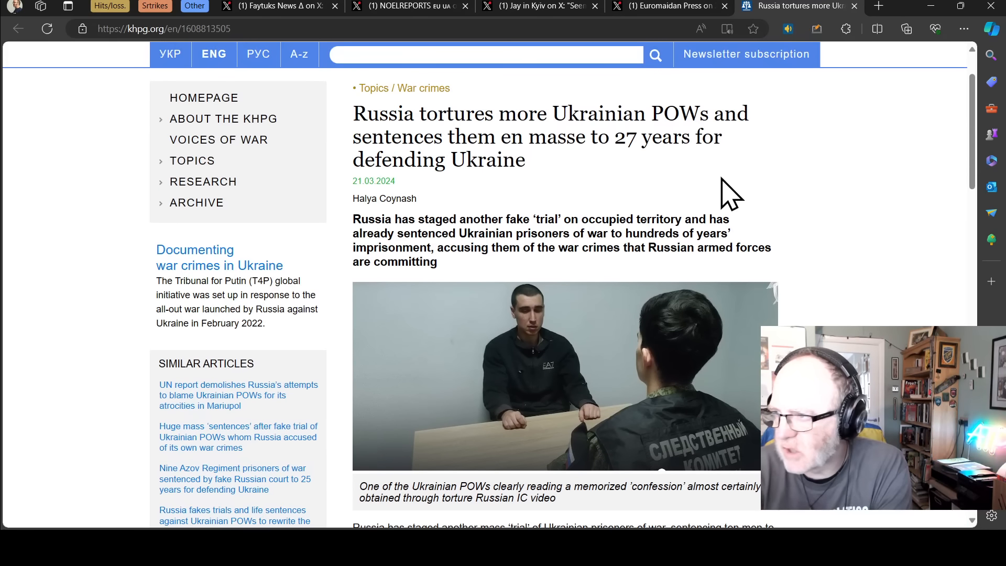
scroll("up", 3)
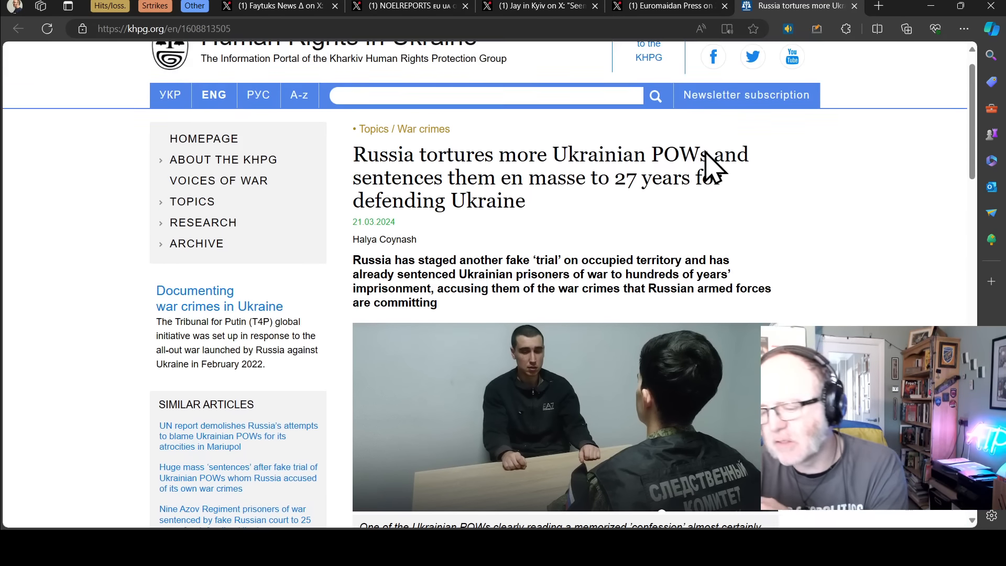
scroll("up", 3)
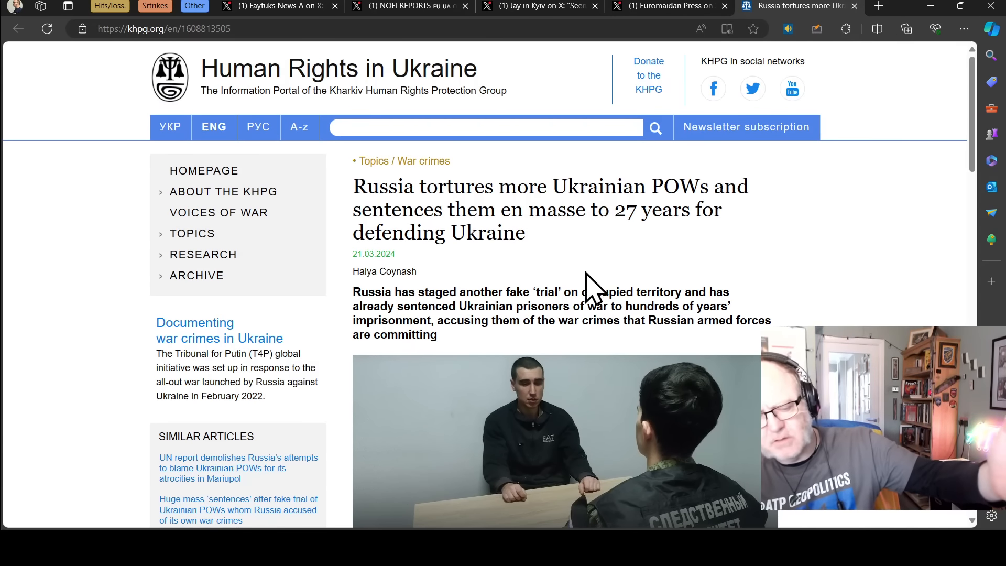
mouse_move(556, 360)
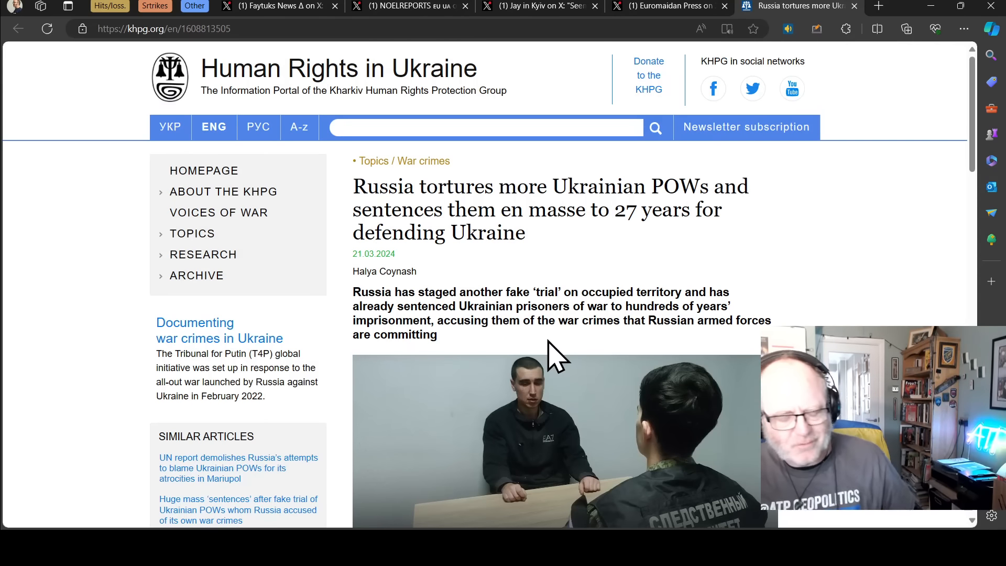
mouse_move(536, 381)
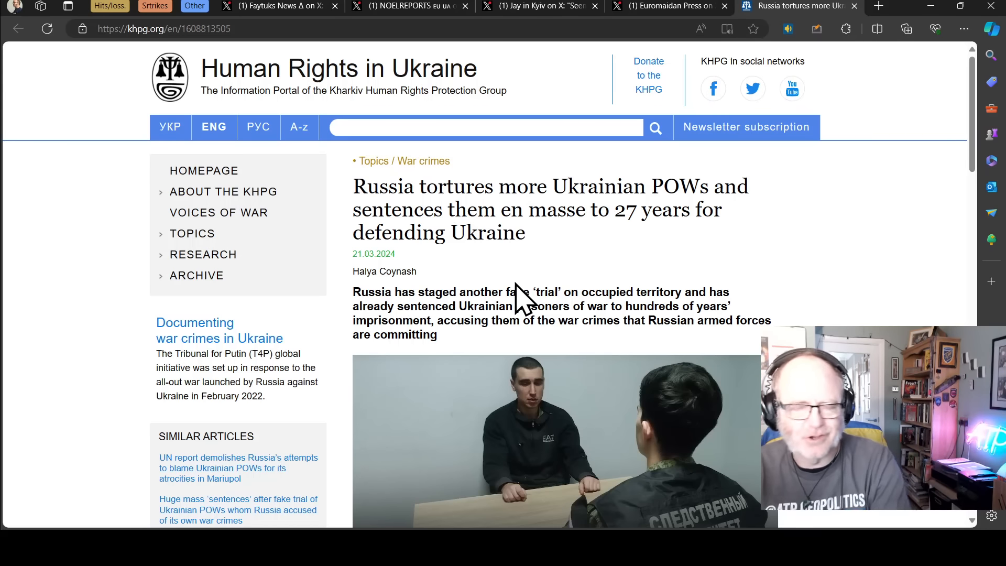
mouse_move(542, 282)
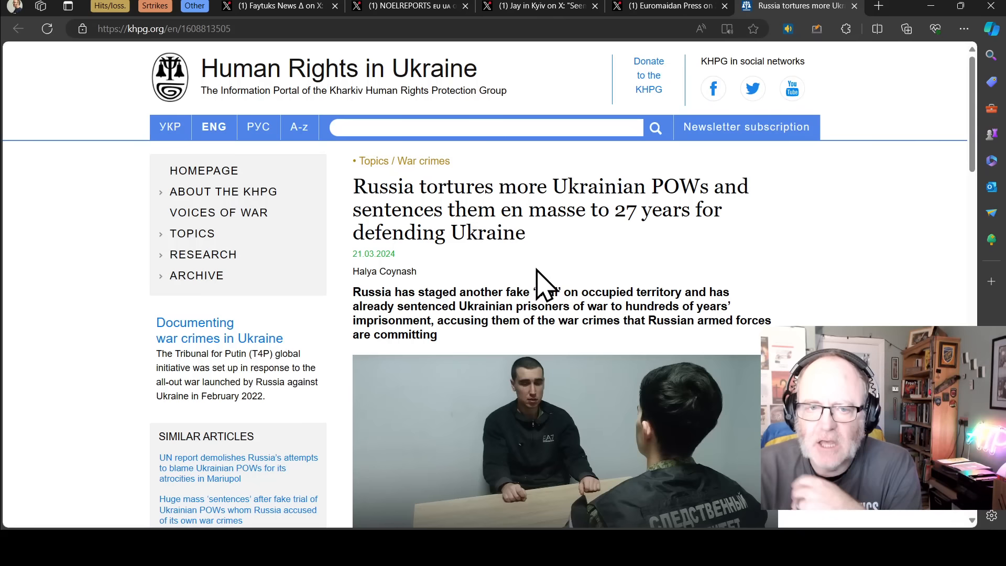
mouse_move(593, 247)
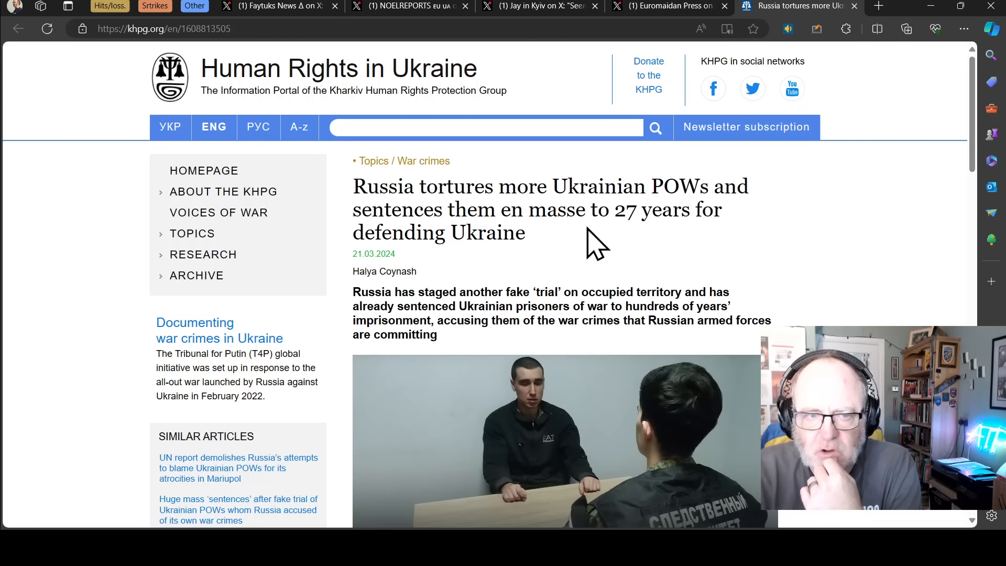
scroll("down", 3)
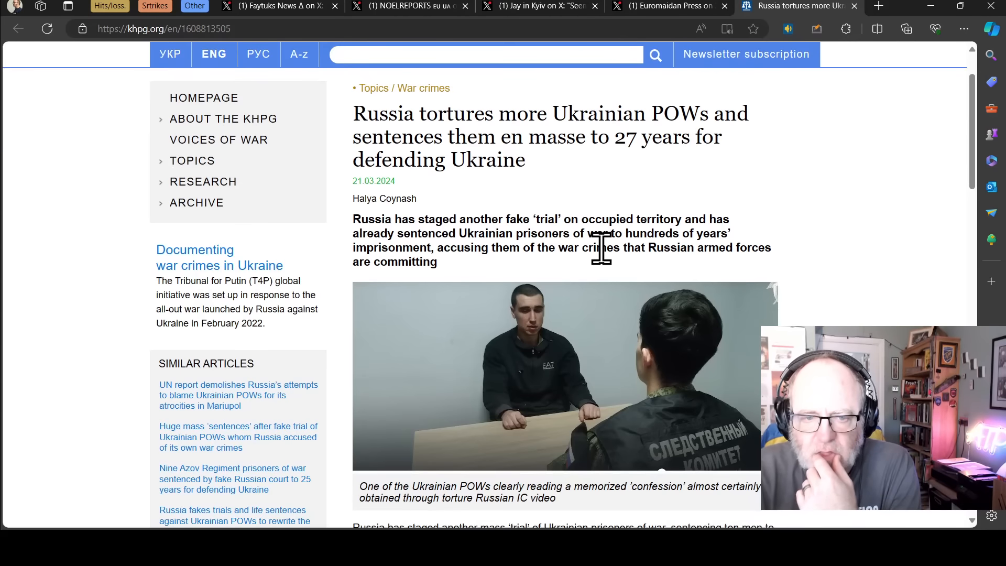
- Read down the KHPG article to the charges against the ten Azov POWs and their names
scroll("down", 3)
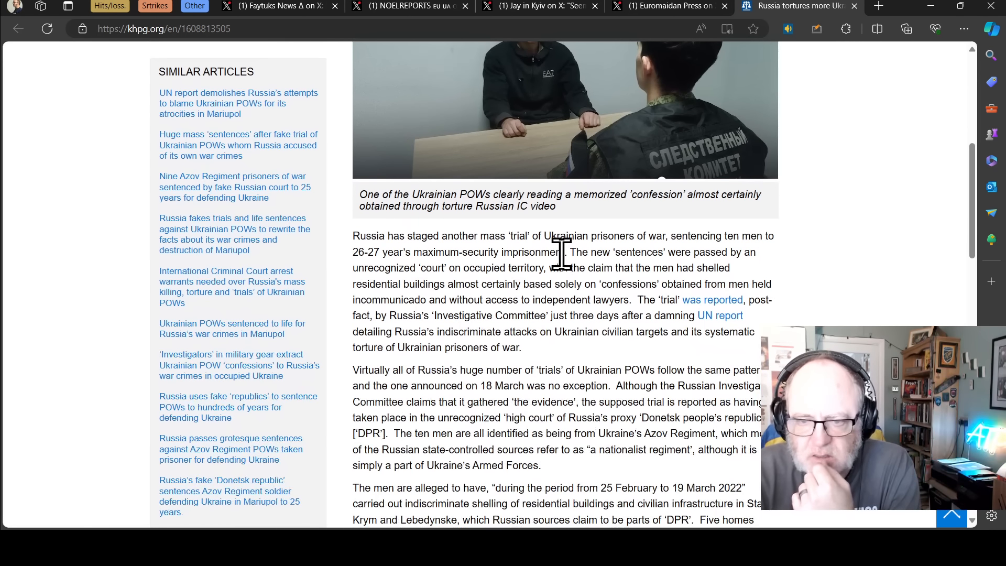
mouse_move(664, 293)
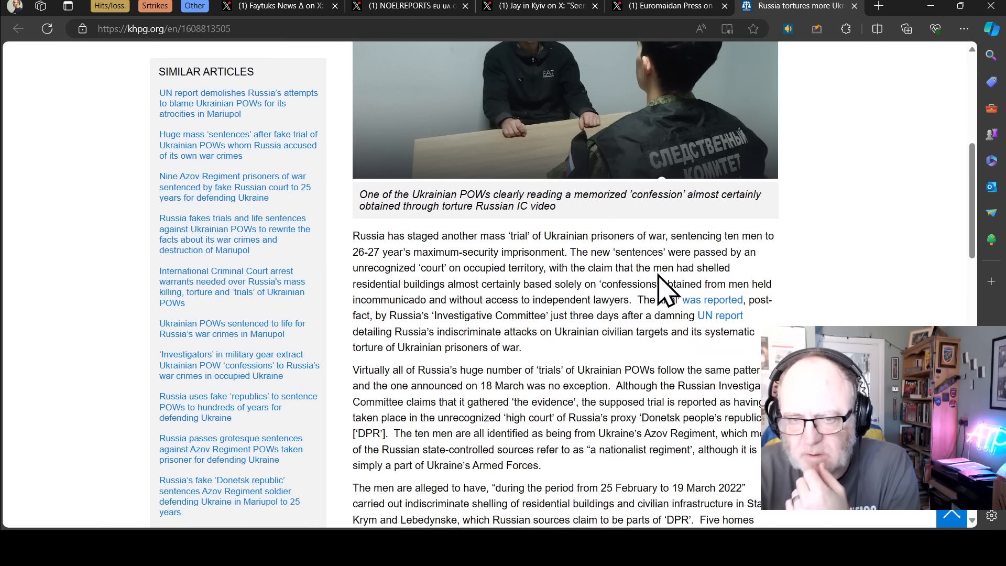
mouse_move(542, 257)
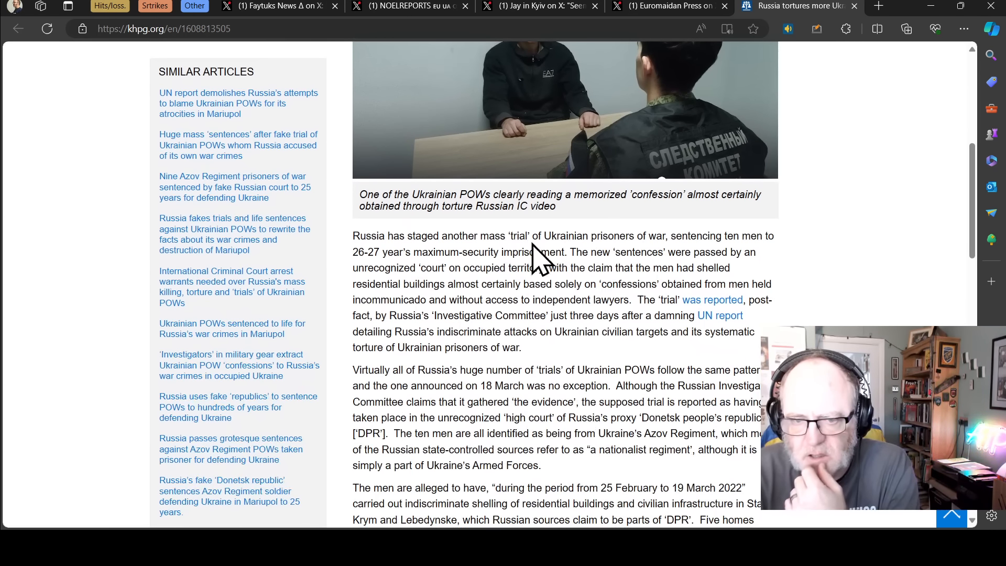
scroll("down", 3)
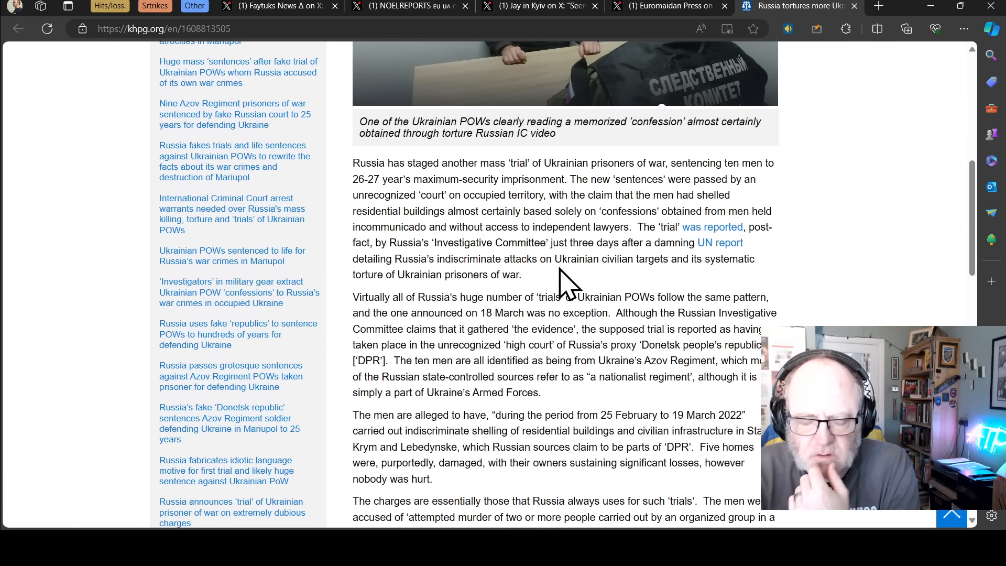
scroll("up", 3)
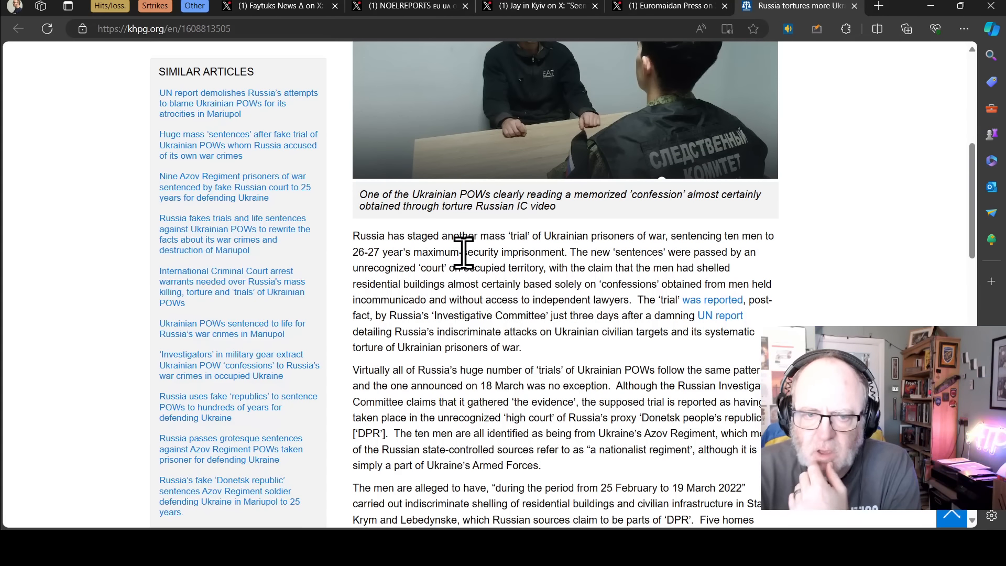
mouse_move(765, 270)
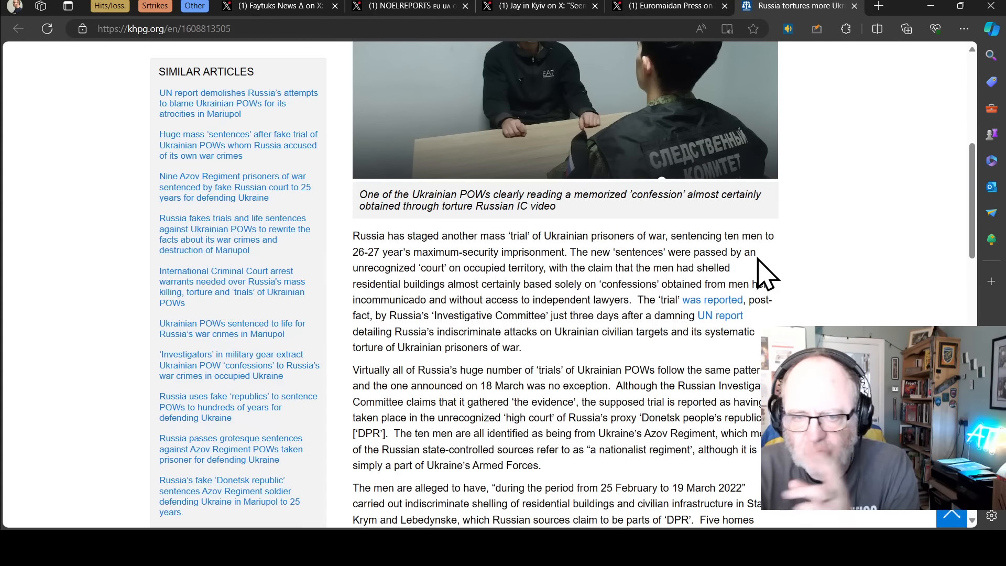
scroll("down", 3)
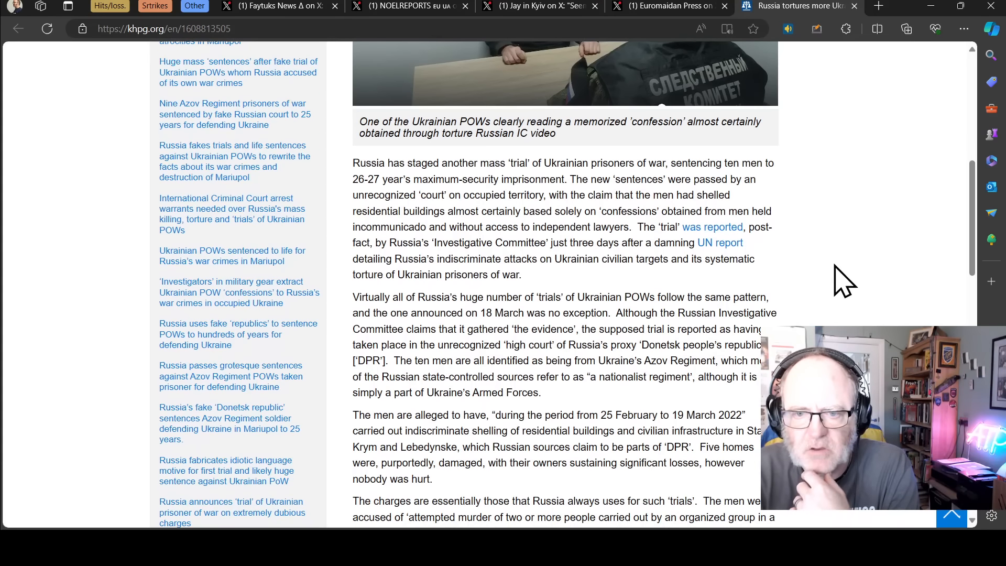
mouse_move(828, 282)
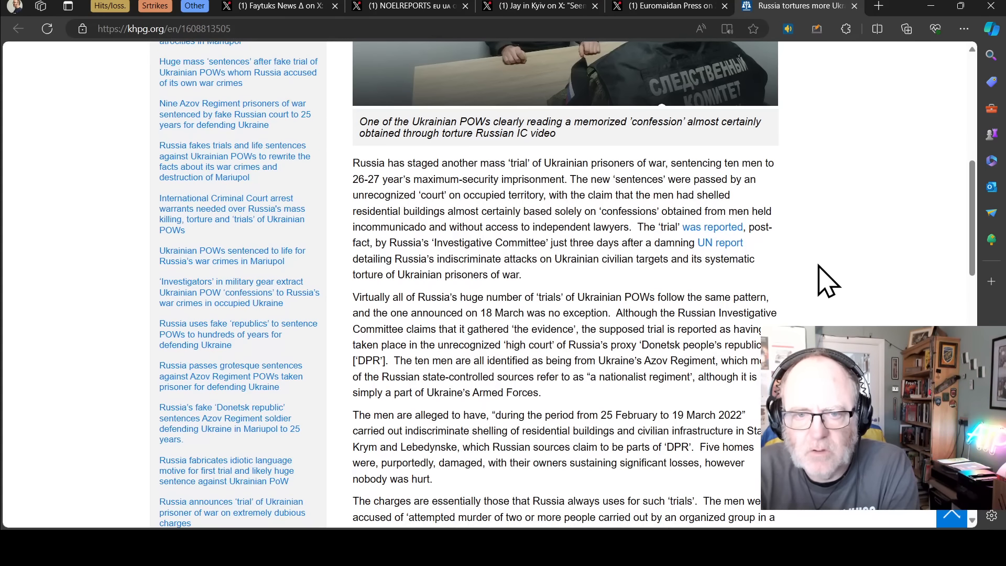
mouse_move(822, 272)
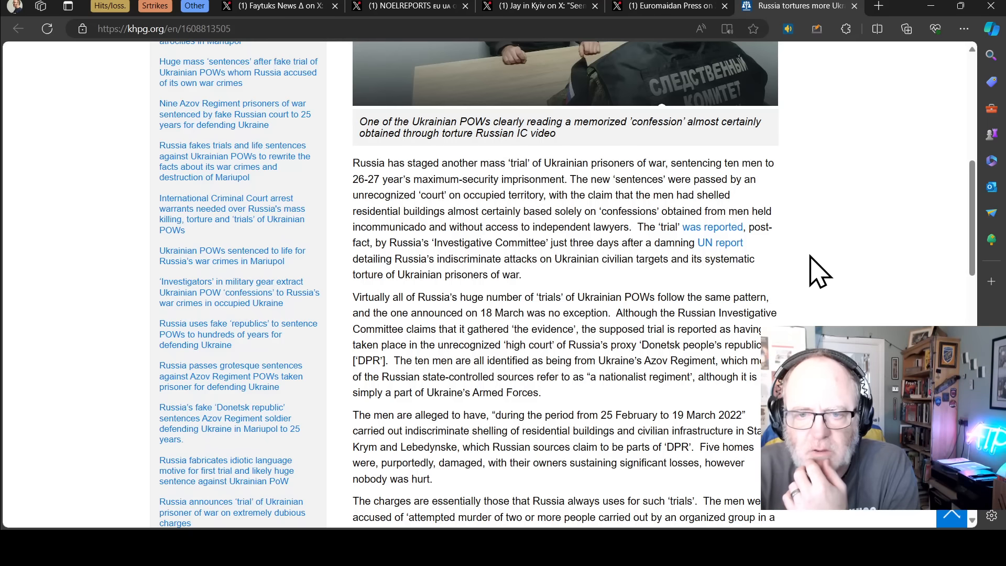
mouse_move(812, 279)
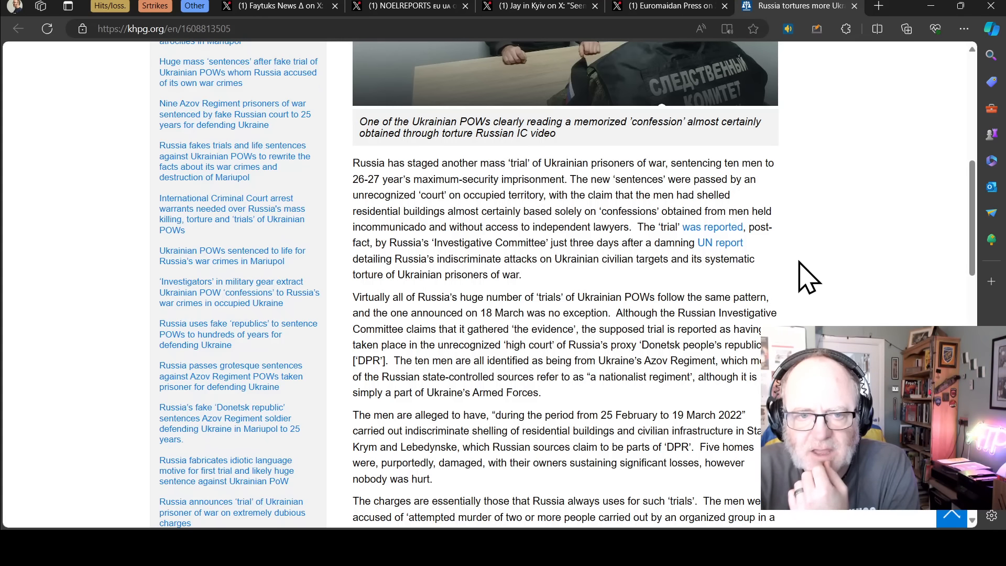
mouse_move(789, 282)
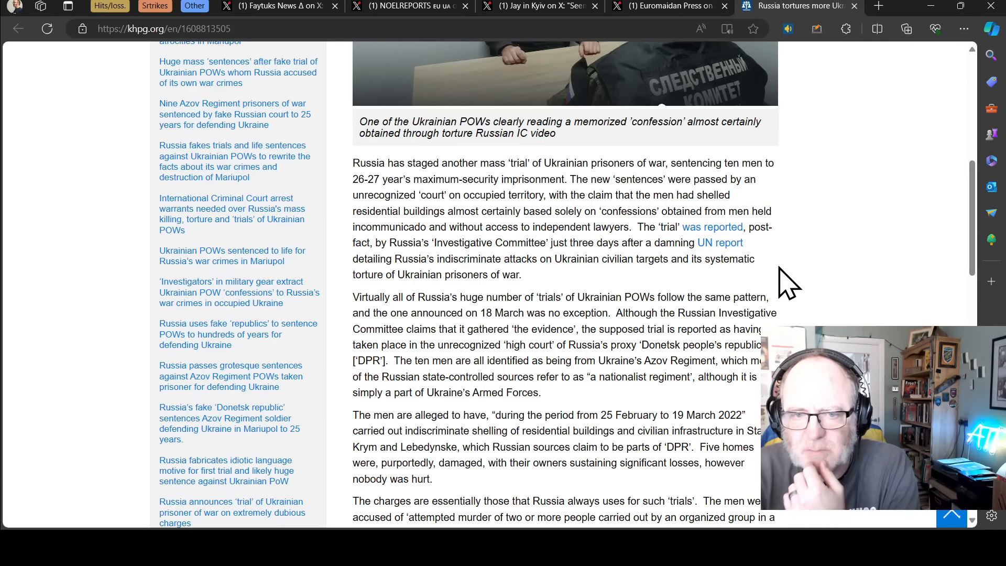
mouse_move(800, 284)
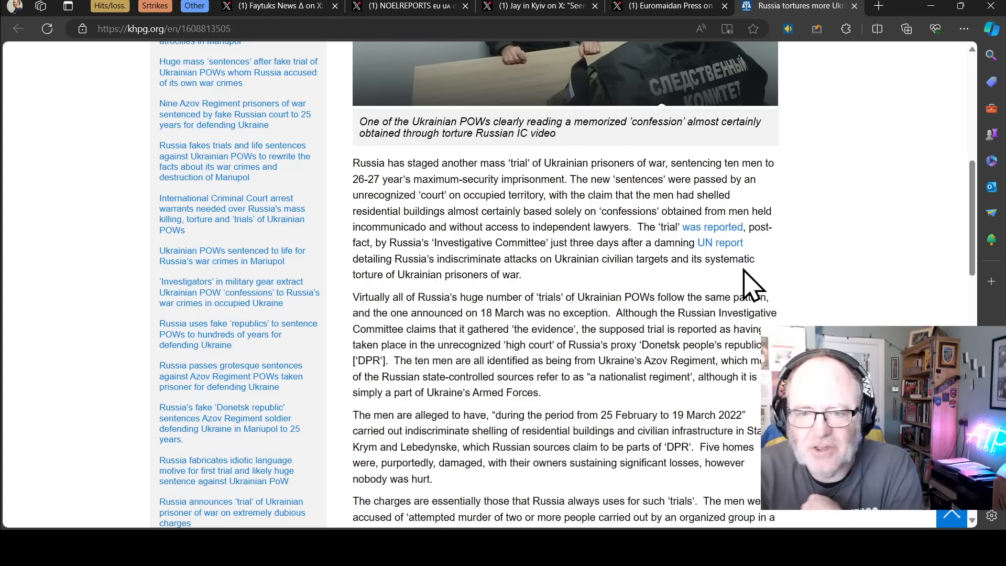
mouse_move(738, 289)
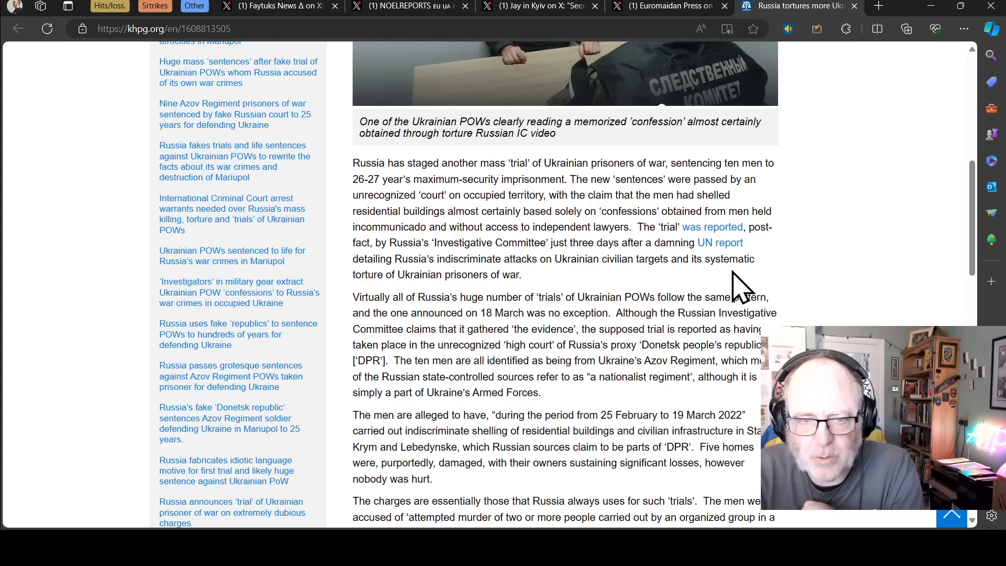
mouse_move(662, 295)
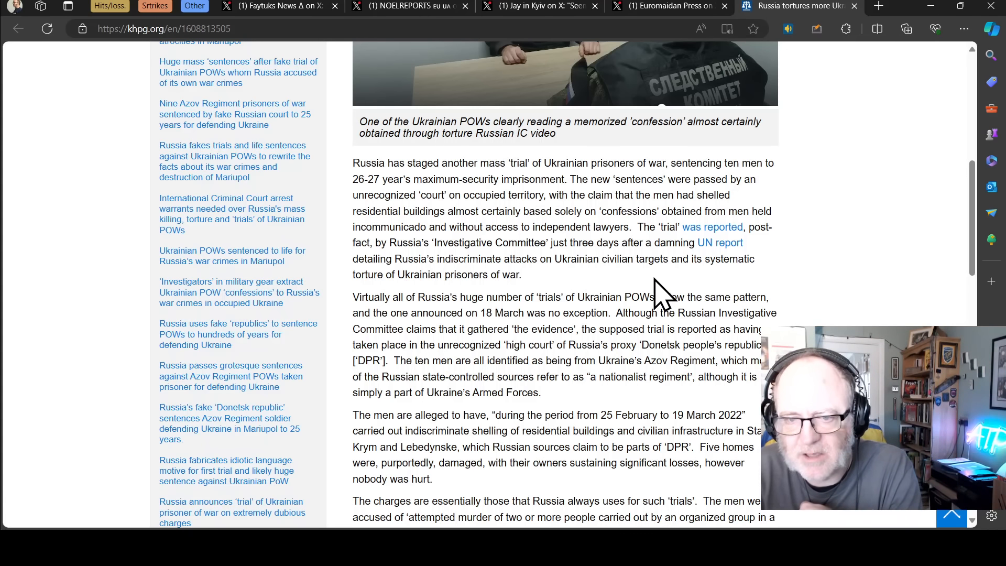
mouse_move(645, 285)
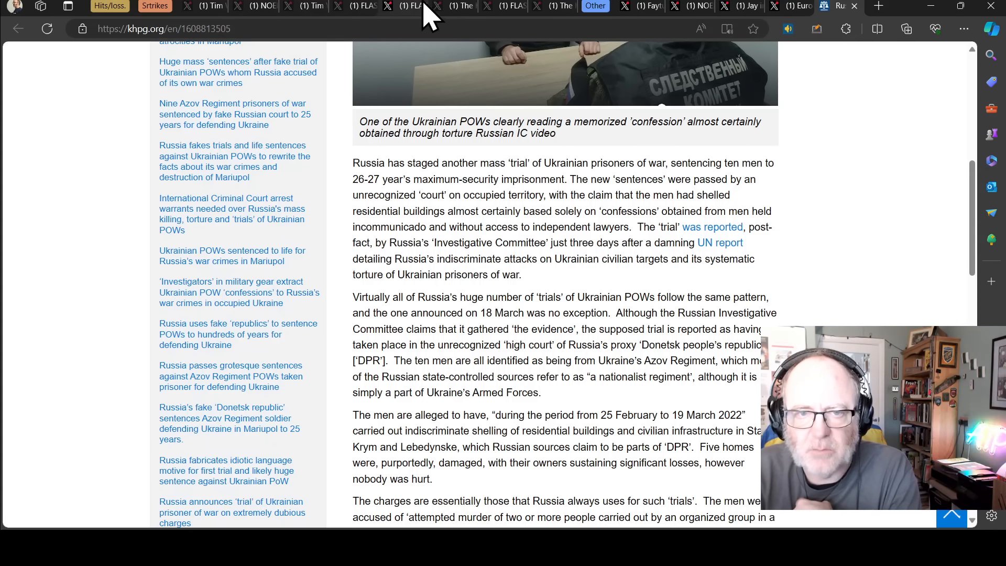
left_click(402, 6)
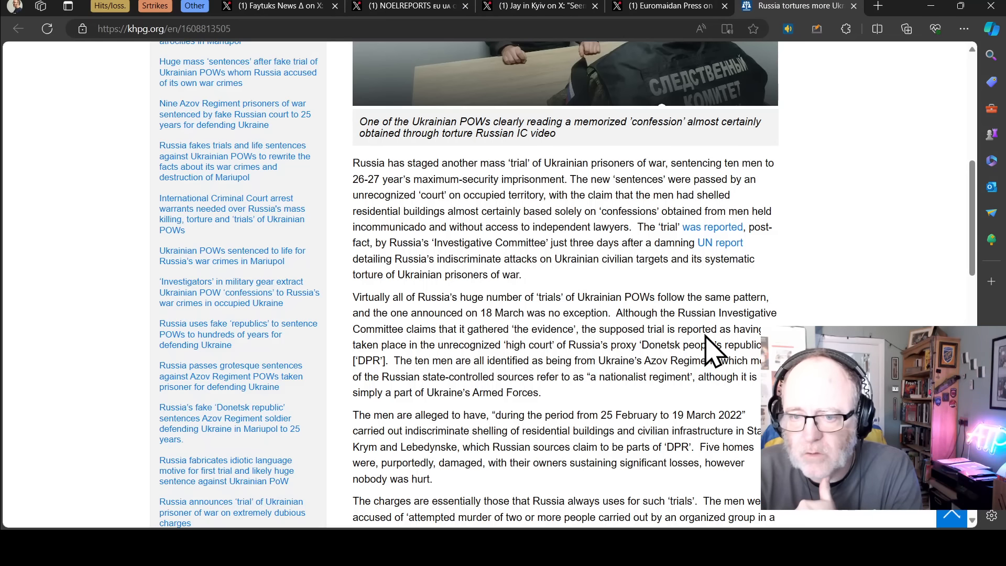
mouse_move(618, 288)
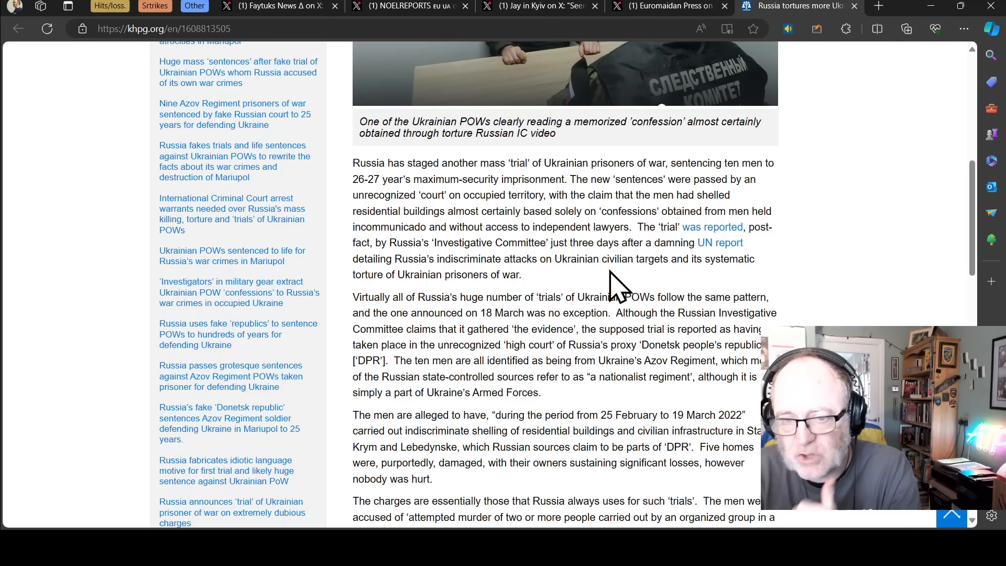
scroll("down", 3)
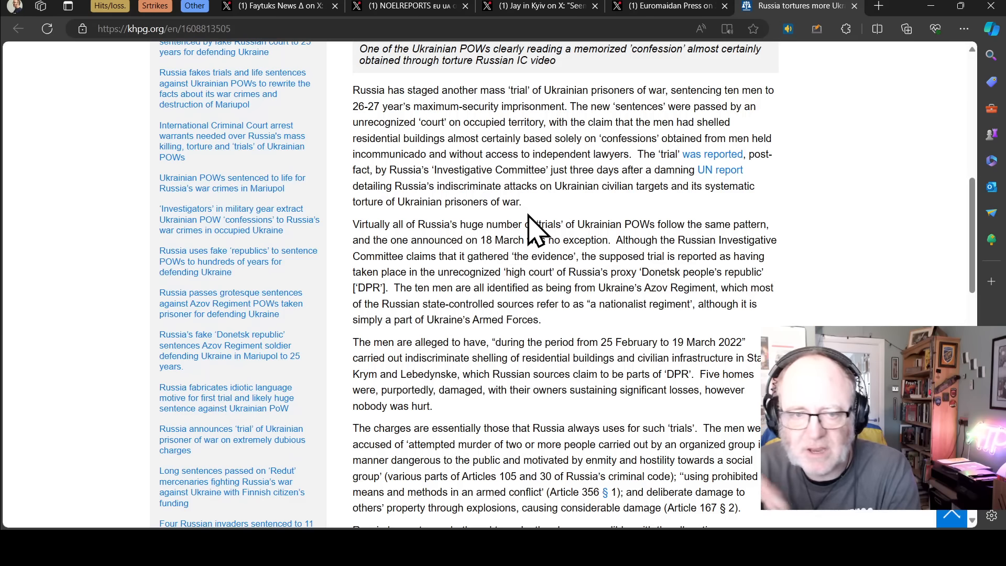
mouse_move(750, 90)
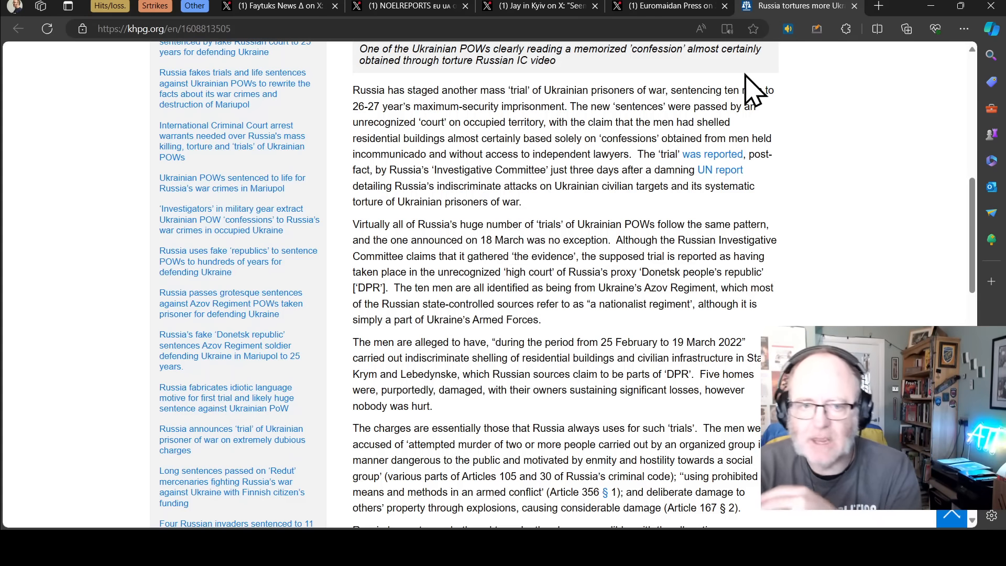
scroll("down", 3)
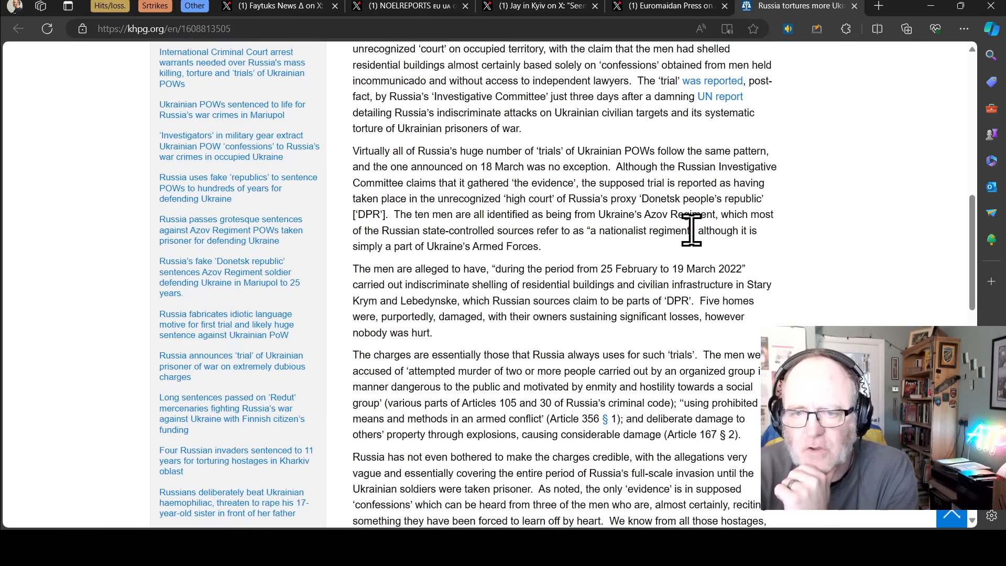
mouse_move(542, 241)
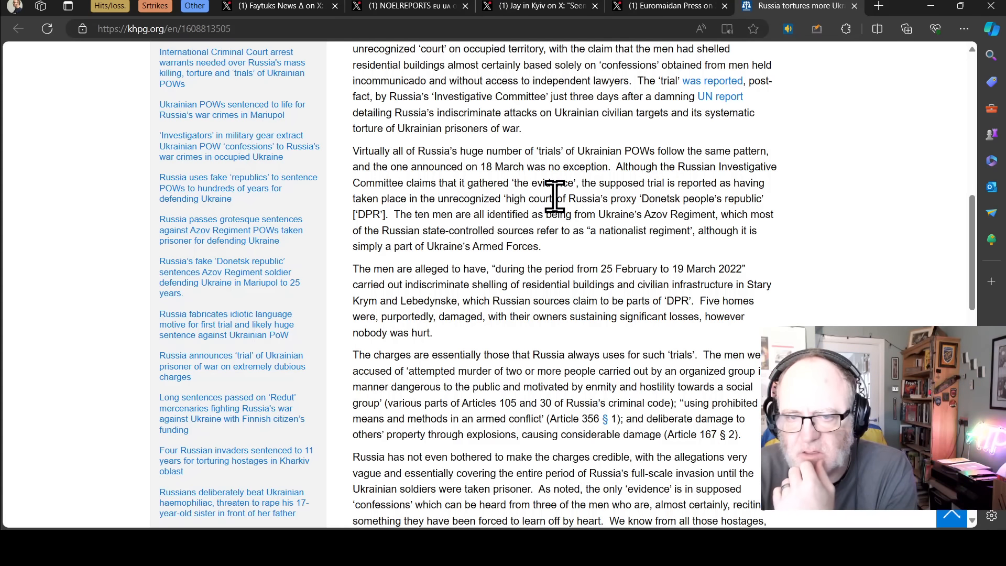
mouse_move(408, 212)
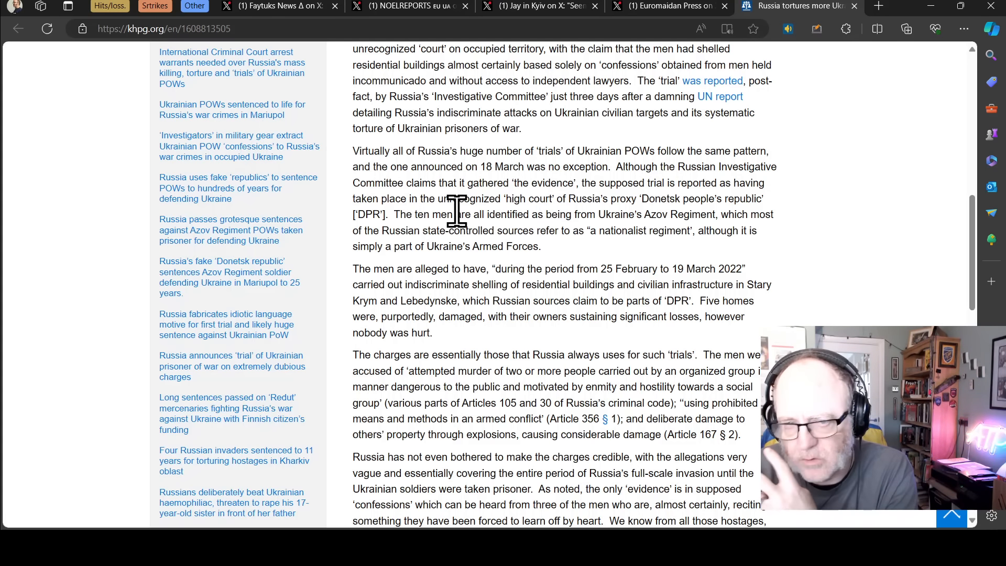
mouse_move(504, 248)
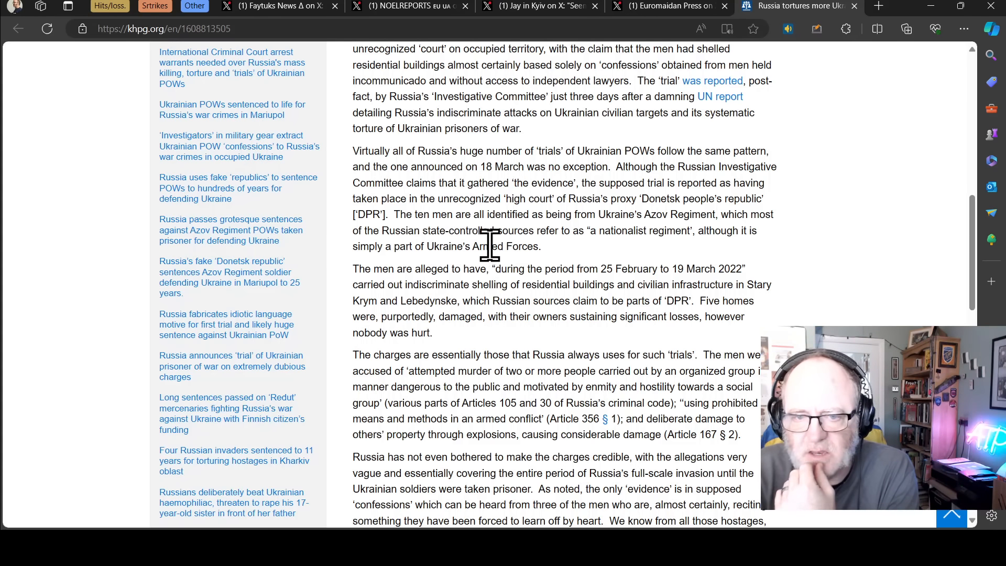
mouse_move(491, 257)
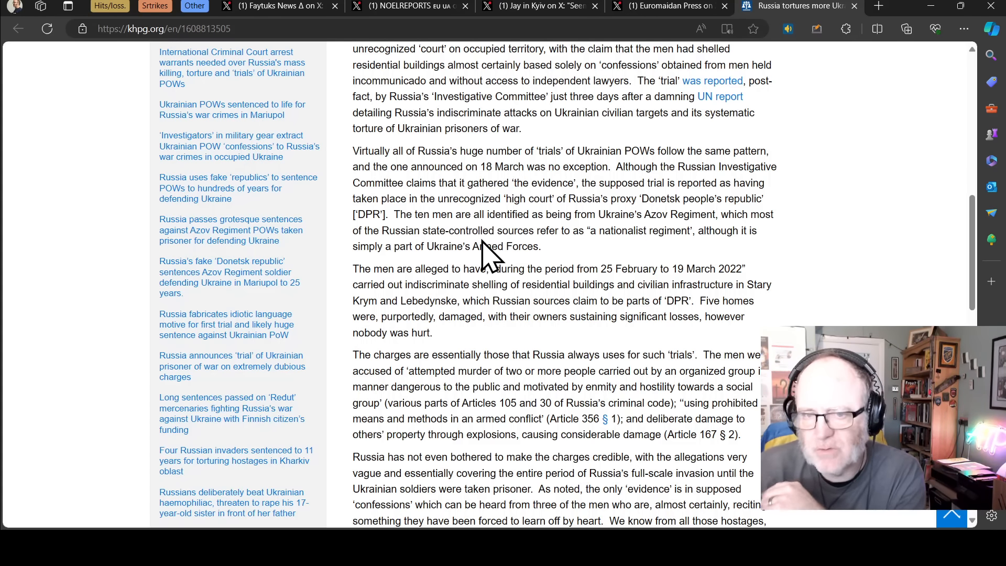
mouse_move(526, 251)
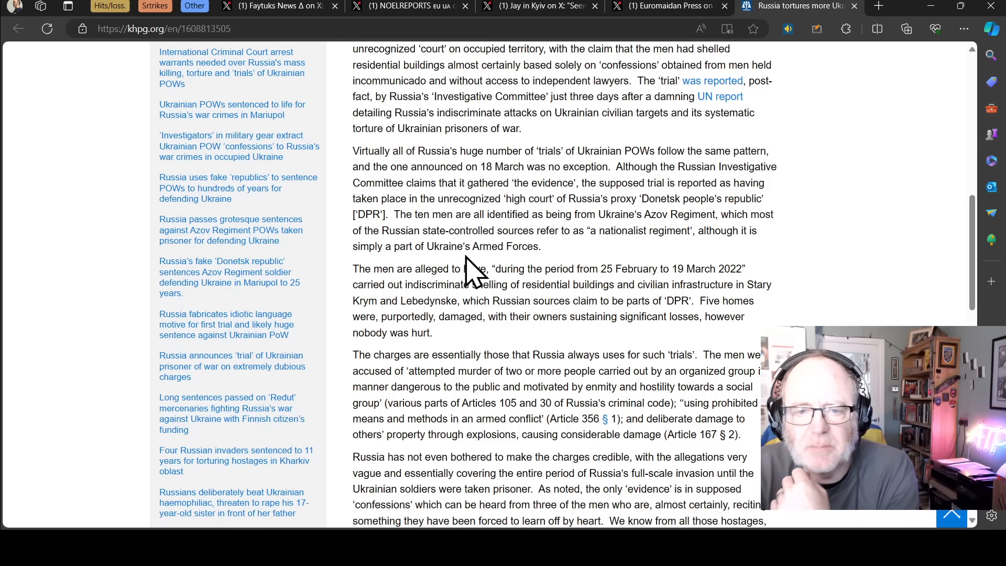
mouse_move(538, 288)
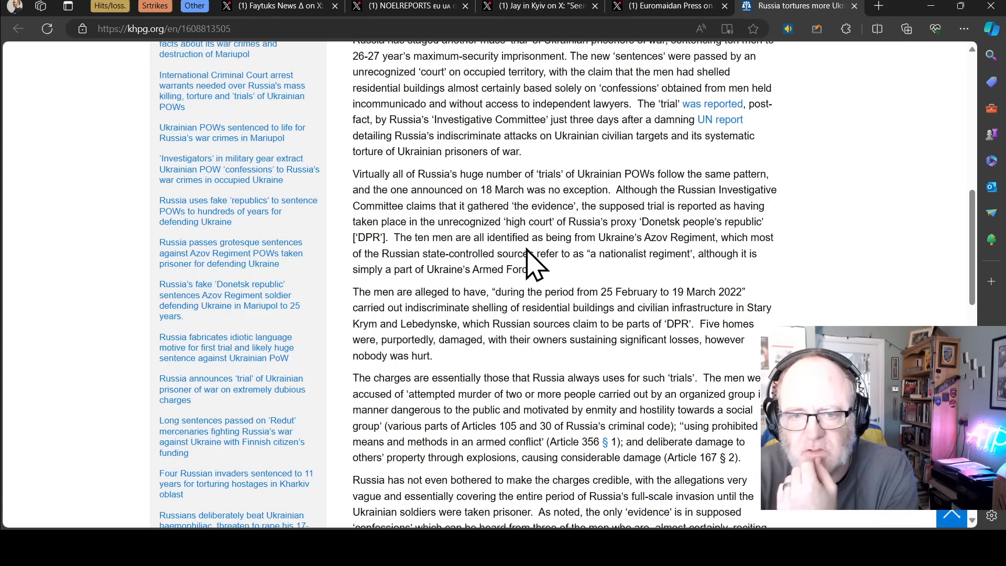
scroll("down", 3)
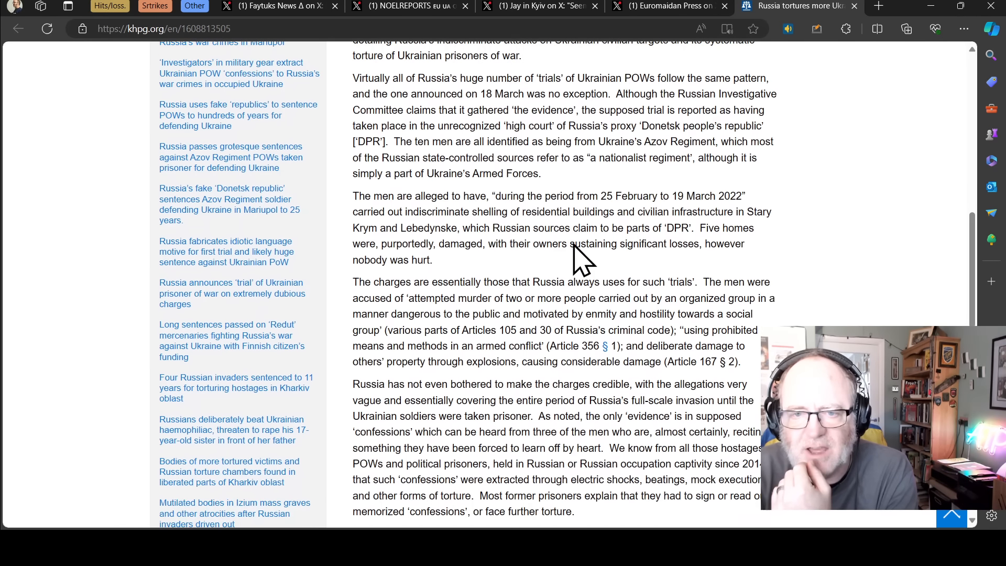
mouse_move(561, 250)
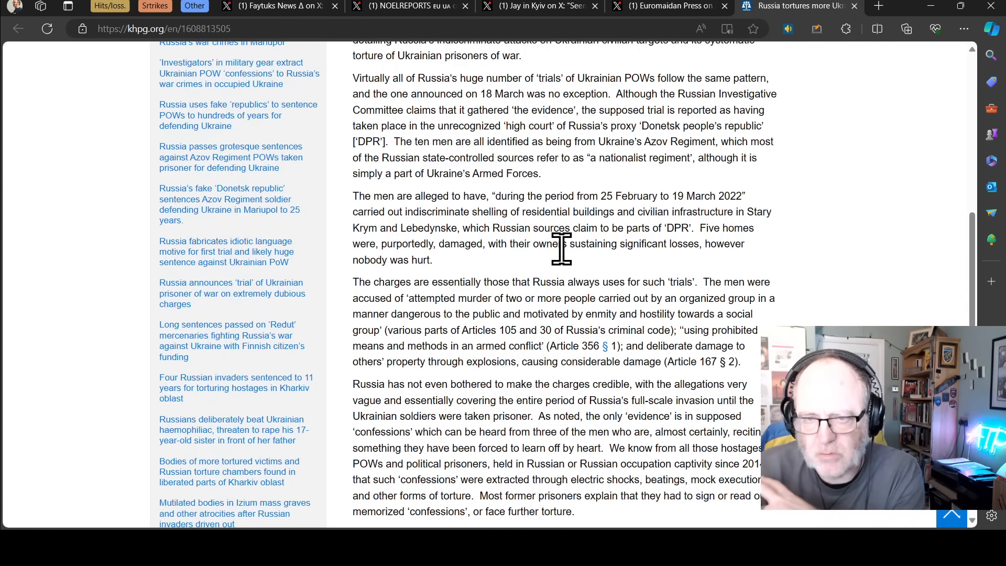
mouse_move(507, 266)
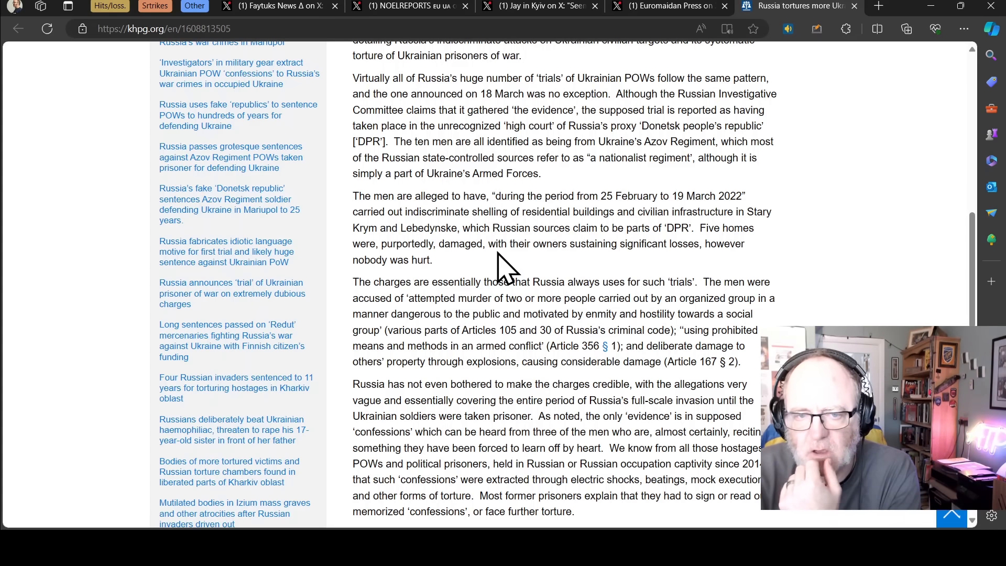
mouse_move(413, 245)
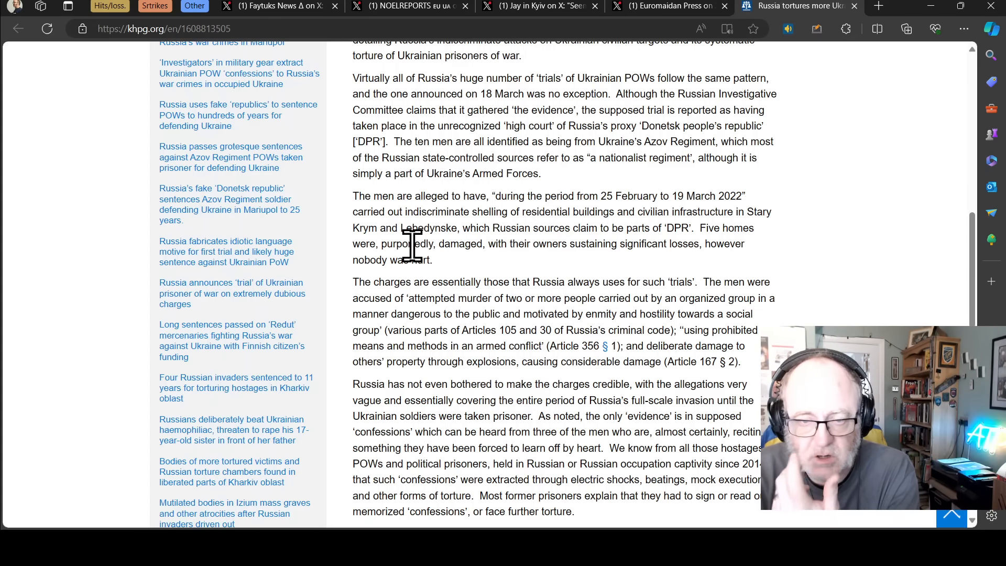
mouse_move(456, 272)
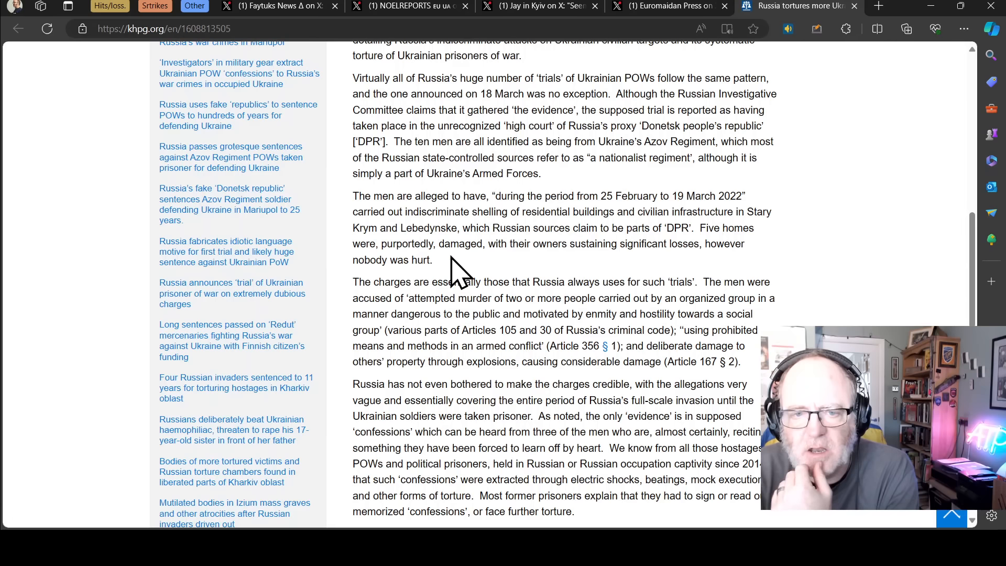
mouse_move(550, 244)
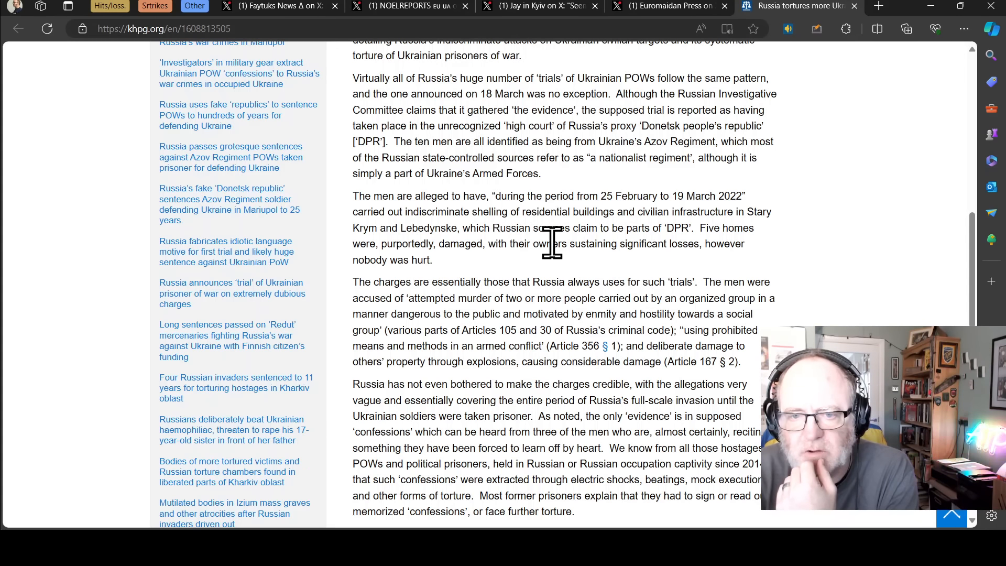
mouse_move(574, 277)
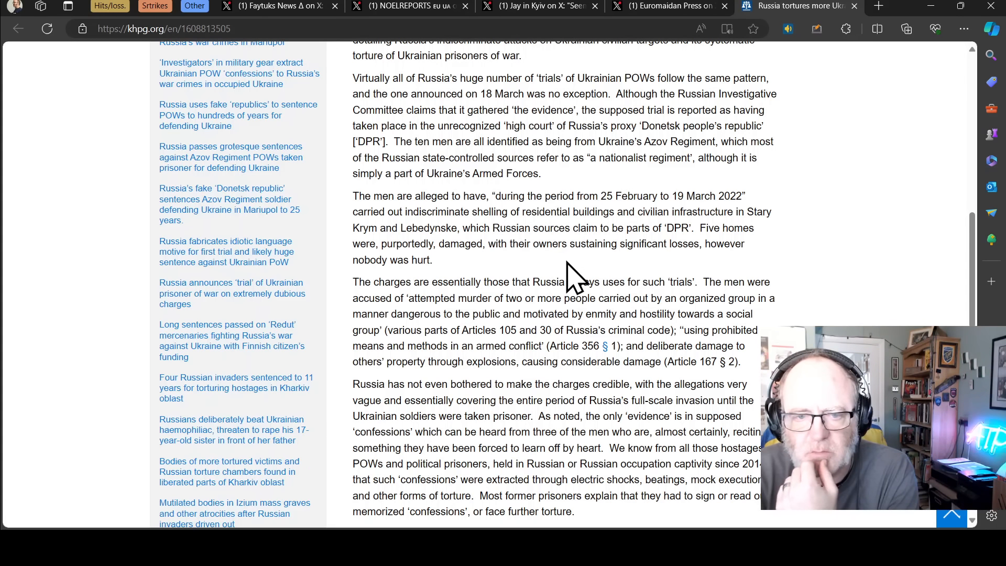
scroll("down", 3)
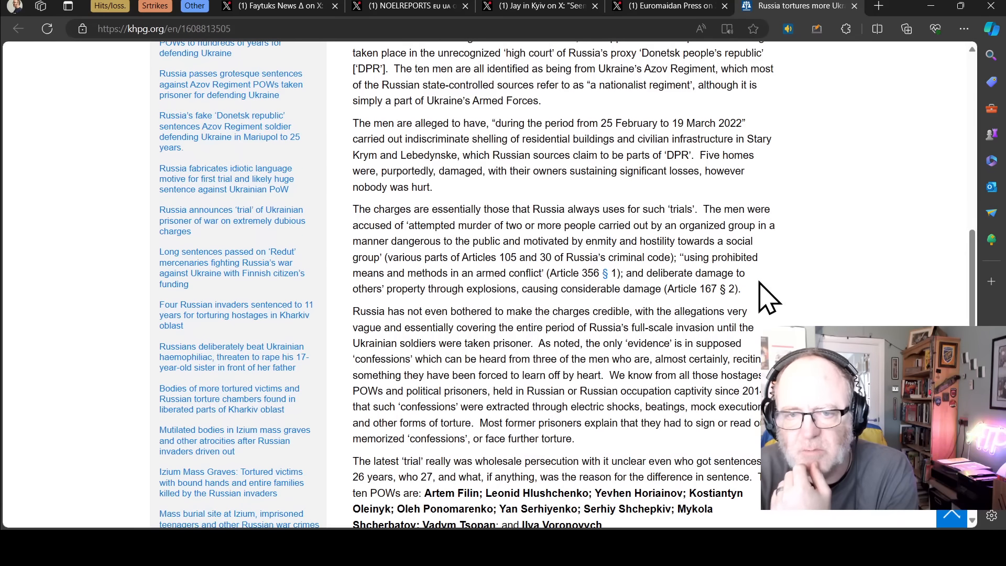
mouse_move(779, 304)
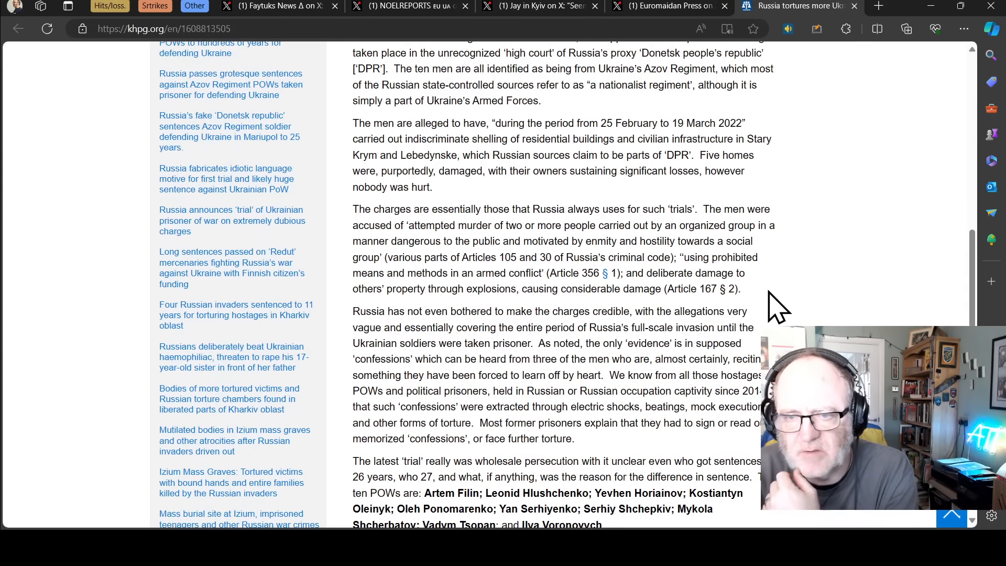
mouse_move(761, 296)
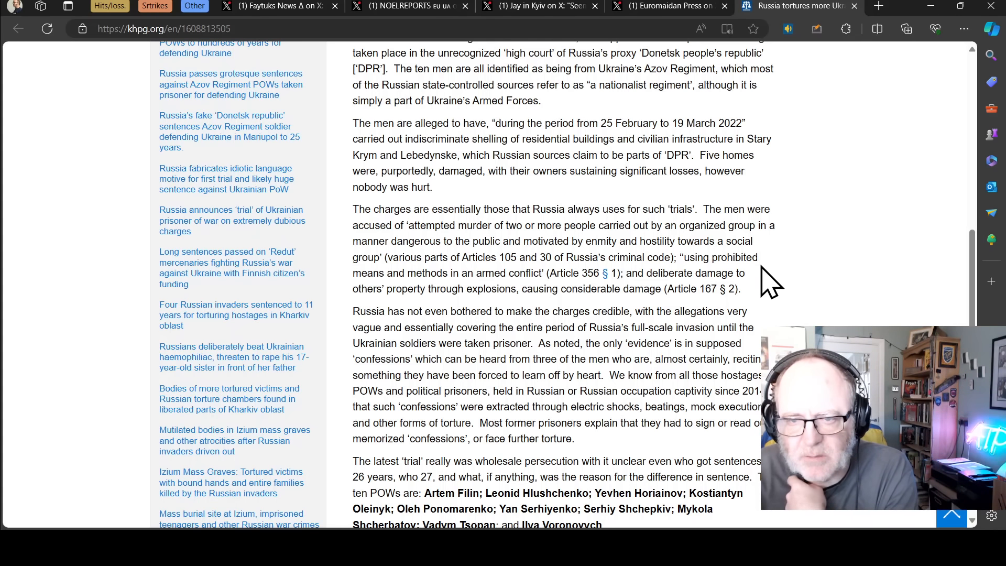
mouse_move(500, 213)
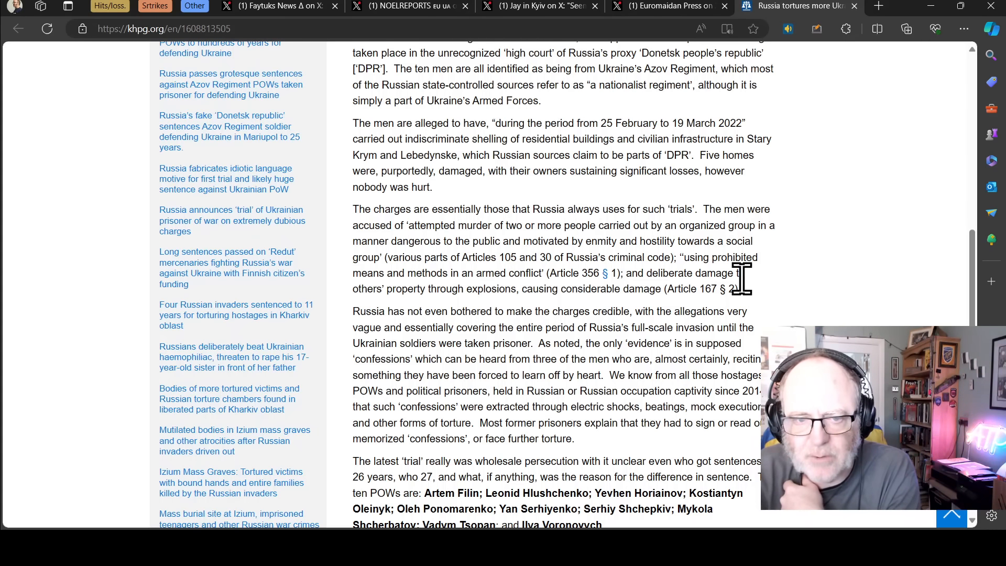
scroll("down", 3)
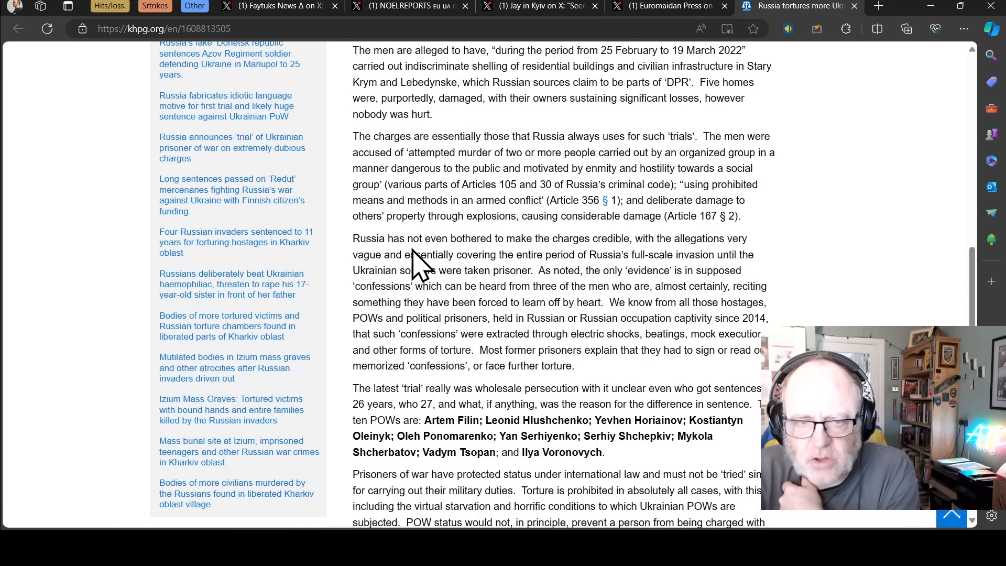
mouse_move(493, 233)
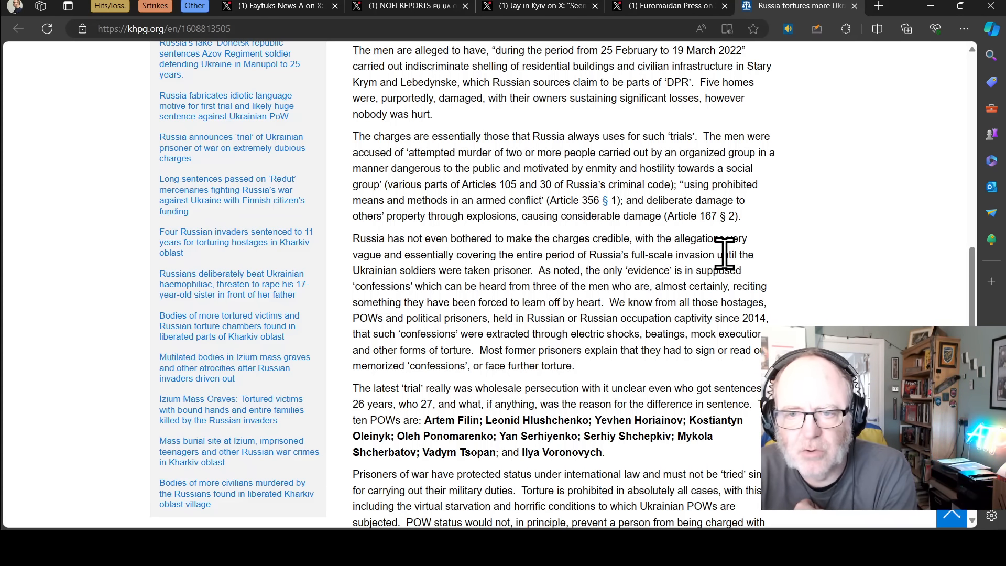
mouse_move(700, 254)
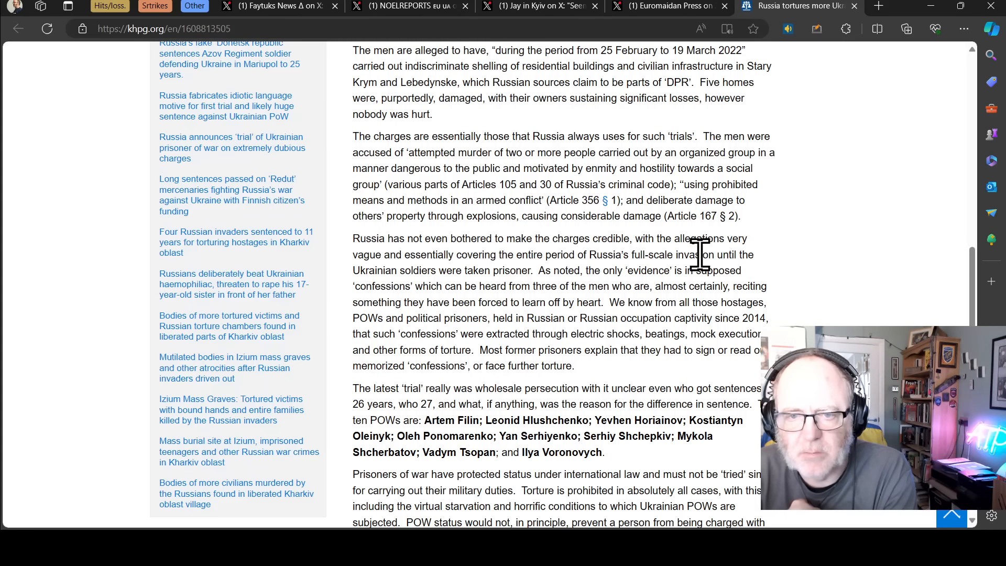
mouse_move(474, 216)
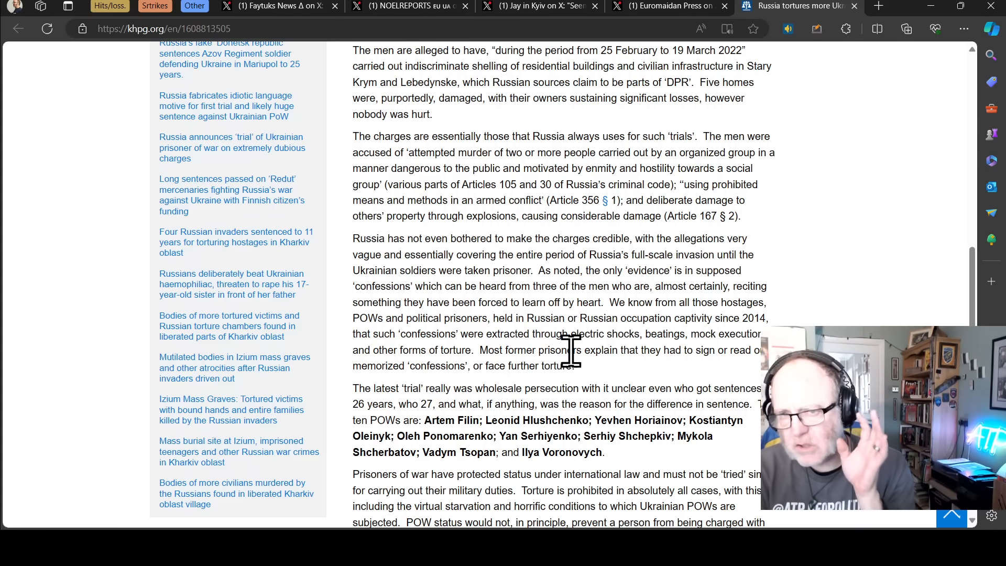
mouse_move(581, 212)
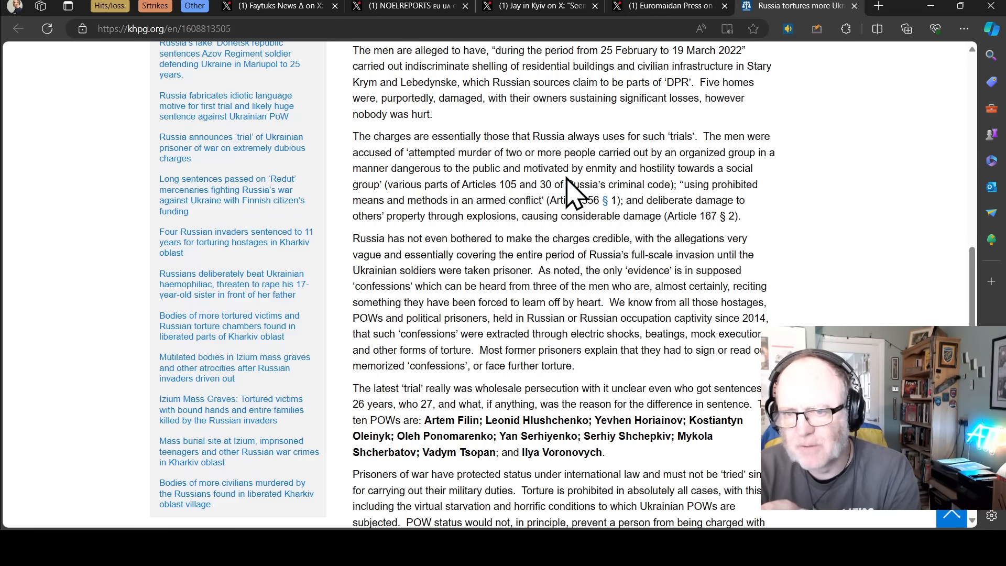
mouse_move(699, 205)
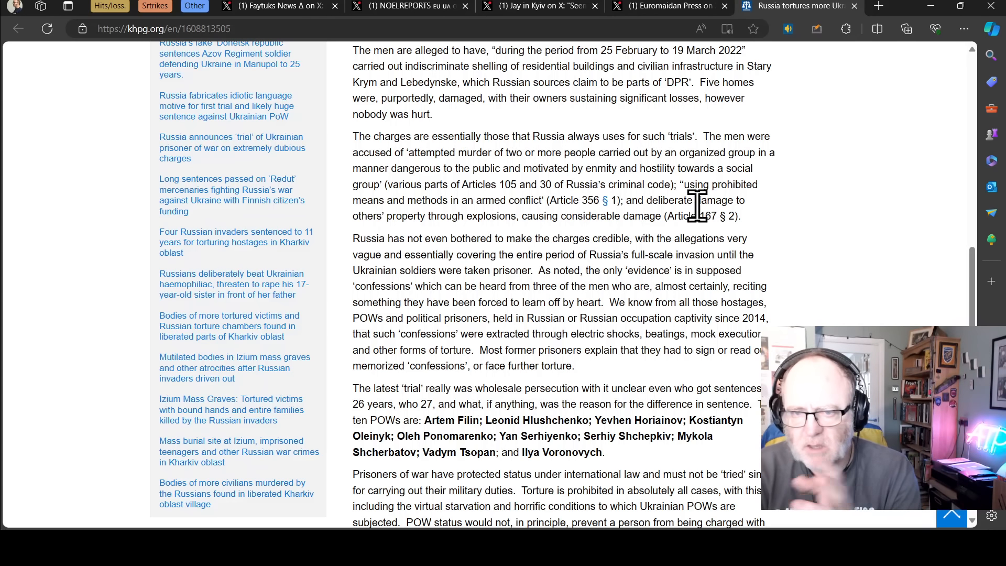
mouse_move(795, 241)
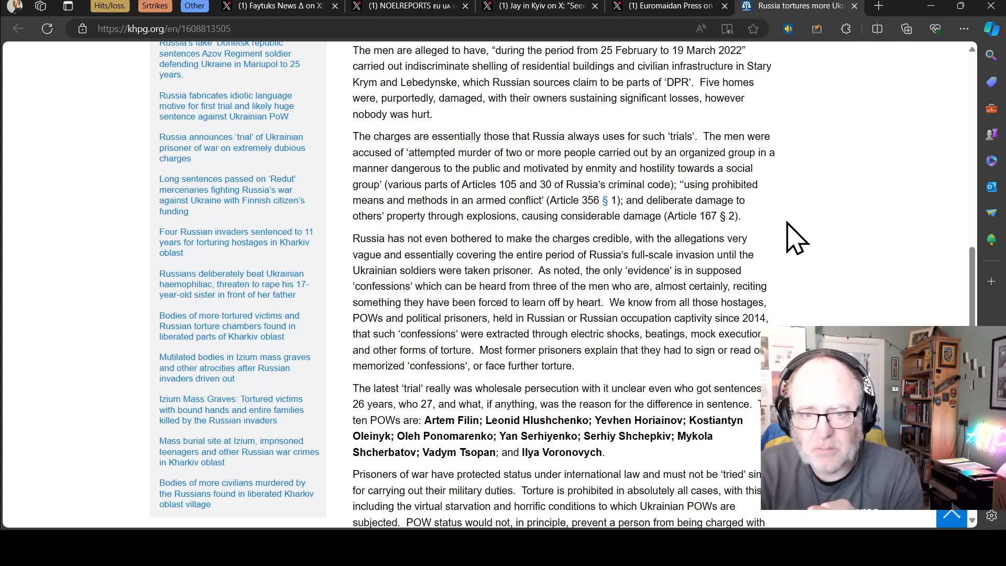
mouse_move(745, 257)
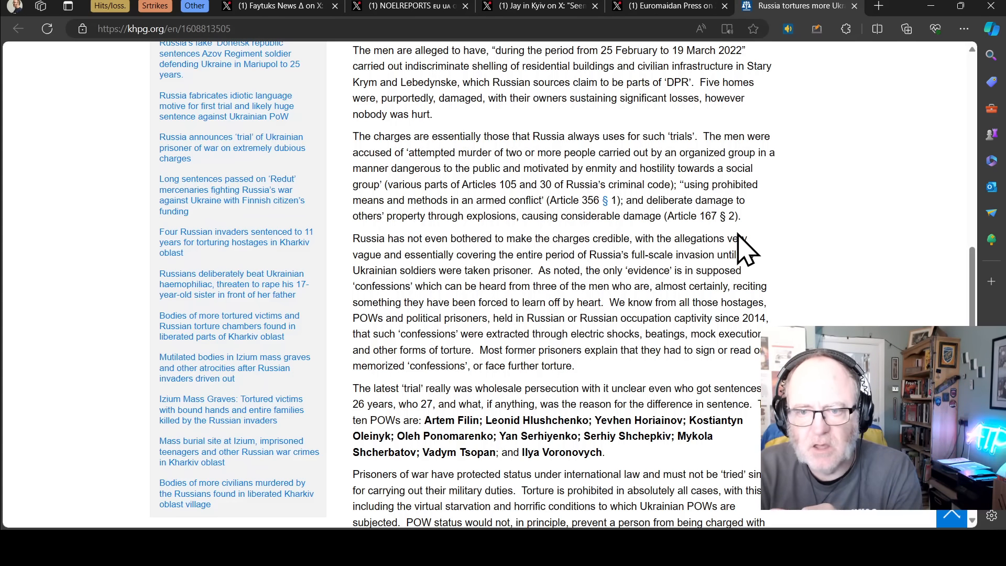
mouse_move(598, 263)
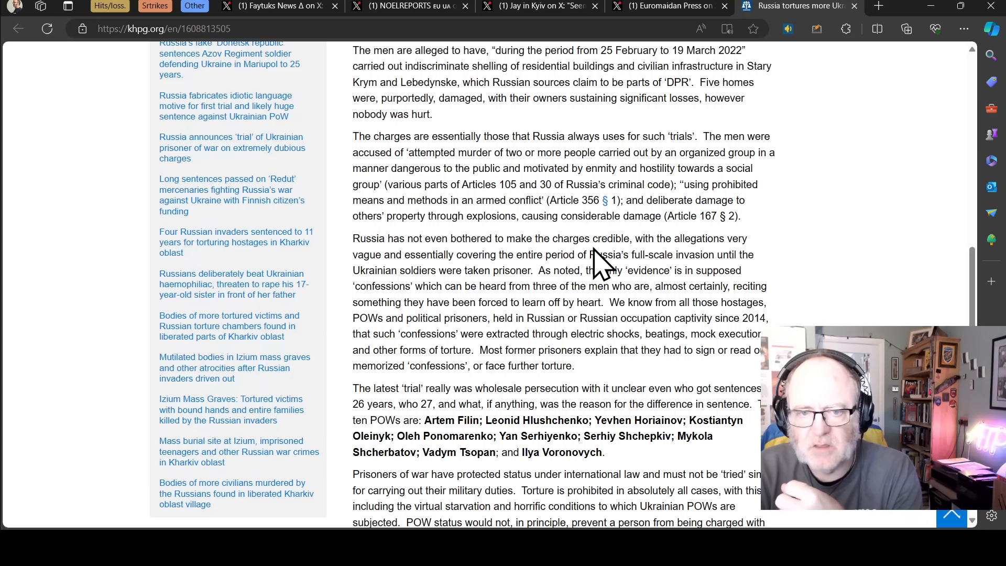
mouse_move(667, 263)
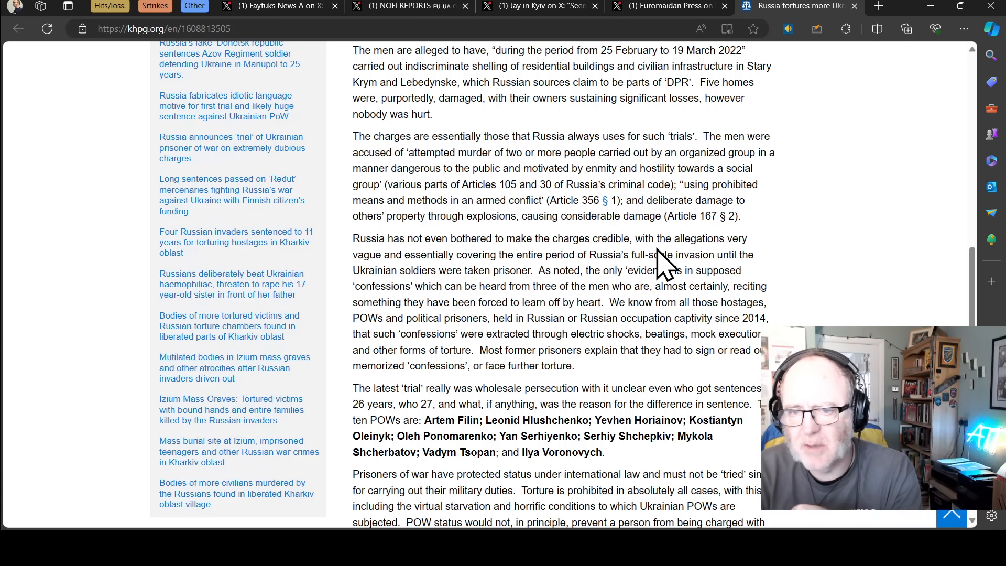
mouse_move(642, 263)
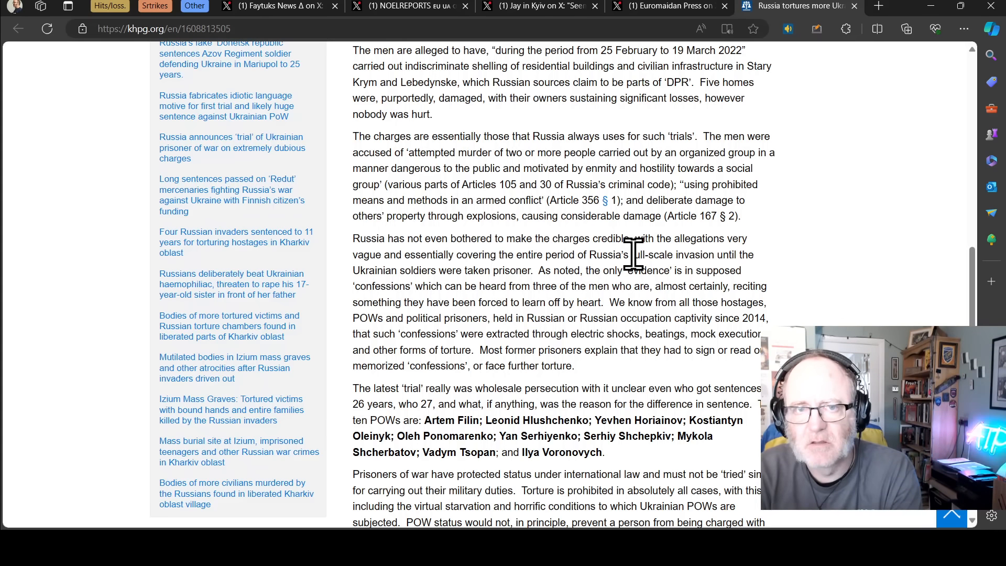
mouse_move(626, 247)
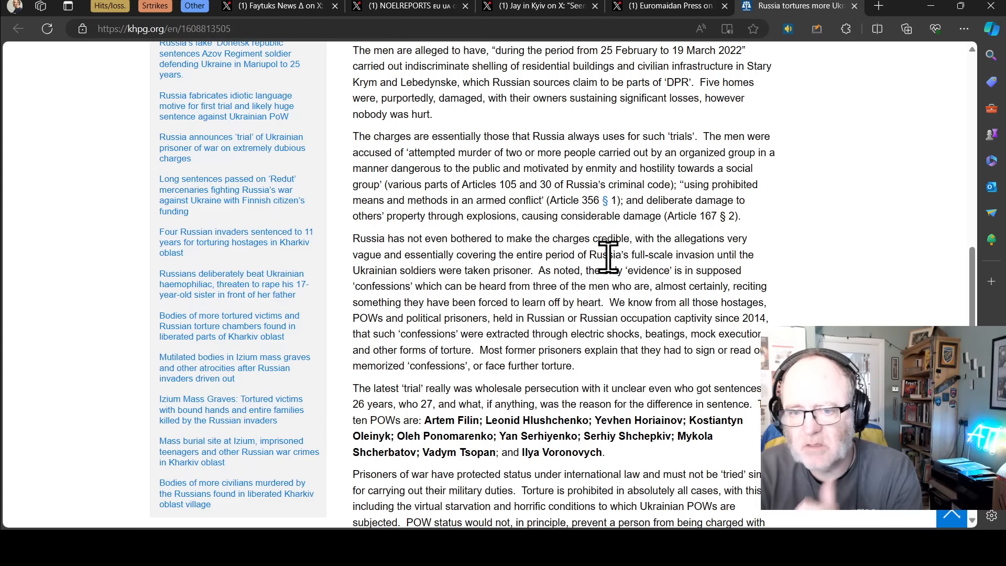
scroll("down", 3)
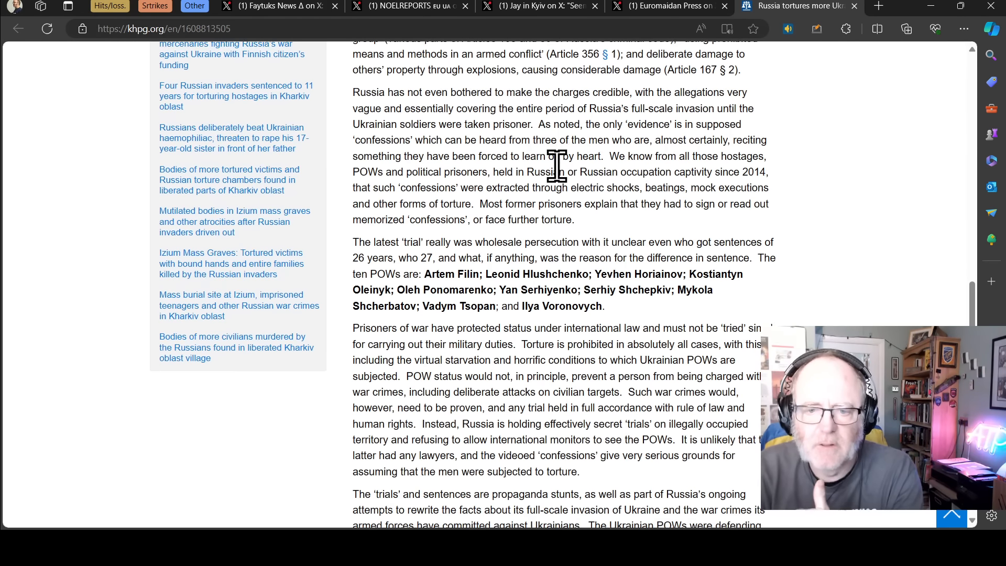
scroll("down", 3)
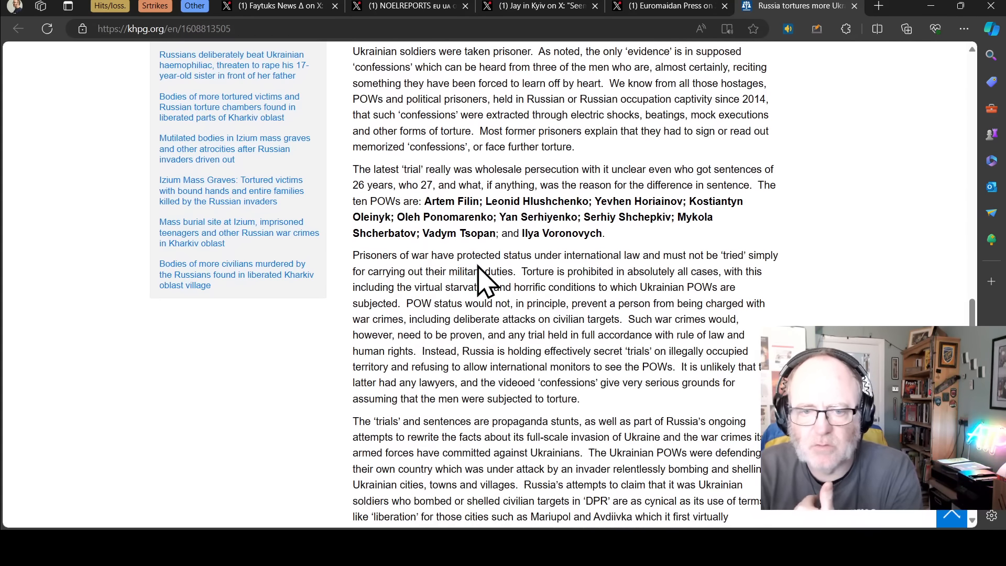
scroll("down", 3)
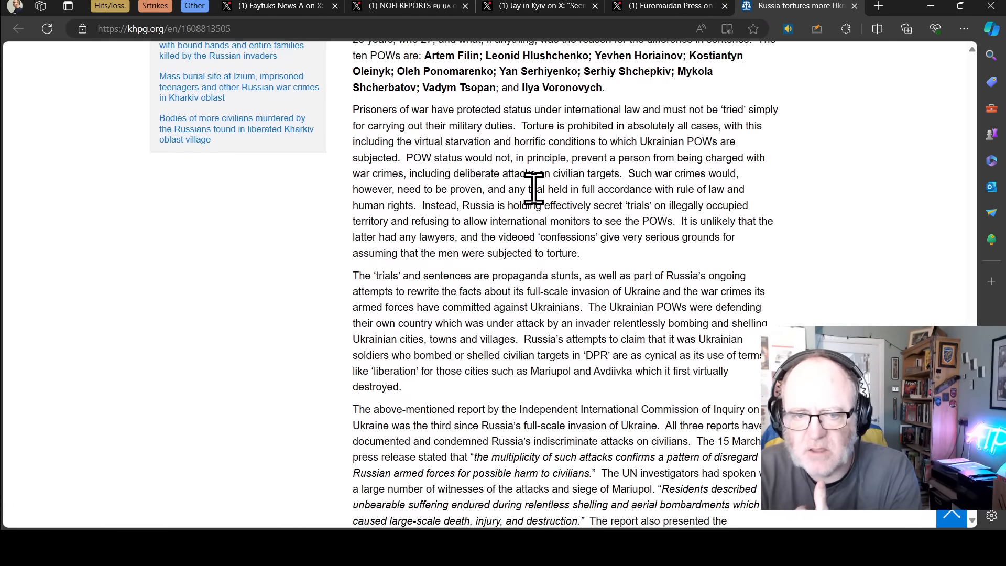
scroll("up", 3)
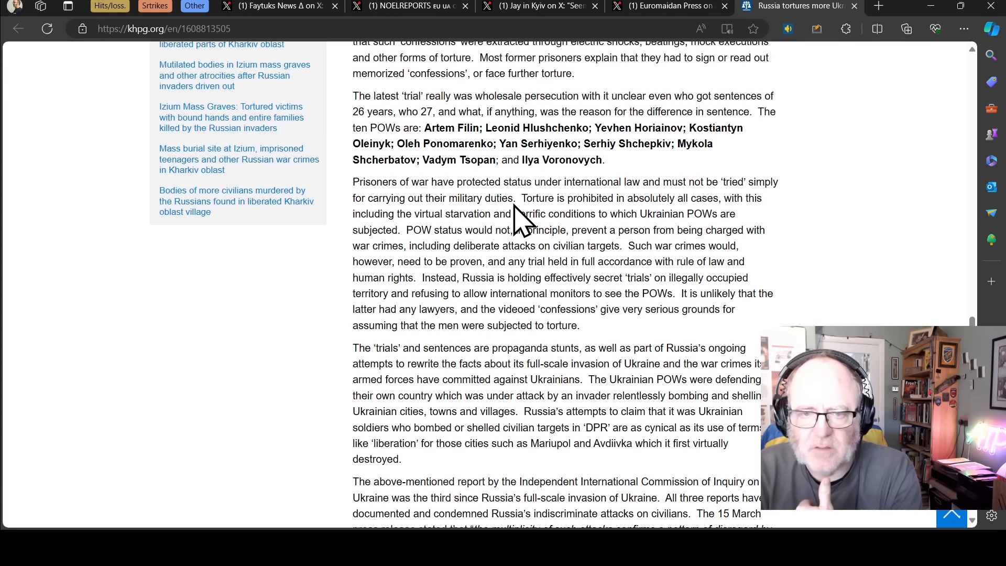
scroll("up", 3)
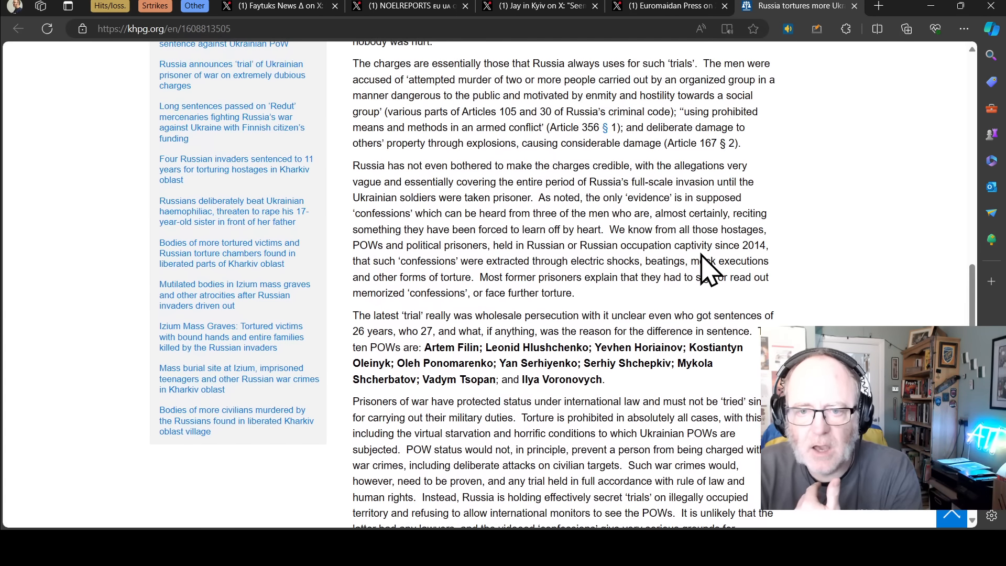
mouse_move(783, 257)
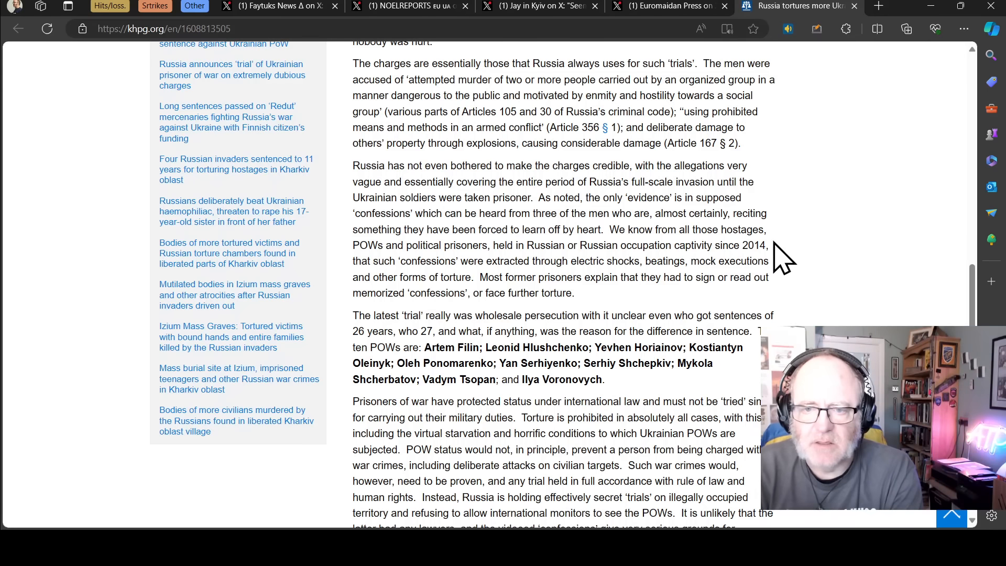
mouse_move(414, 109)
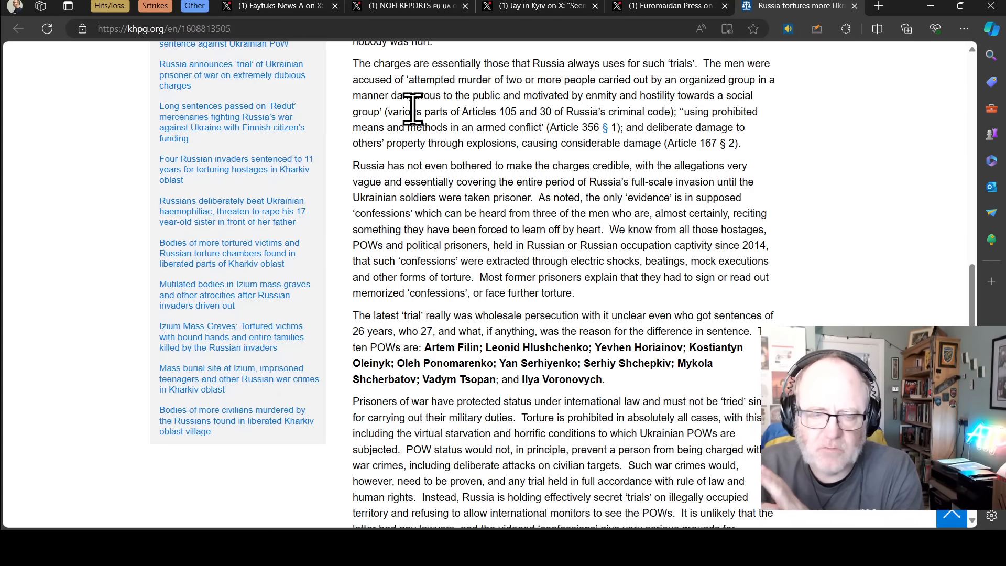
mouse_move(786, 77)
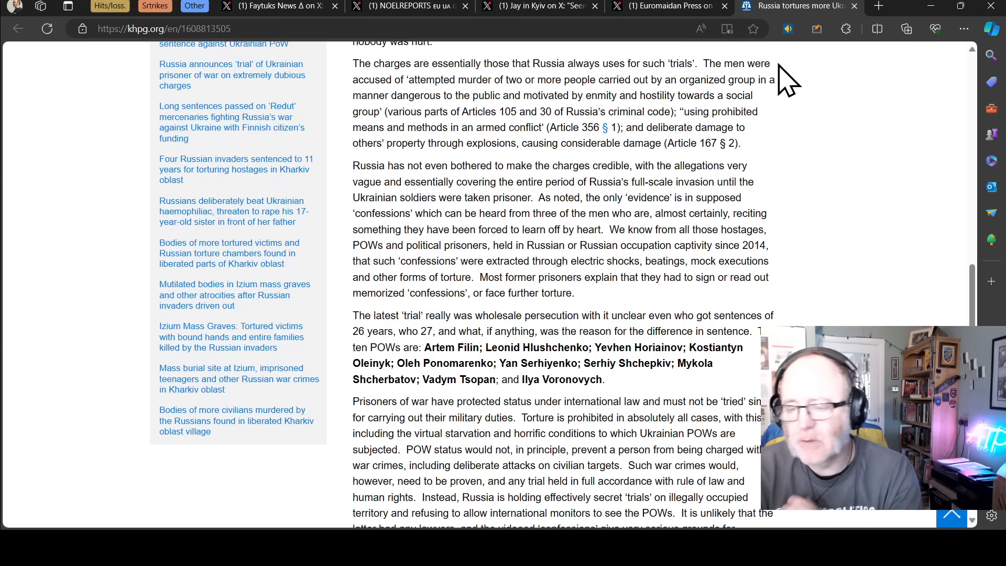